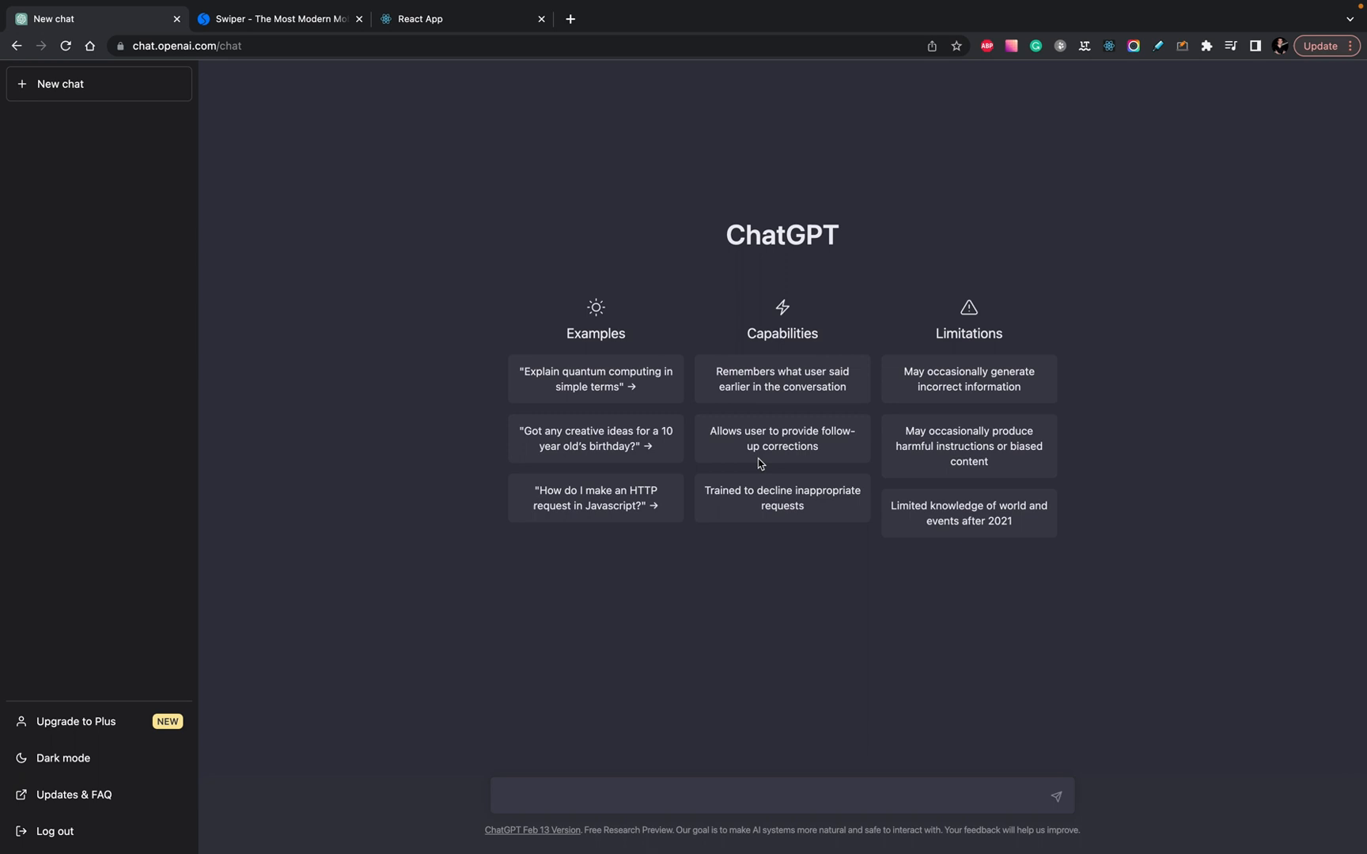
{"action": "mouse_move", "coordinate": [848, 418]}
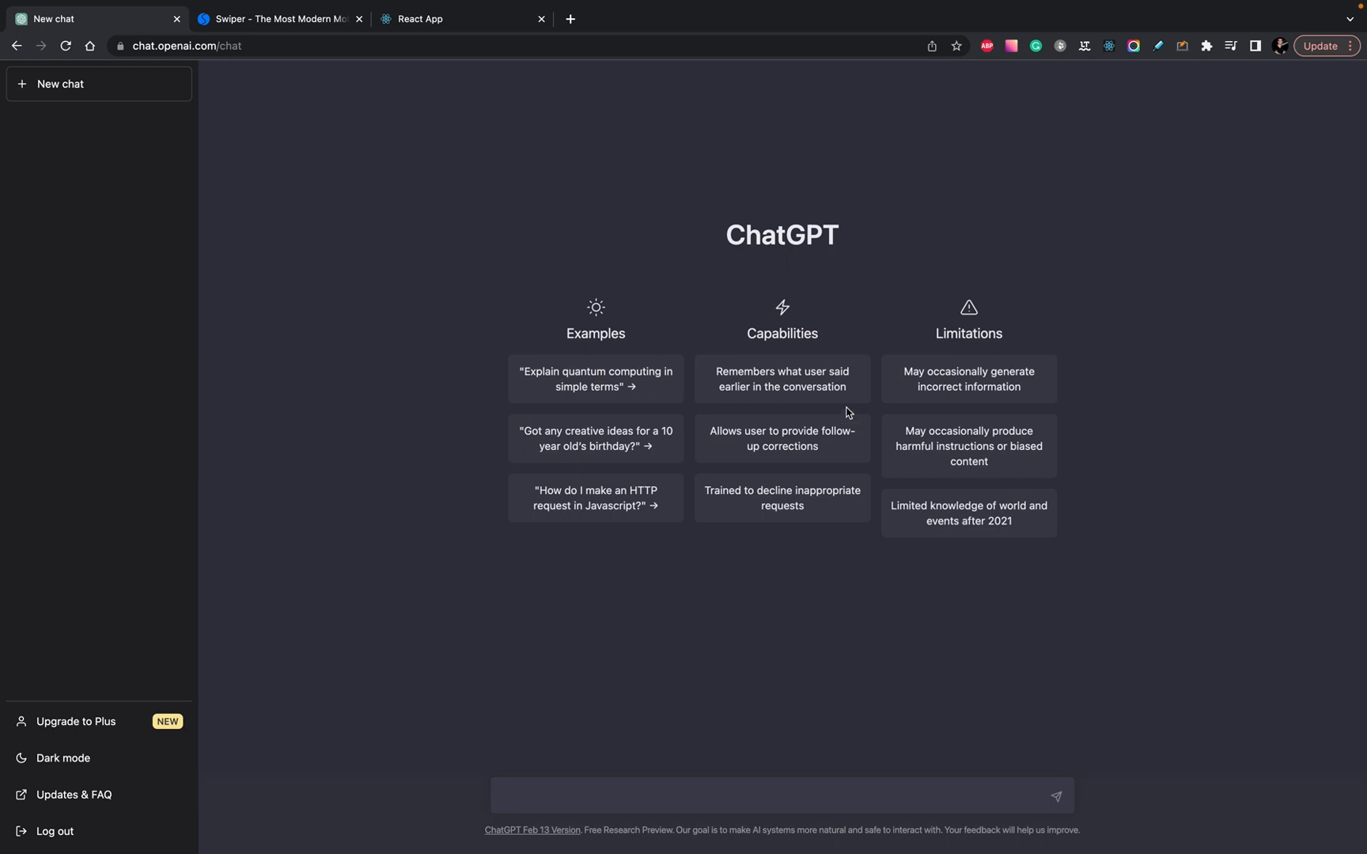
{"action": "mouse_move", "coordinate": [610, 285]}
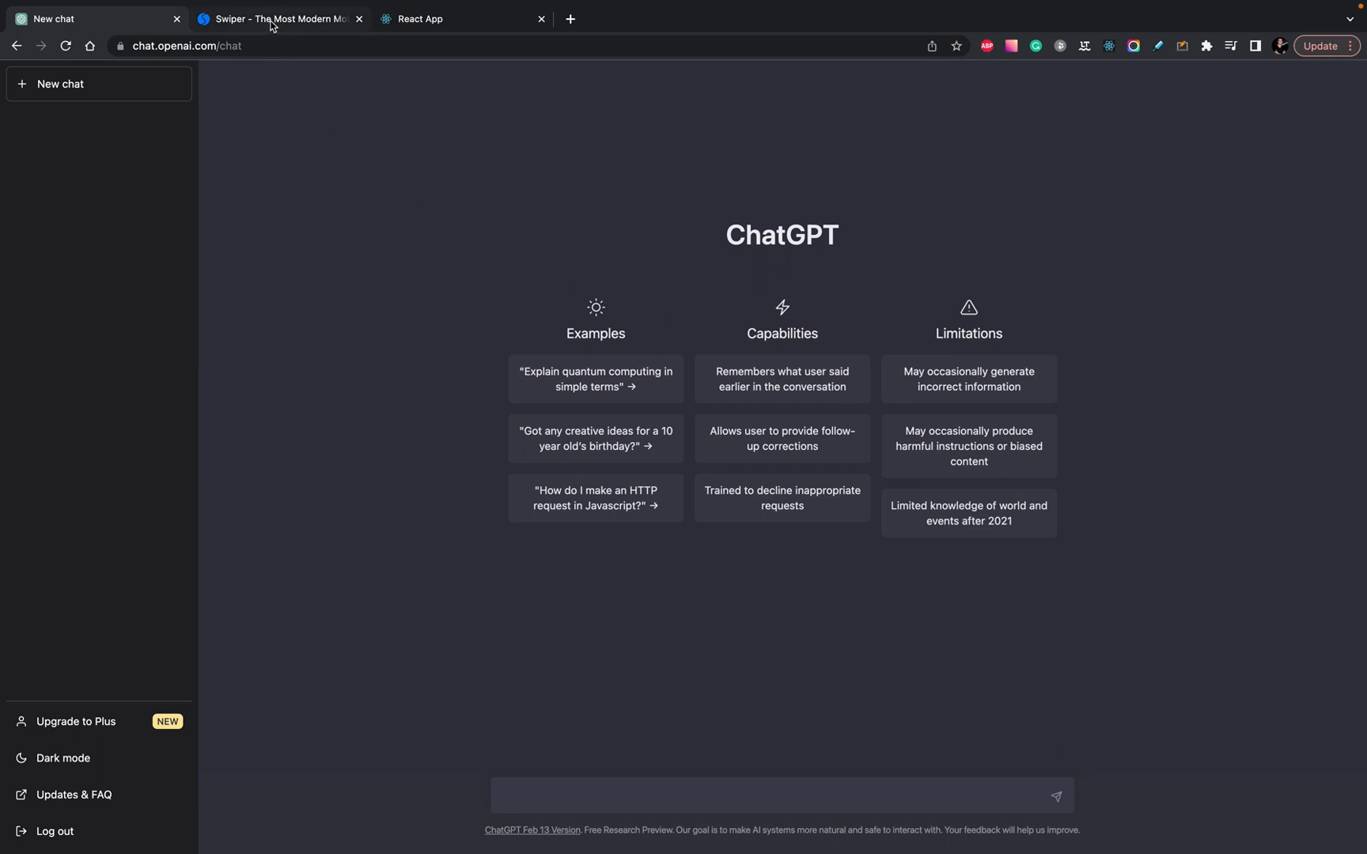
- Bring up swiperjs.com in the browser and look over its slider feature list
{"action": "left_click", "coordinate": [279, 19]}
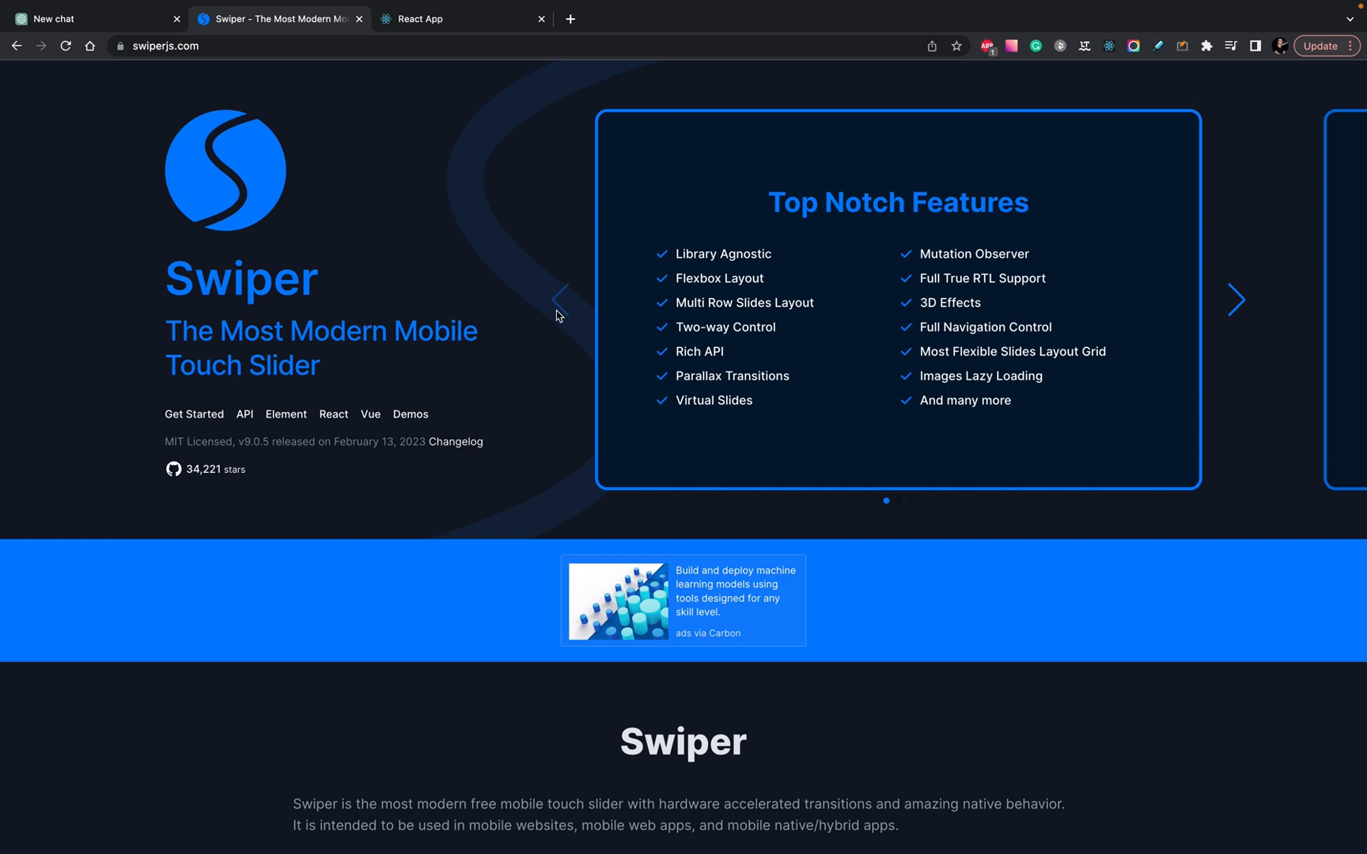
{"action": "mouse_move", "coordinate": [988, 281]}
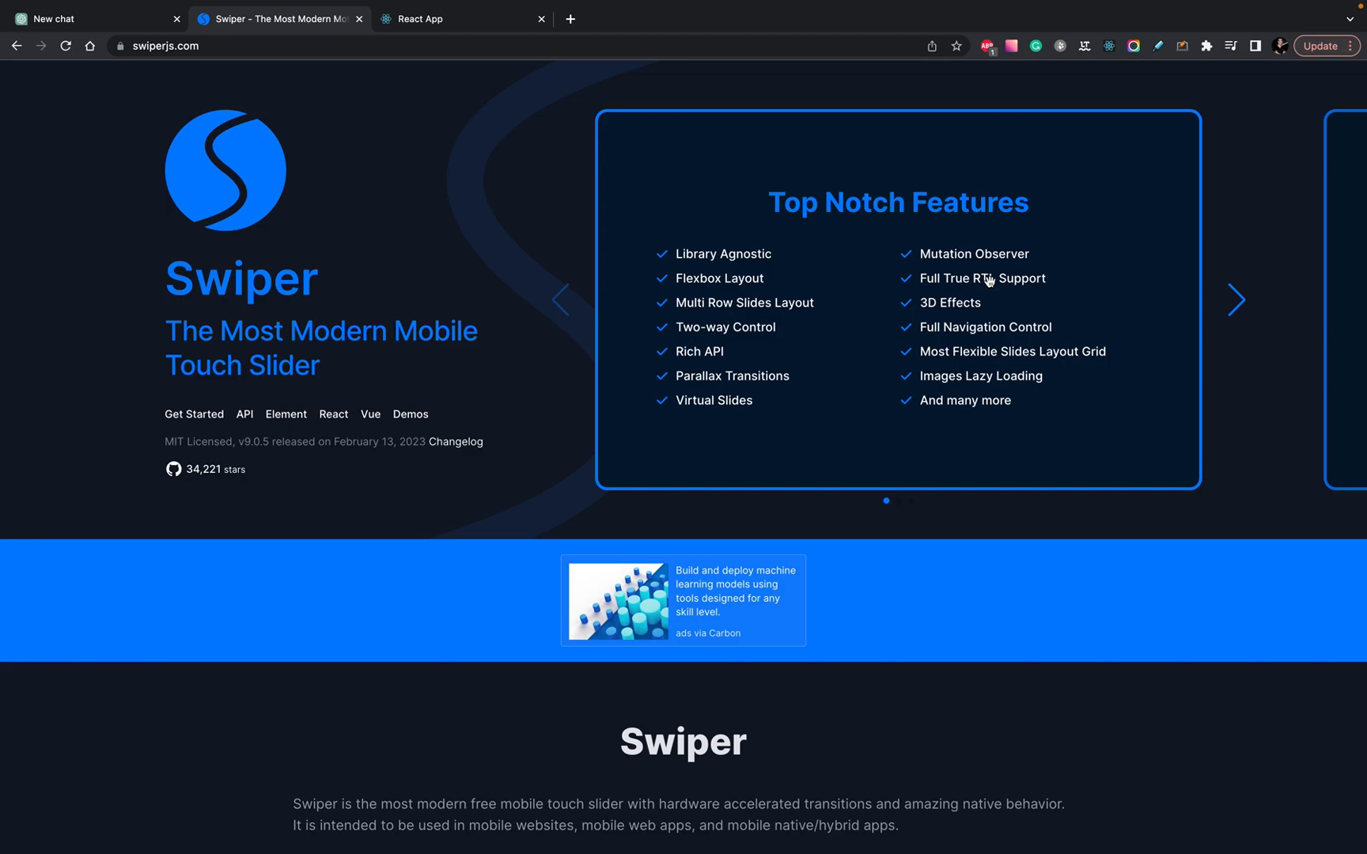
{"action": "left_click", "coordinate": [1236, 299]}
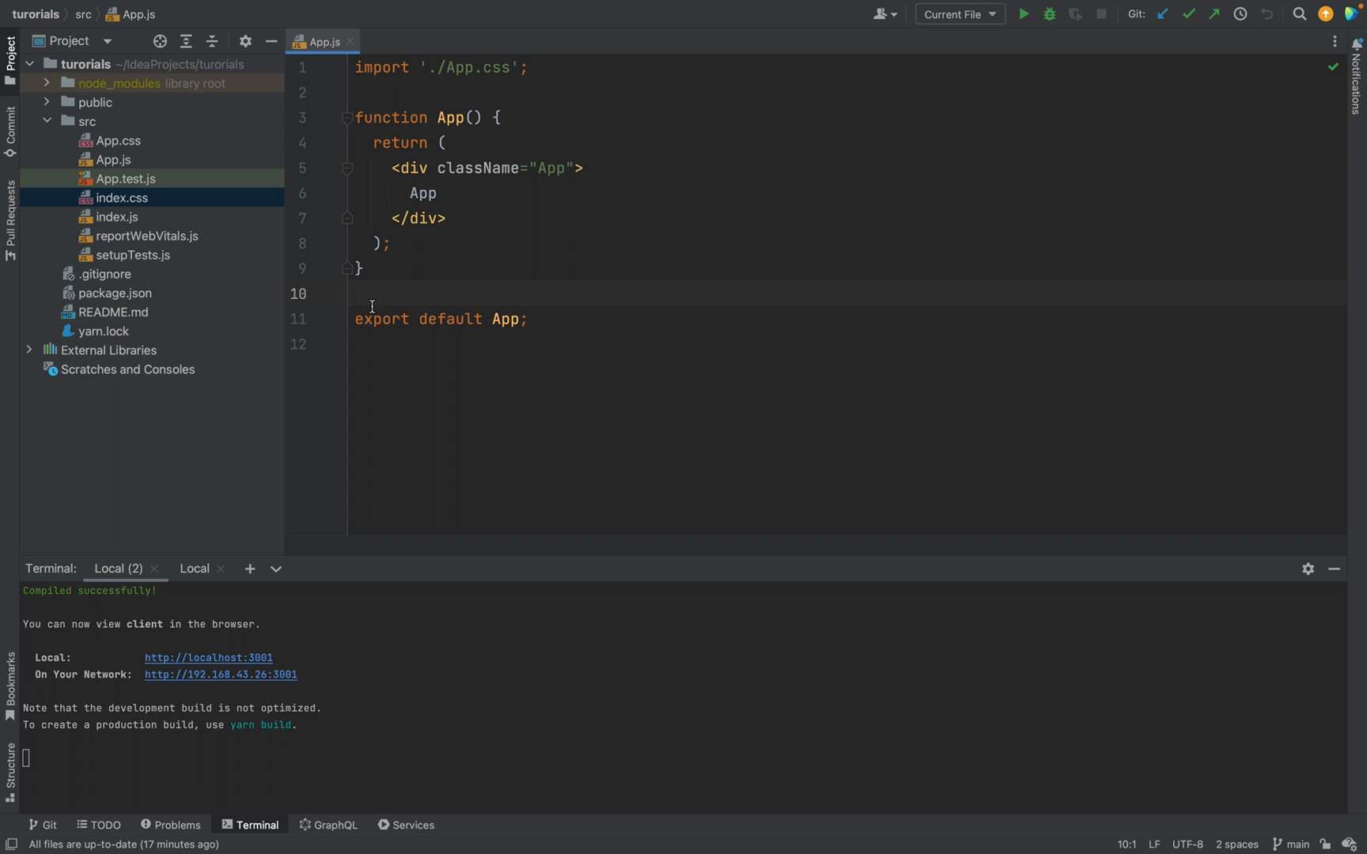
{"action": "mouse_move", "coordinate": [548, 297]}
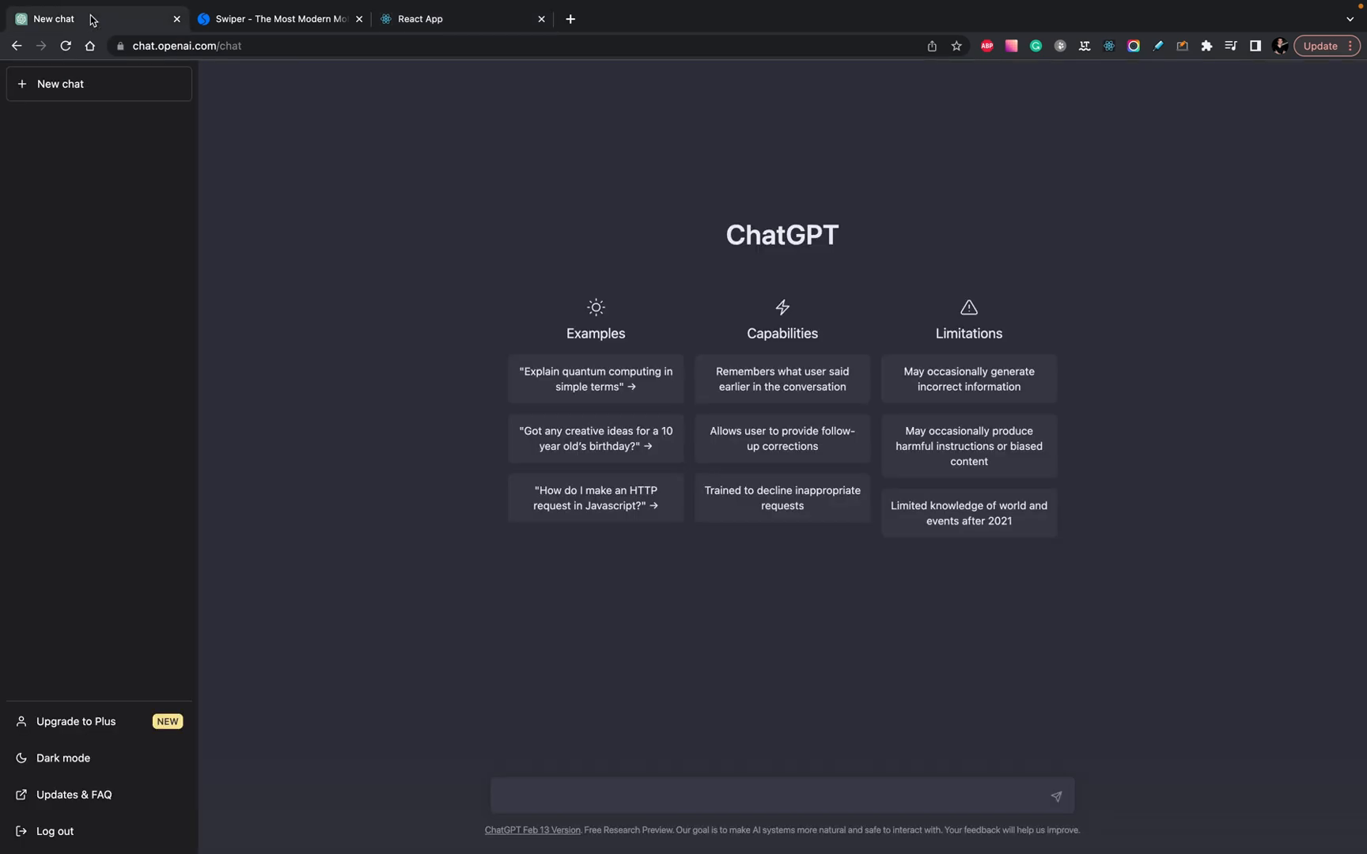
- Prompt ChatGPT to build a React carousel with 4 image slides using Swiper js
{"action": "left_click", "coordinate": [637, 795]}
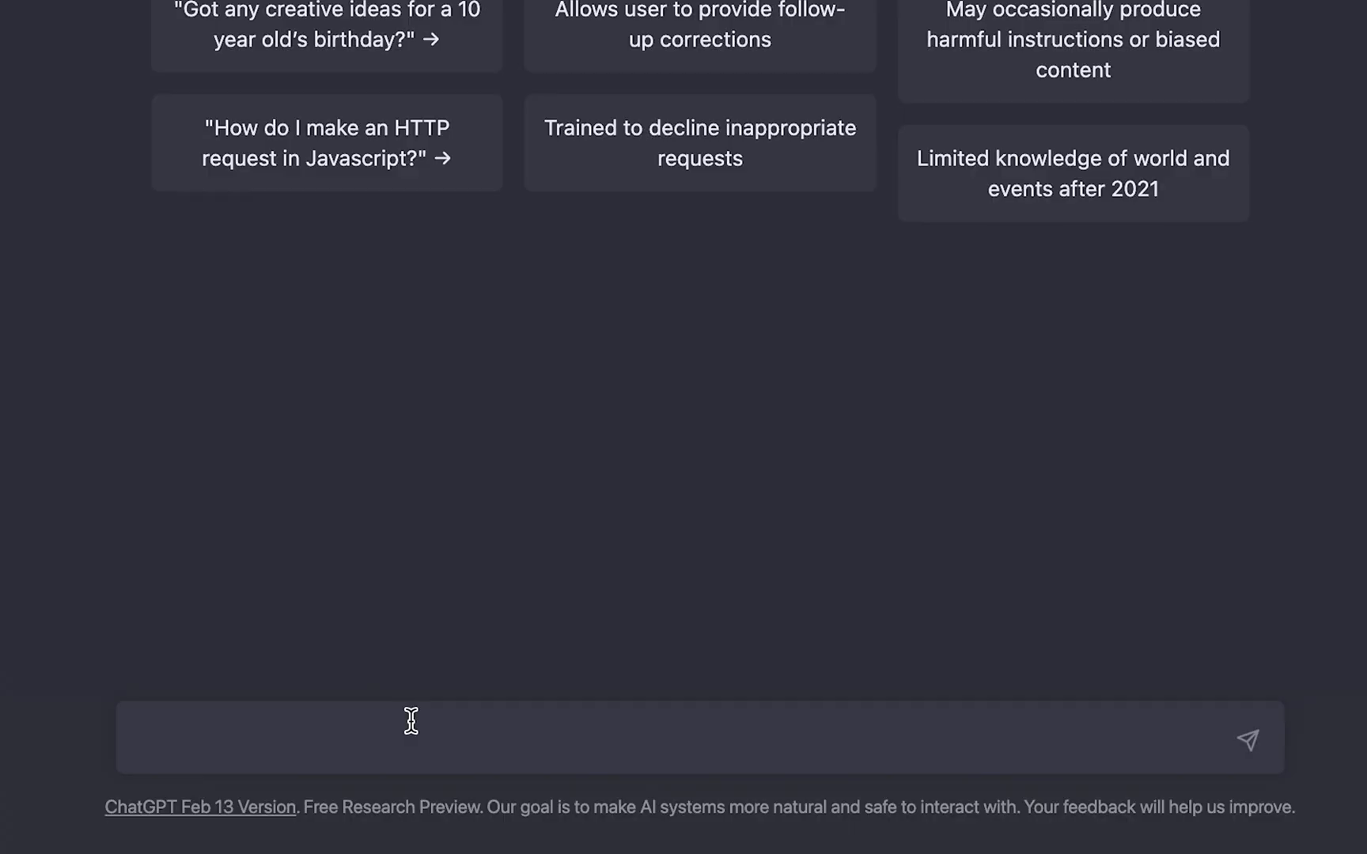
{"action": "type", "text": "Build a React c"}
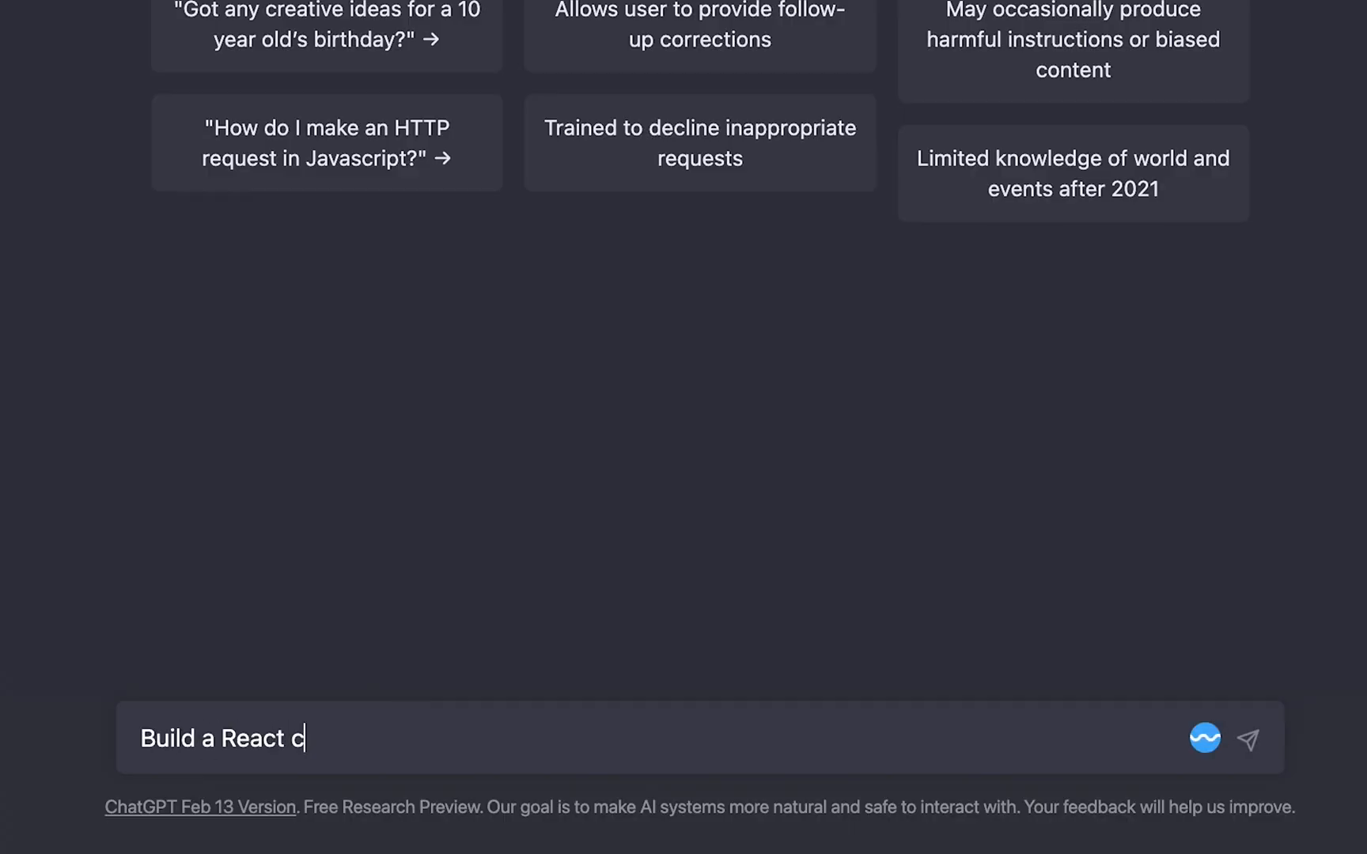
{"action": "type", "text": "arousel wtih"}
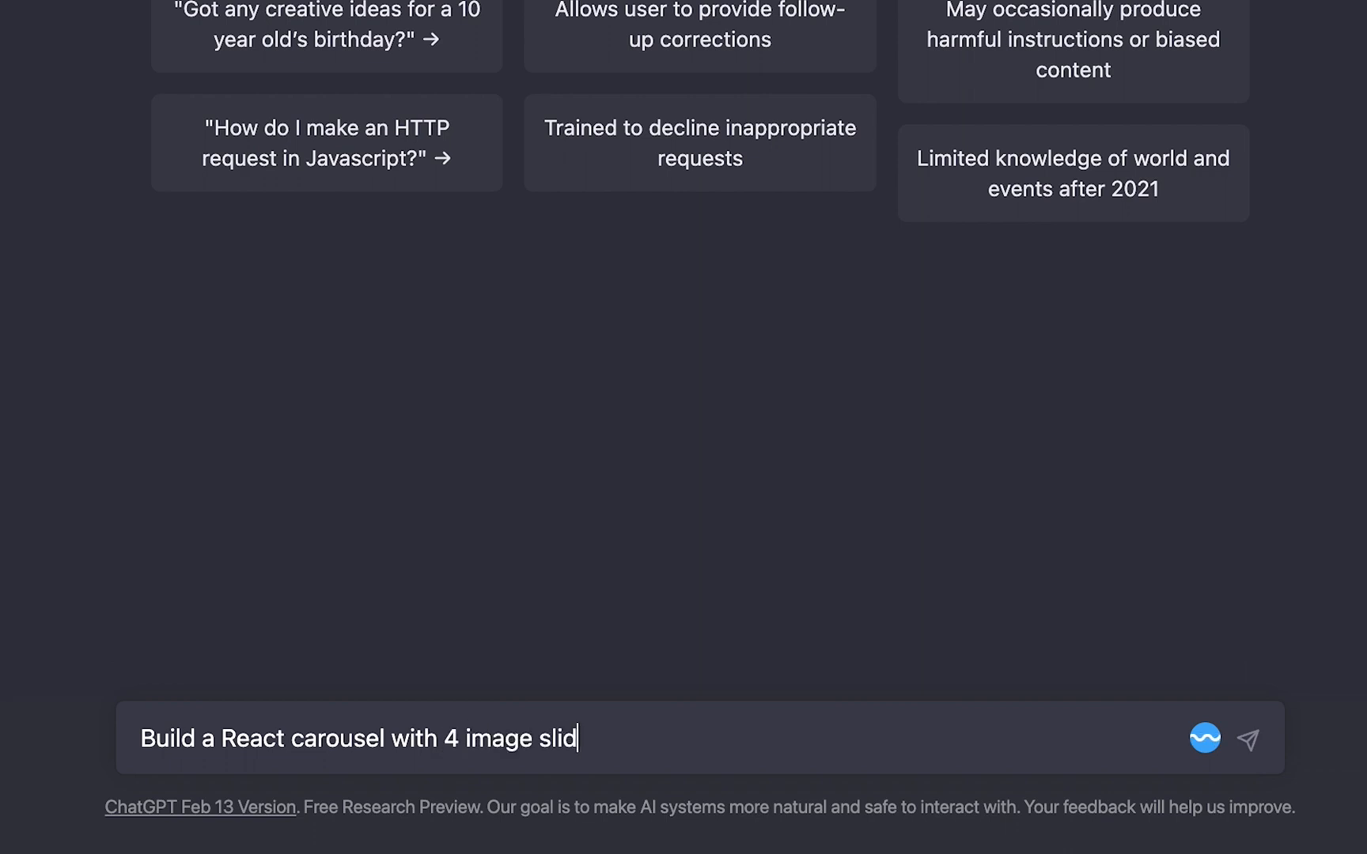
{"action": "type", "text": "es using Swip"}
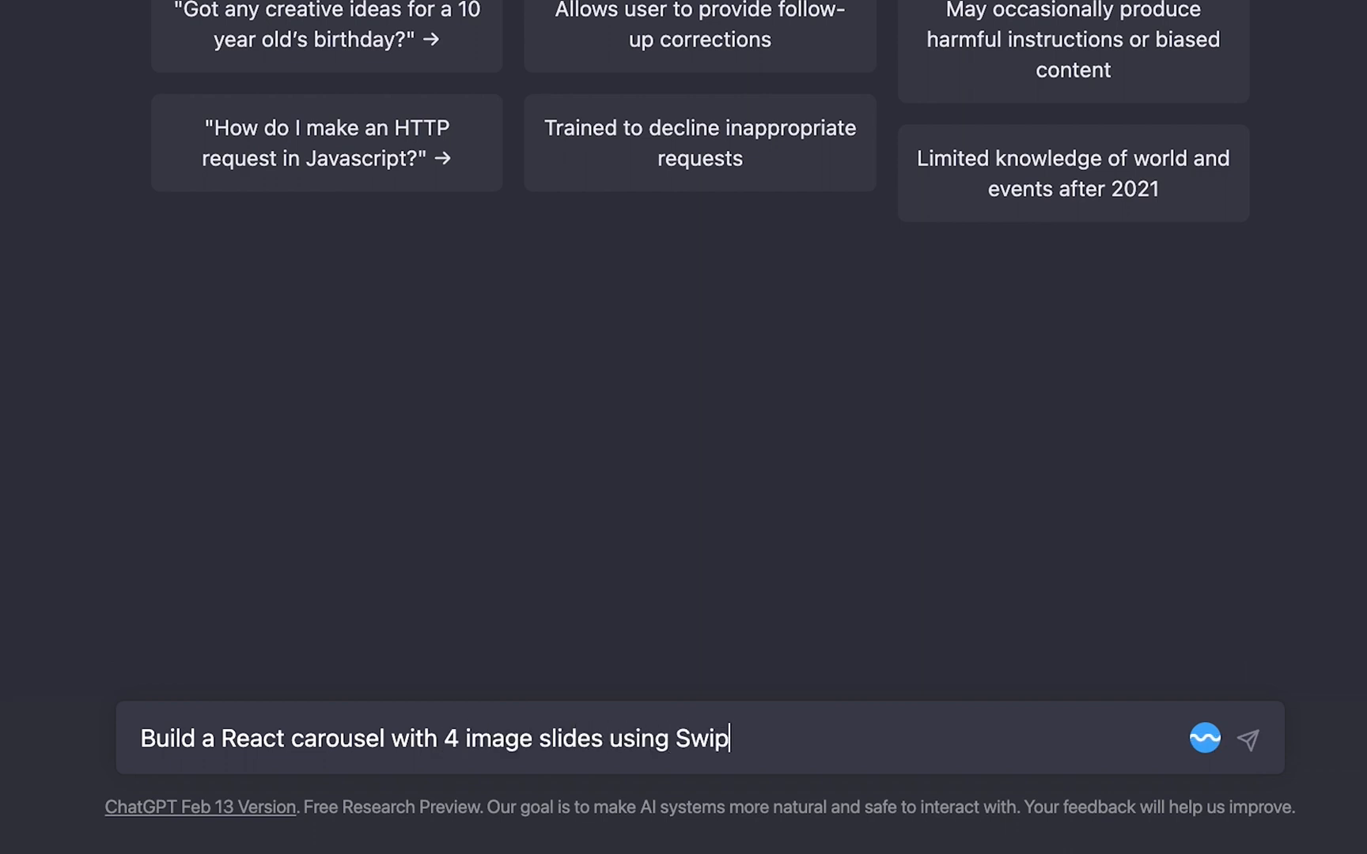
{"action": "type", "text": "er js."}
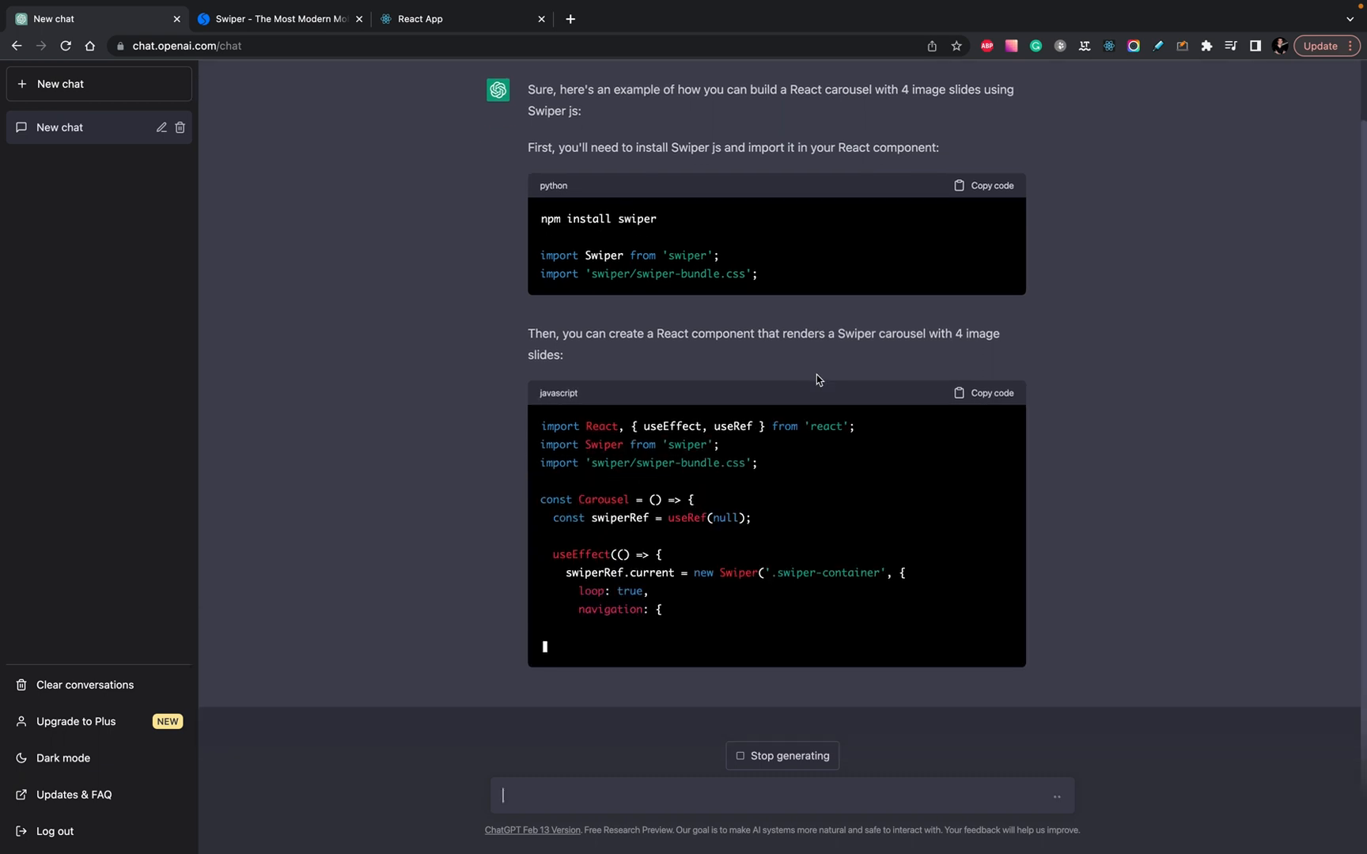
- Scroll through ChatGPT's answer: swiper install, Carousel component, and App usage example
{"action": "scroll", "scroll_direction": "down", "scroll_amount": 3}
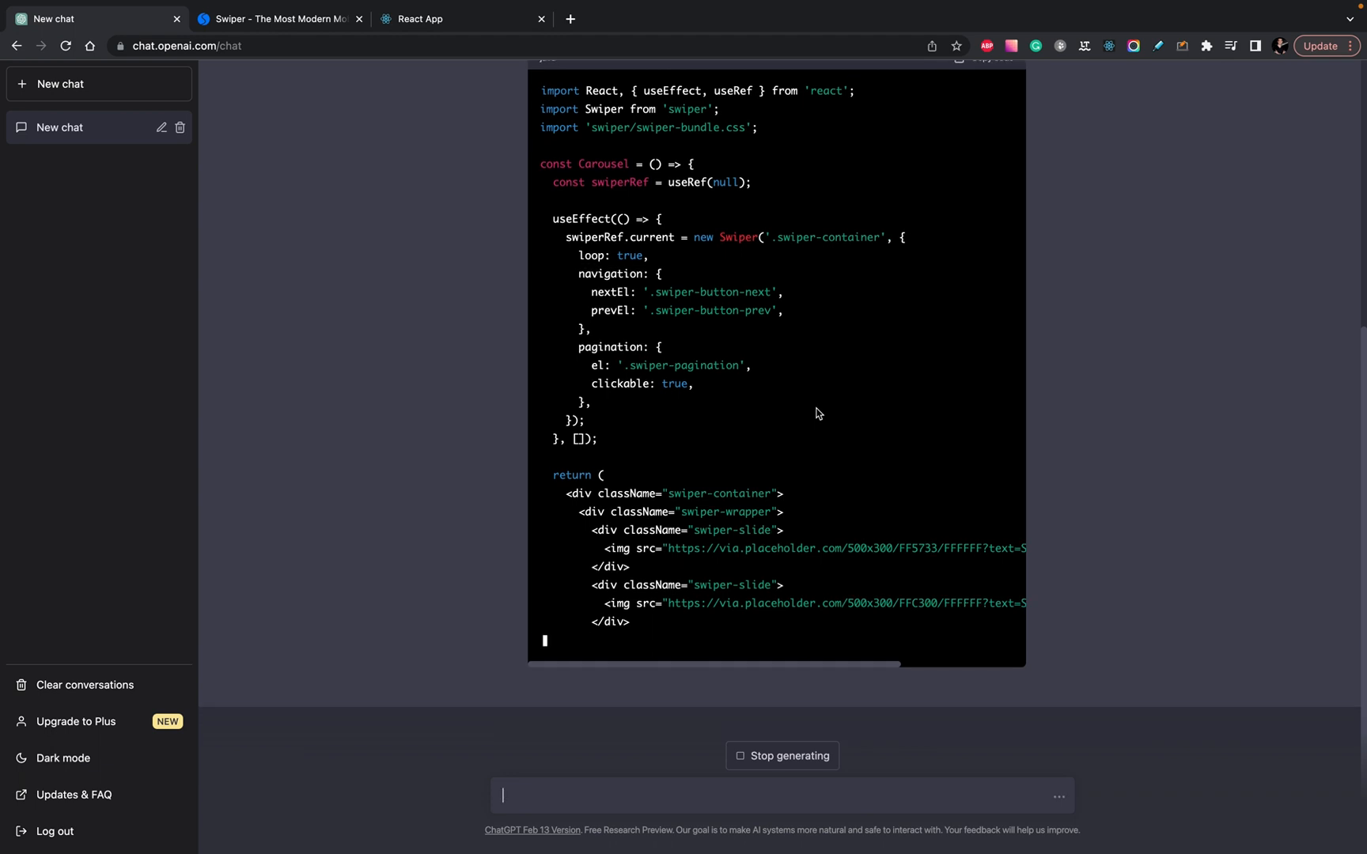
{"action": "scroll", "scroll_direction": "down", "scroll_amount": 3}
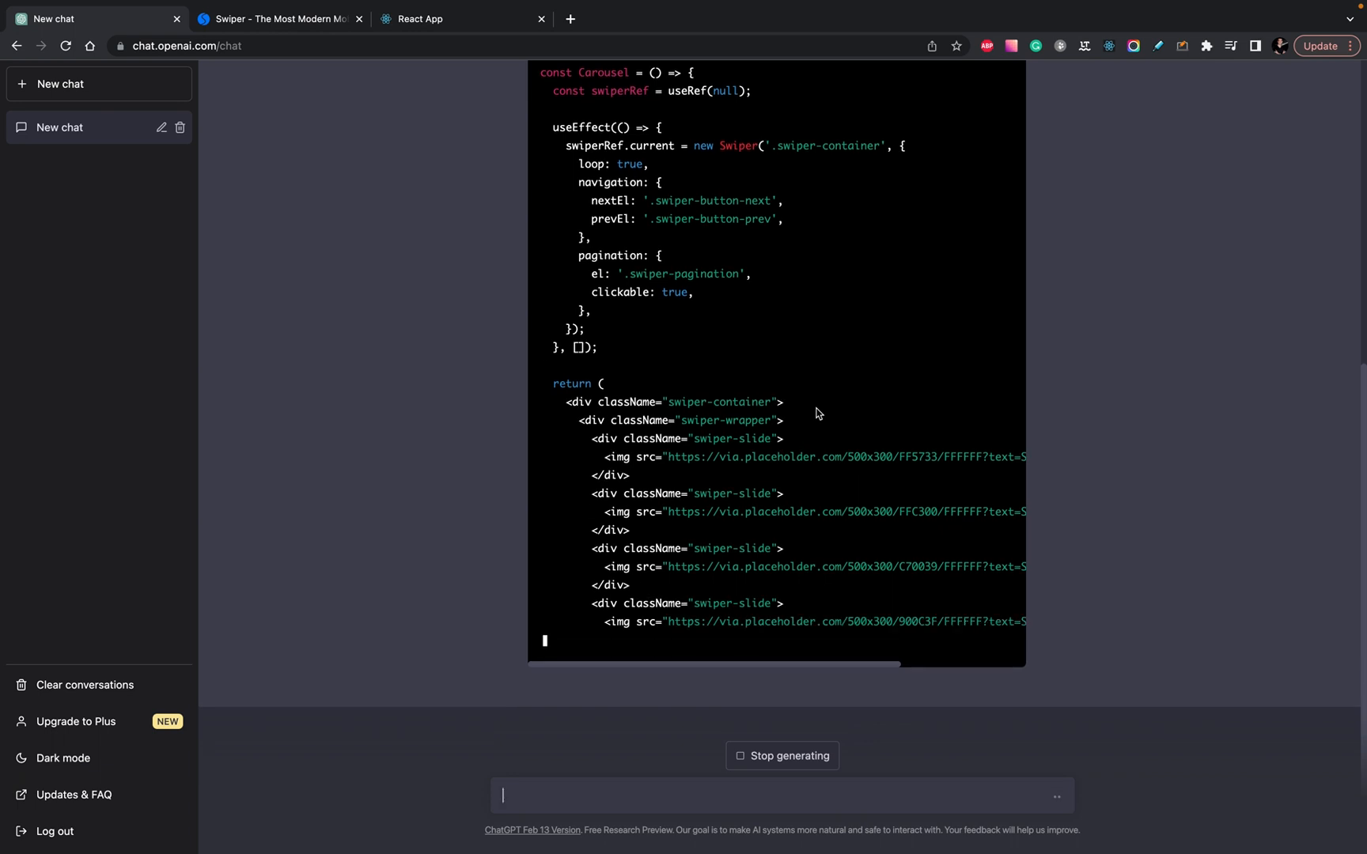
{"action": "scroll", "scroll_direction": "down", "scroll_amount": 3}
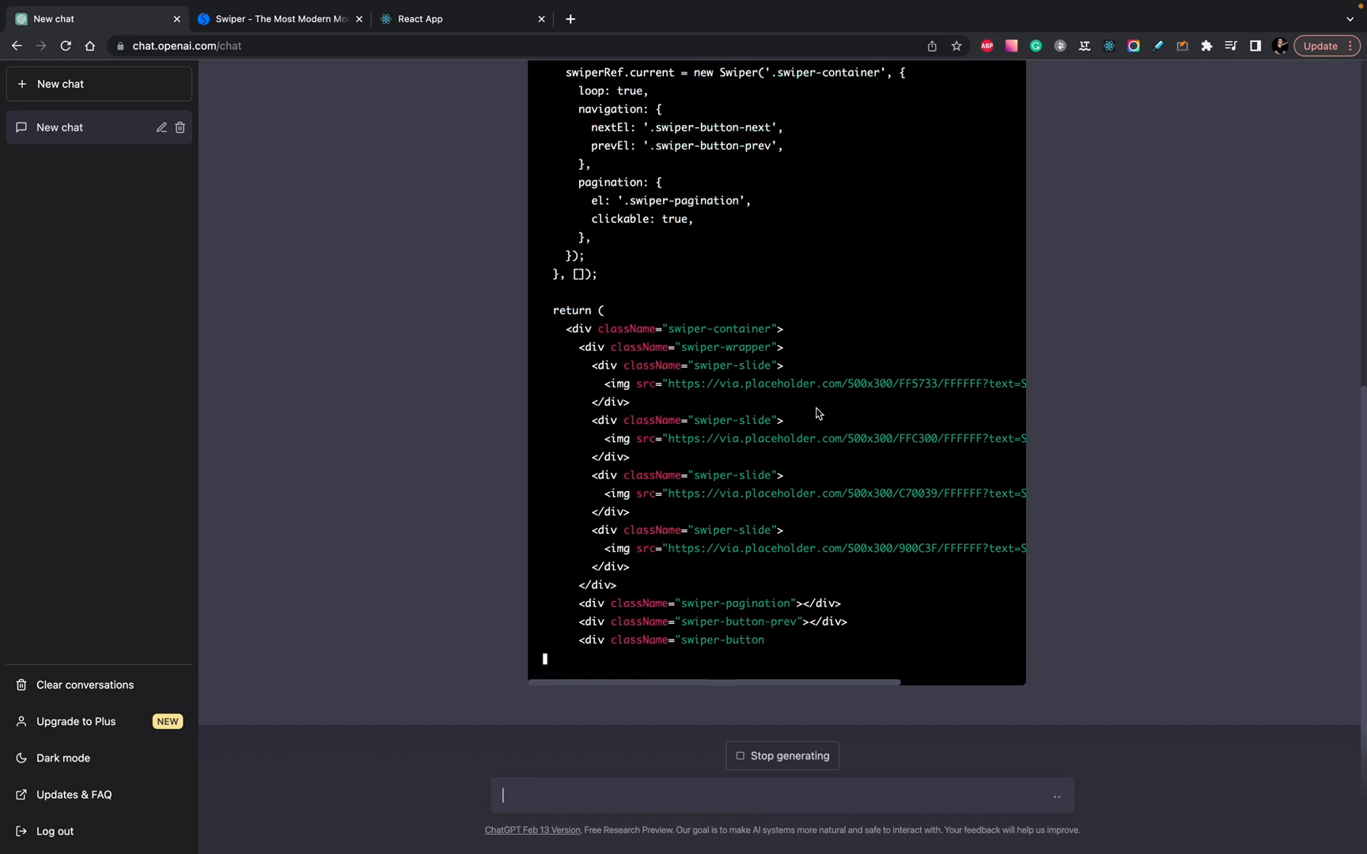
{"action": "scroll", "scroll_direction": "down", "scroll_amount": 3}
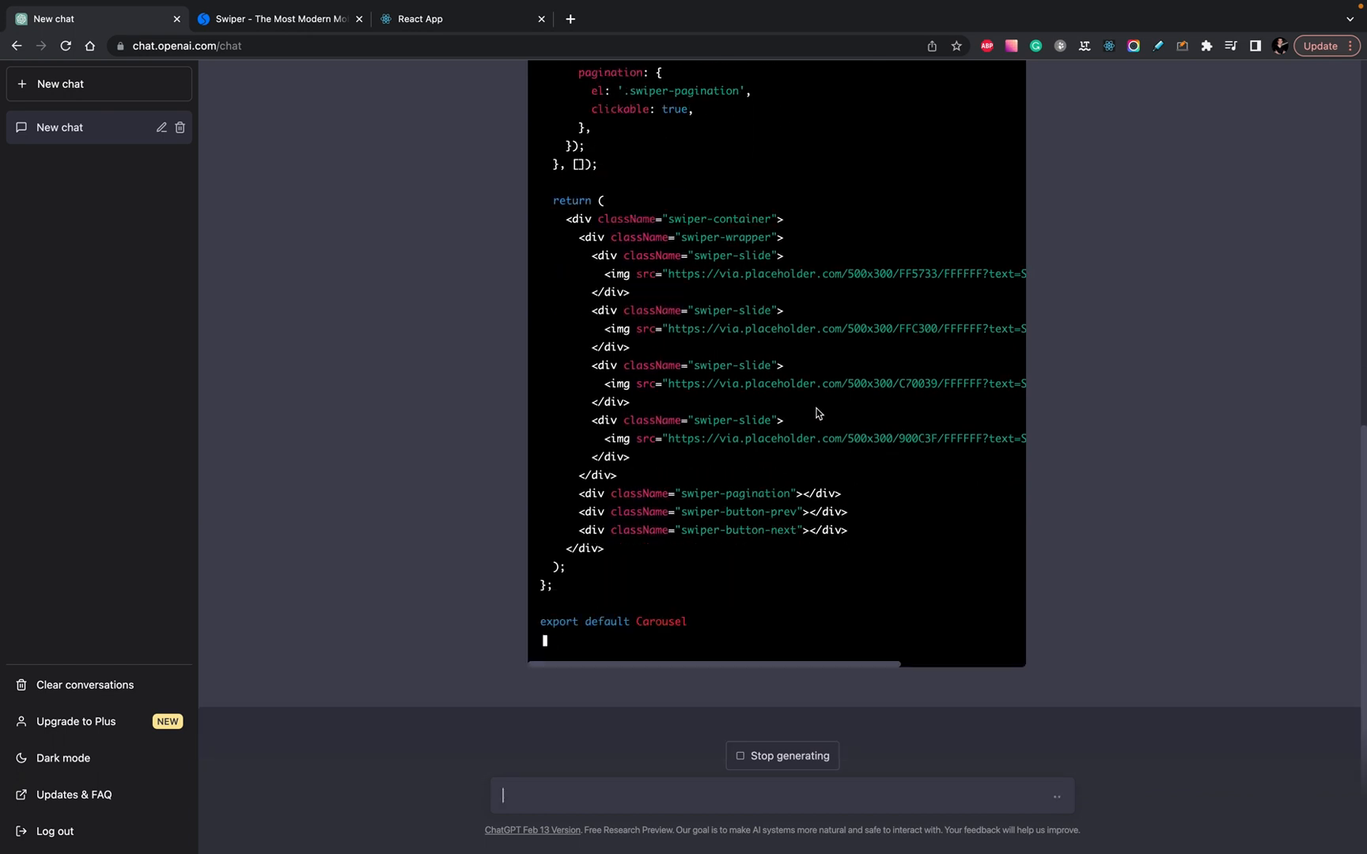
{"action": "scroll", "scroll_direction": "down", "scroll_amount": 3}
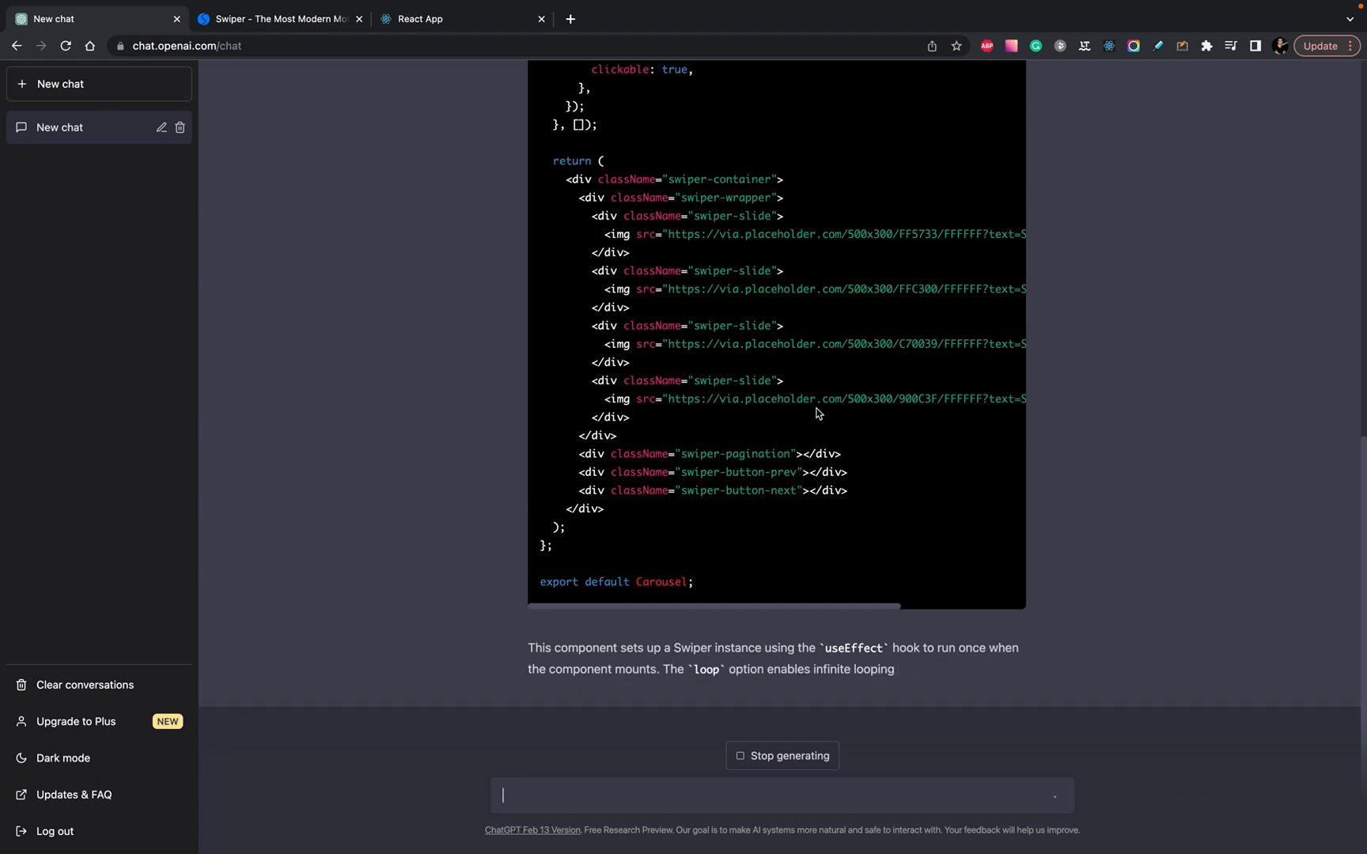
{"action": "scroll", "scroll_direction": "down", "scroll_amount": 3}
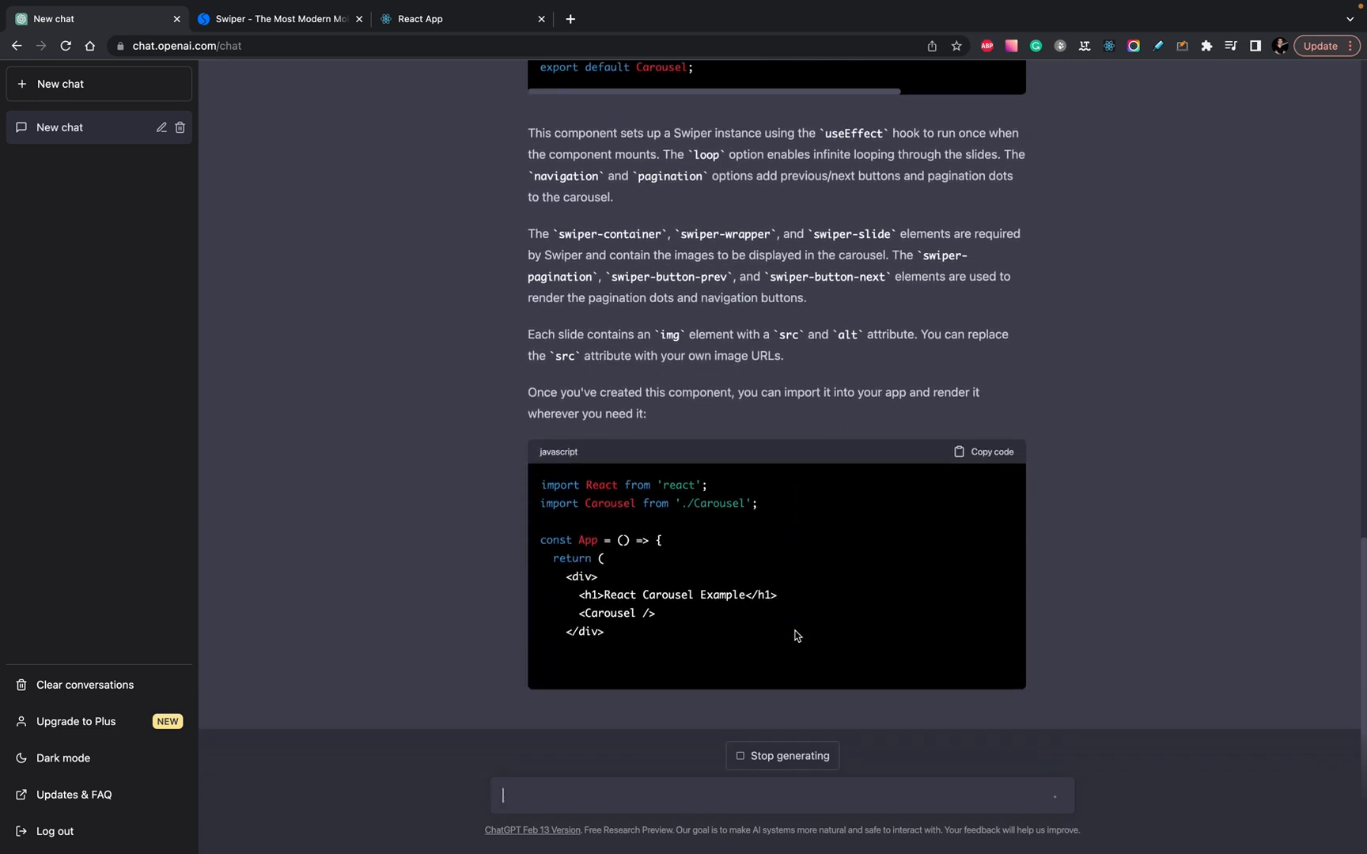
{"action": "scroll", "scroll_direction": "down", "scroll_amount": 3}
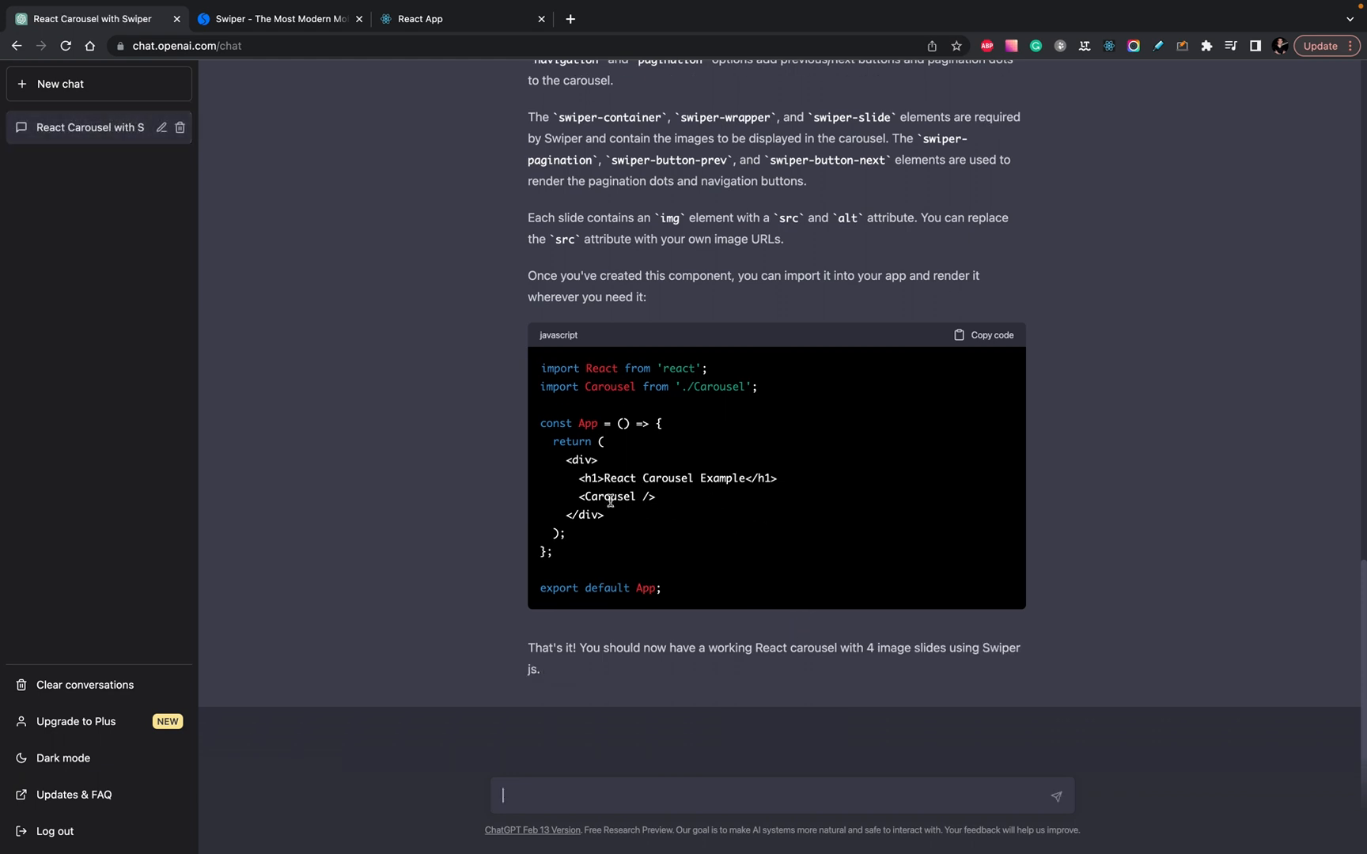
- Scroll ChatGPT's answer back up to the prompt and the 'npm install swiper' step
{"action": "scroll", "scroll_direction": "up", "scroll_amount": 3}
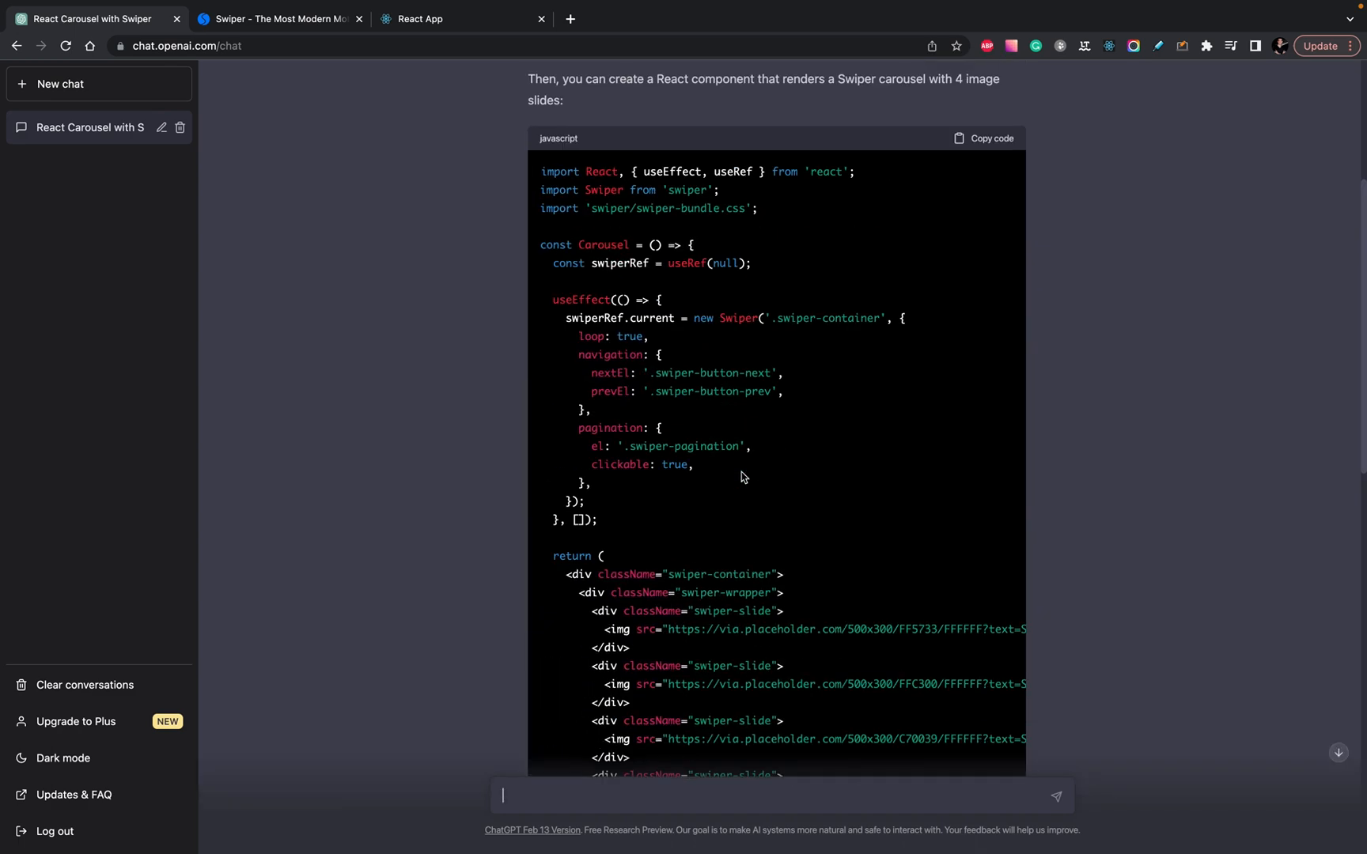
{"action": "scroll", "scroll_direction": "up", "scroll_amount": 3}
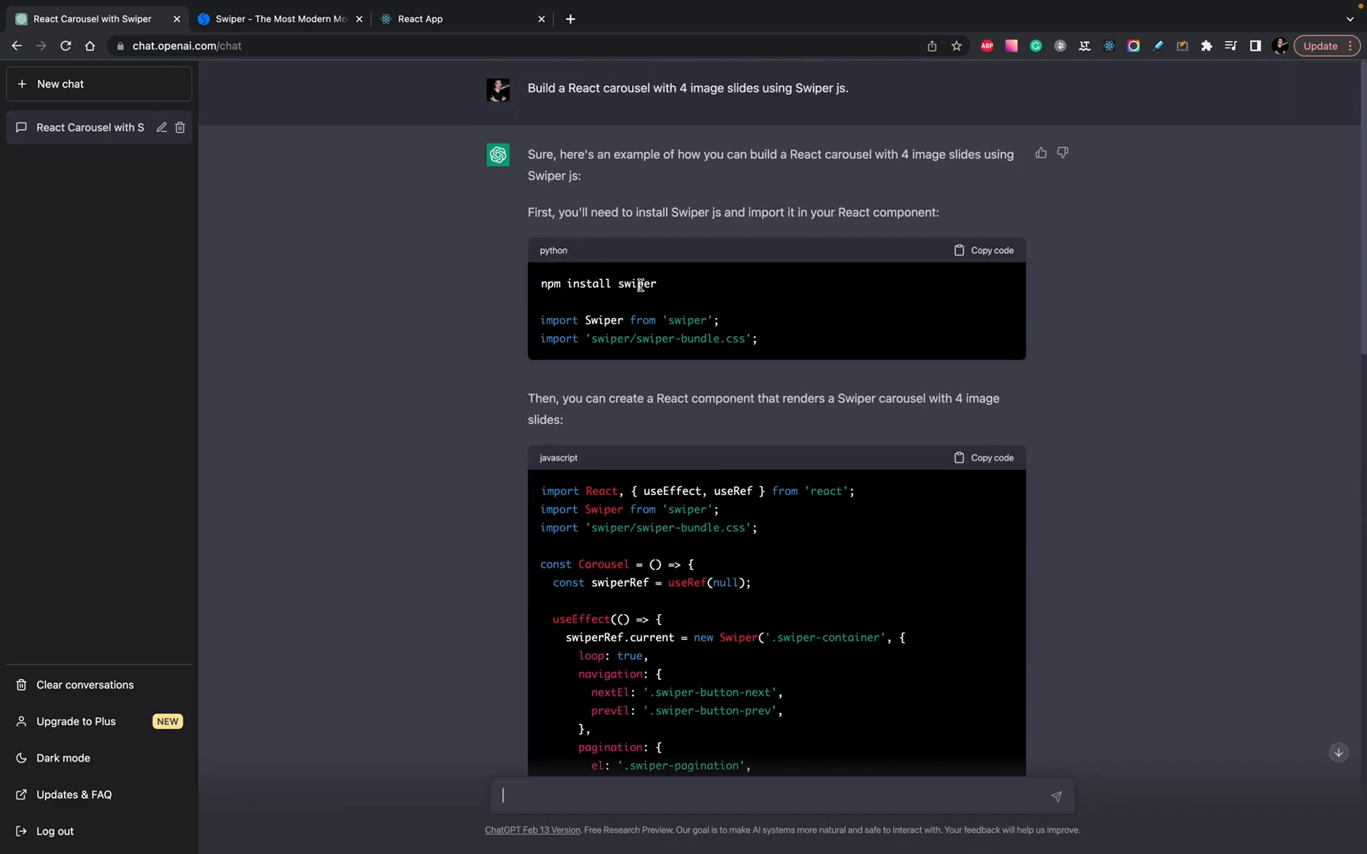
{"action": "mouse_move", "coordinate": [668, 290]}
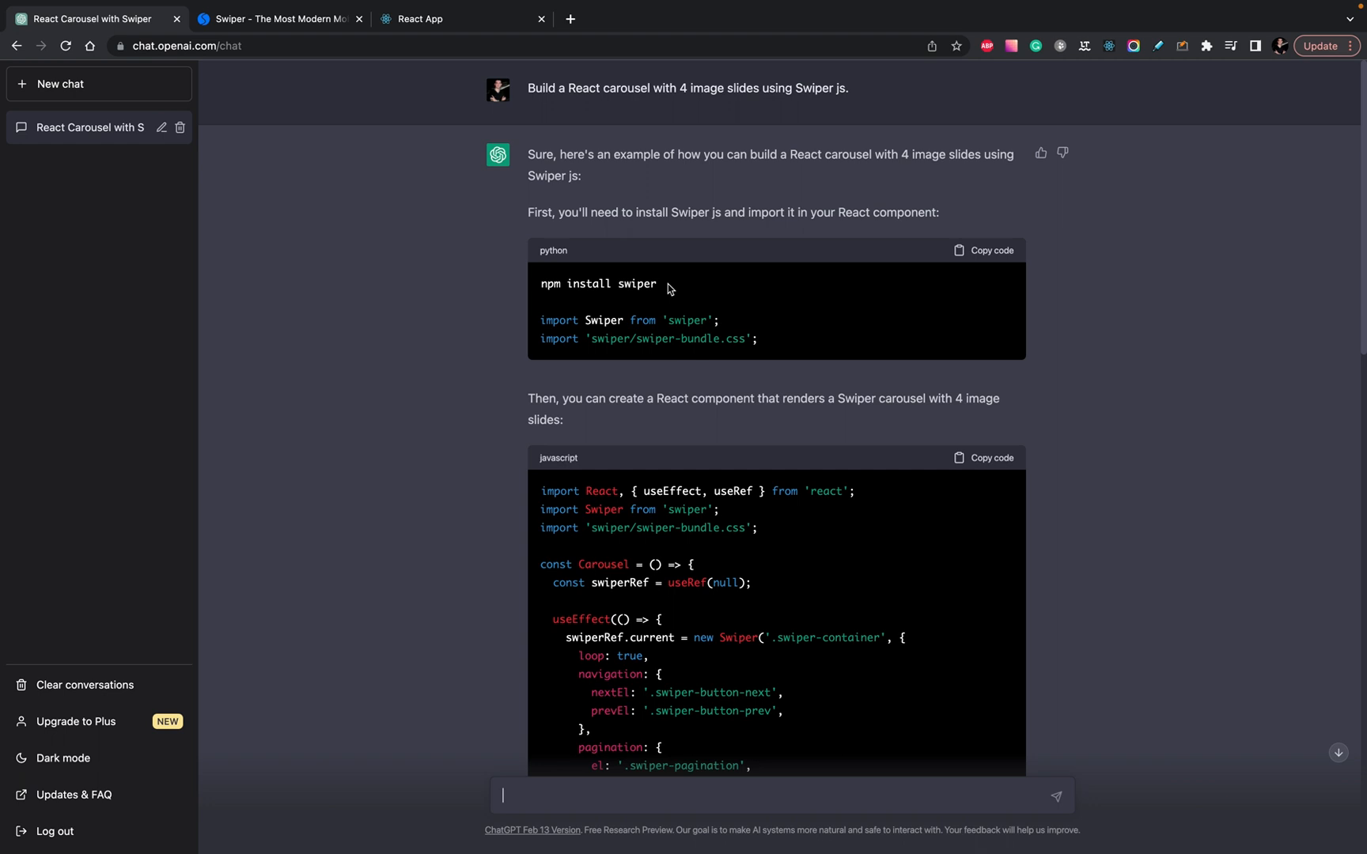
{"action": "mouse_move", "coordinate": [550, 250]}
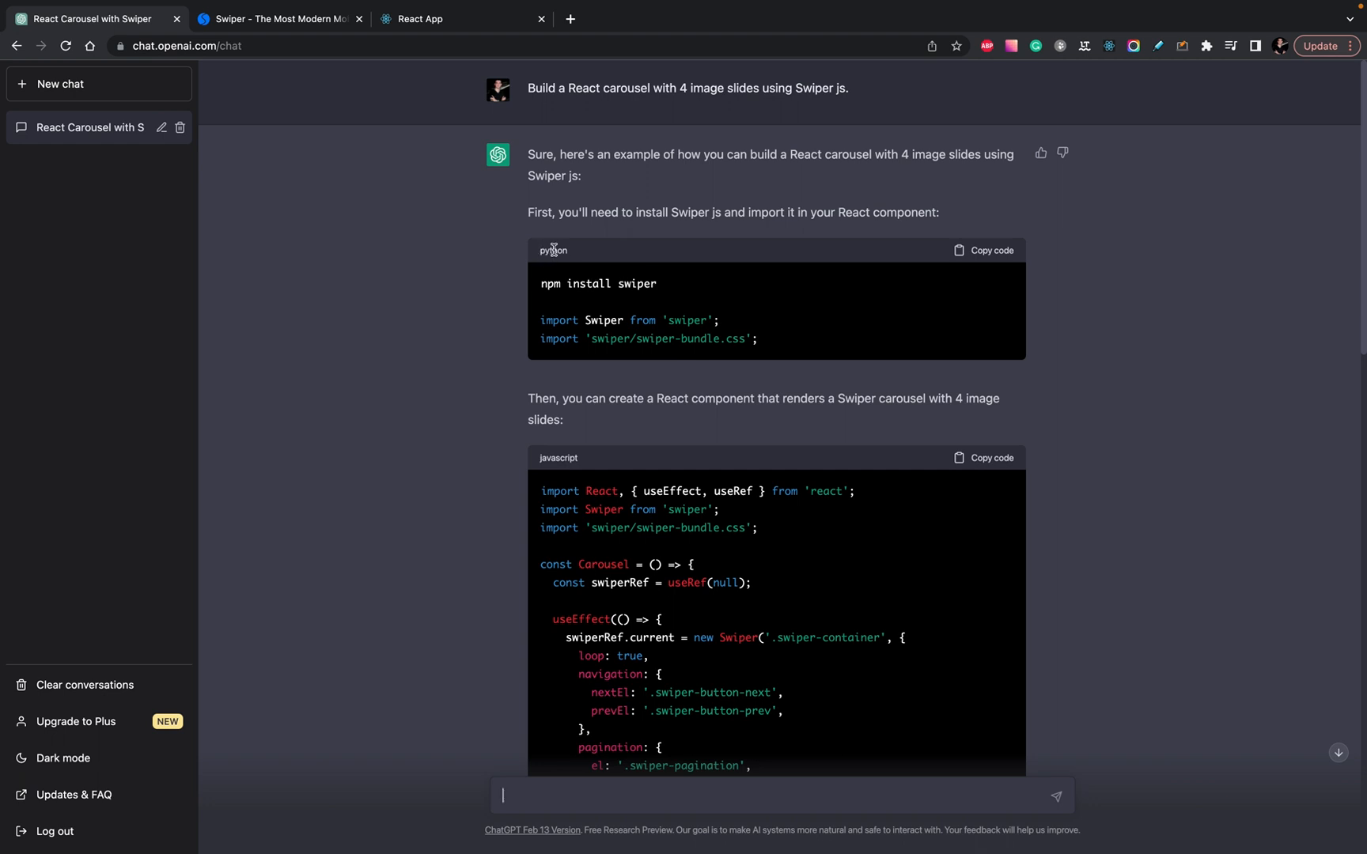
{"action": "mouse_move", "coordinate": [647, 338]}
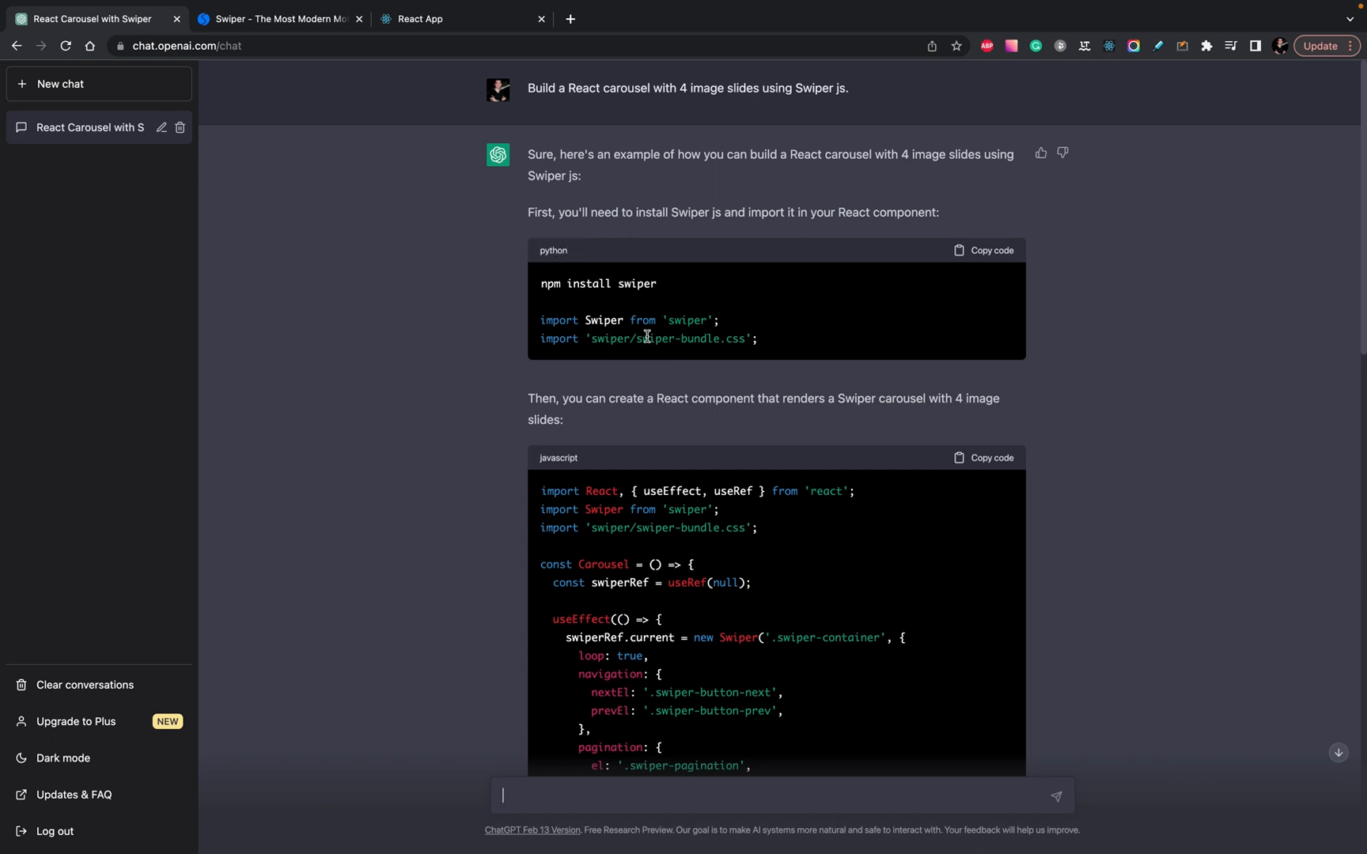
{"action": "mouse_move", "coordinate": [698, 339]}
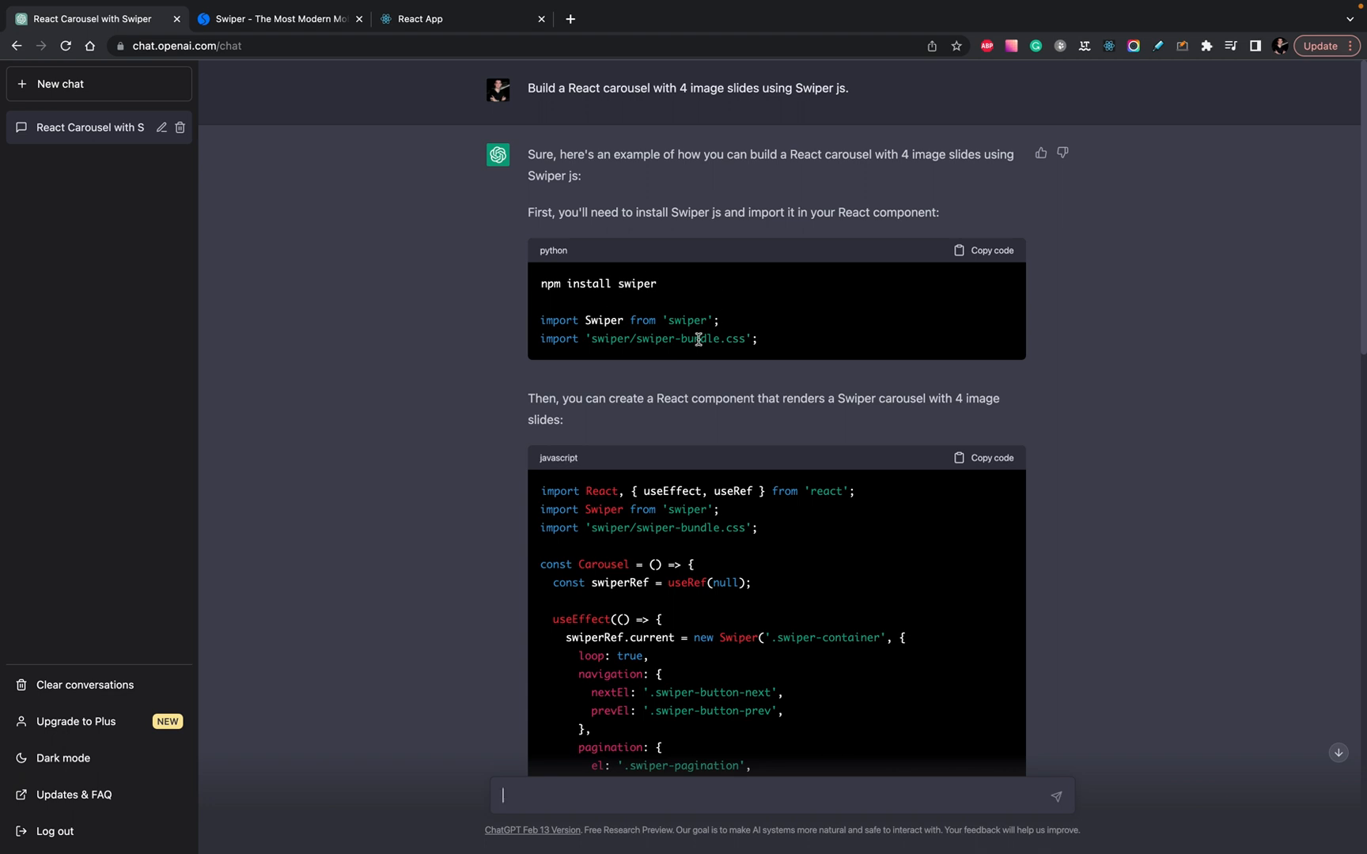
{"action": "mouse_move", "coordinate": [547, 283]}
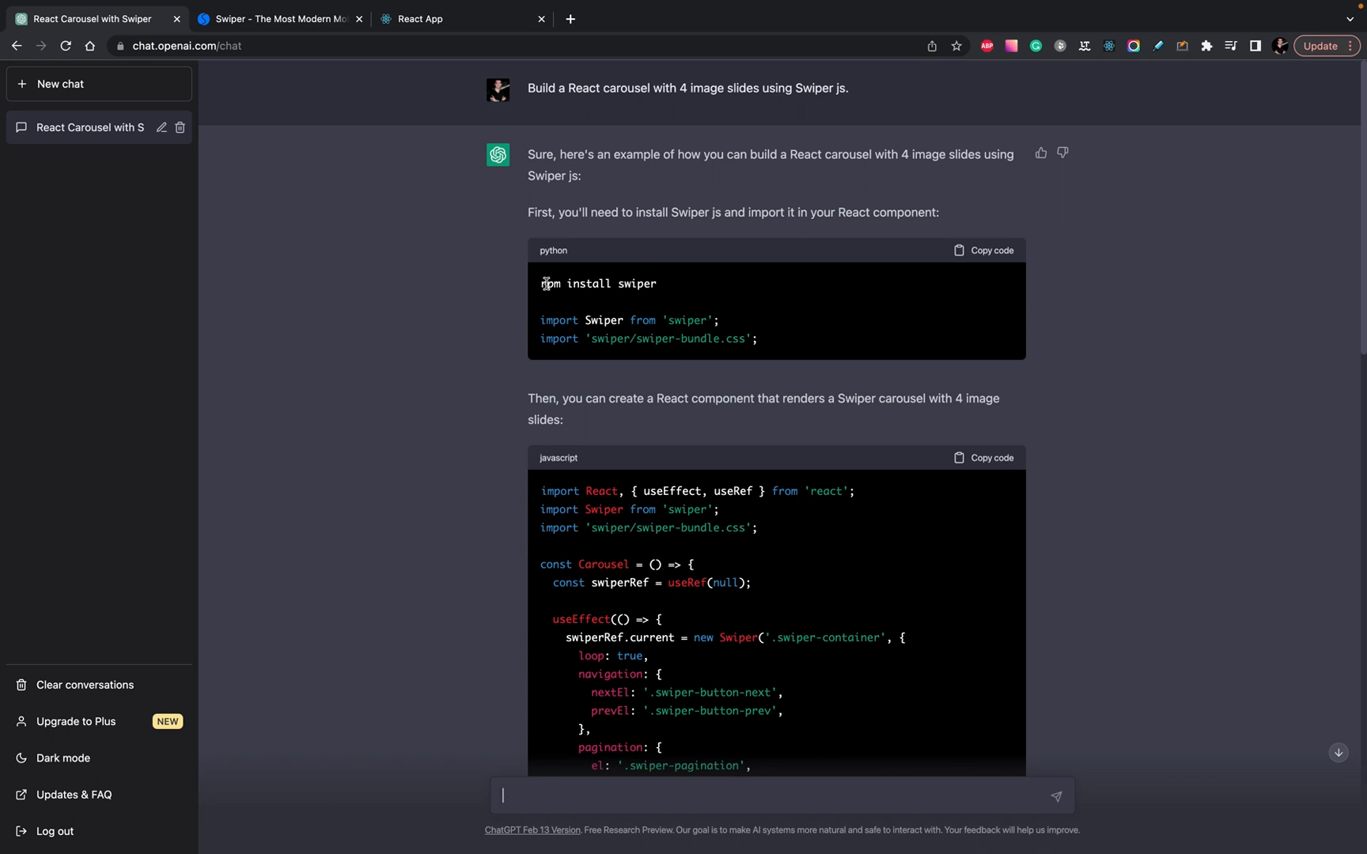
{"action": "mouse_move", "coordinate": [638, 281]}
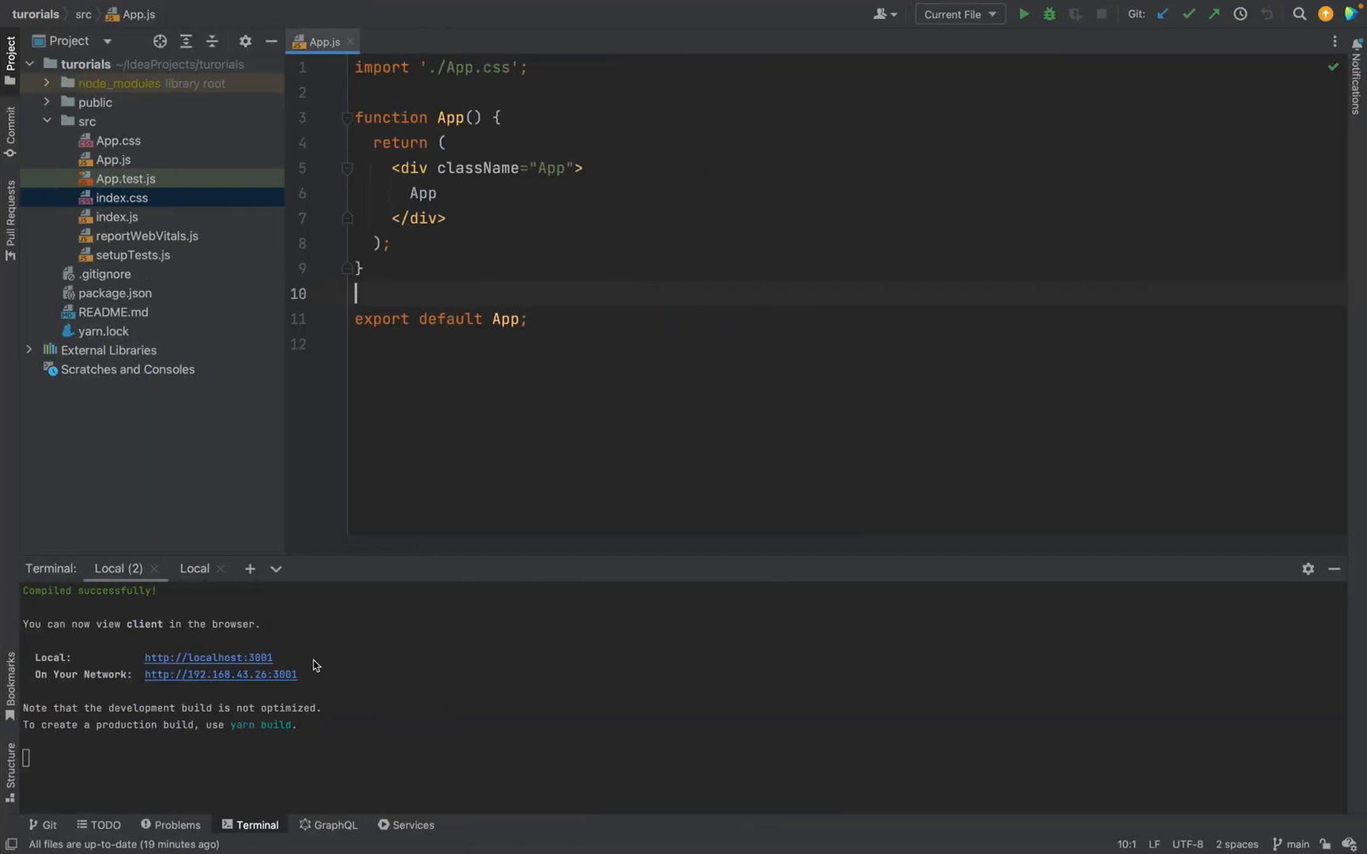
- Run 'npm install swiper' in the project's second terminal session
{"action": "left_click", "coordinate": [194, 569]}
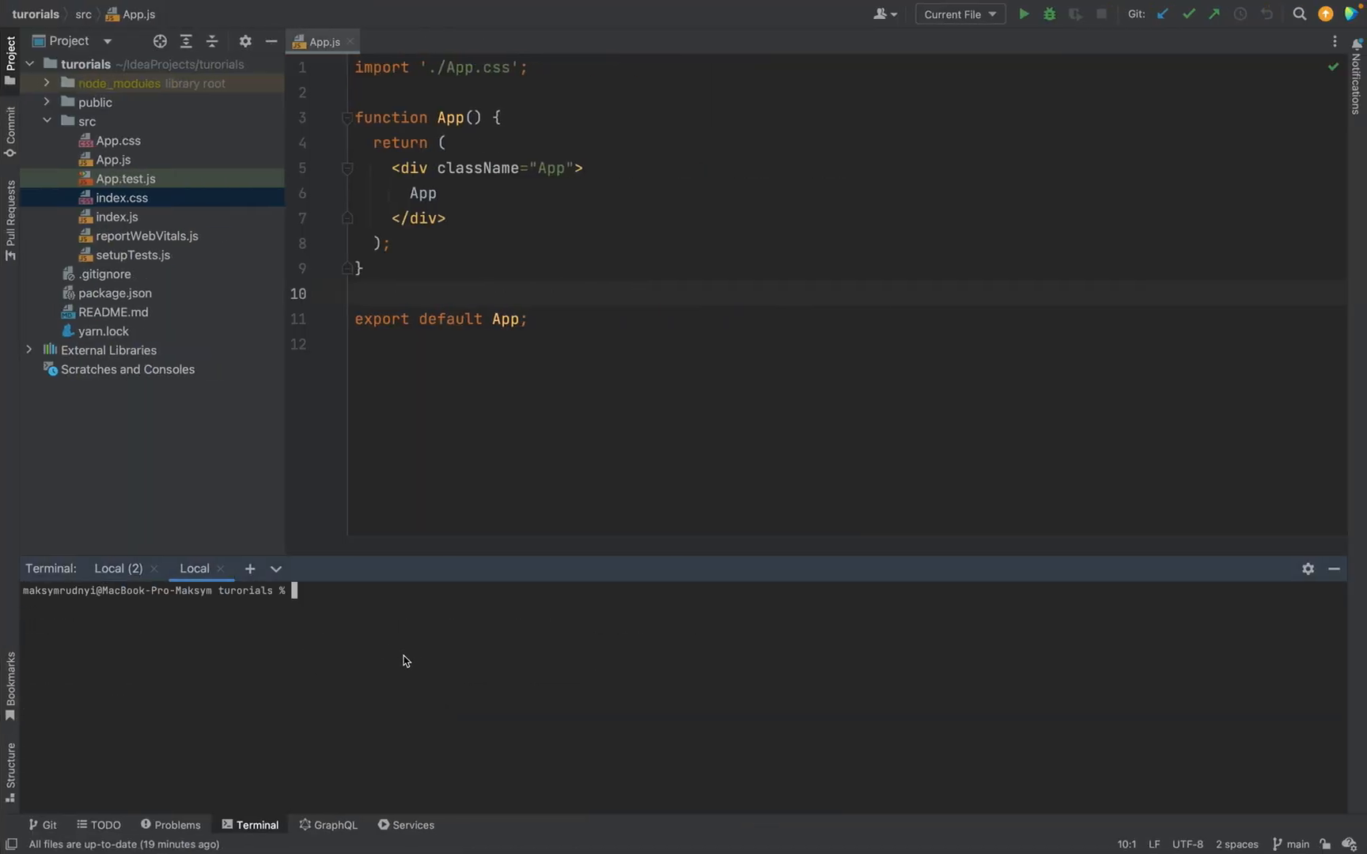
{"action": "type", "text": "yarn"}
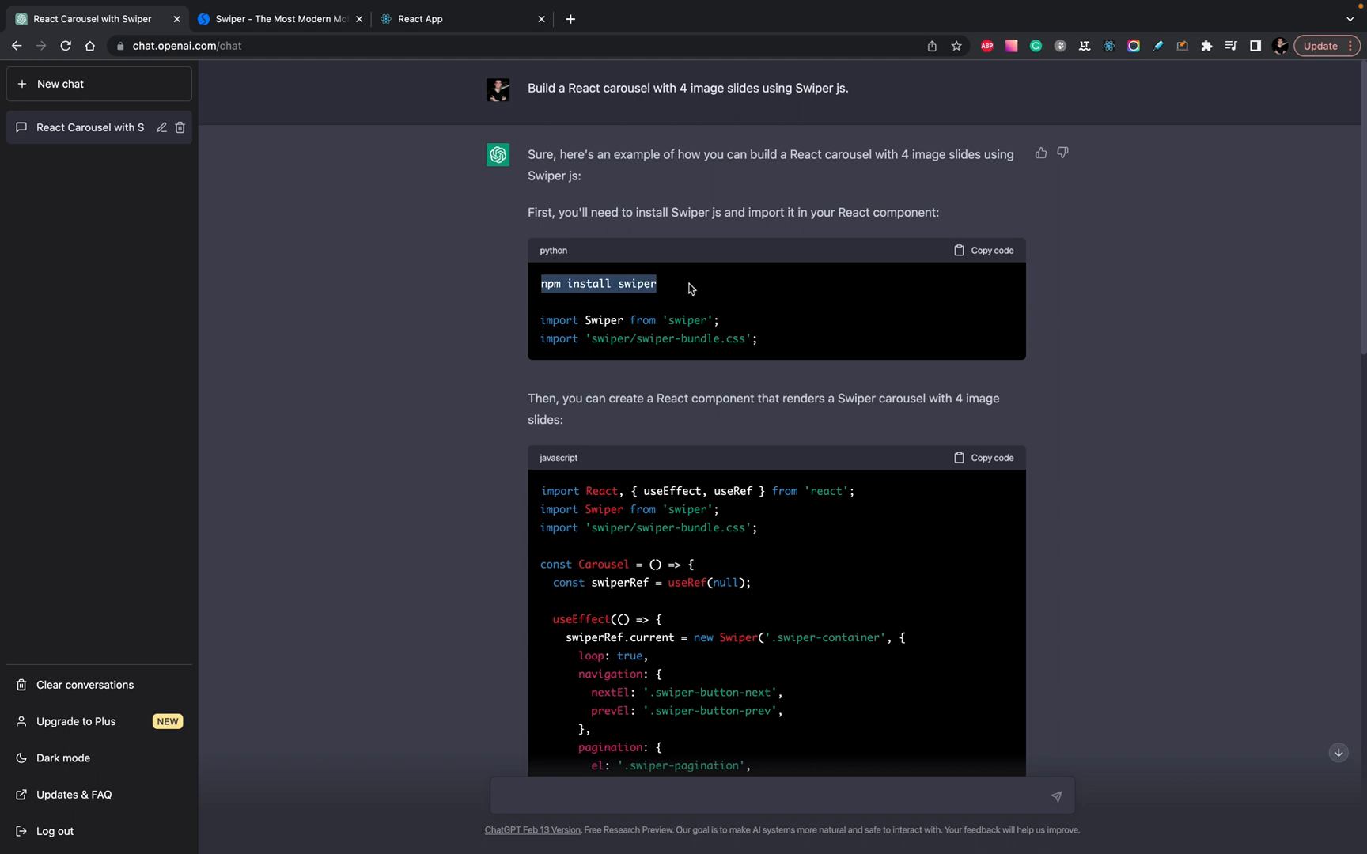
{"action": "mouse_move", "coordinate": [789, 318]}
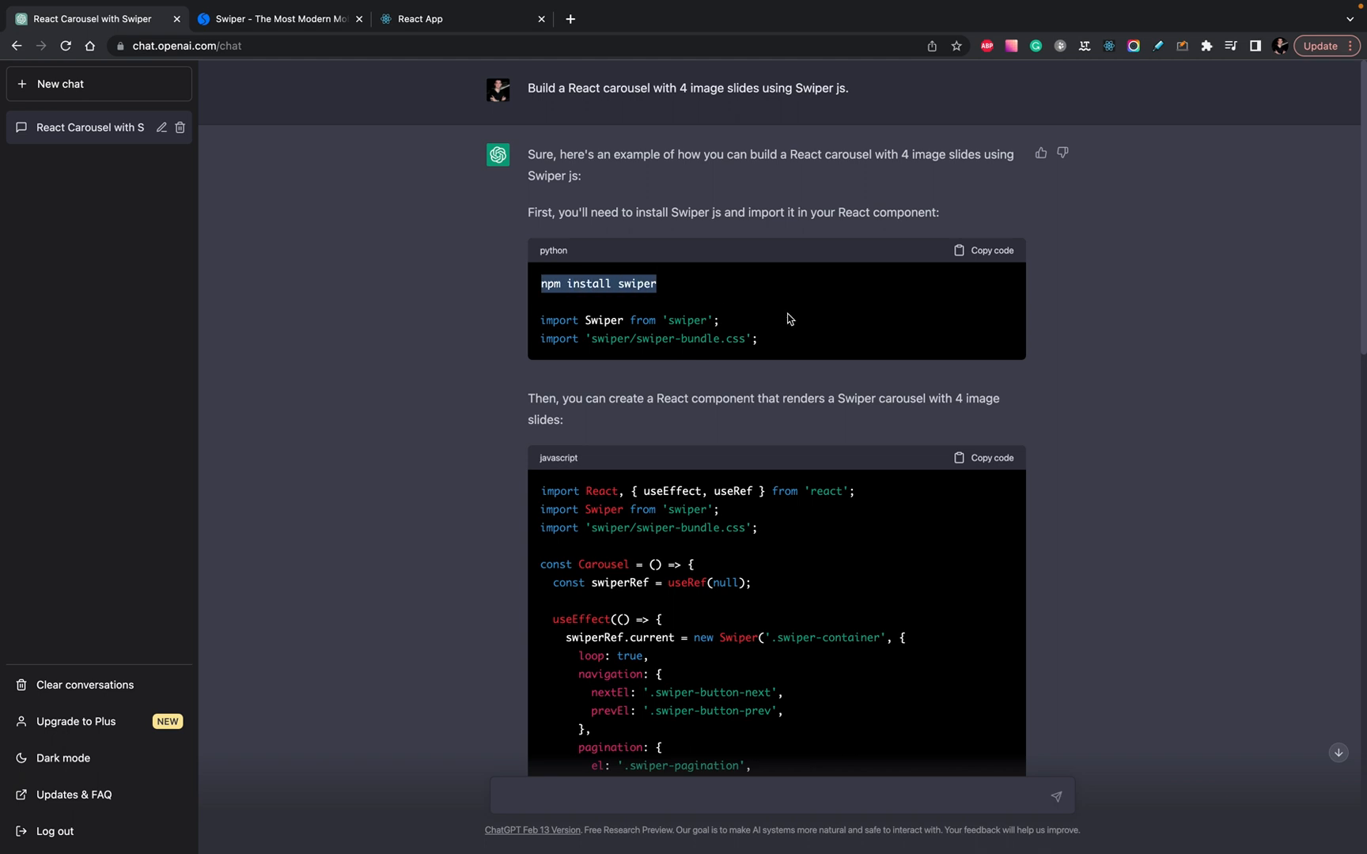
{"action": "mouse_move", "coordinate": [562, 346]}
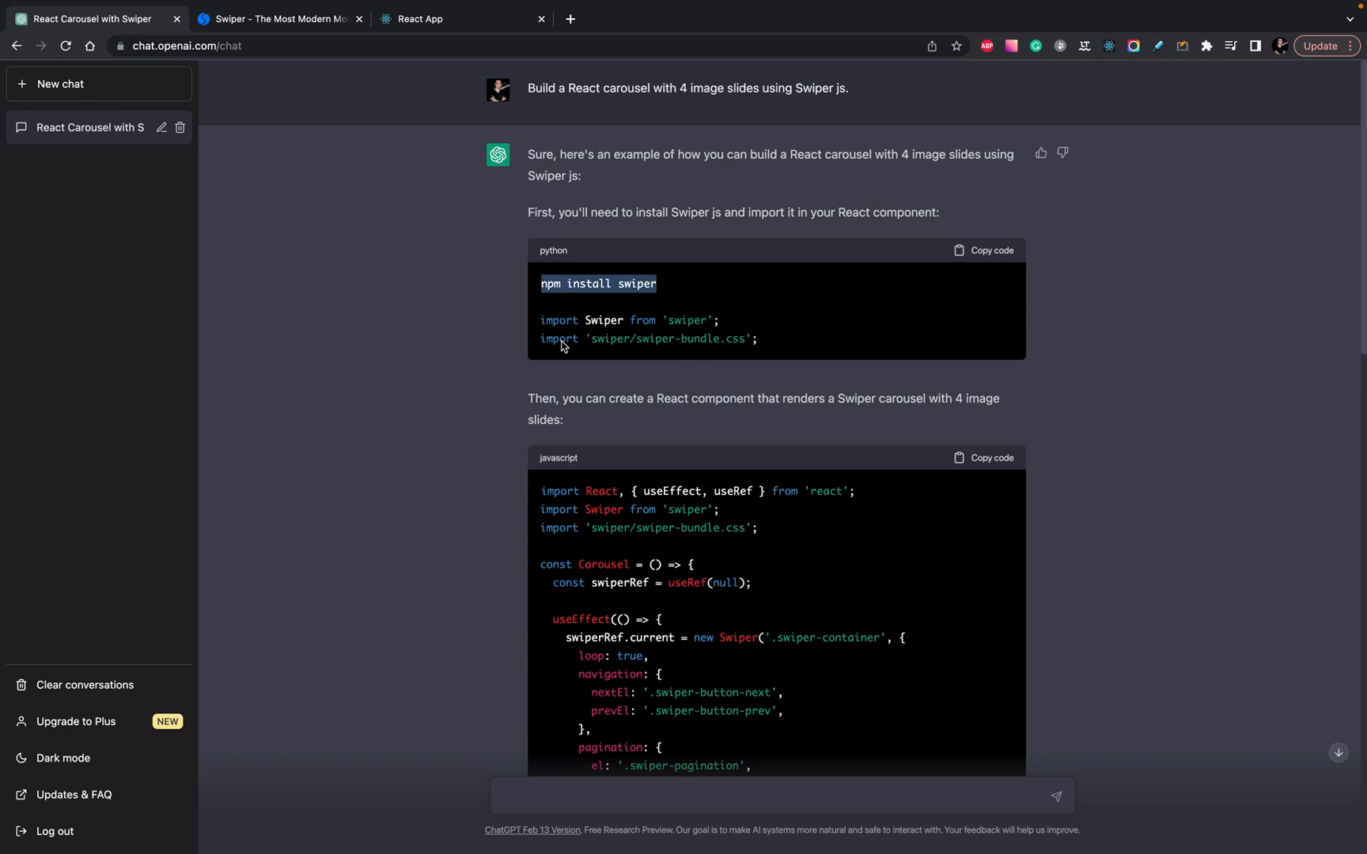
{"action": "mouse_move", "coordinate": [636, 342]}
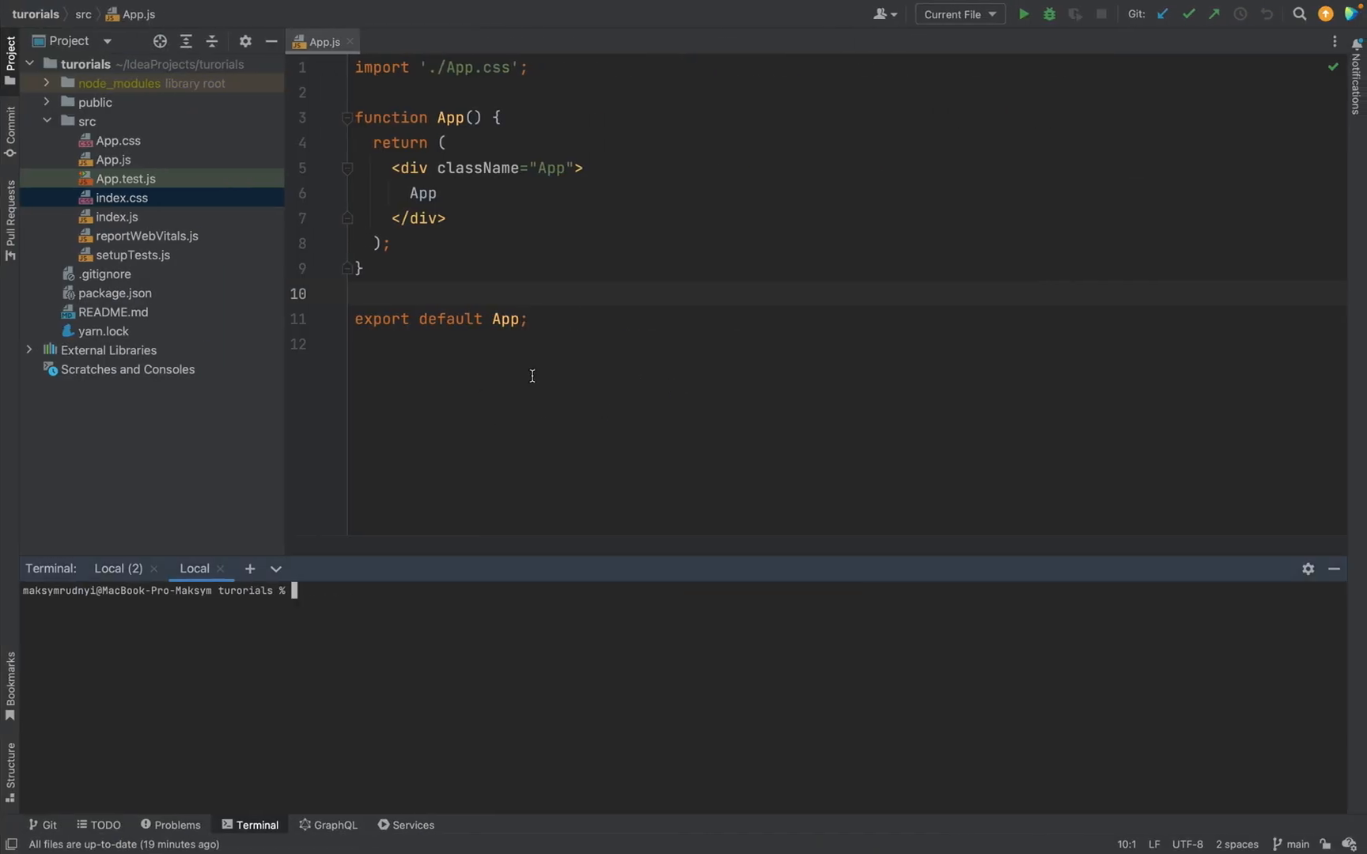
{"action": "type", "text": "npm install swiper"}
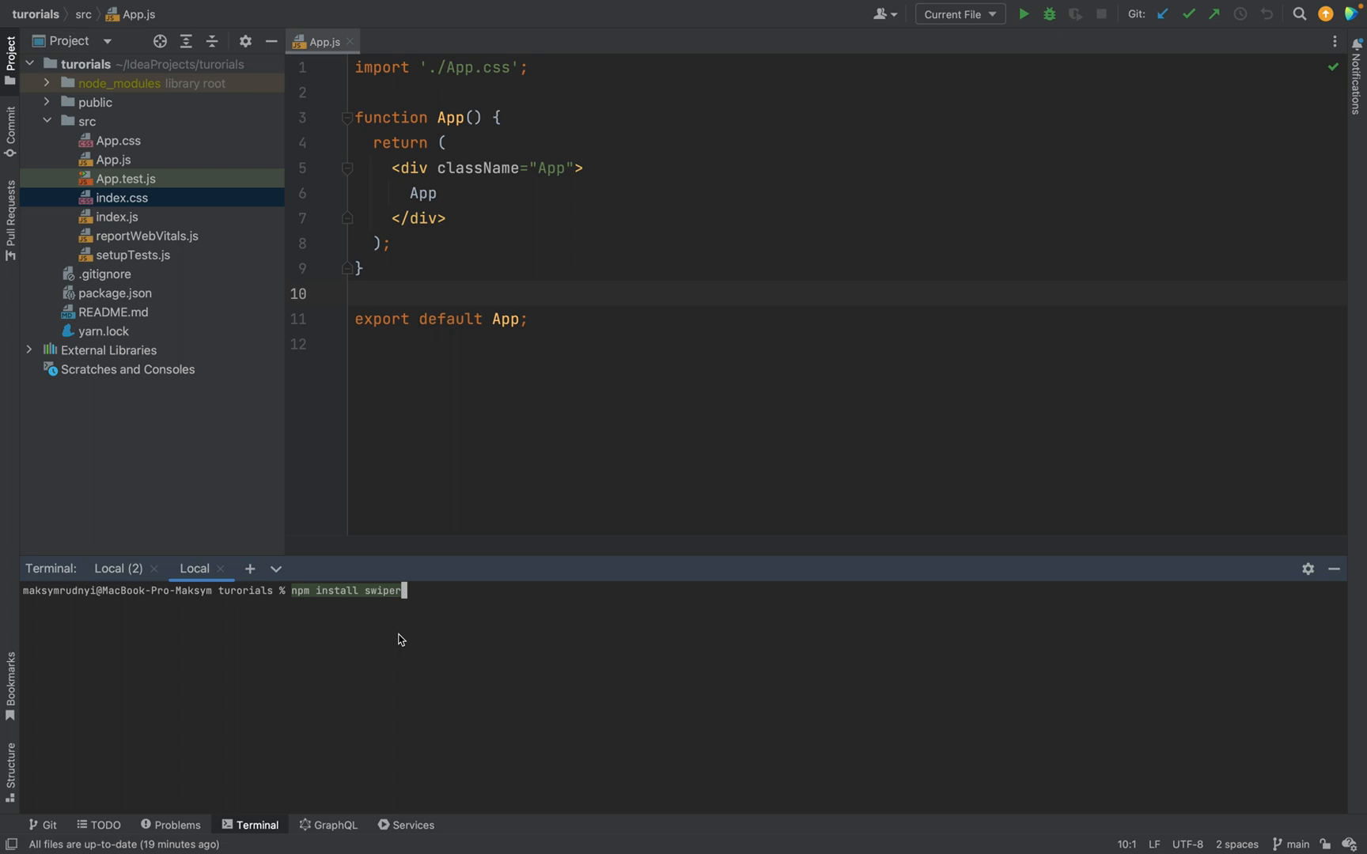
{"action": "key", "text": "Return"}
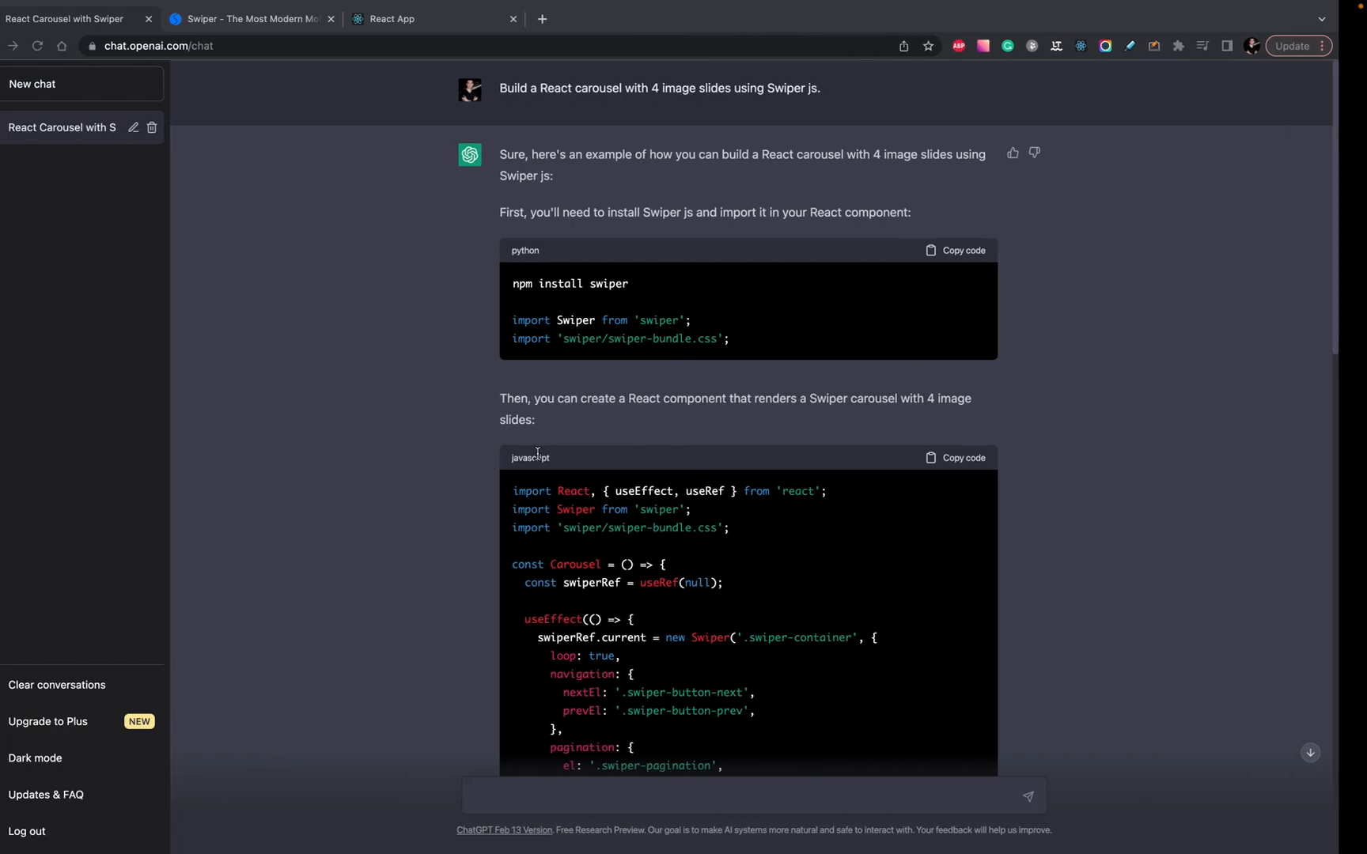
{"action": "double_click", "coordinate": [567, 283]}
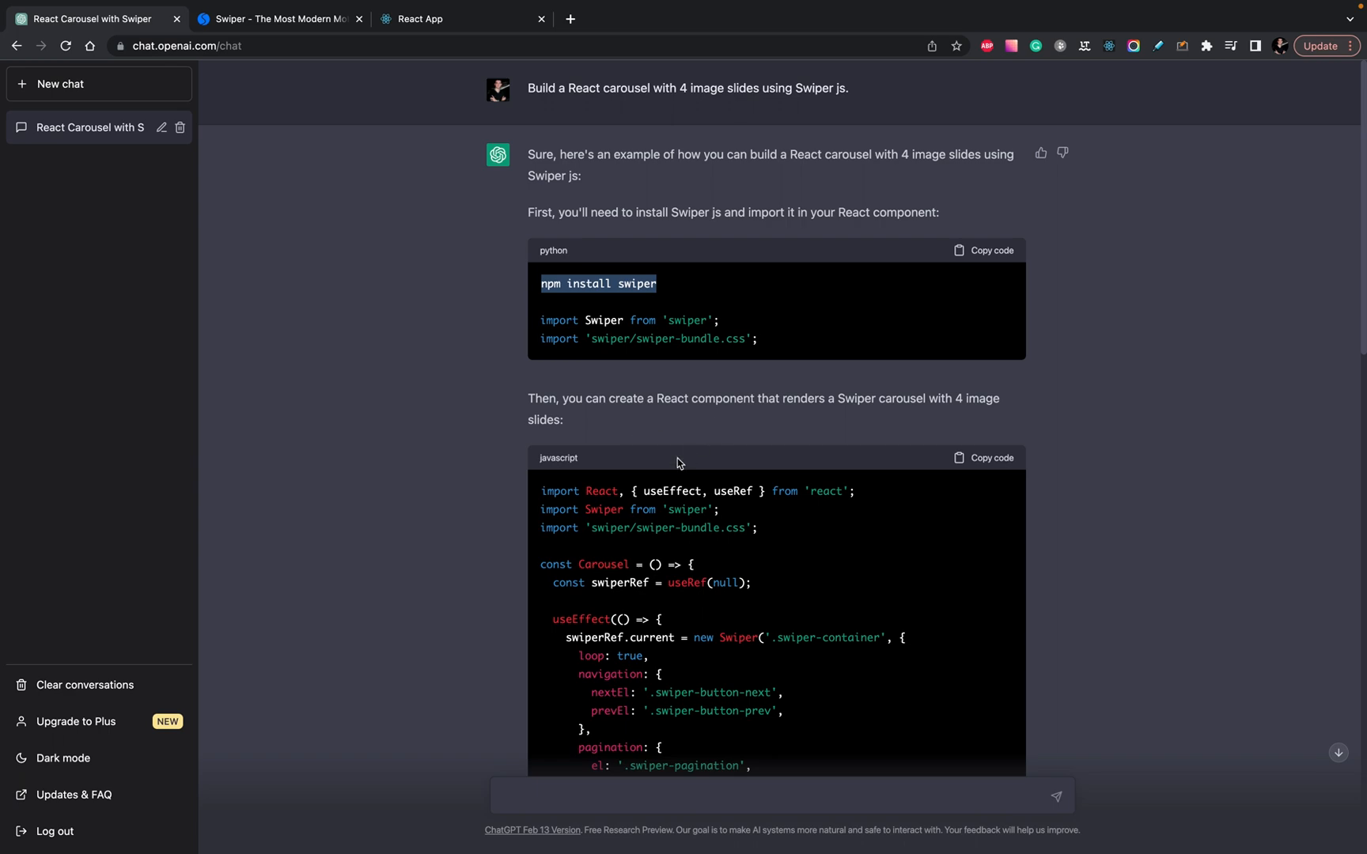
{"action": "scroll", "scroll_direction": "down", "scroll_amount": 3}
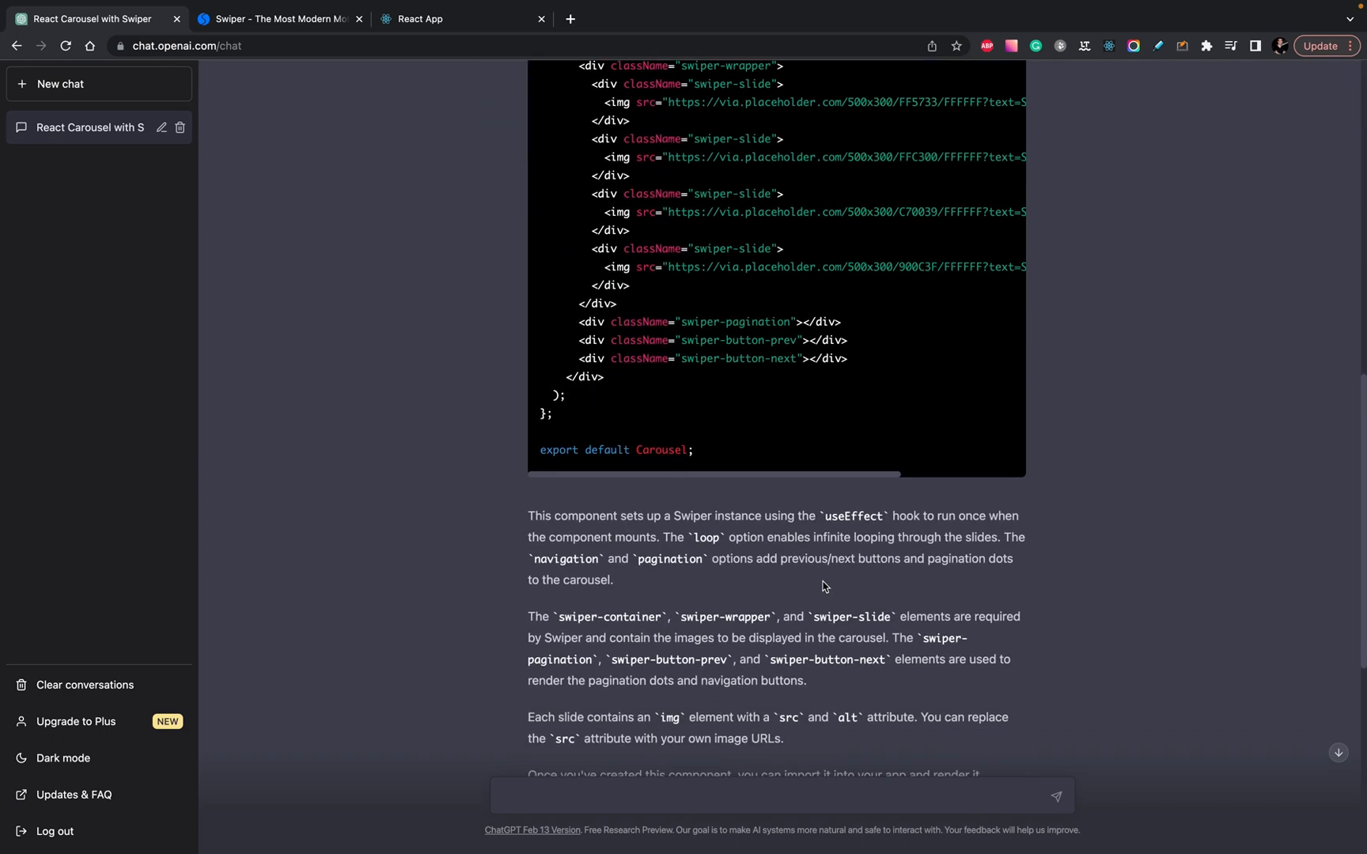
{"action": "scroll", "scroll_direction": "down", "scroll_amount": 3}
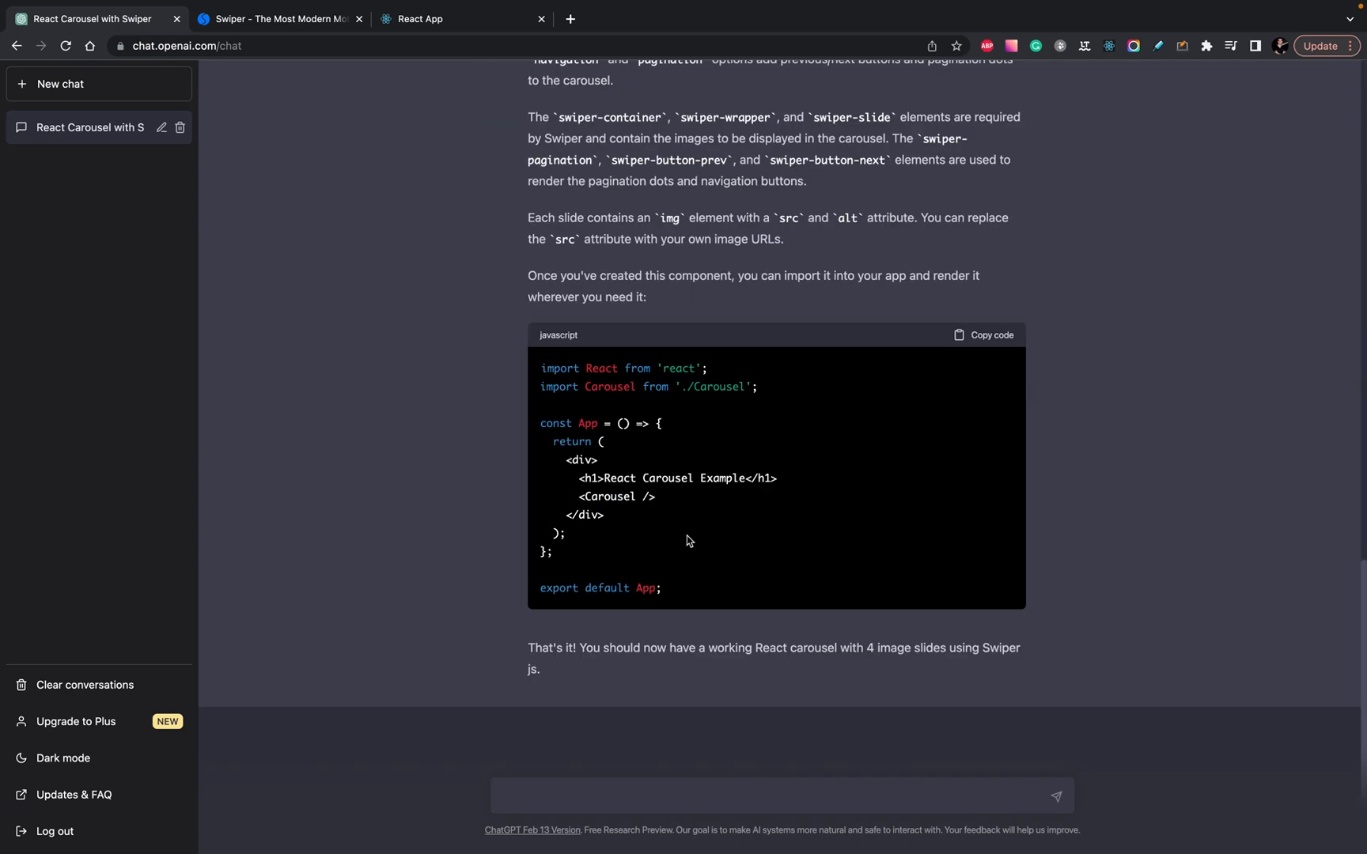
{"action": "scroll", "scroll_direction": "up", "scroll_amount": 3}
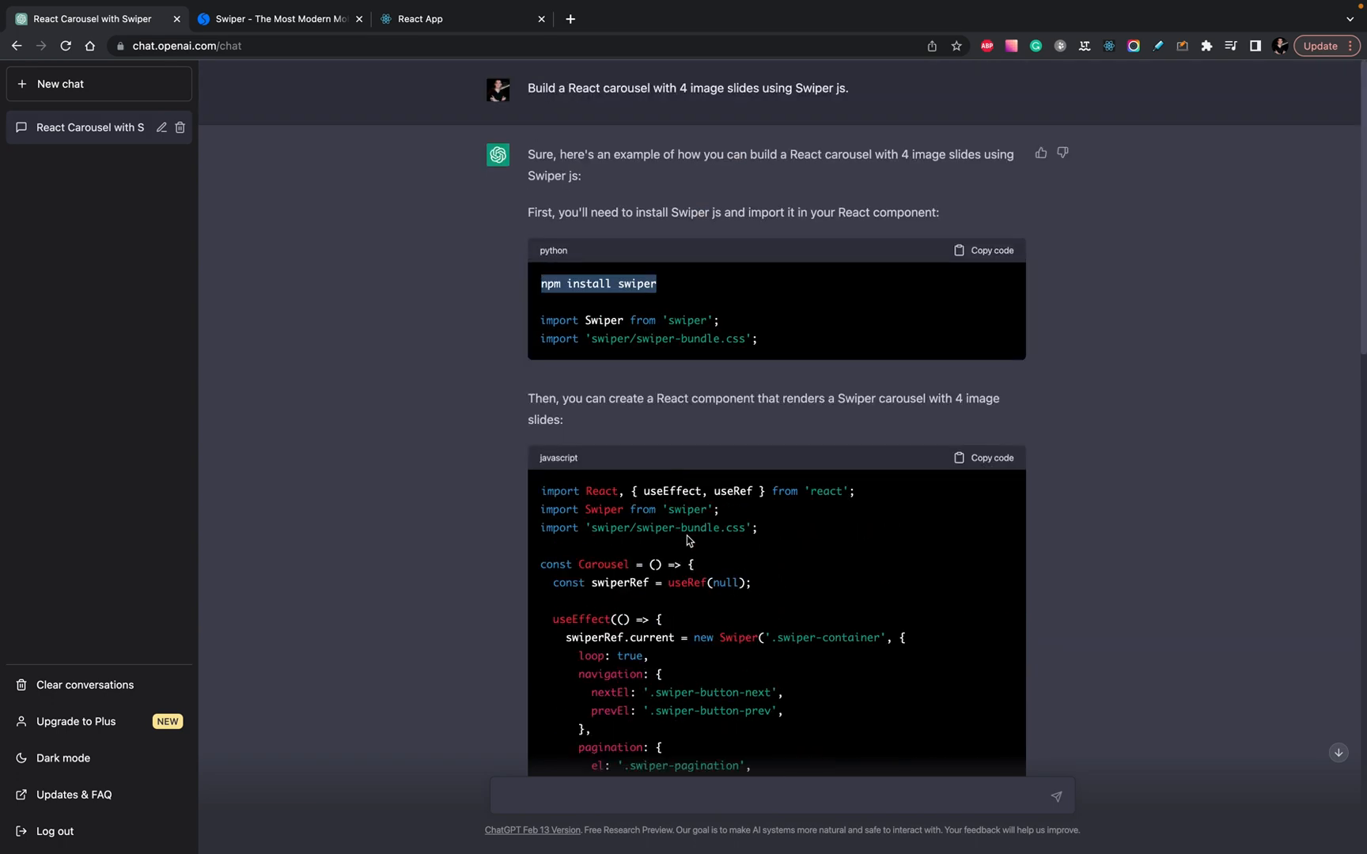
{"action": "mouse_move", "coordinate": [656, 395]}
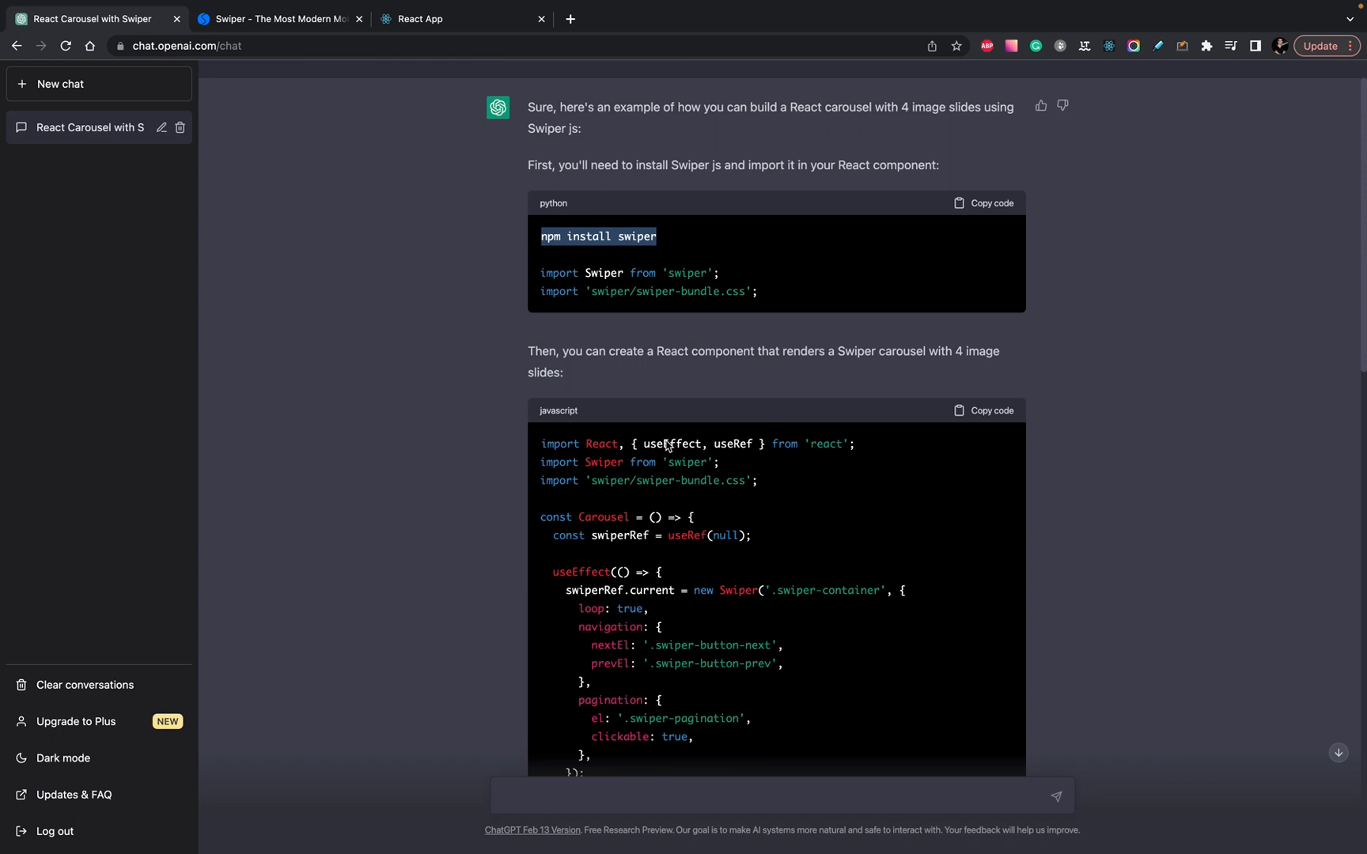
{"action": "mouse_move", "coordinate": [667, 511]}
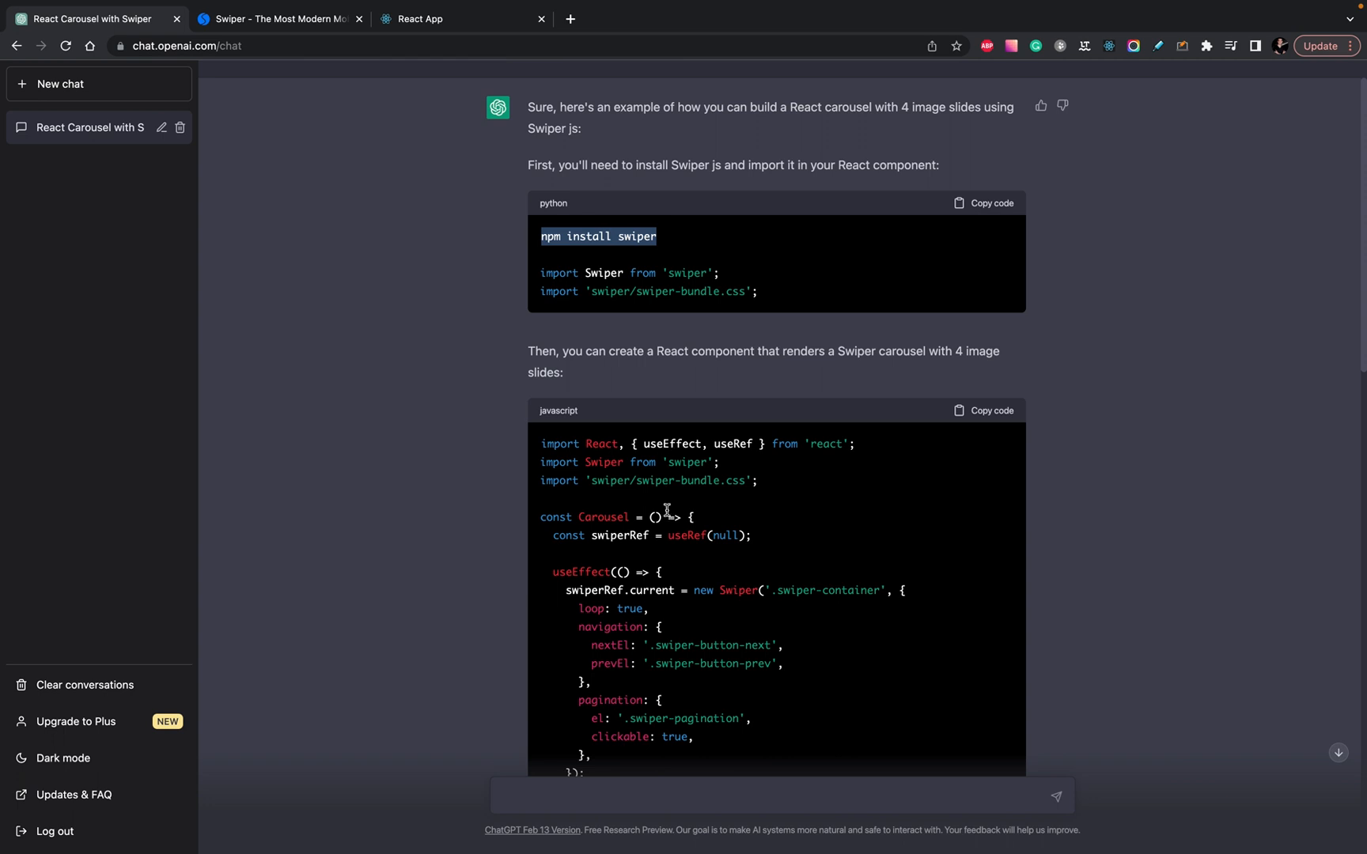
{"action": "mouse_move", "coordinate": [556, 410]}
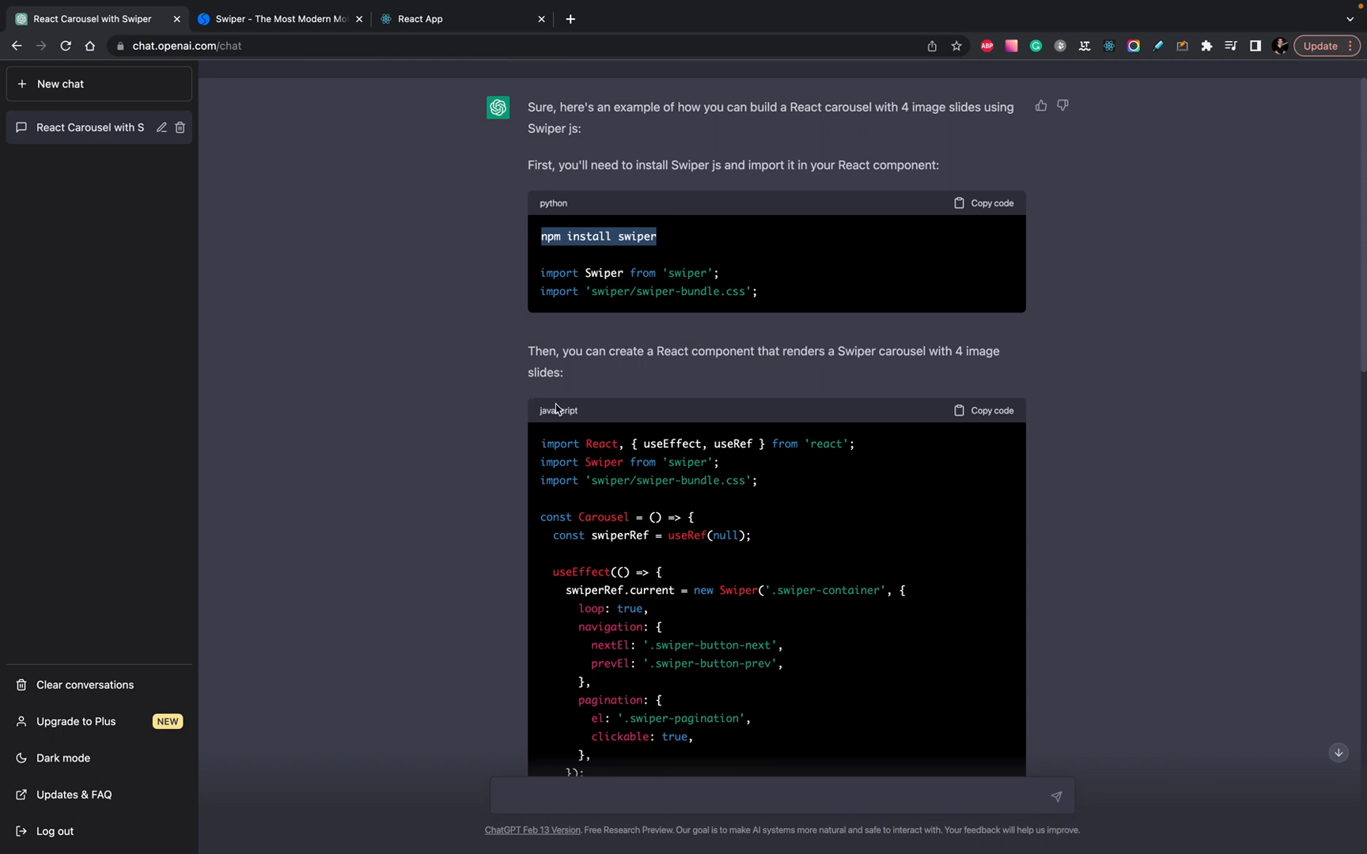
{"action": "scroll", "scroll_direction": "down", "scroll_amount": 3}
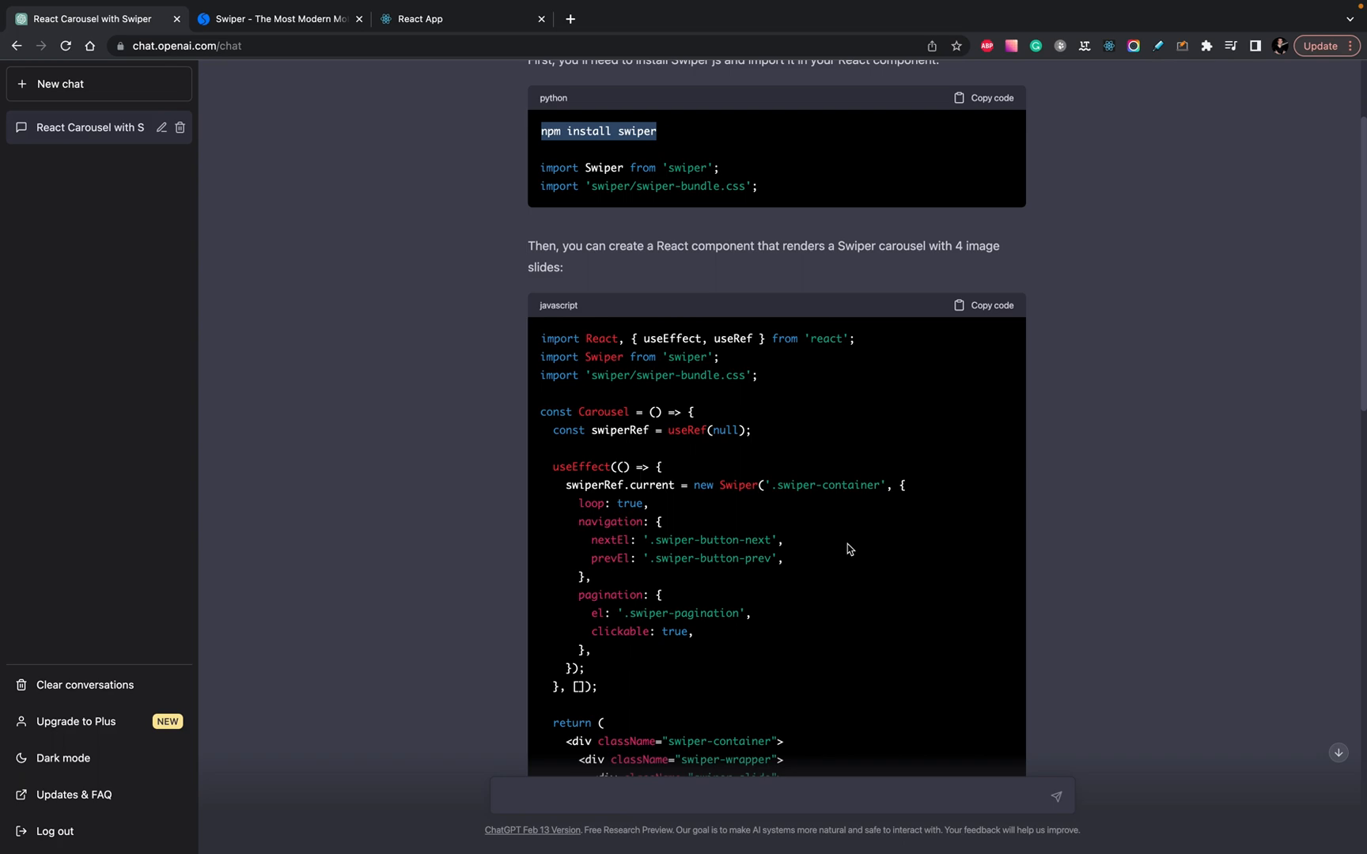
{"action": "scroll", "scroll_direction": "down", "scroll_amount": 3}
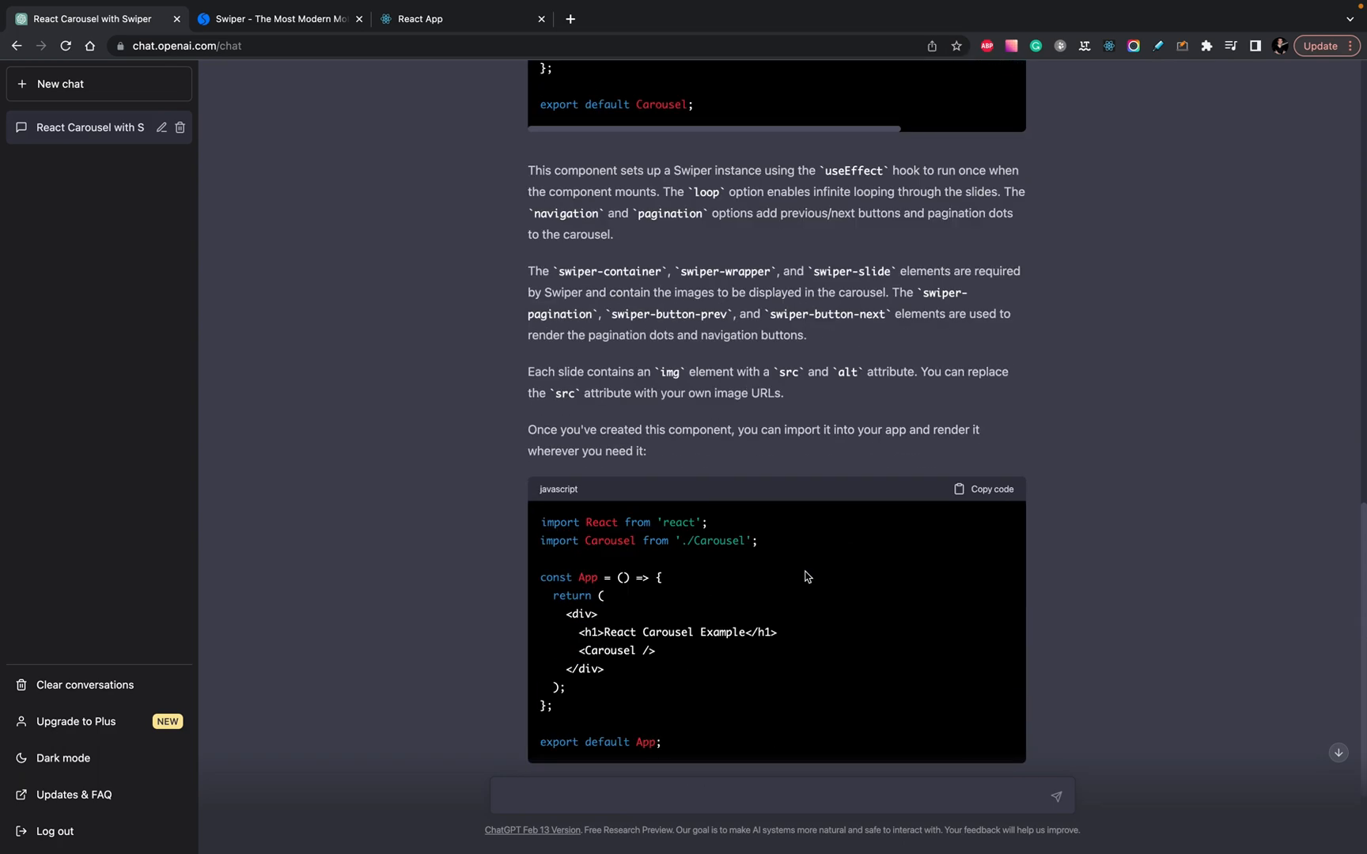
{"action": "mouse_move", "coordinate": [695, 542]}
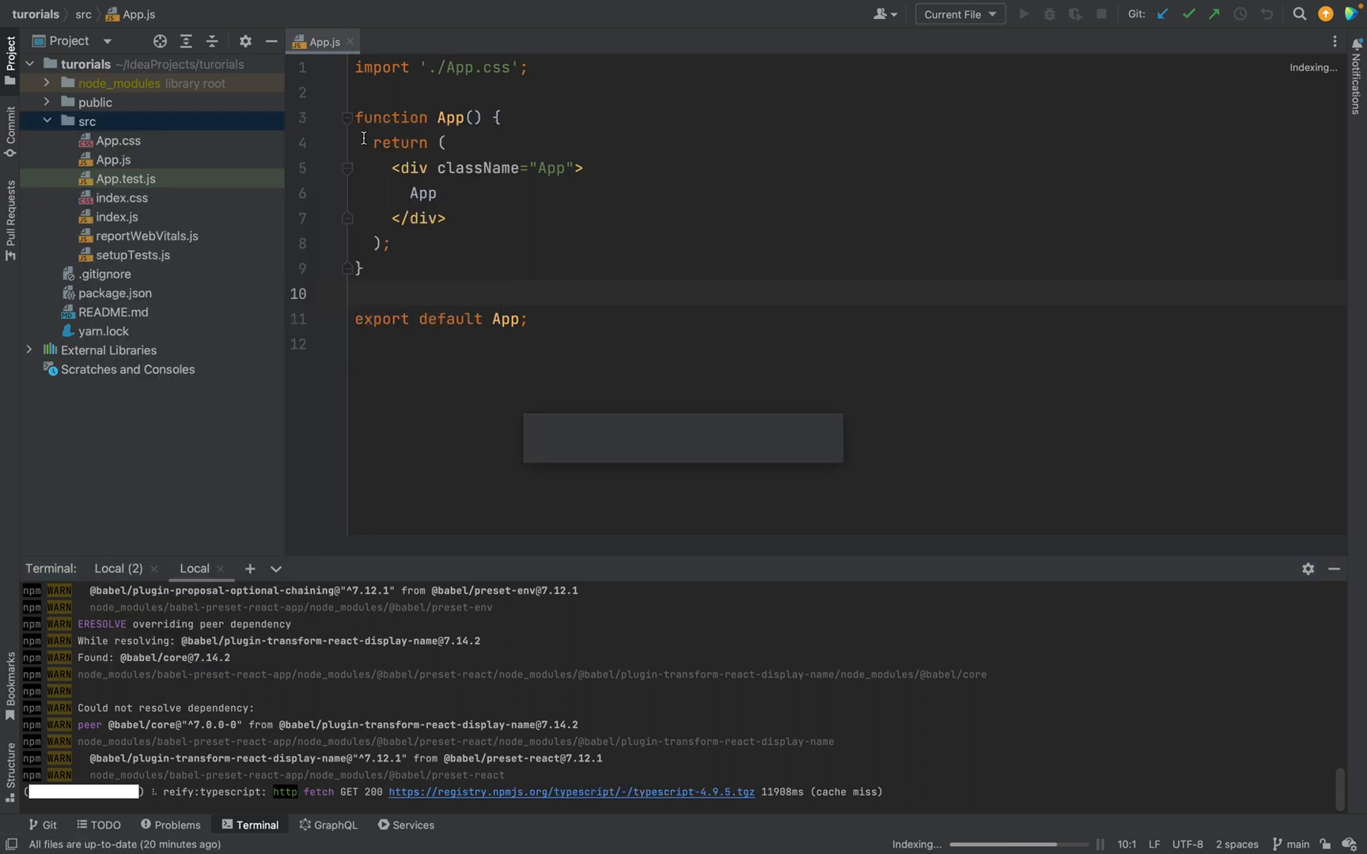
- Create src/Carousel.js and fill it with ChatGPT's four-slide Swiper component
{"action": "type", "text": "Carousel.js"}
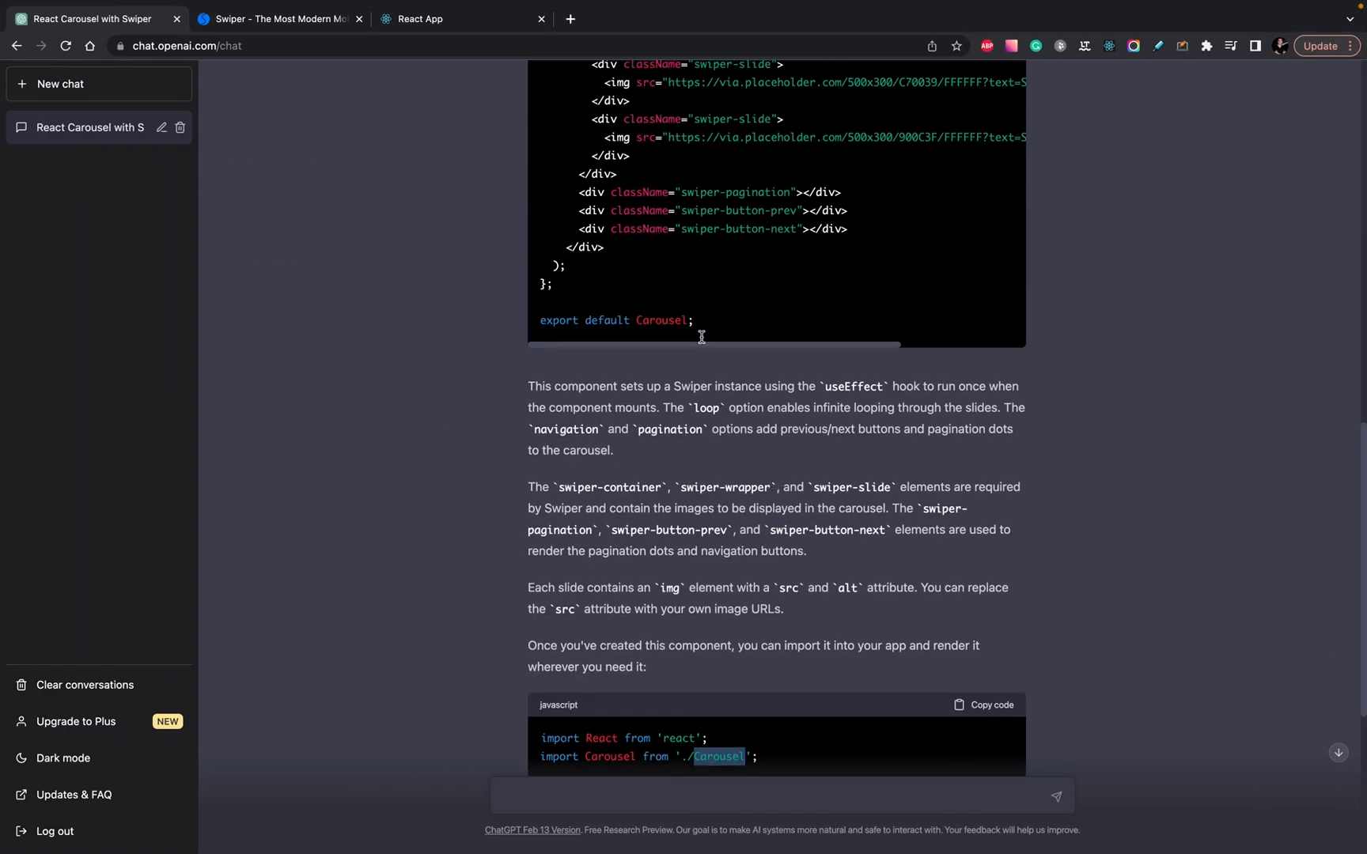
{"action": "scroll", "scroll_direction": "up", "scroll_amount": 3}
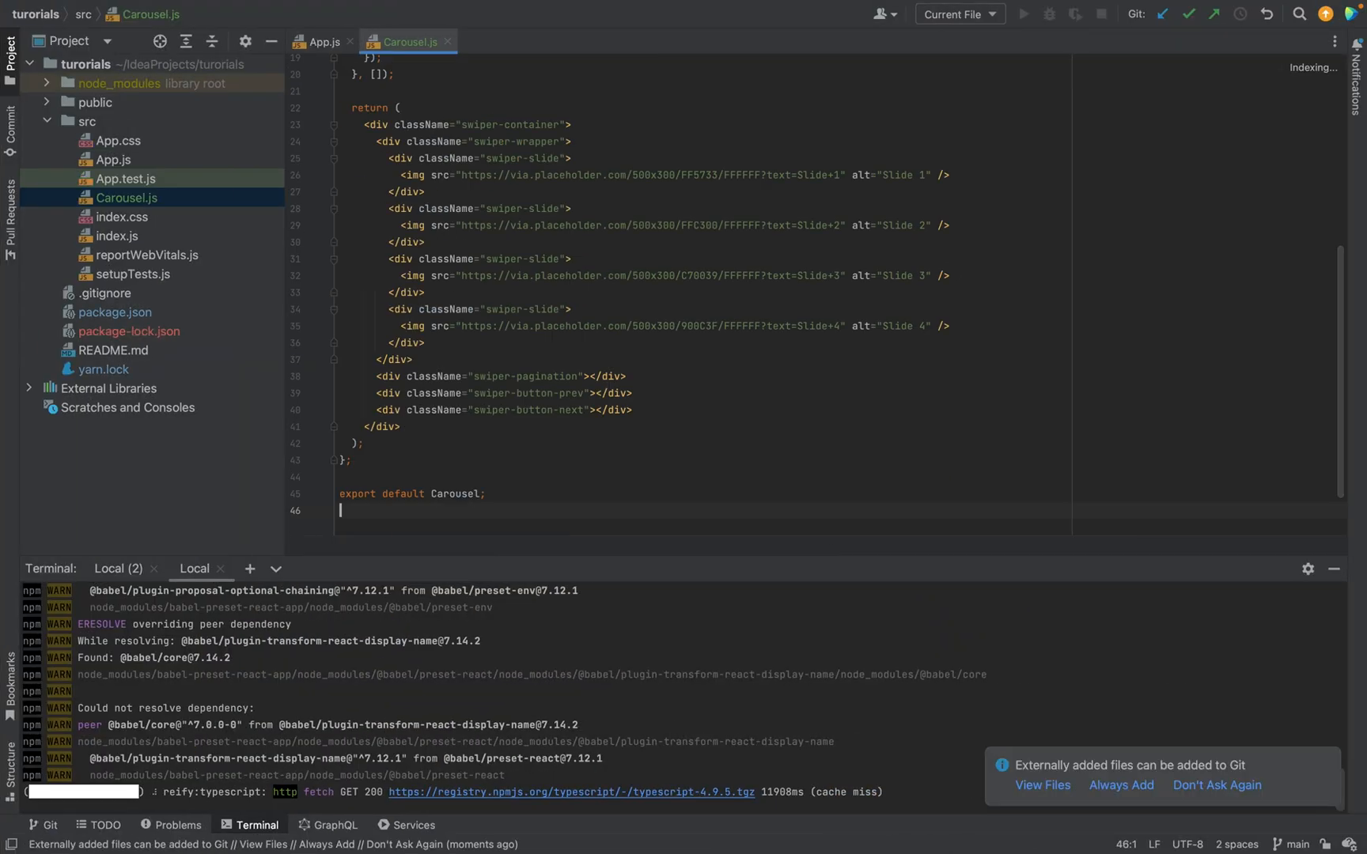
{"action": "scroll", "scroll_direction": "up", "scroll_amount": 3}
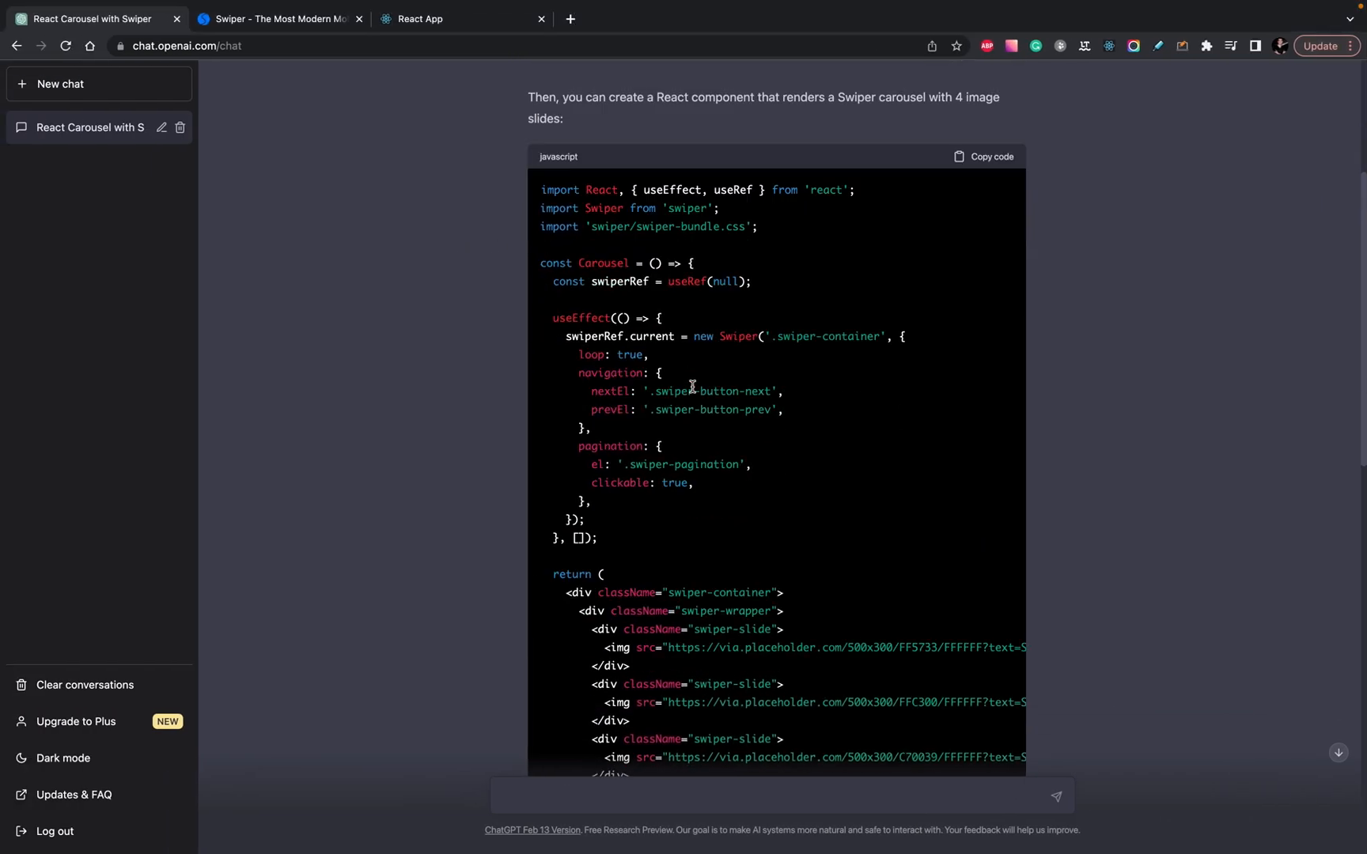
- Switch to Carousel.js and scroll through its four-slide component code
{"action": "scroll", "scroll_direction": "down", "scroll_amount": 3}
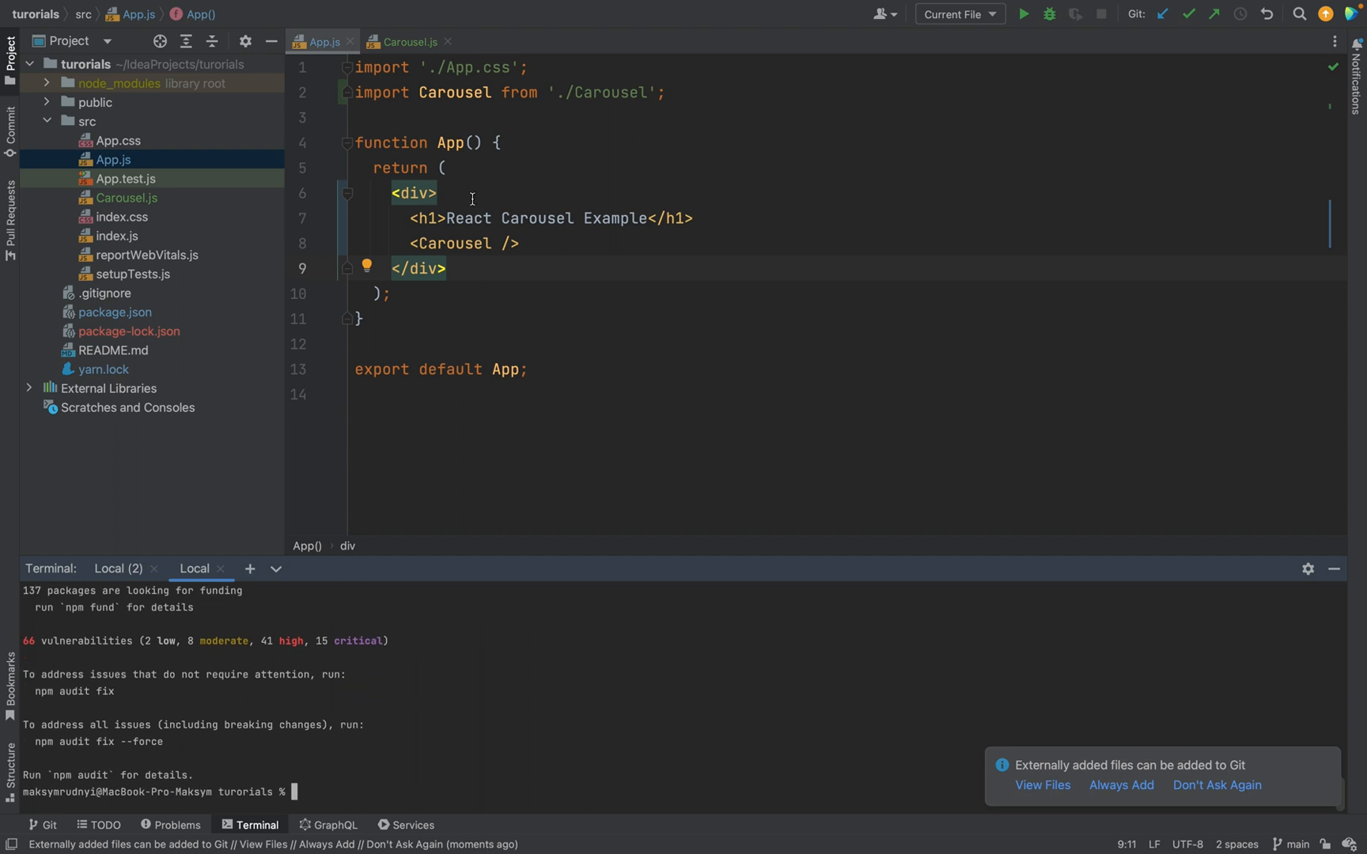
{"action": "left_click", "coordinate": [407, 42]}
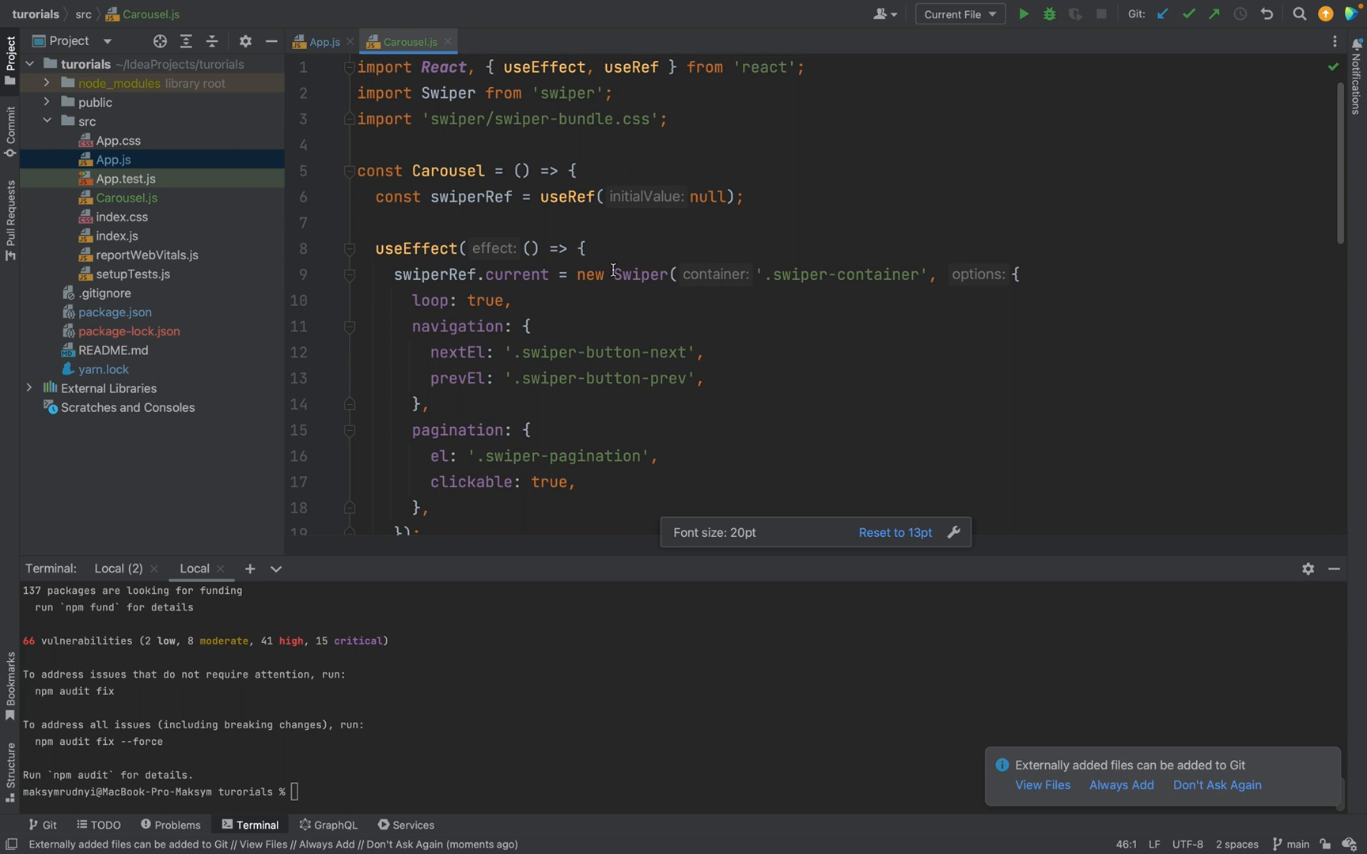
{"action": "mouse_move", "coordinate": [752, 334]}
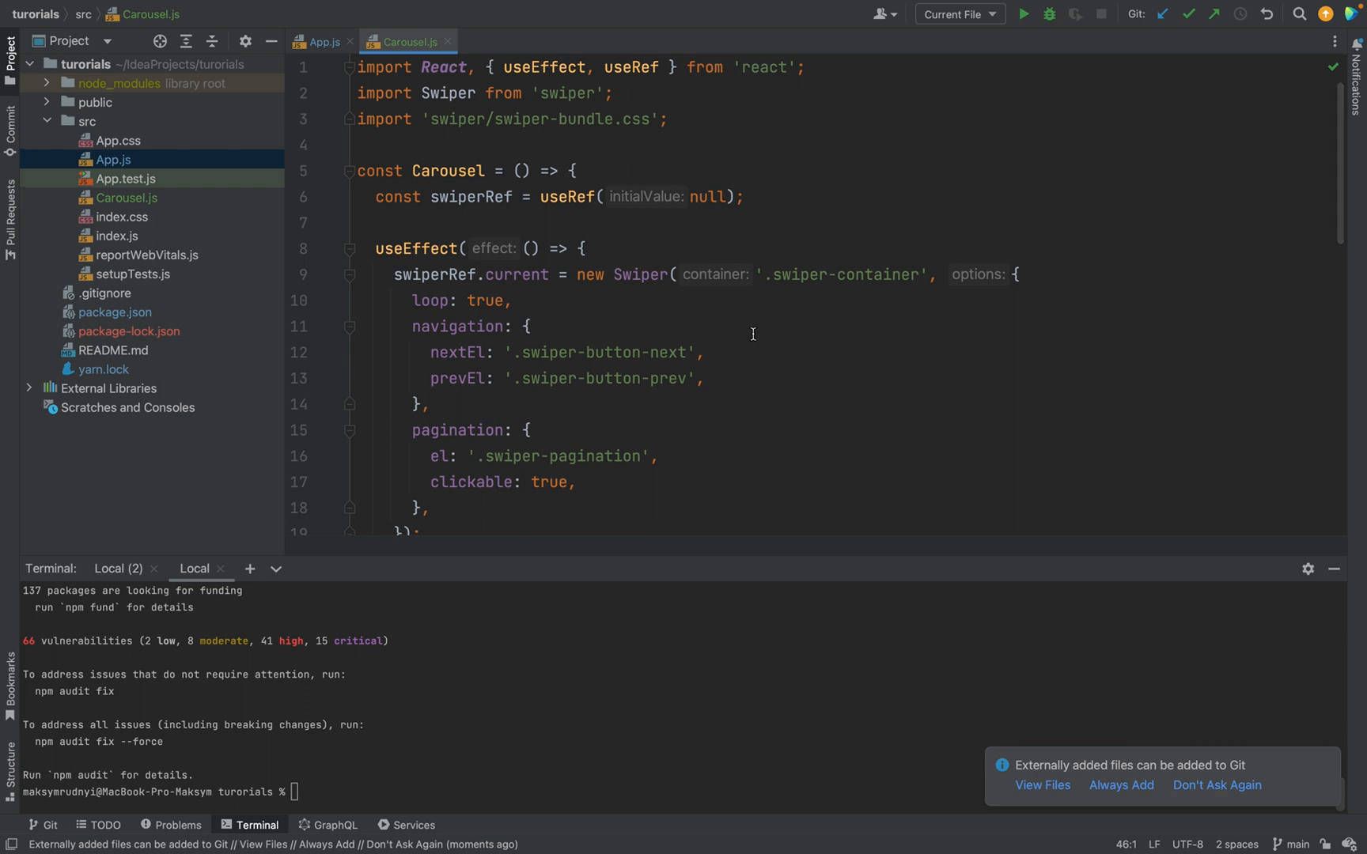
{"action": "scroll", "scroll_direction": "down", "scroll_amount": 3}
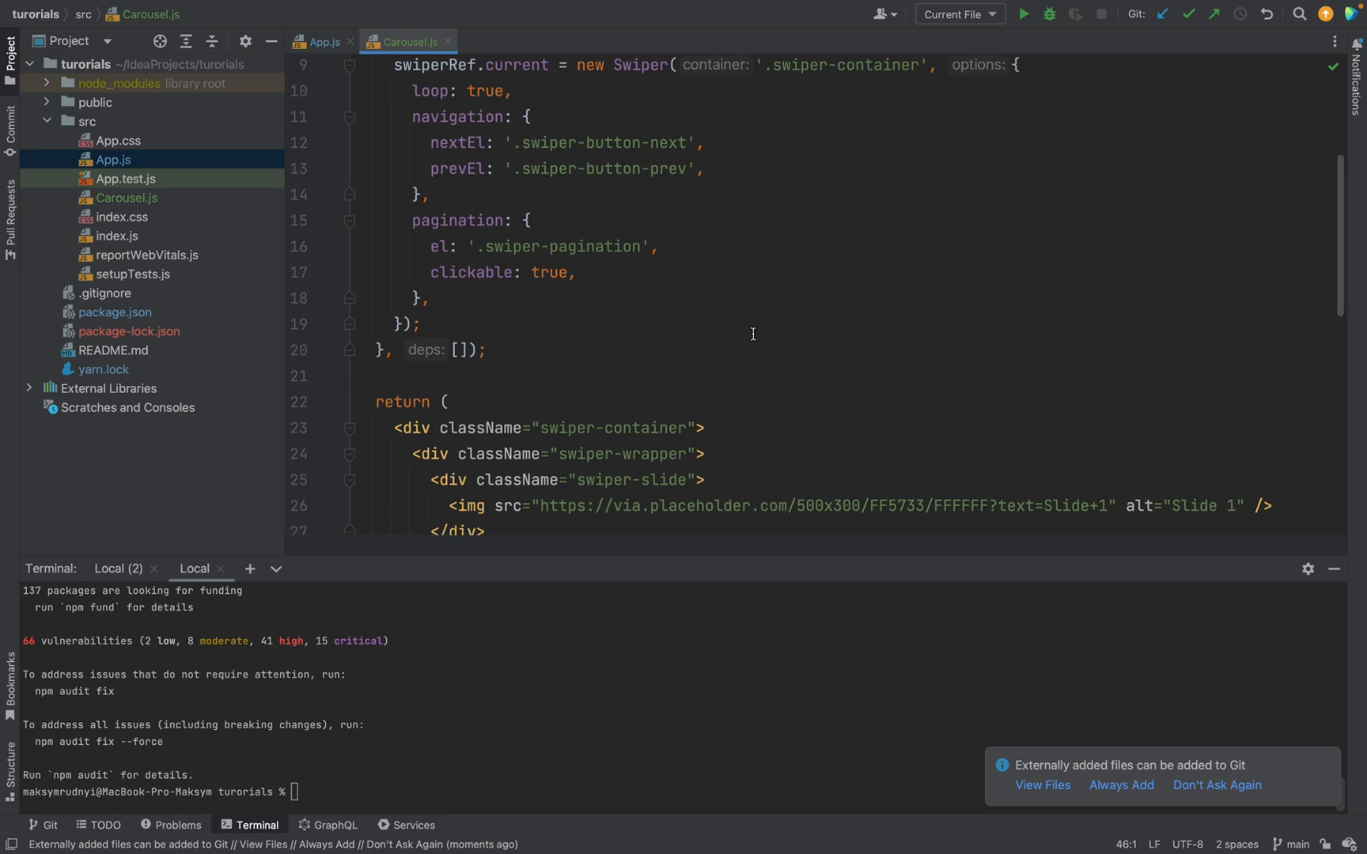
{"action": "scroll", "scroll_direction": "down", "scroll_amount": 3}
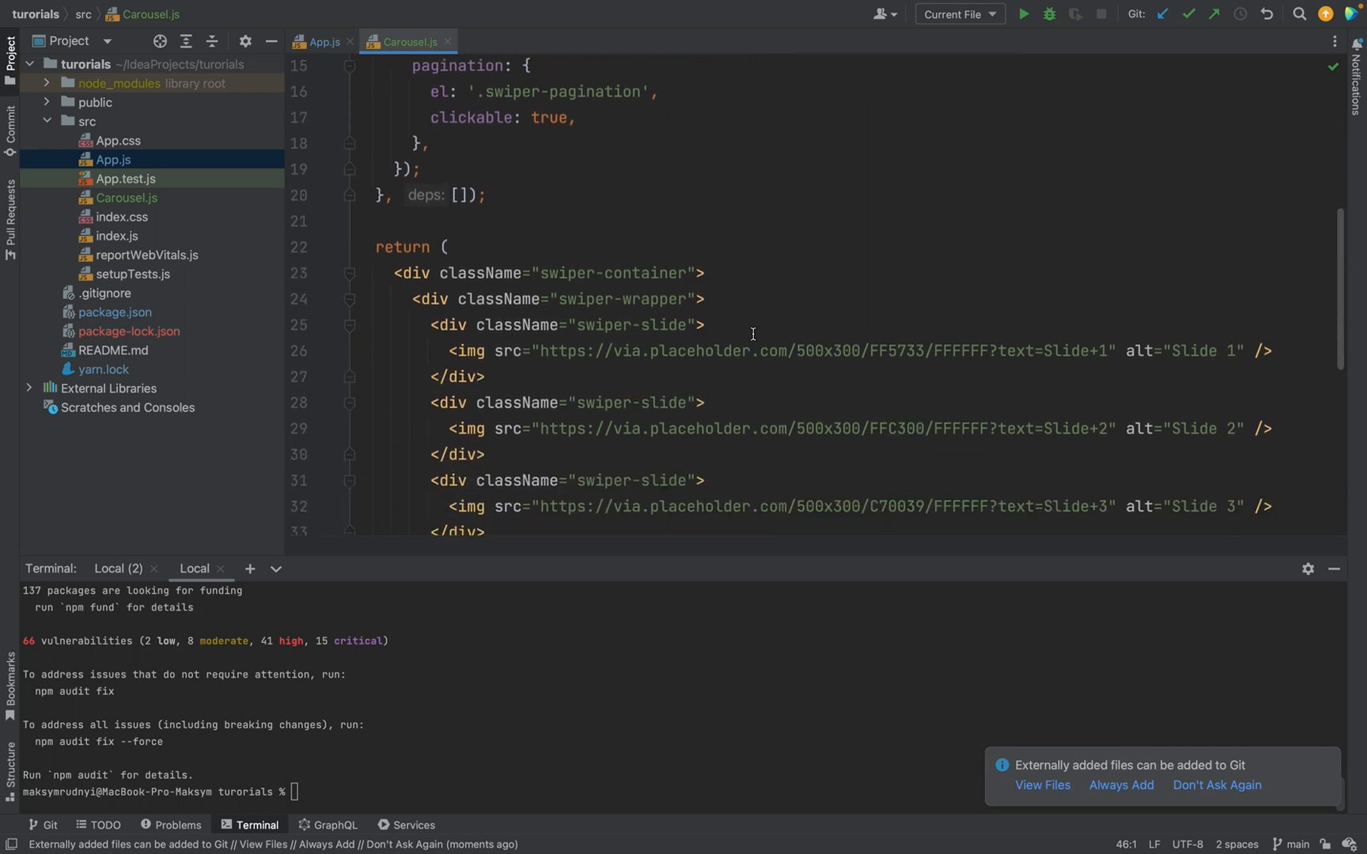
{"action": "mouse_move", "coordinate": [567, 699]}
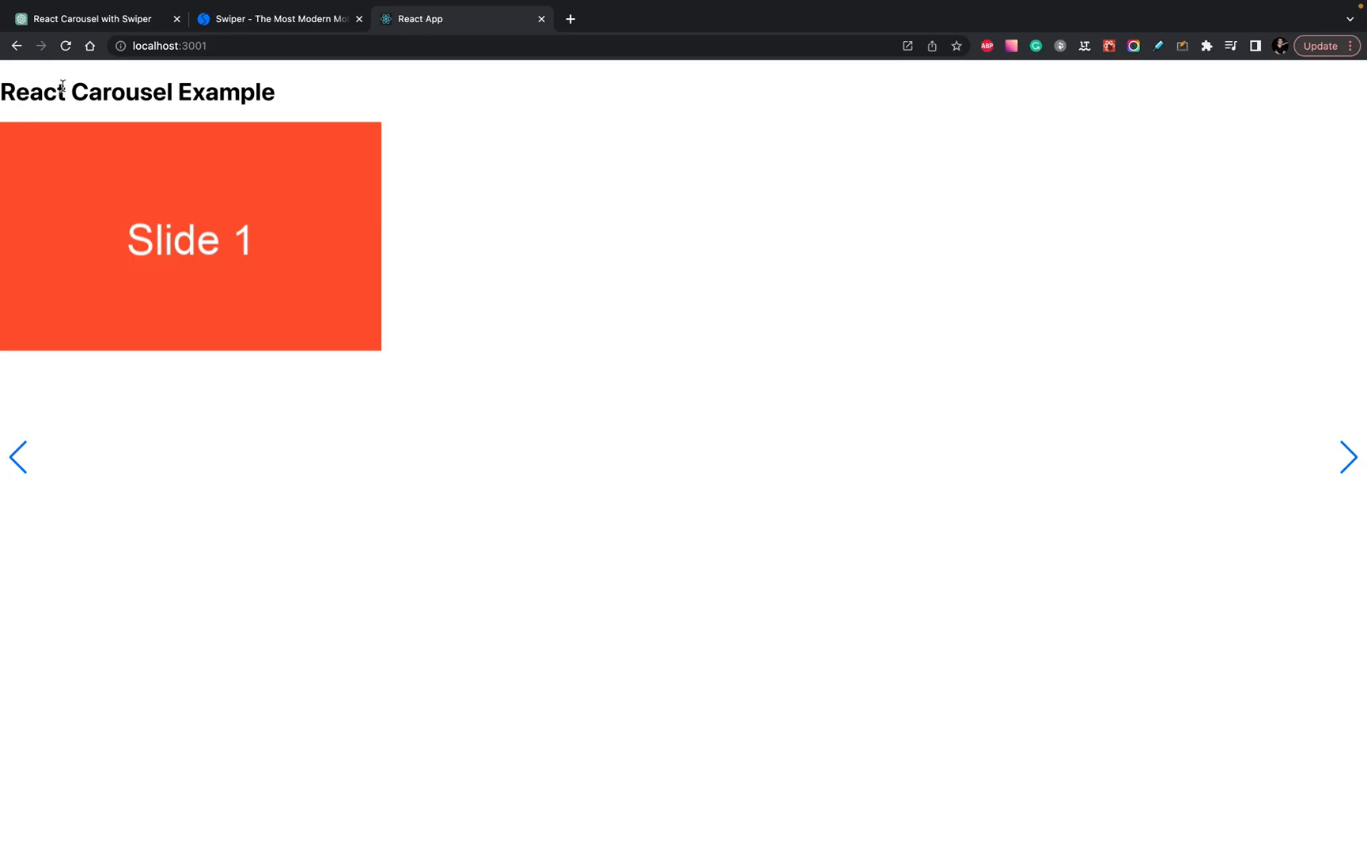
{"action": "mouse_move", "coordinate": [391, 291]}
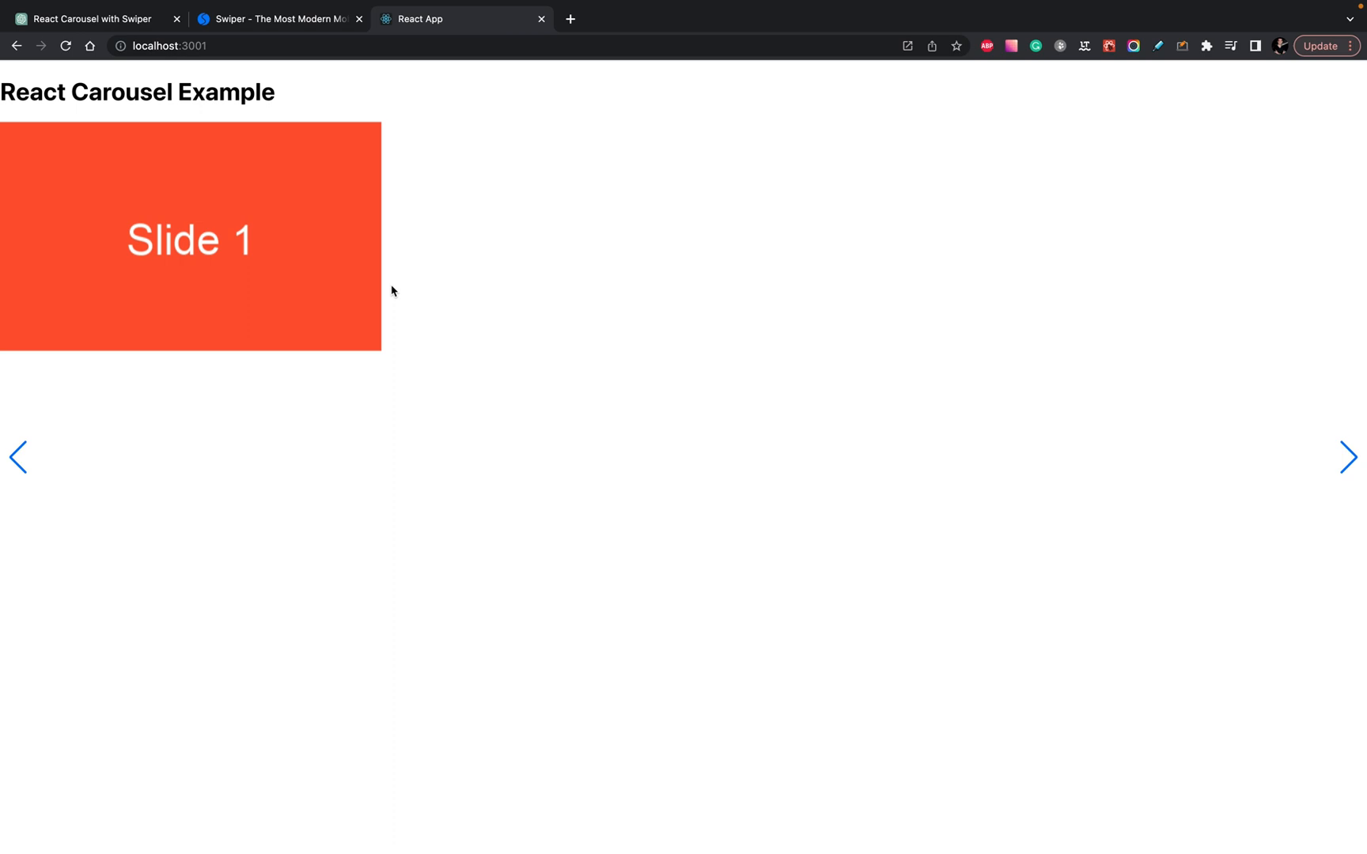
{"action": "mouse_move", "coordinate": [1350, 456]}
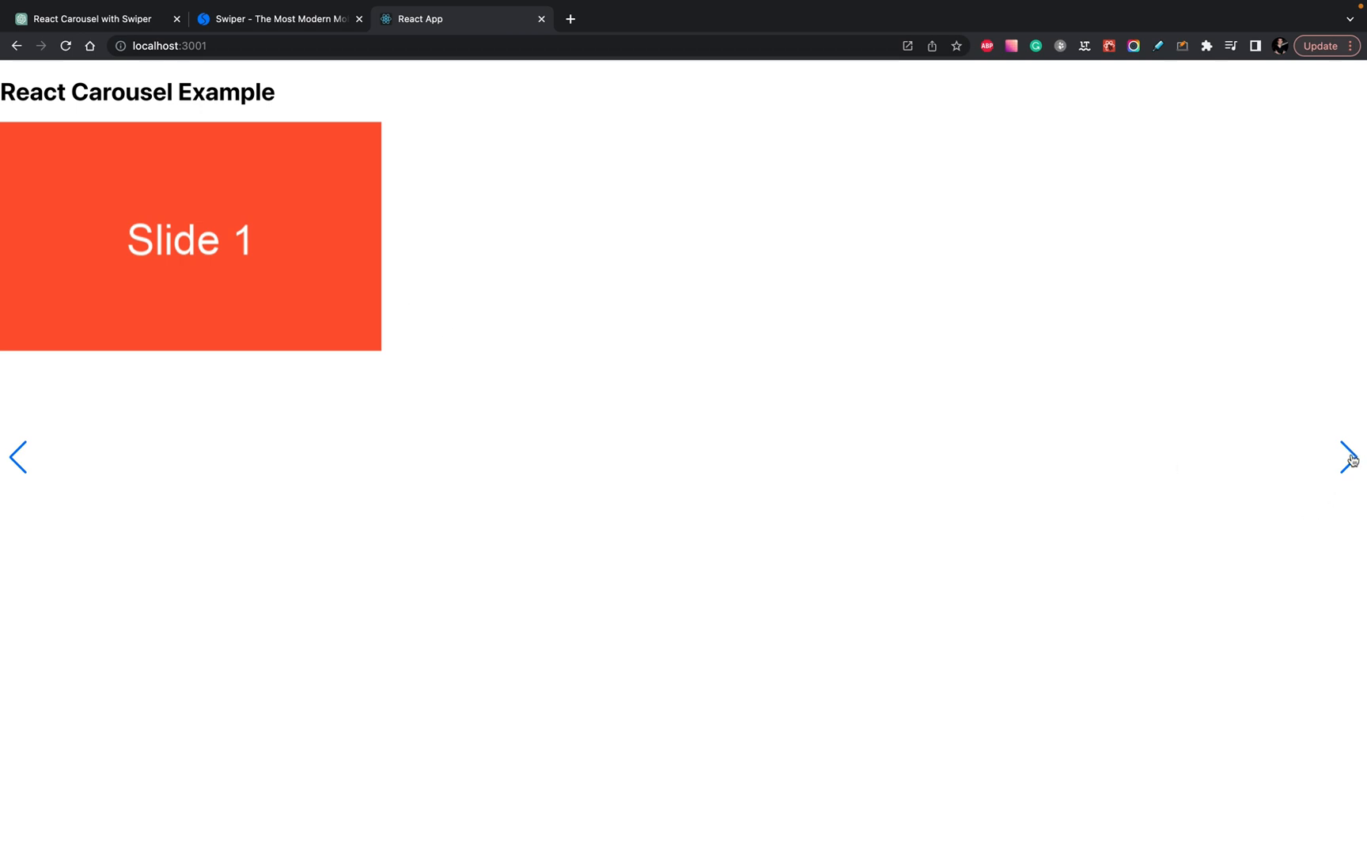
{"action": "mouse_move", "coordinate": [171, 336]}
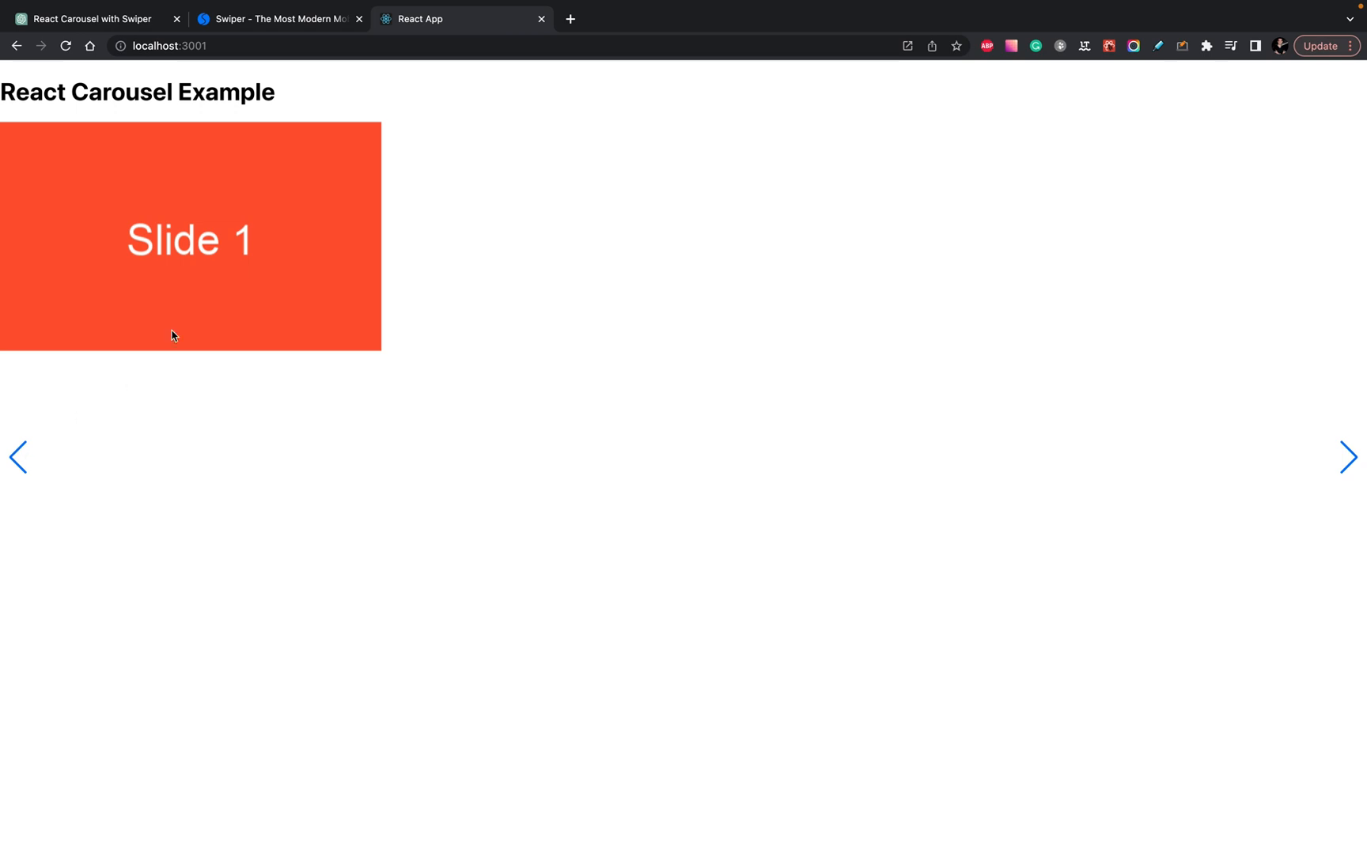
{"action": "mouse_move", "coordinate": [247, 273]}
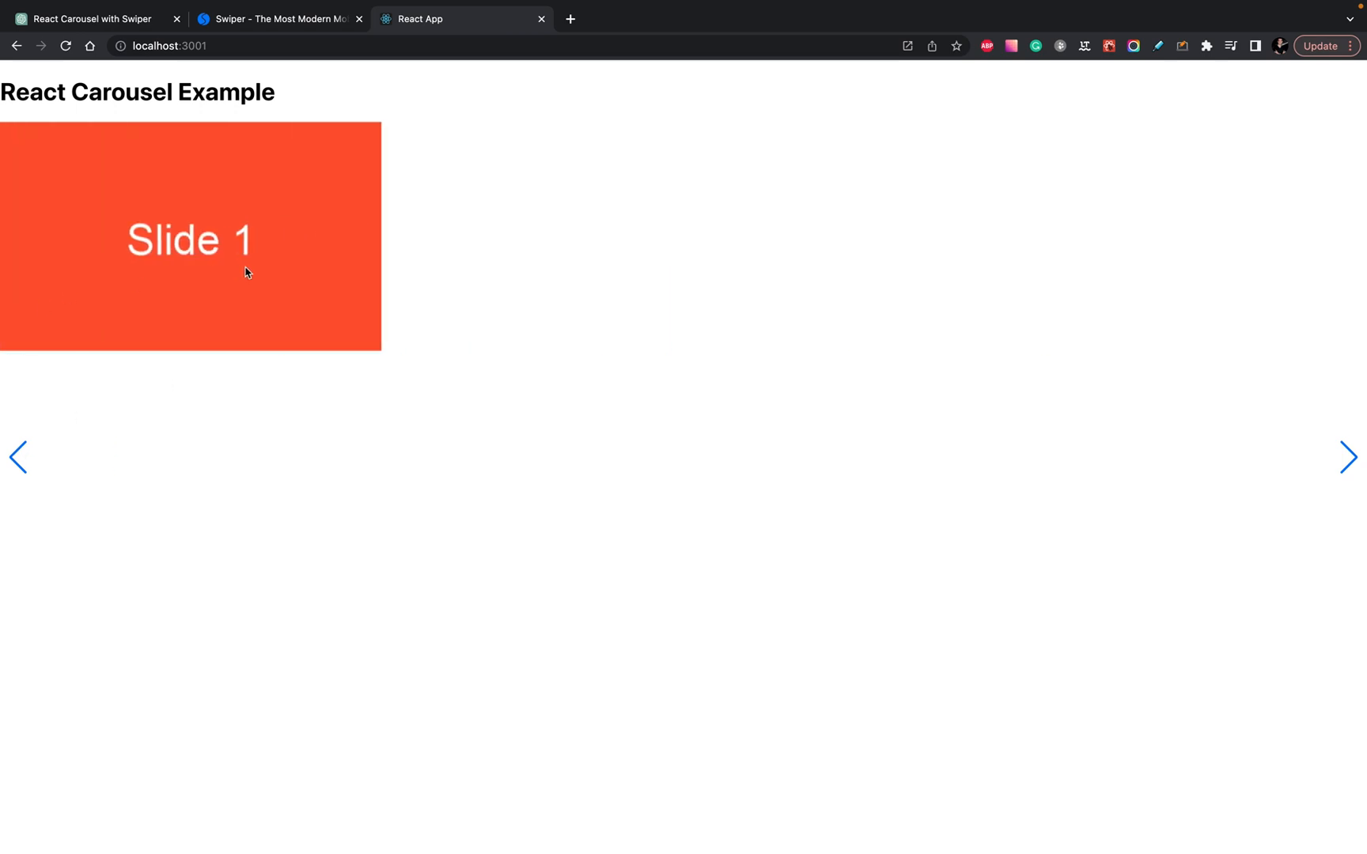
{"action": "mouse_move", "coordinate": [68, 451]}
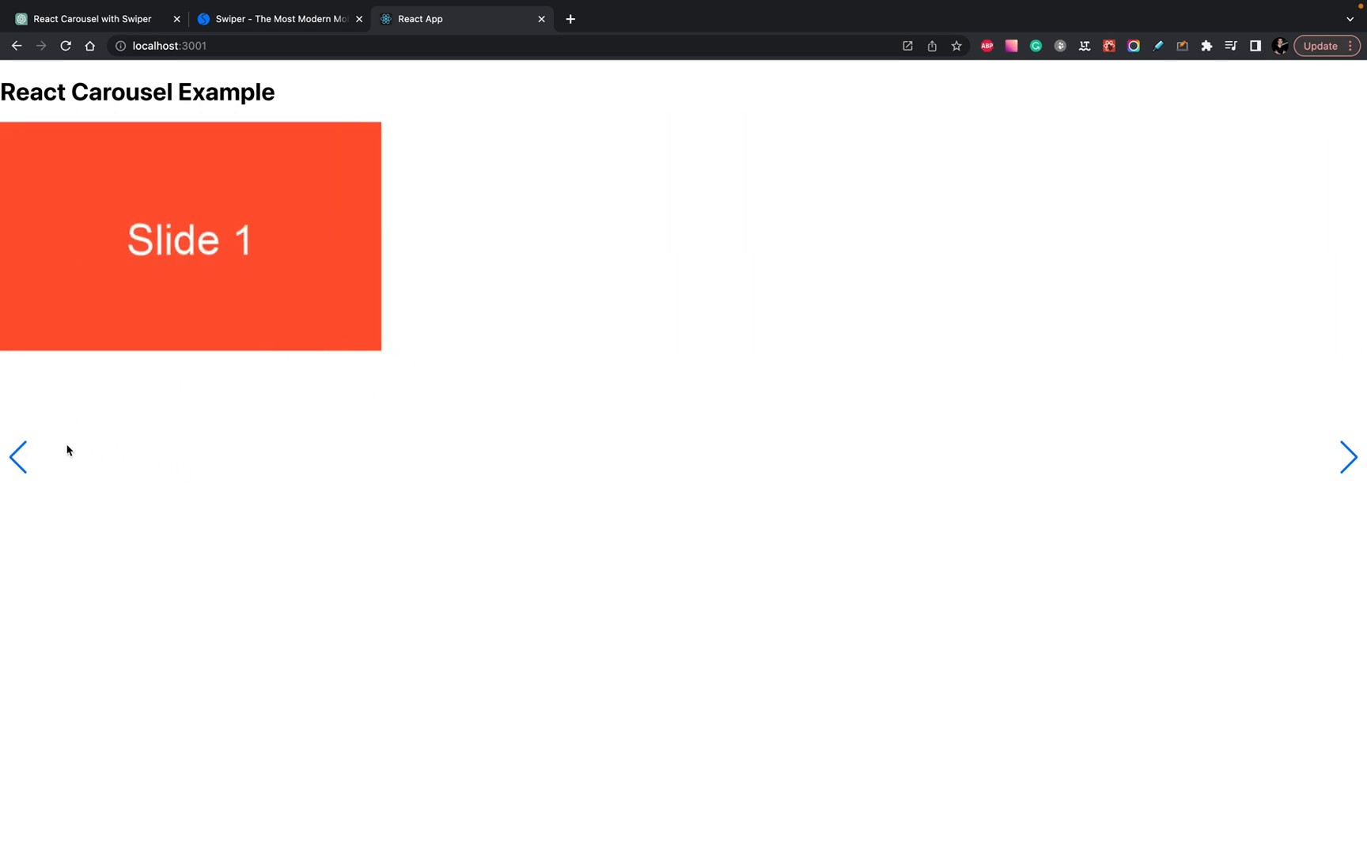
- Advance the localhost React carousel from Slide 1 to Slide 2 using its arrows
{"action": "left_click", "coordinate": [1348, 456]}
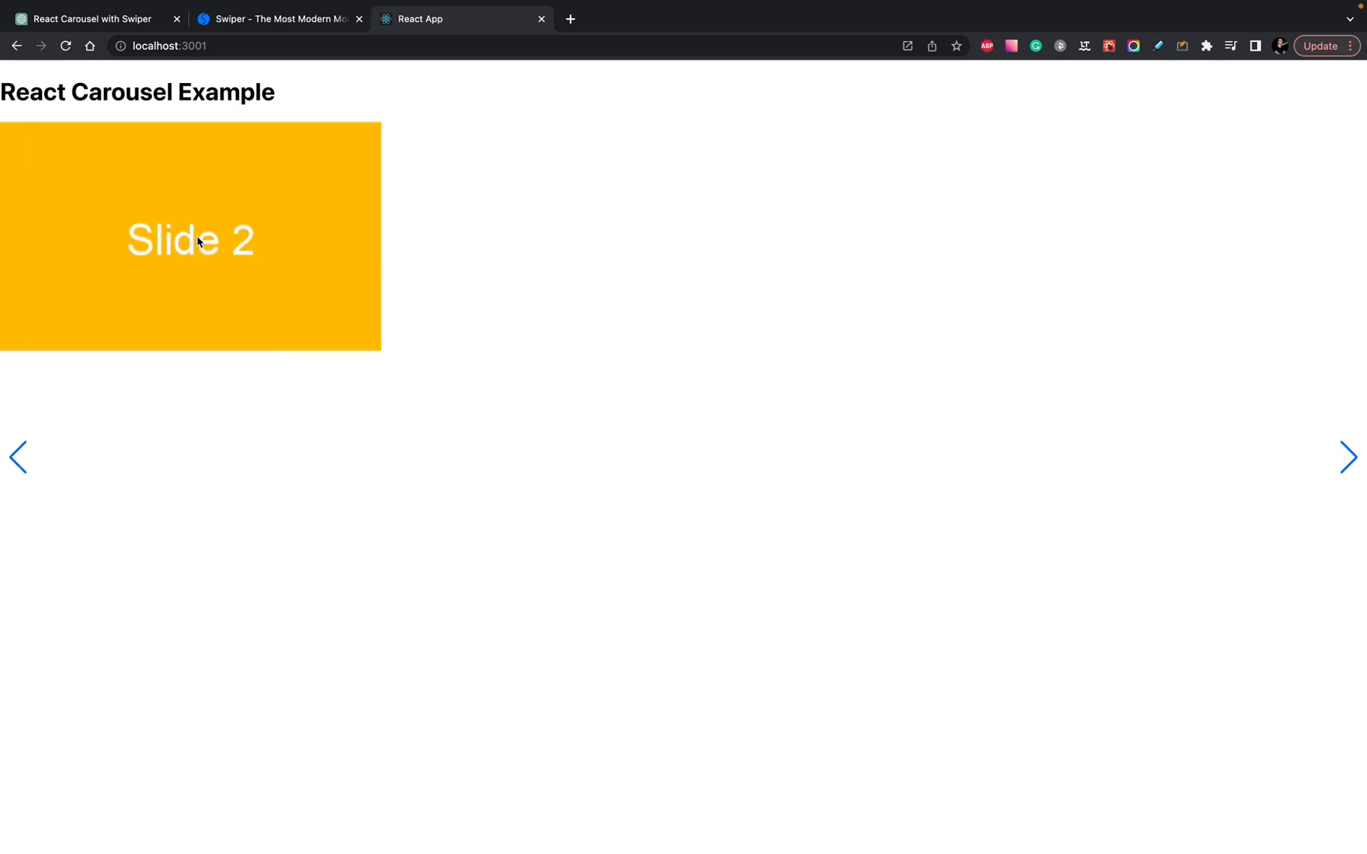
{"action": "left_click", "coordinate": [18, 457]}
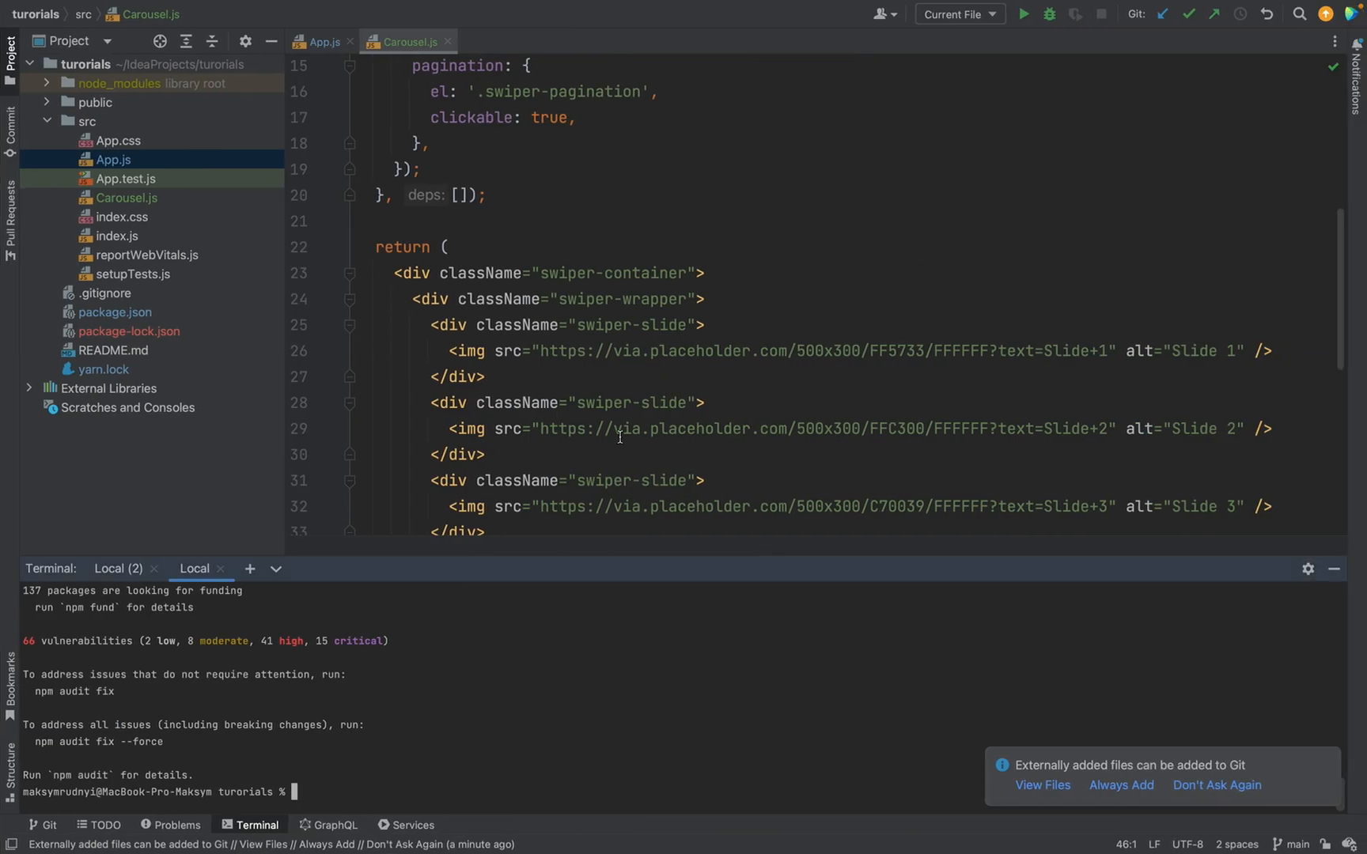
{"action": "scroll", "scroll_direction": "down", "scroll_amount": 3}
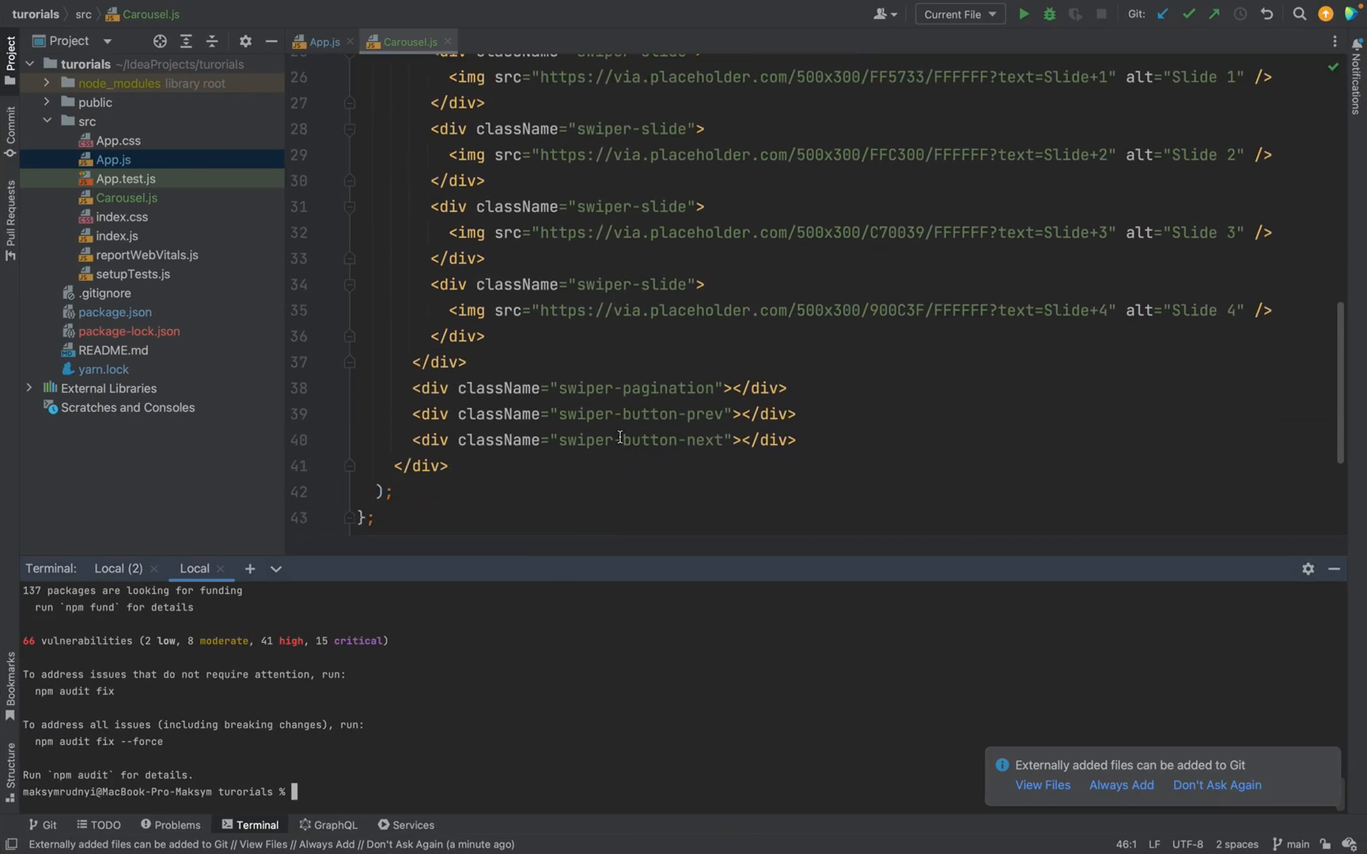
{"action": "mouse_move", "coordinate": [651, 387]}
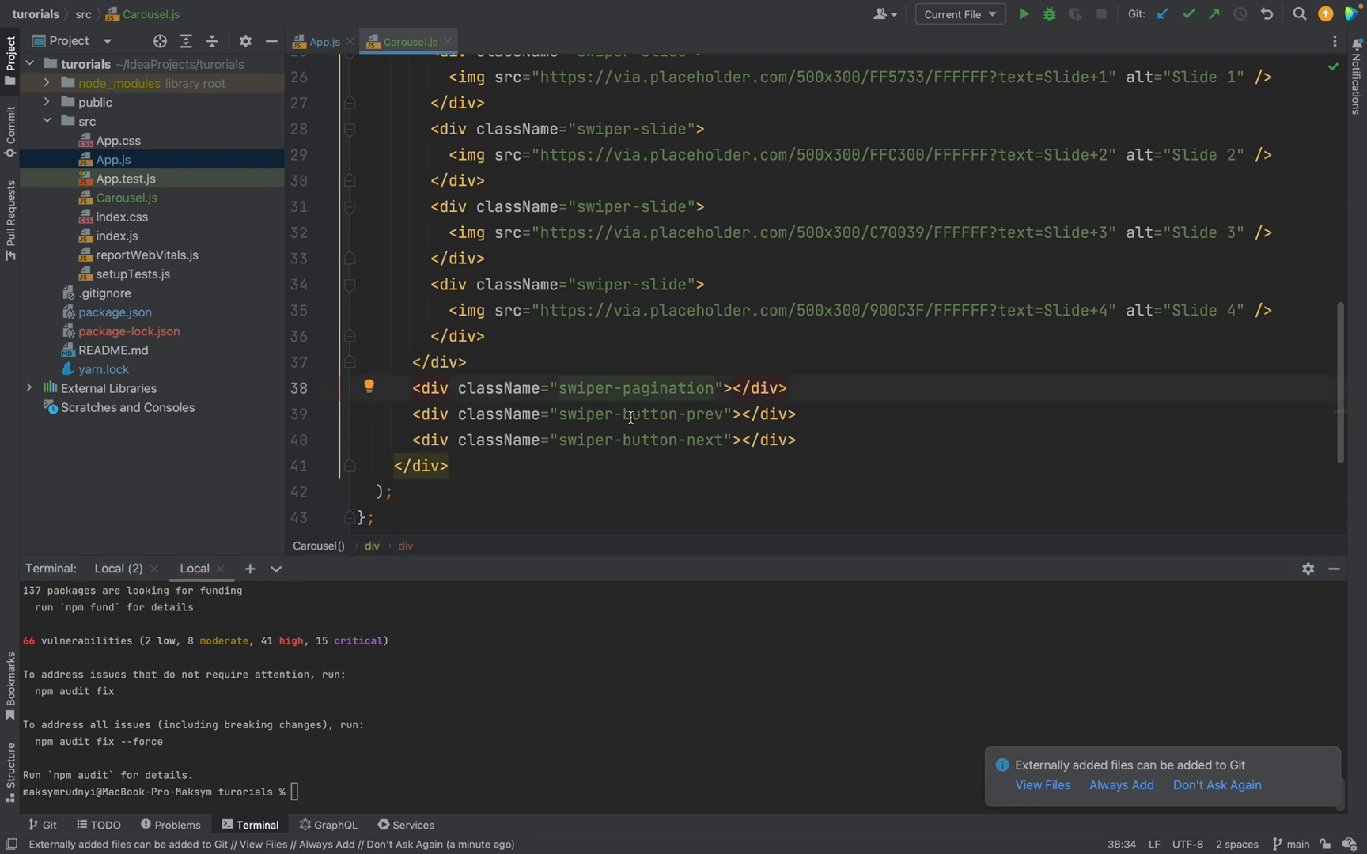
{"action": "scroll", "scroll_direction": "up", "scroll_amount": 3}
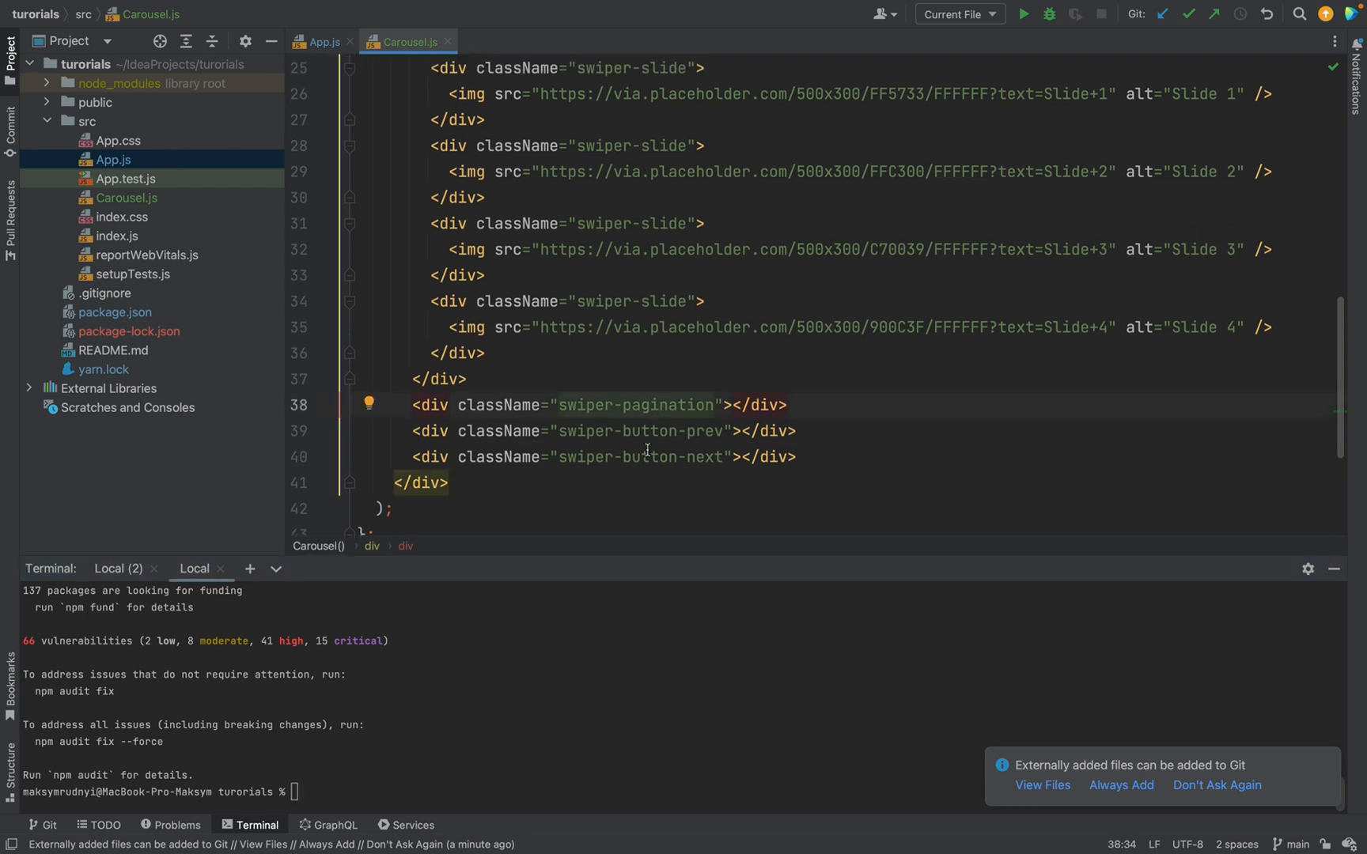
{"action": "scroll", "scroll_direction": "up", "scroll_amount": 3}
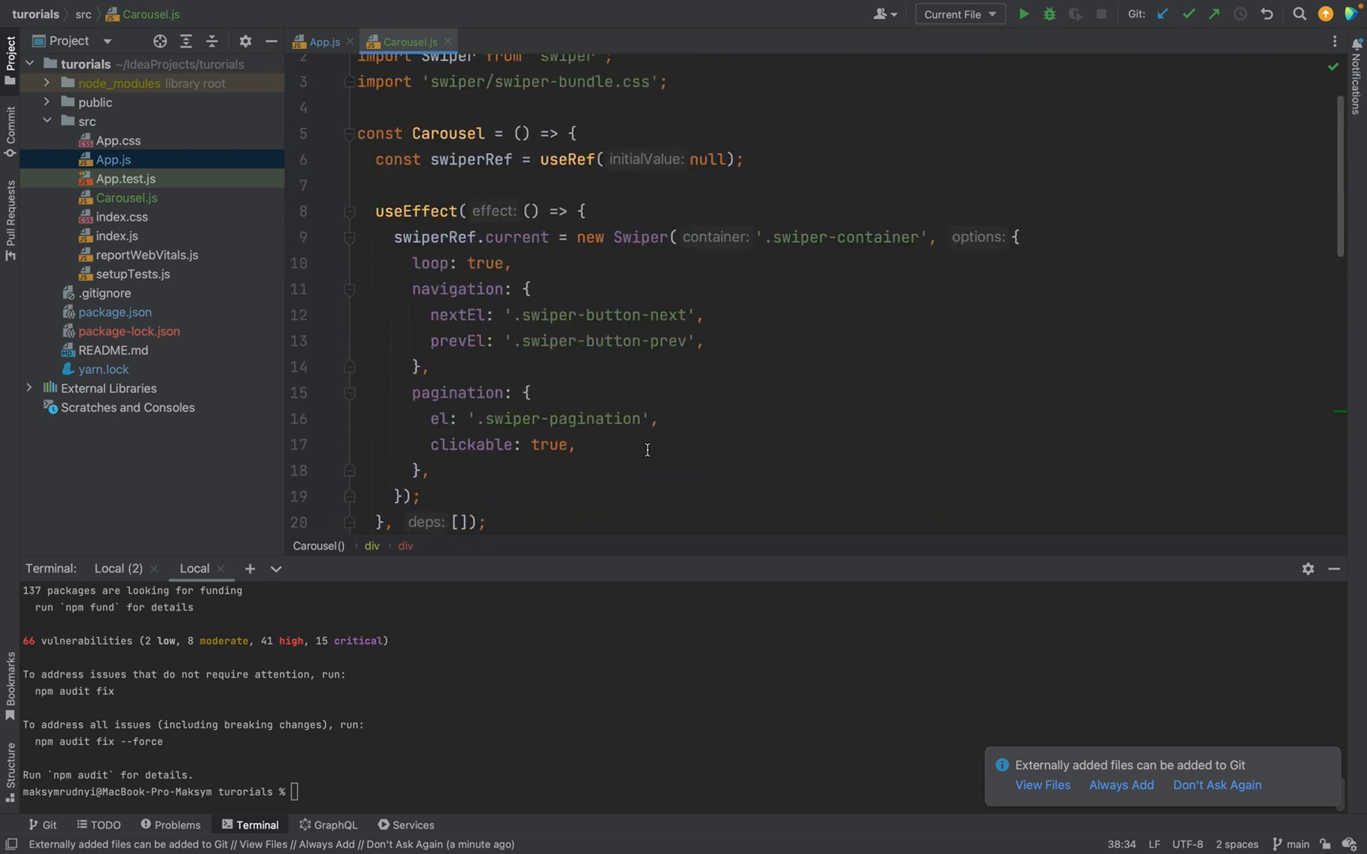
{"action": "mouse_move", "coordinate": [642, 445]}
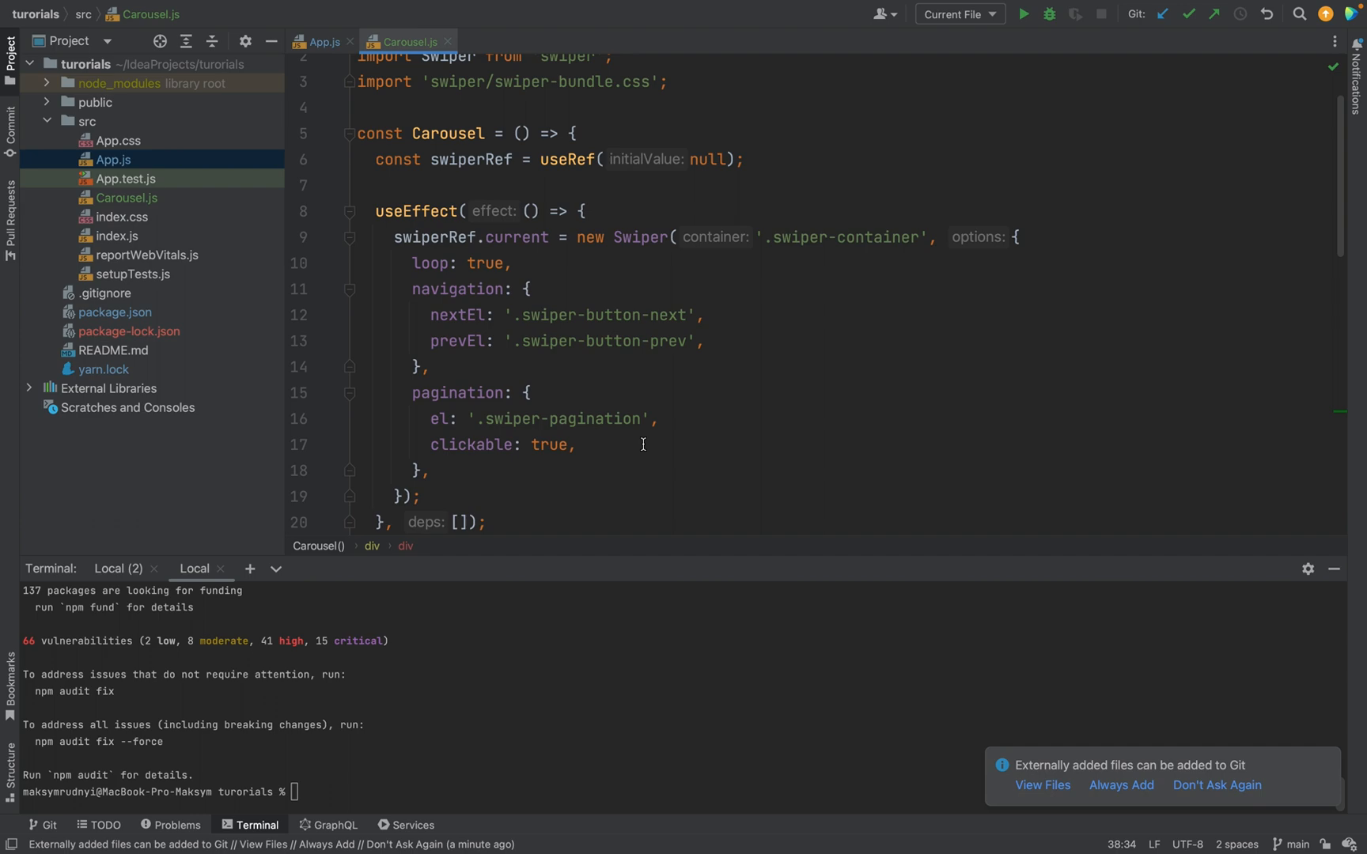
{"action": "mouse_move", "coordinate": [637, 444]}
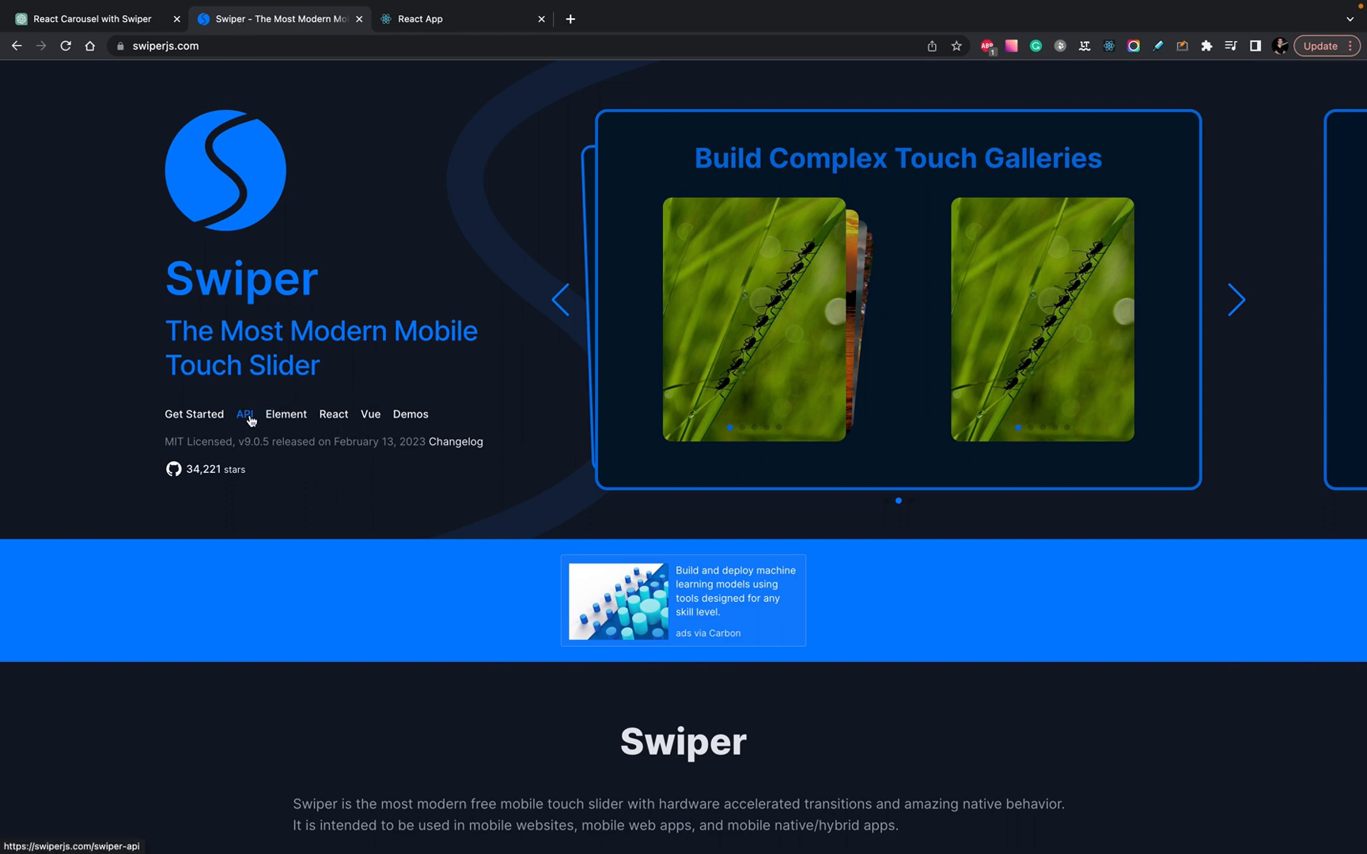
- Open Swiper's Getting Started guide and scroll past installation and CDN sections
{"action": "left_click", "coordinate": [194, 414]}
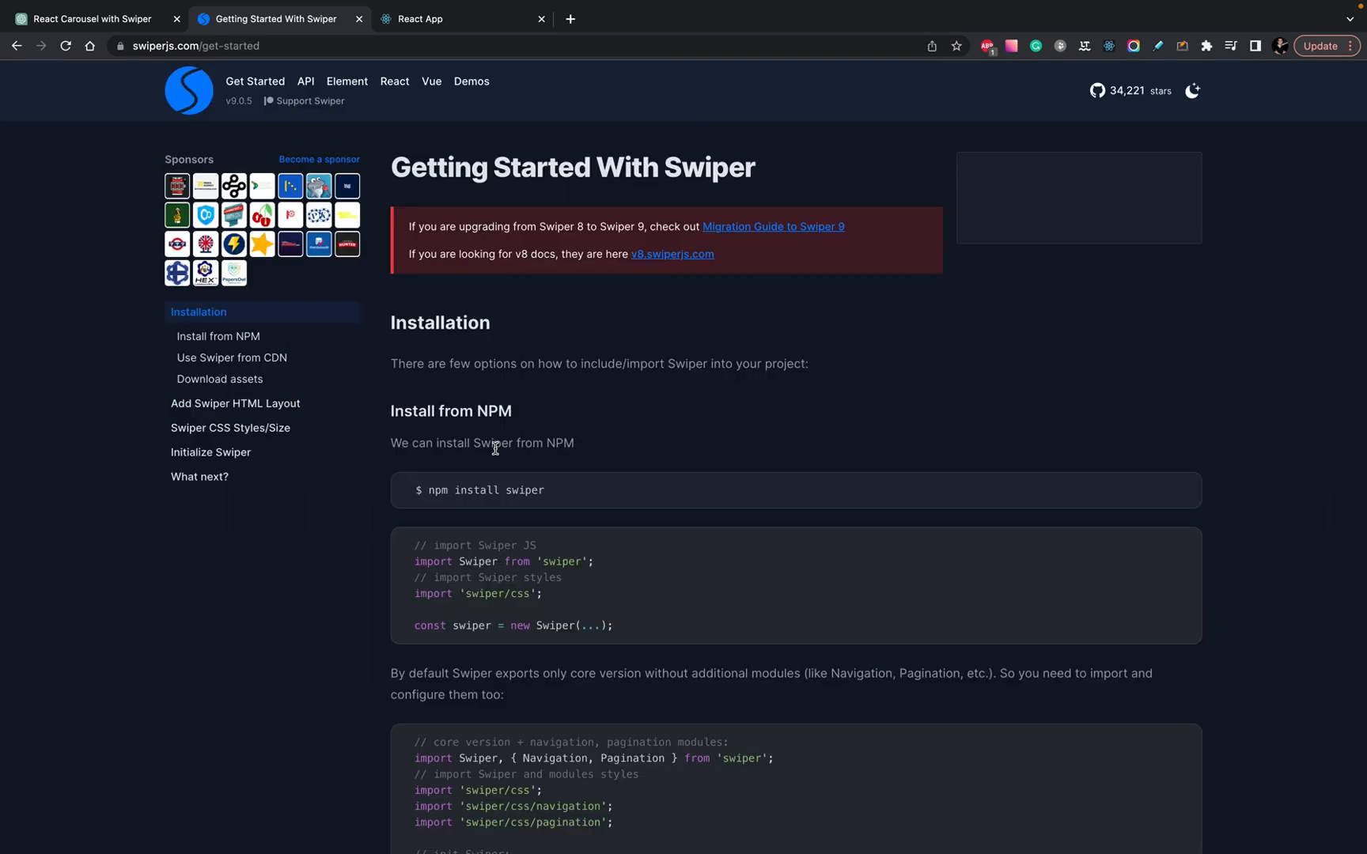
{"action": "scroll", "scroll_direction": "down", "scroll_amount": 3}
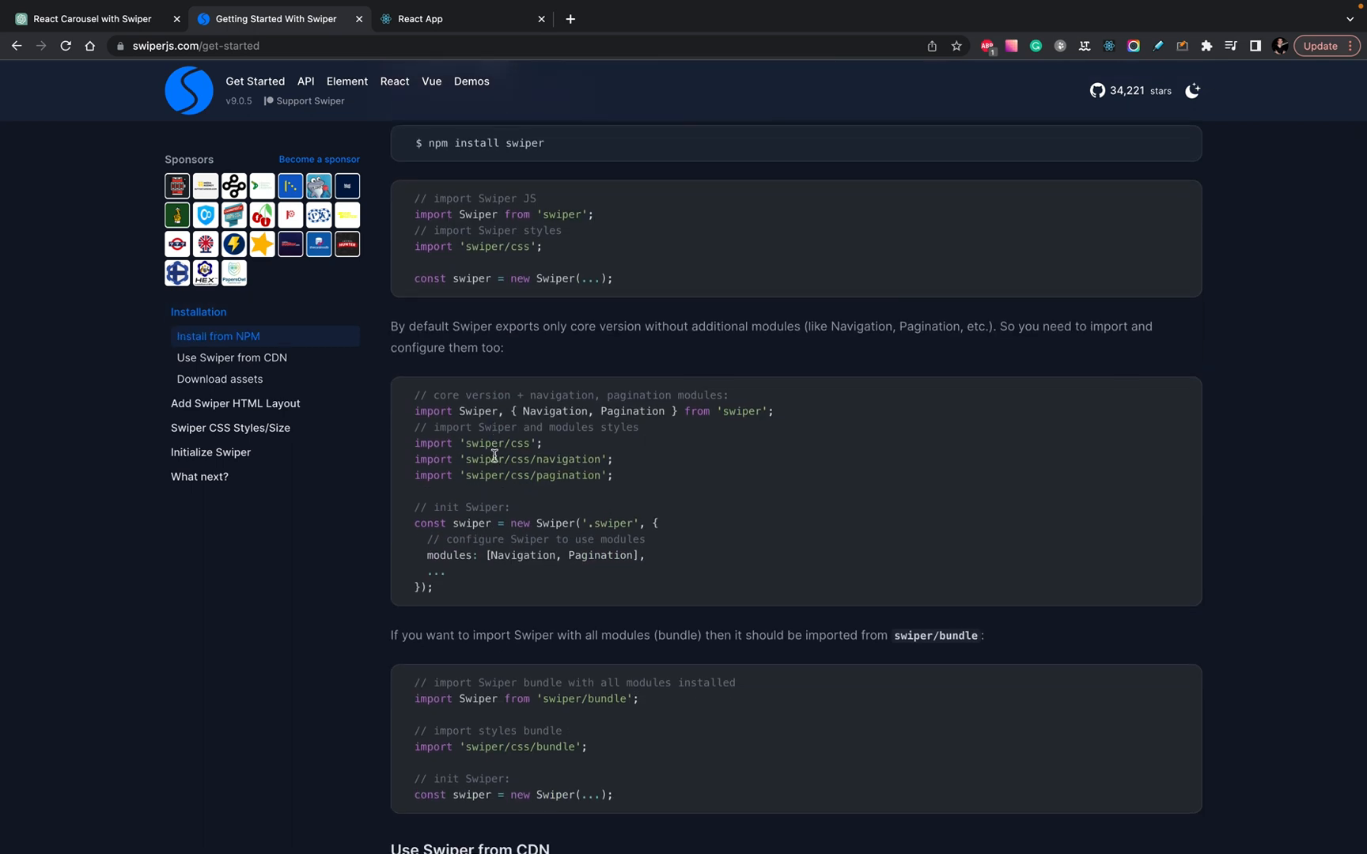
{"action": "mouse_move", "coordinate": [580, 545]}
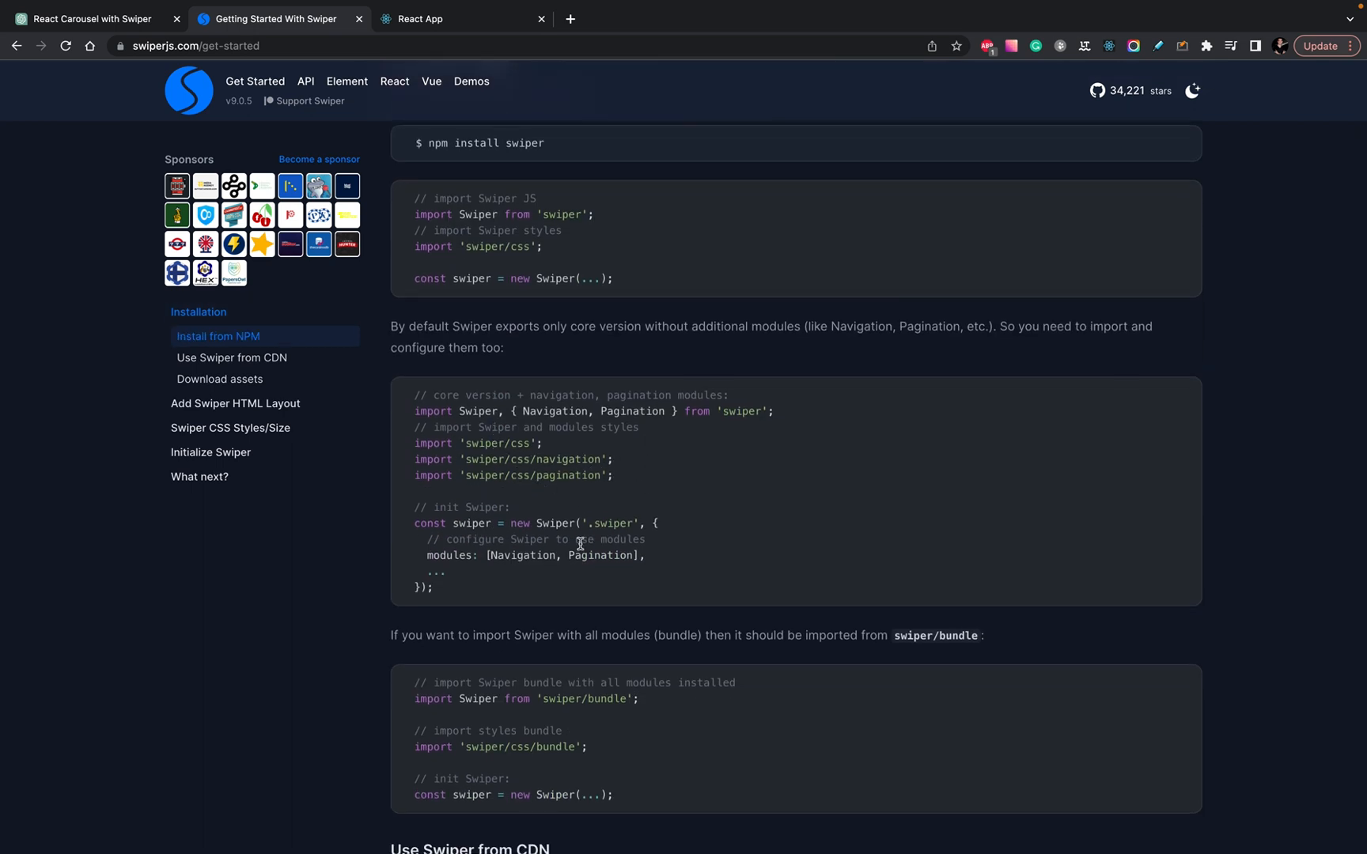
{"action": "scroll", "scroll_direction": "down", "scroll_amount": 3}
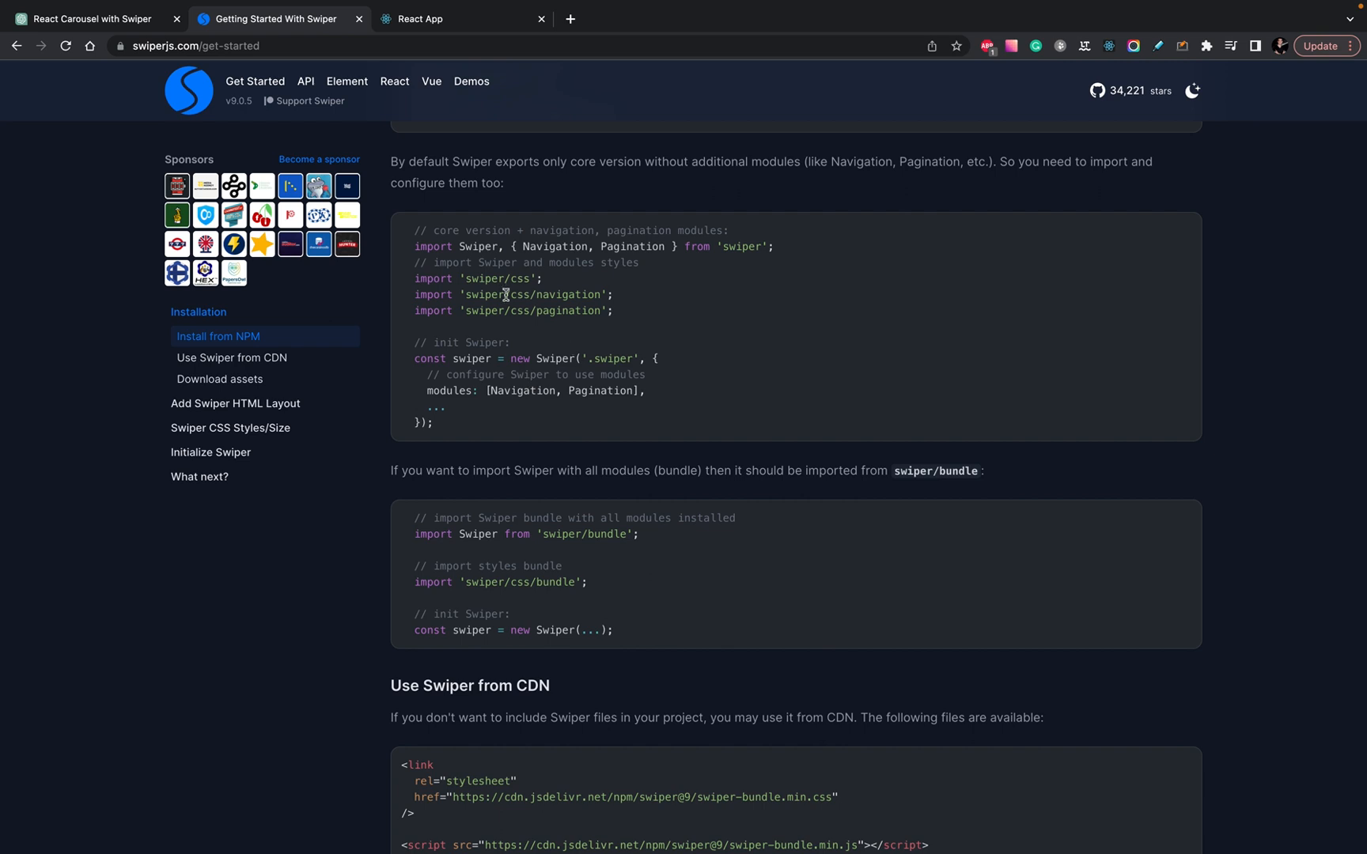
{"action": "mouse_move", "coordinate": [544, 376]}
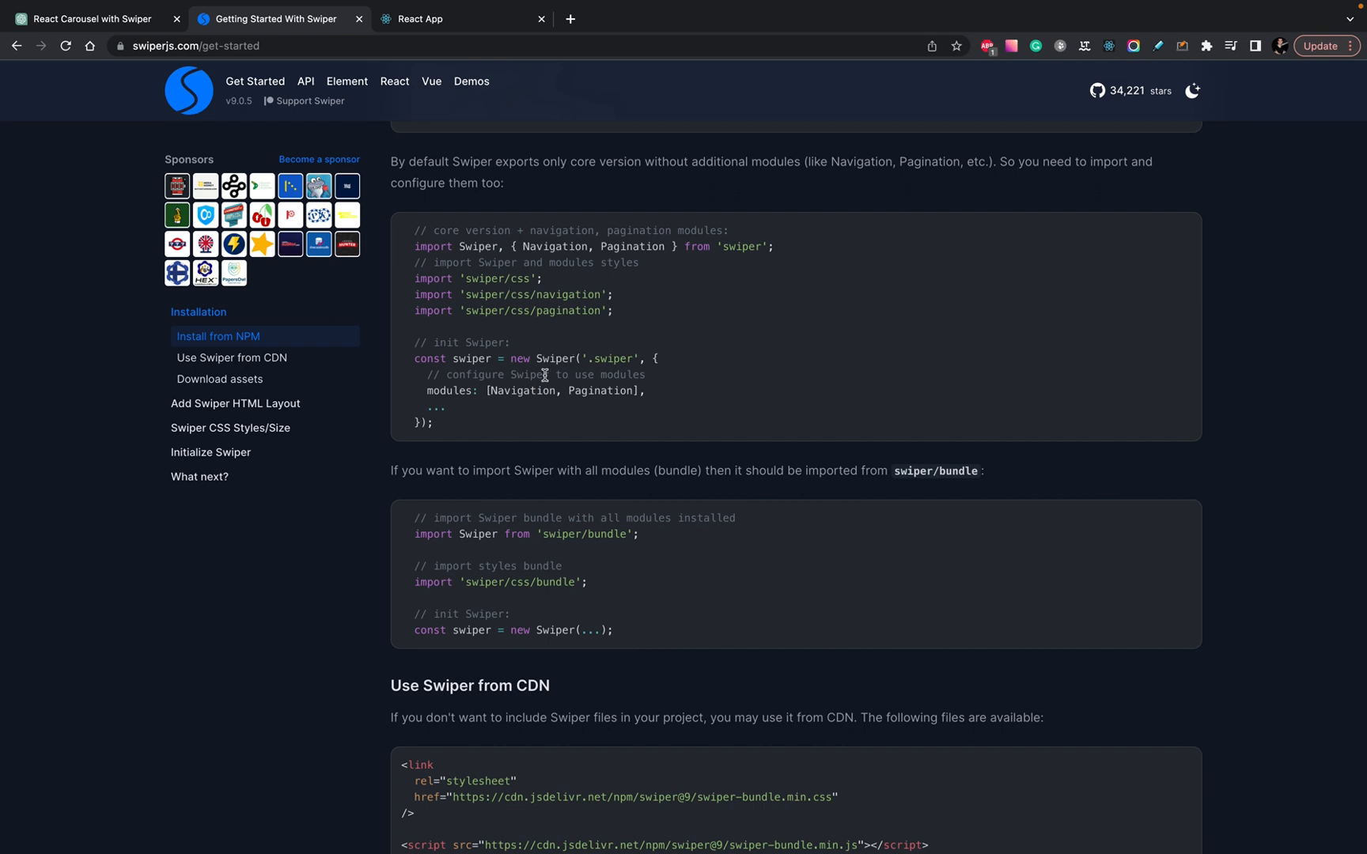
{"action": "scroll", "scroll_direction": "down", "scroll_amount": 3}
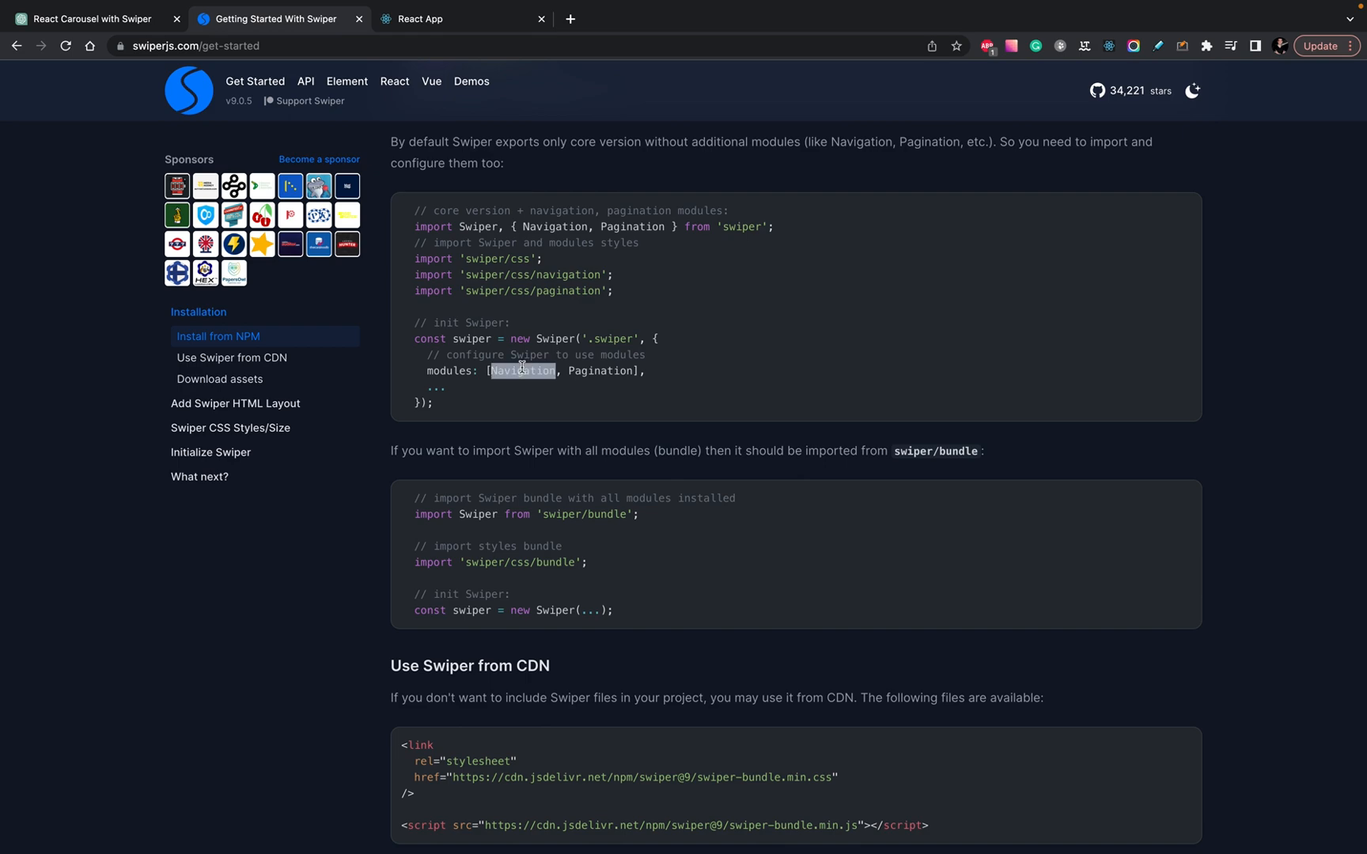
- Read the module imports and HTML layout sections, then return to the running carousel
{"action": "scroll", "scroll_direction": "down", "scroll_amount": 3}
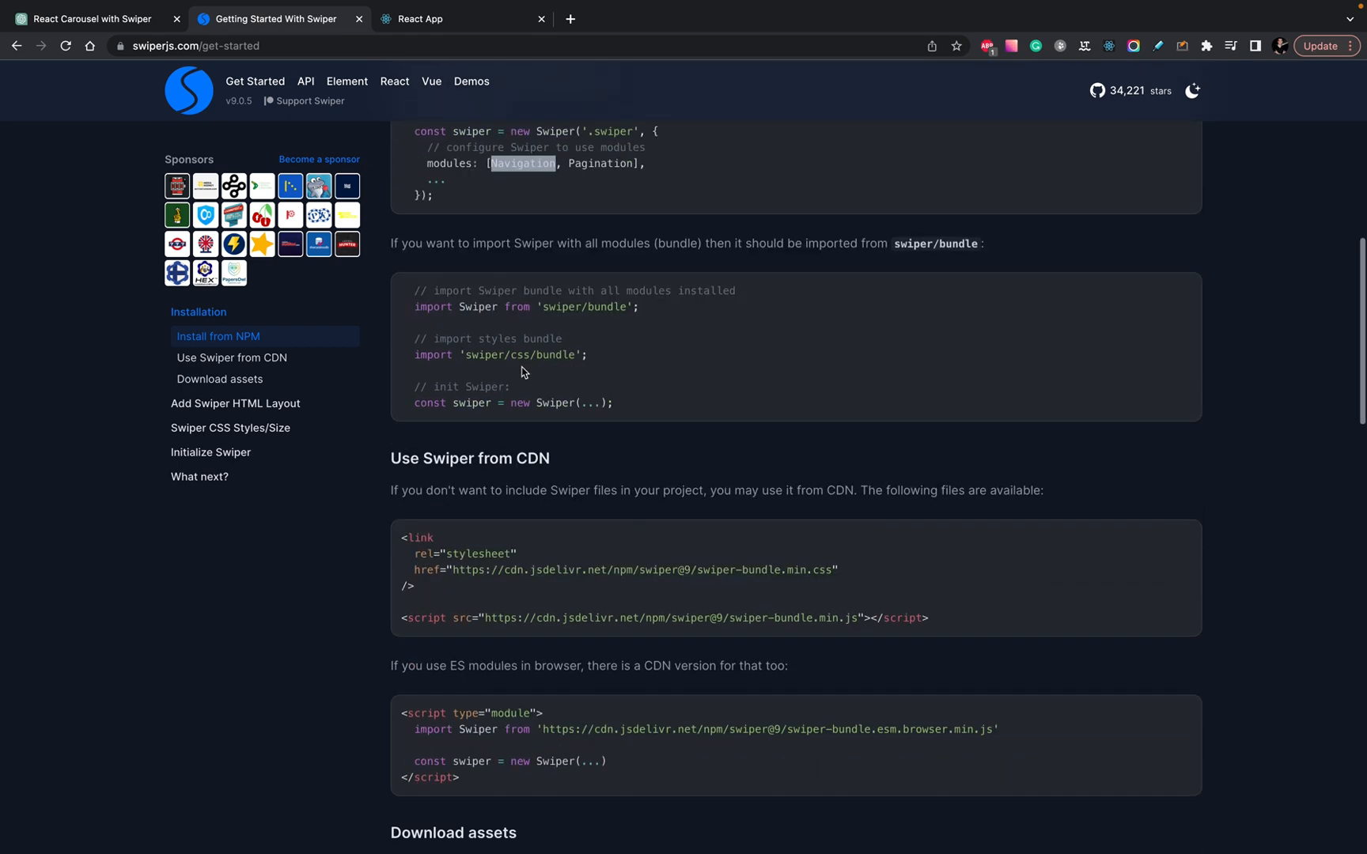
{"action": "scroll", "scroll_direction": "down", "scroll_amount": 3}
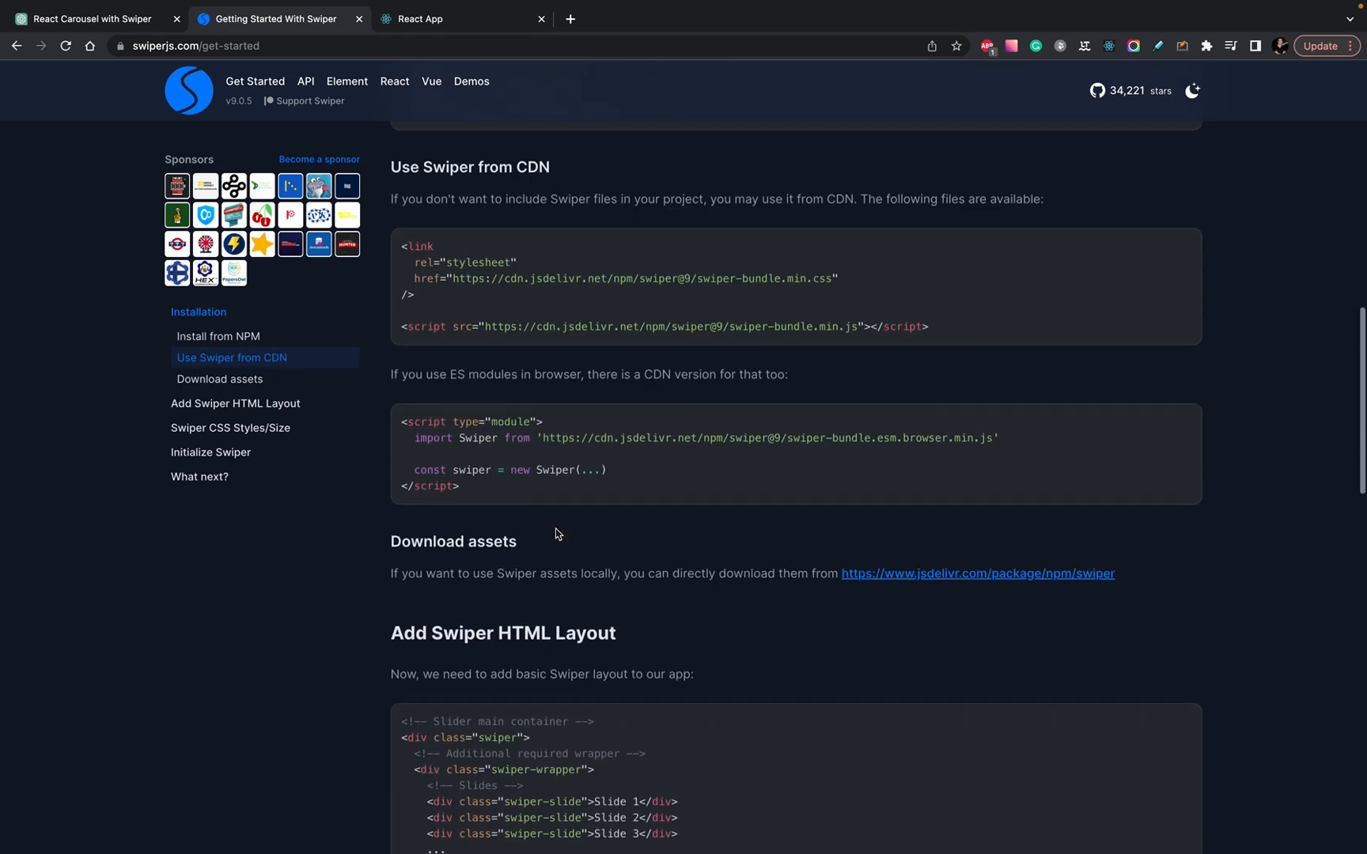
{"action": "scroll", "scroll_direction": "down", "scroll_amount": 3}
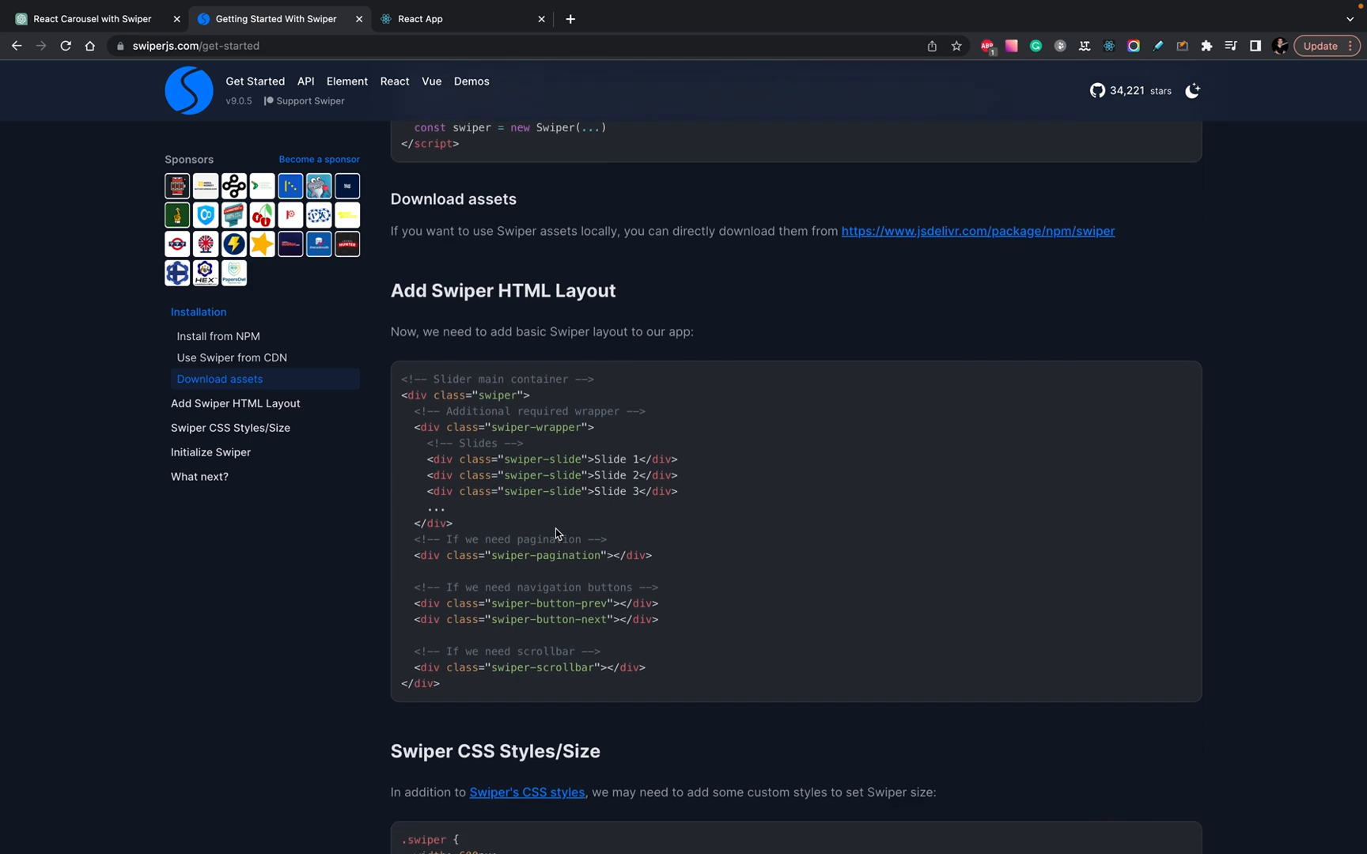
{"action": "scroll", "scroll_direction": "down", "scroll_amount": 3}
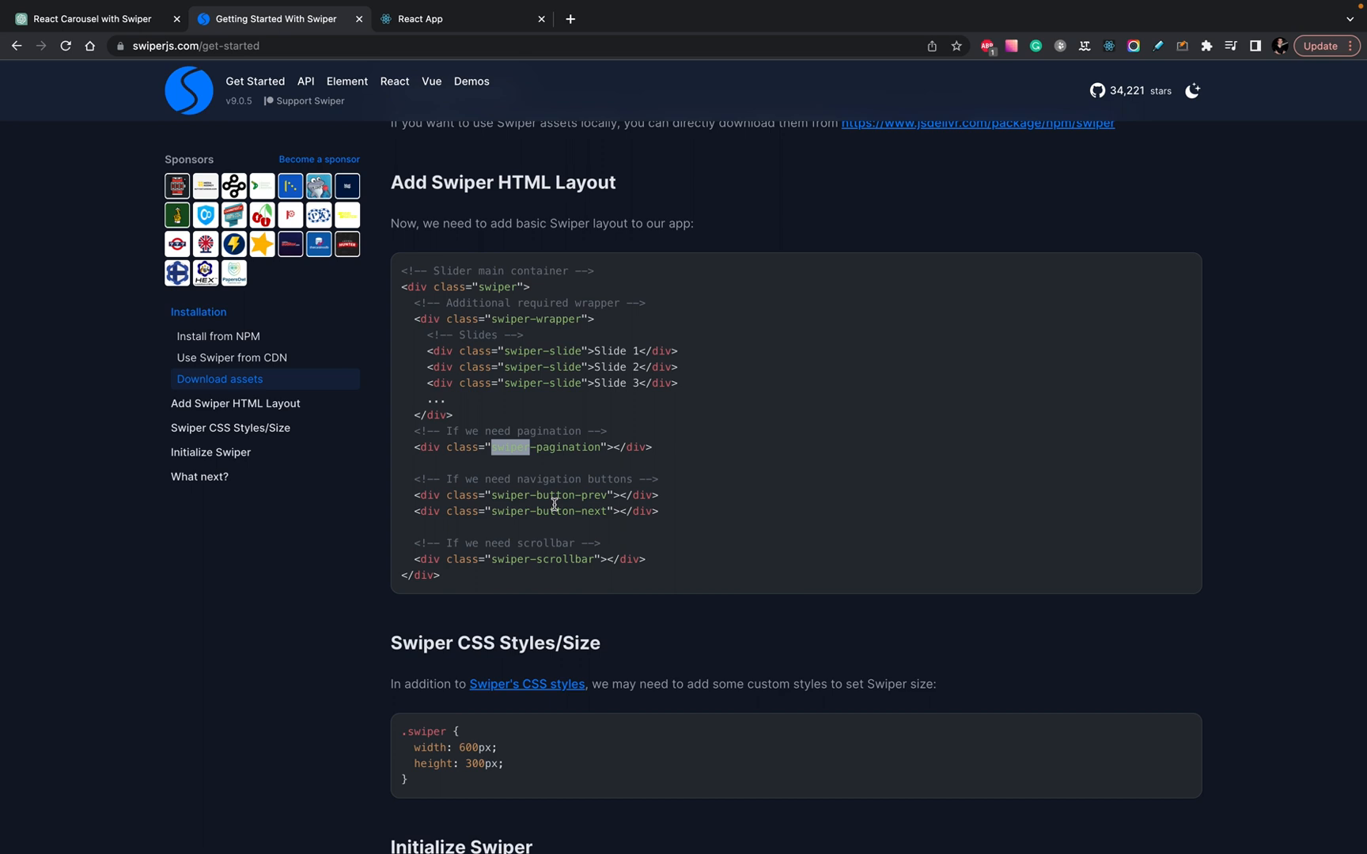
{"action": "scroll", "scroll_direction": "down", "scroll_amount": 3}
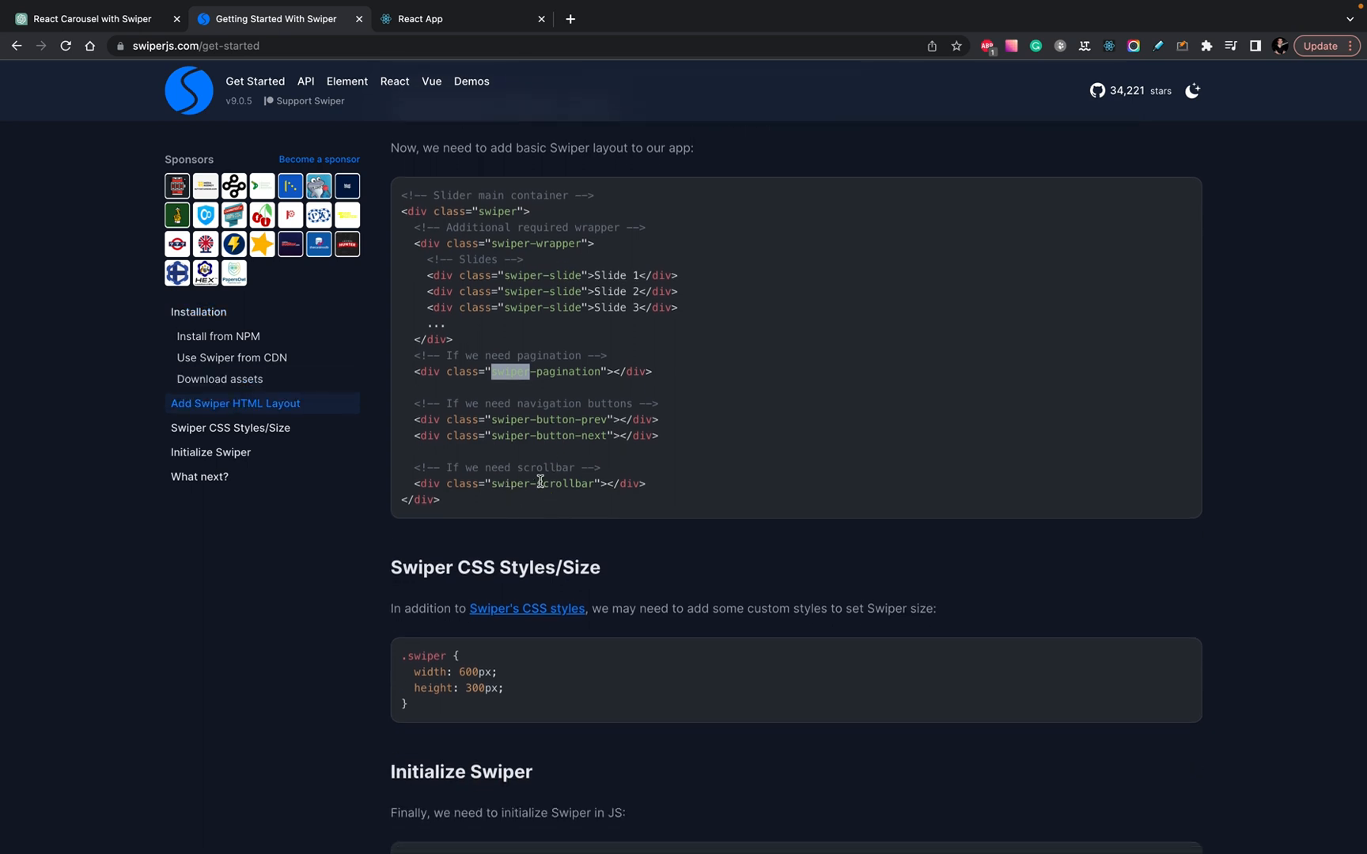
{"action": "scroll", "scroll_direction": "down", "scroll_amount": 3}
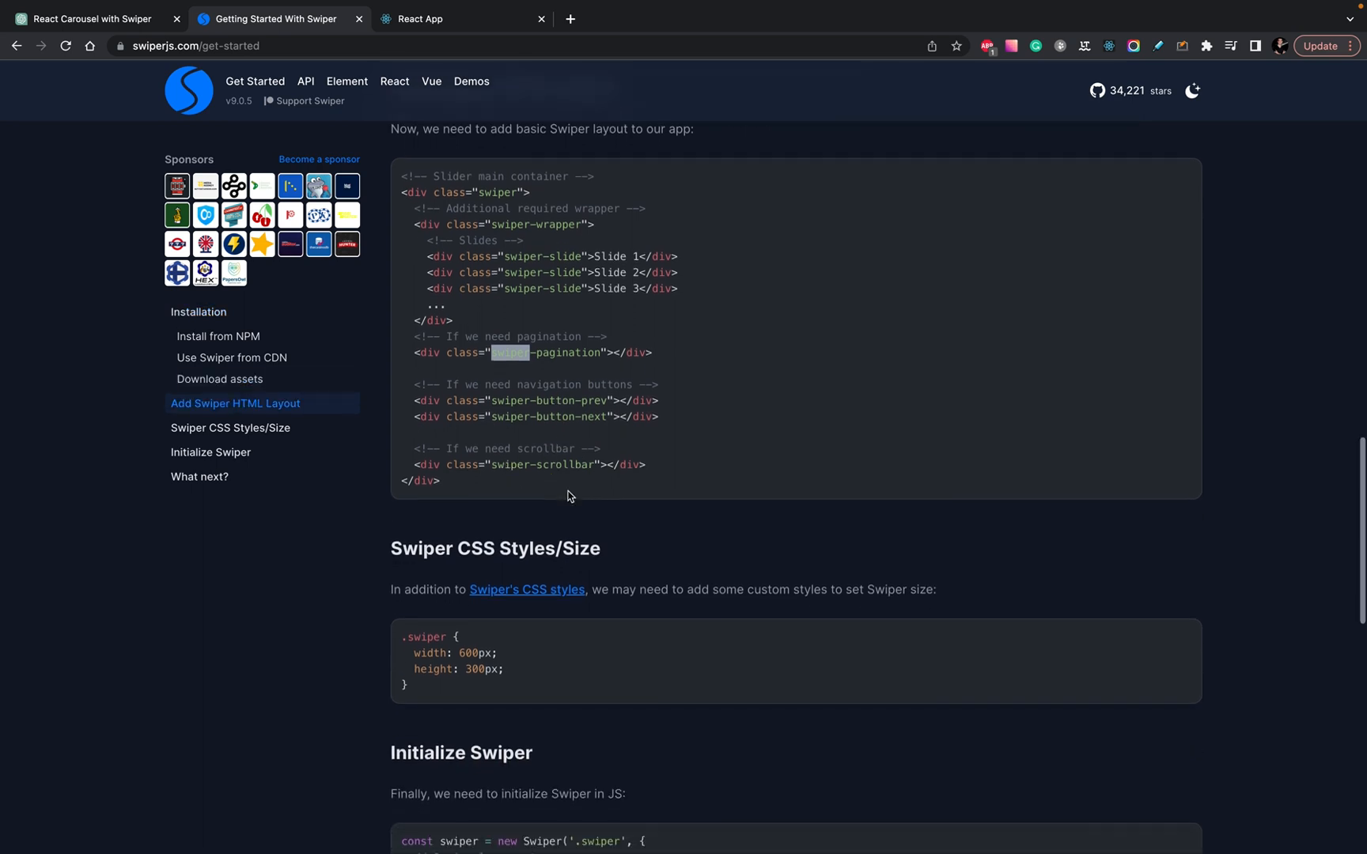
{"action": "left_click", "coordinate": [460, 18]}
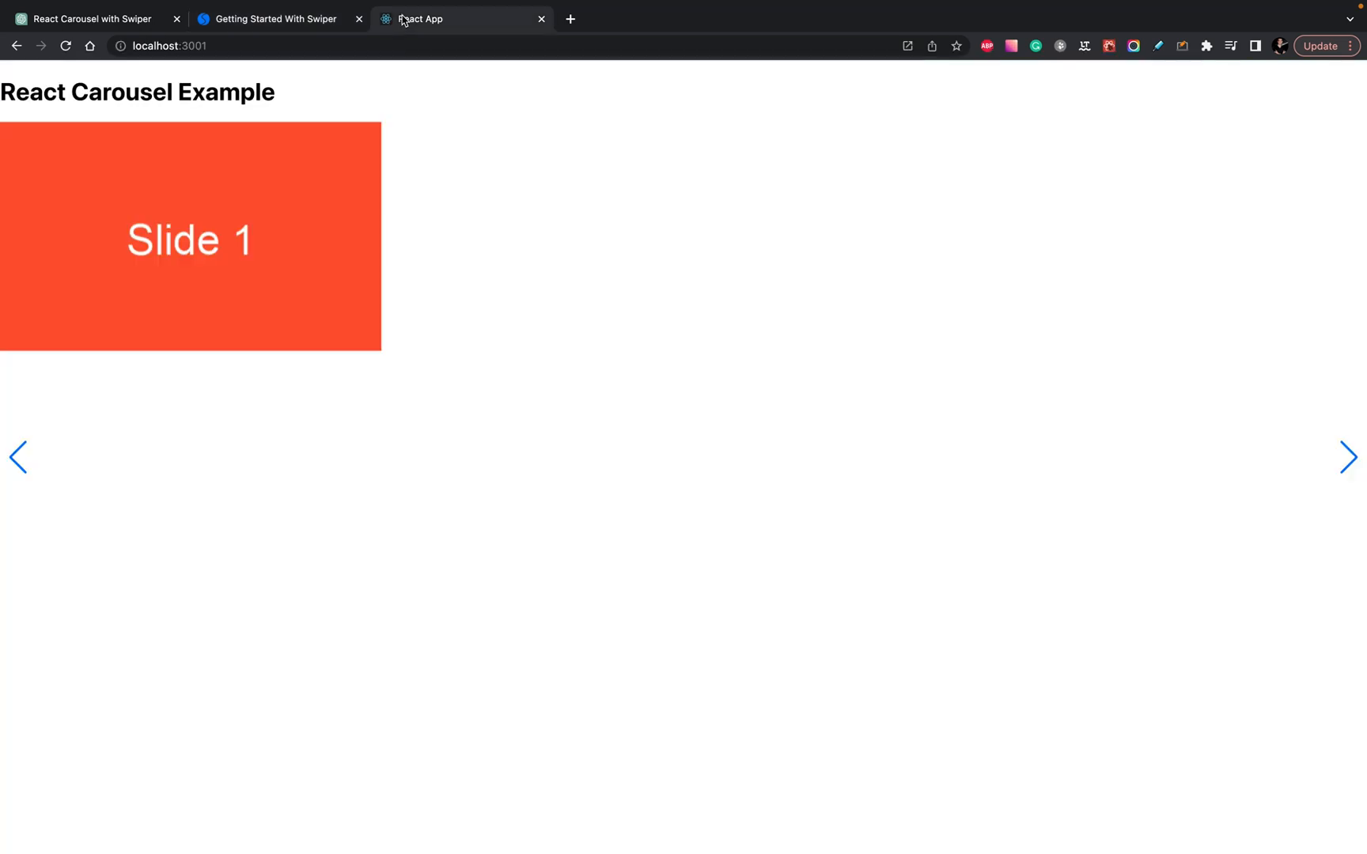
- Advance the carousel to Slide 2 and inspect the empty swiper-pagination div in DevTools
{"action": "left_click", "coordinate": [1348, 456]}
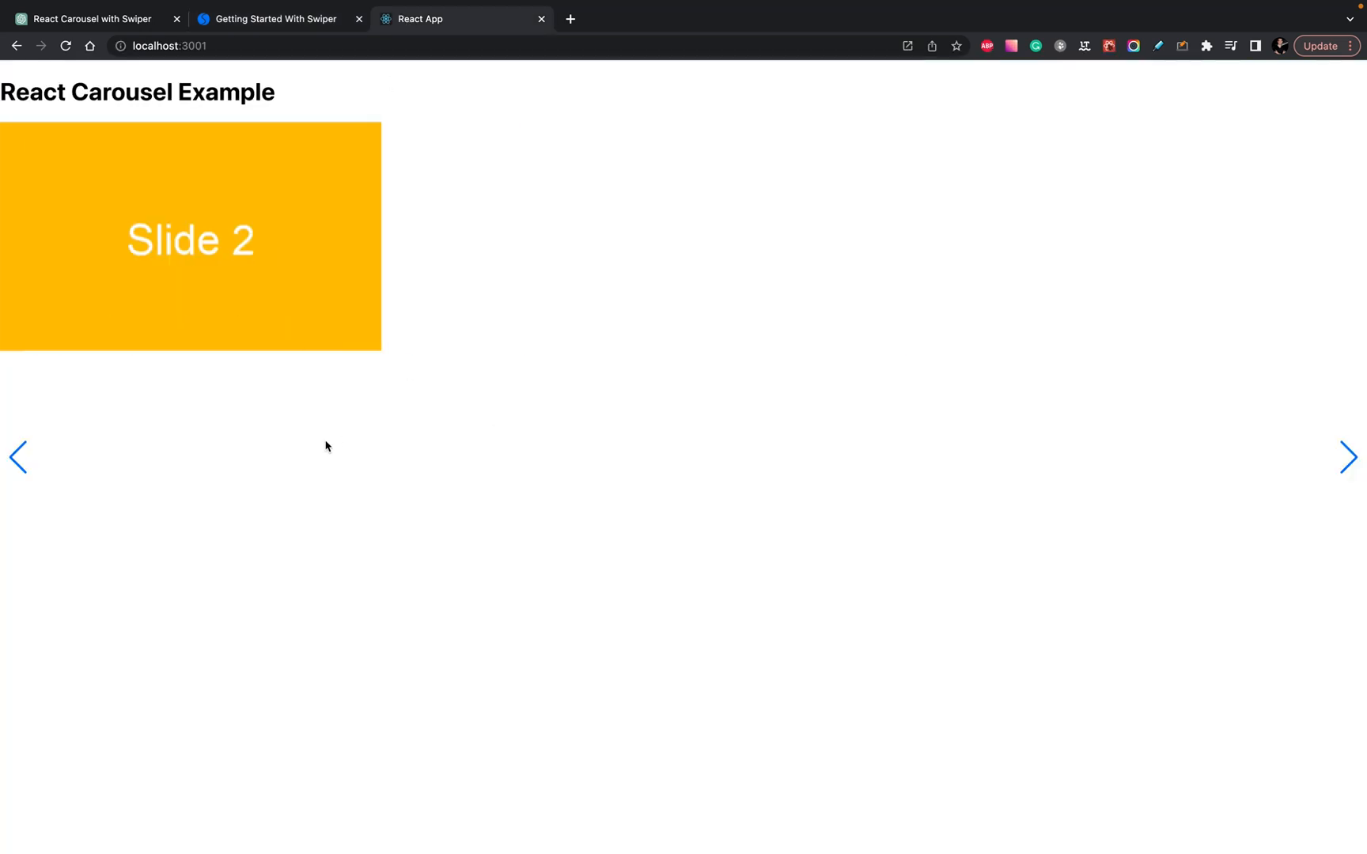
{"action": "mouse_move", "coordinate": [21, 457]}
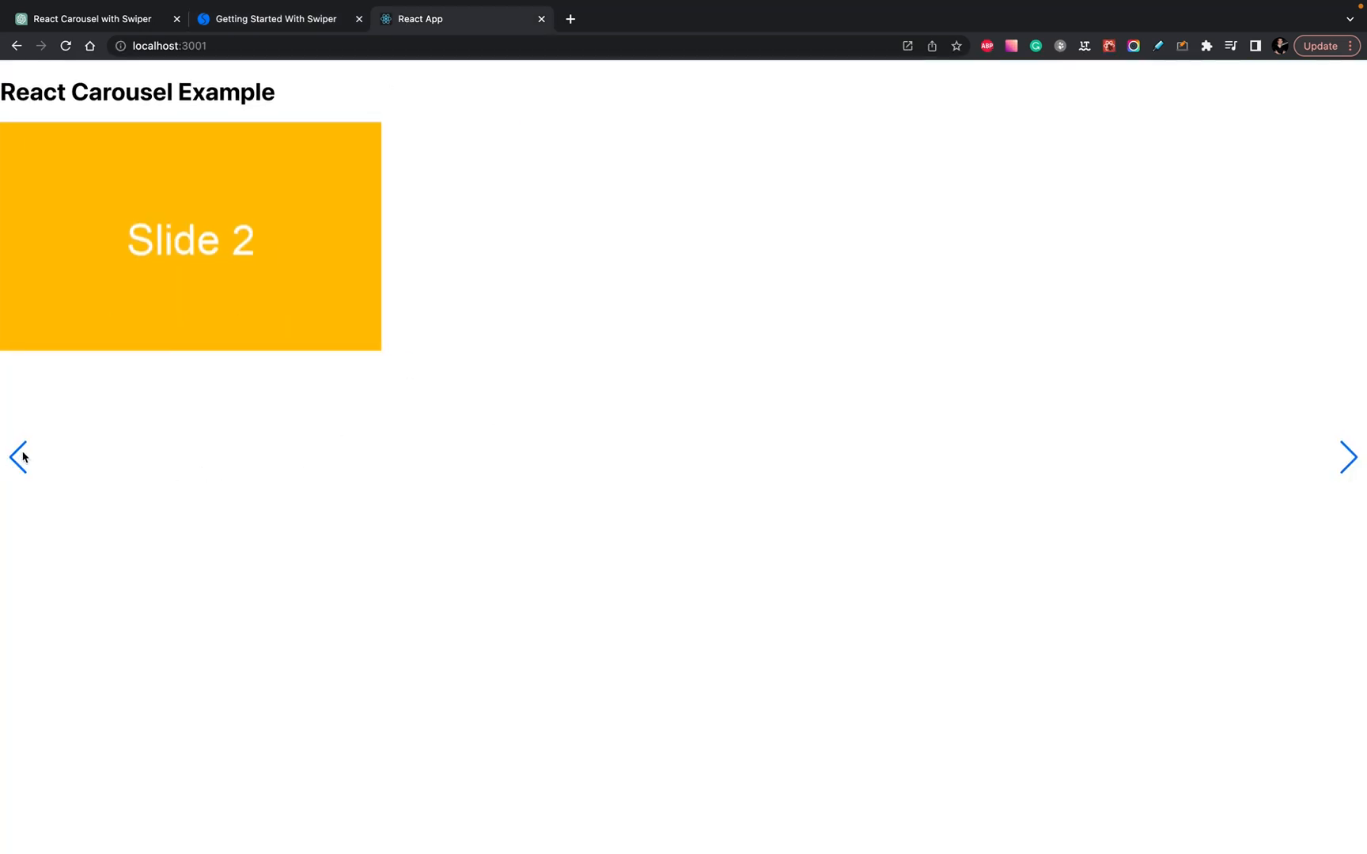
{"action": "mouse_move", "coordinate": [404, 582]}
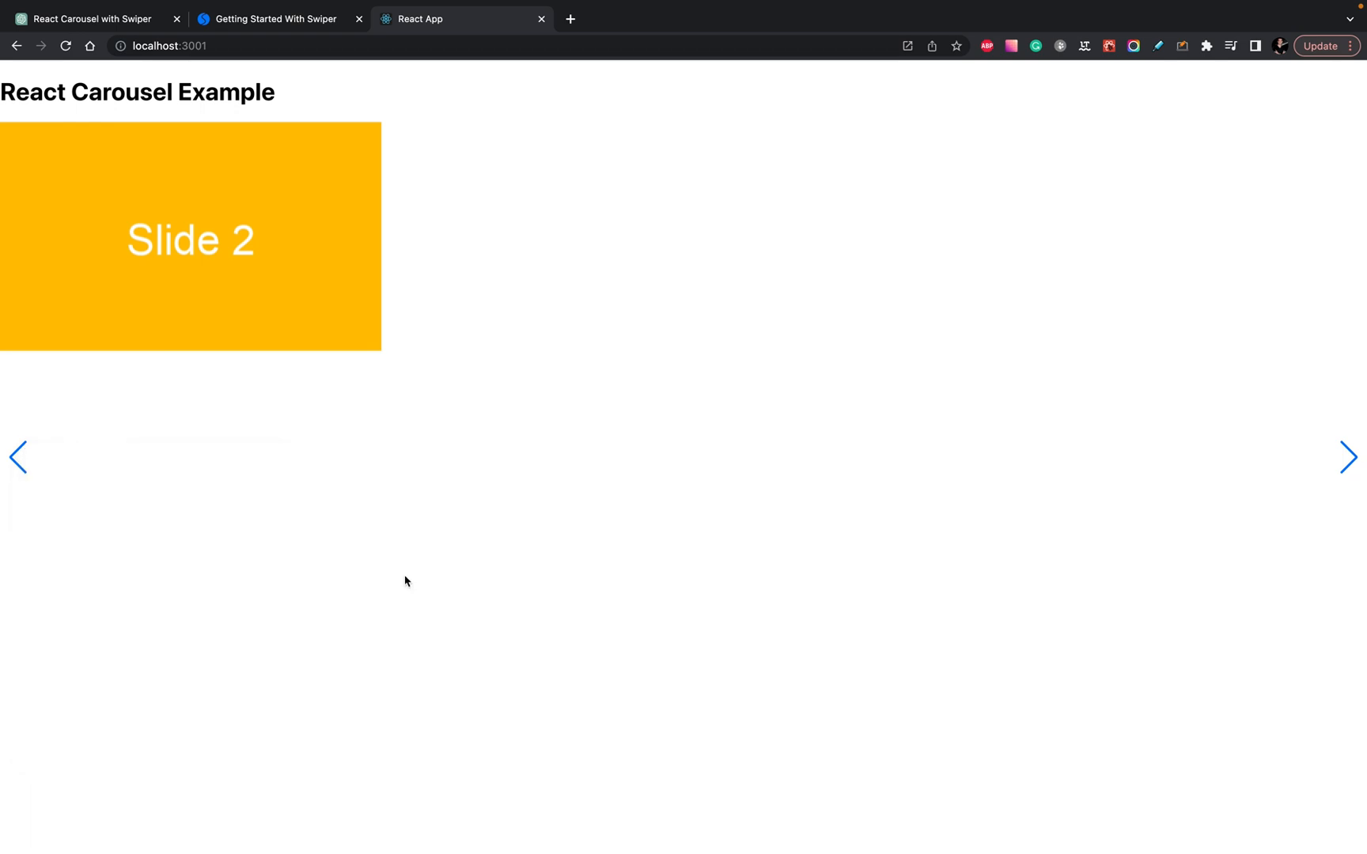
{"action": "key", "text": "F12"}
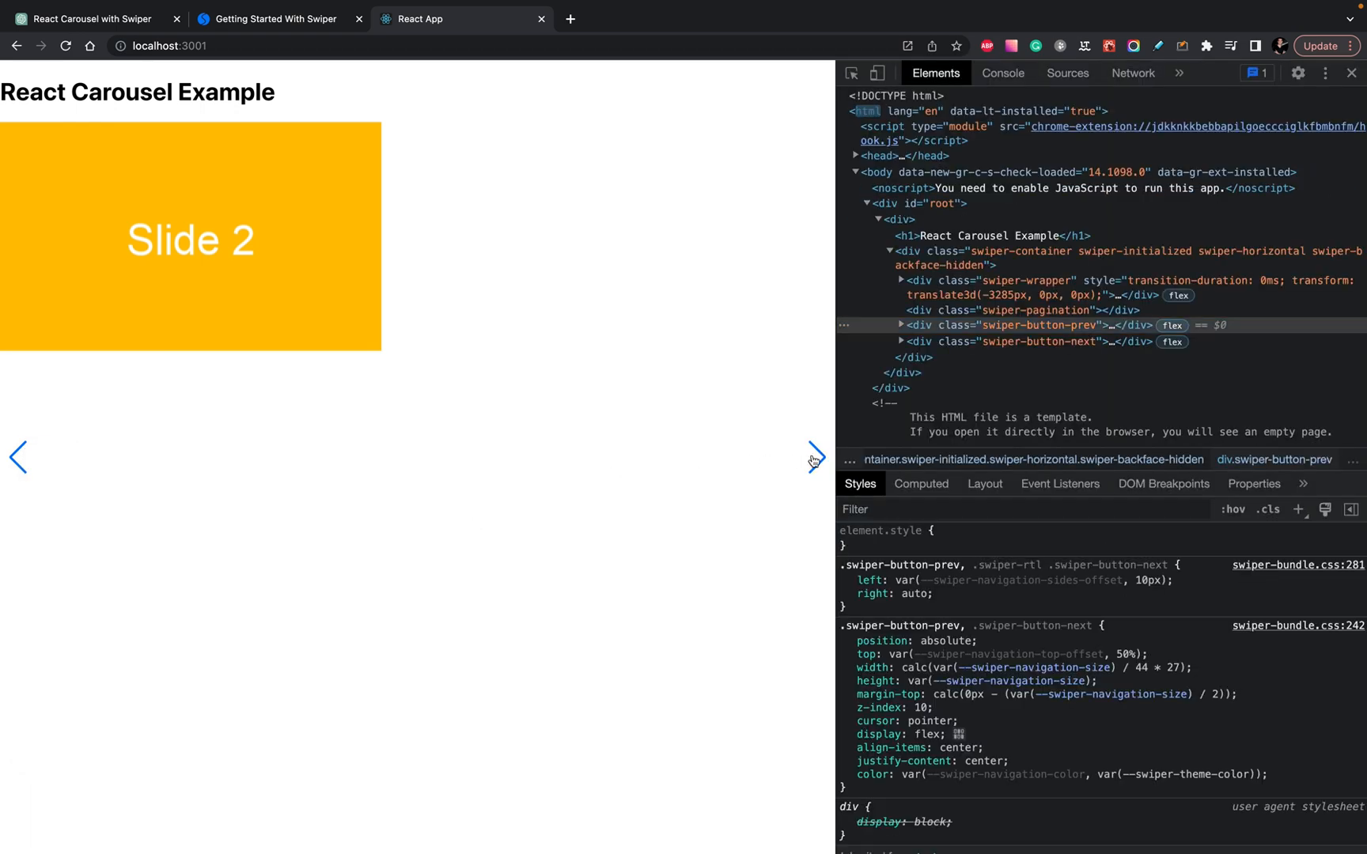
{"action": "mouse_move", "coordinate": [1037, 341]}
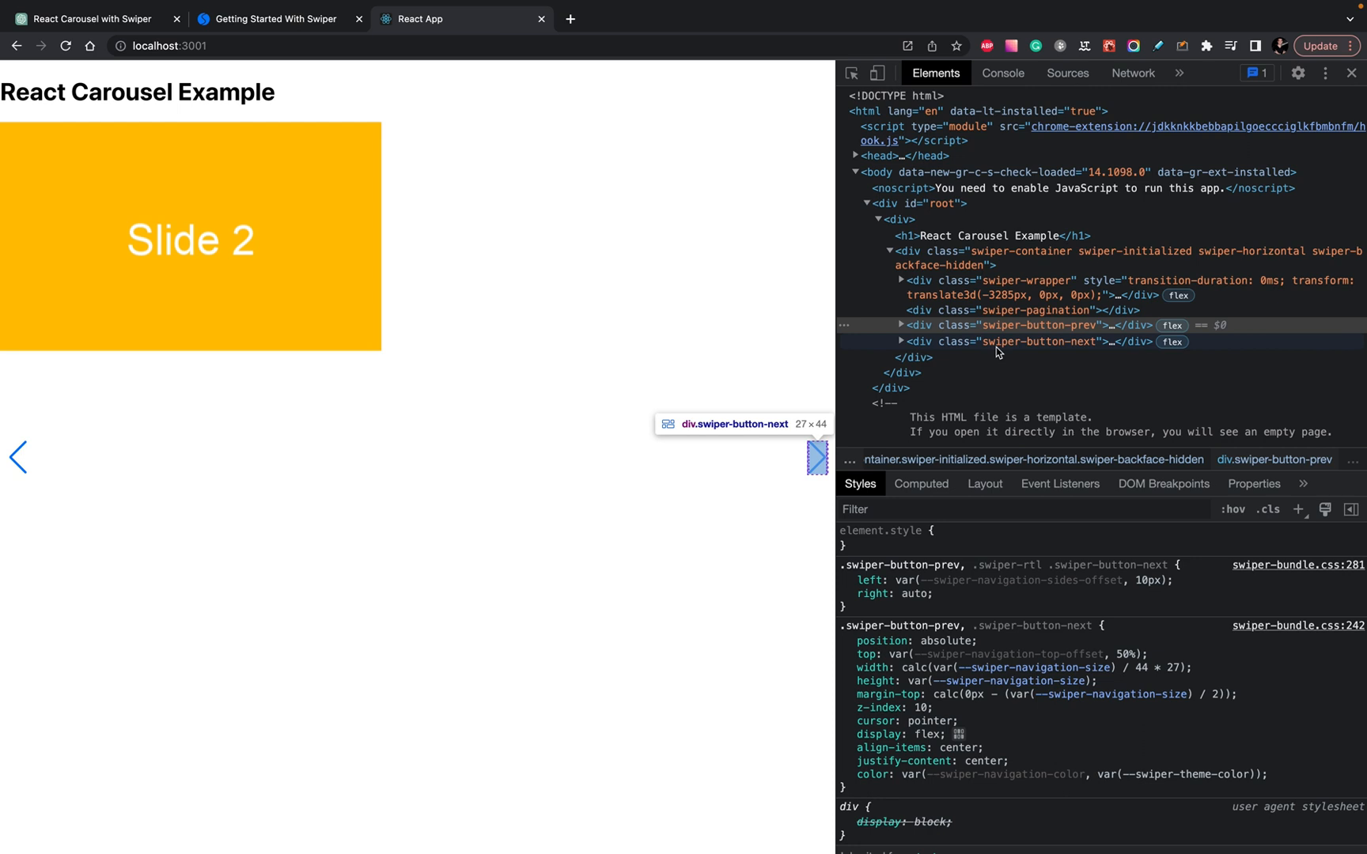
{"action": "mouse_move", "coordinate": [1036, 310]}
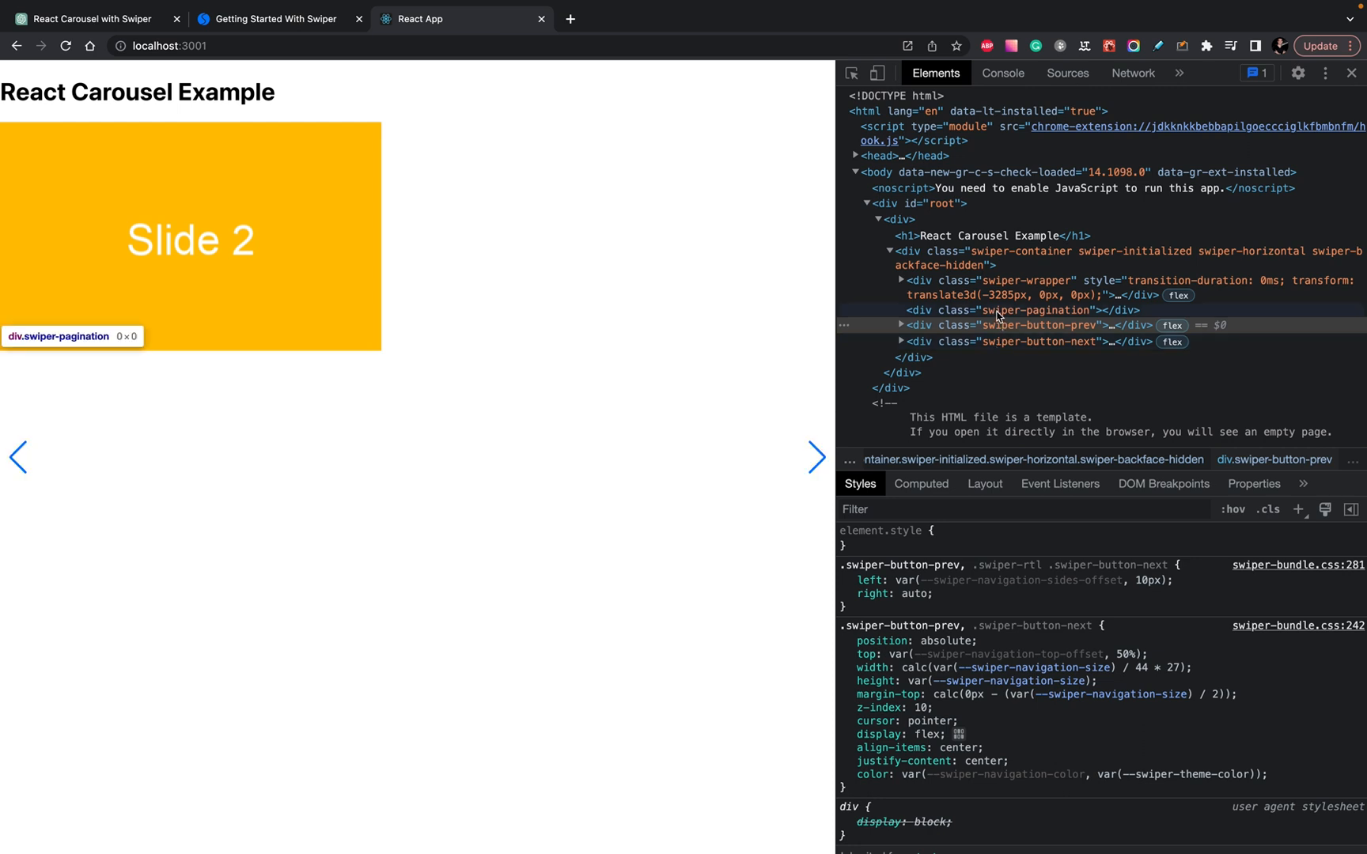
{"action": "left_click", "coordinate": [1037, 310]}
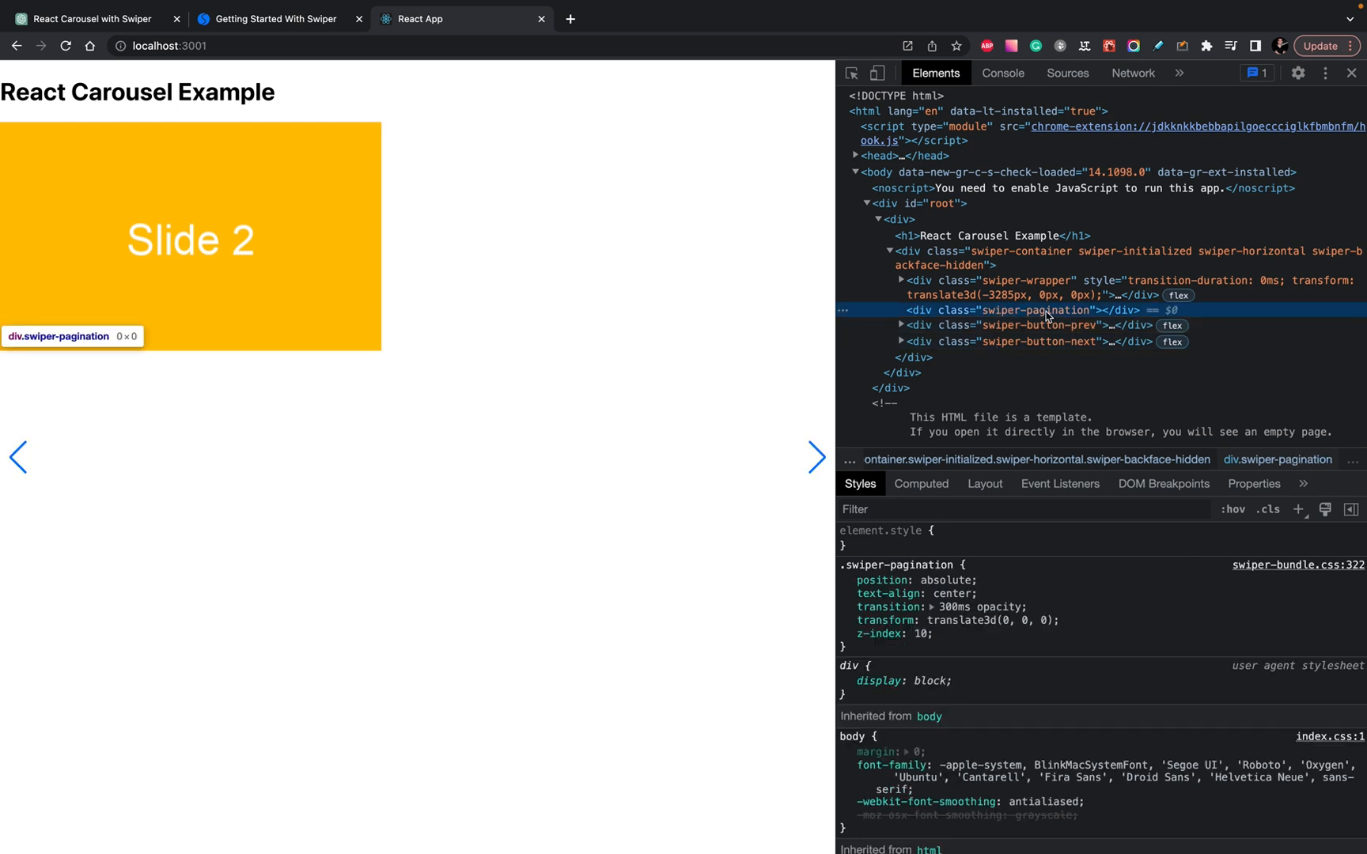
{"action": "mouse_move", "coordinate": [291, 153]}
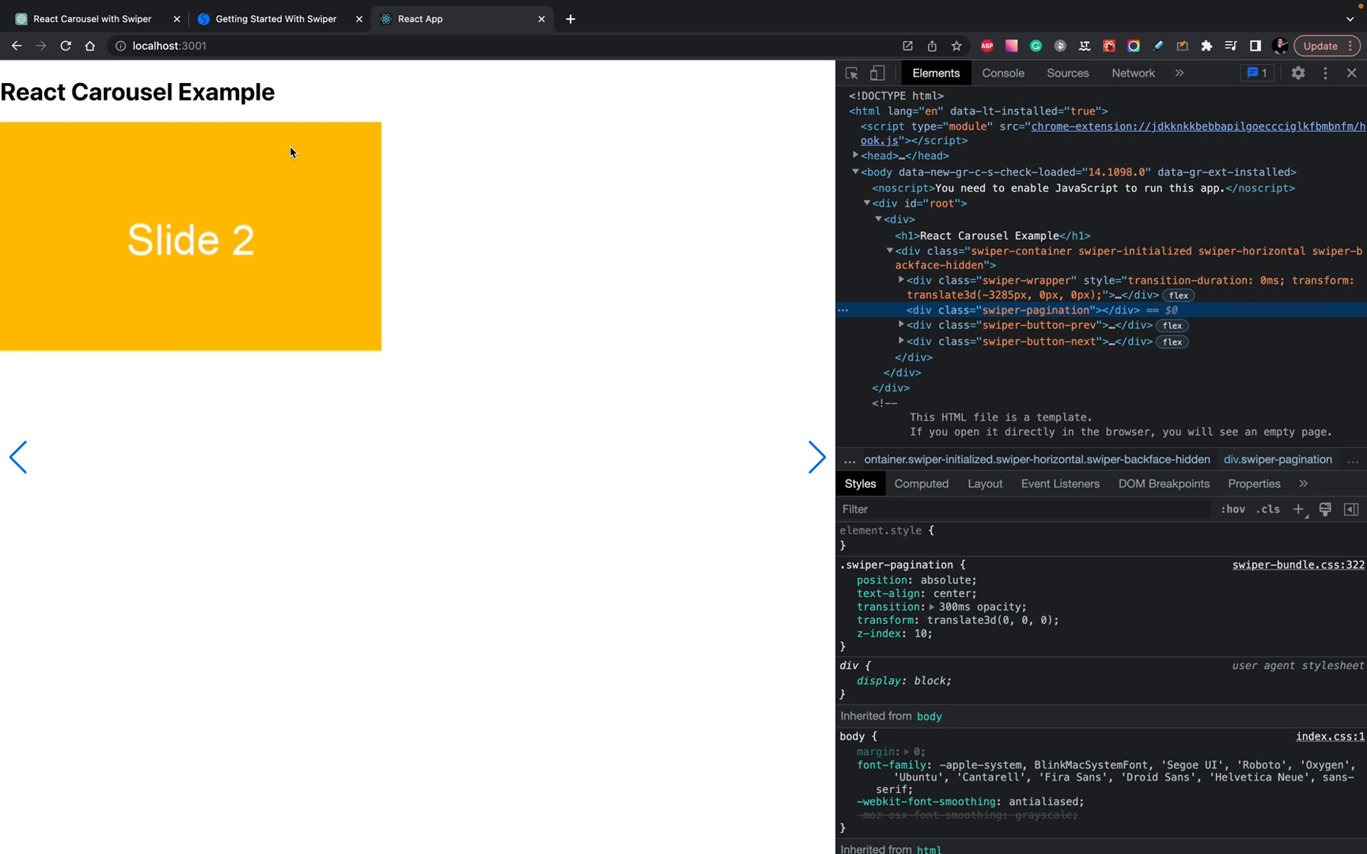
{"action": "left_click", "coordinate": [816, 456]}
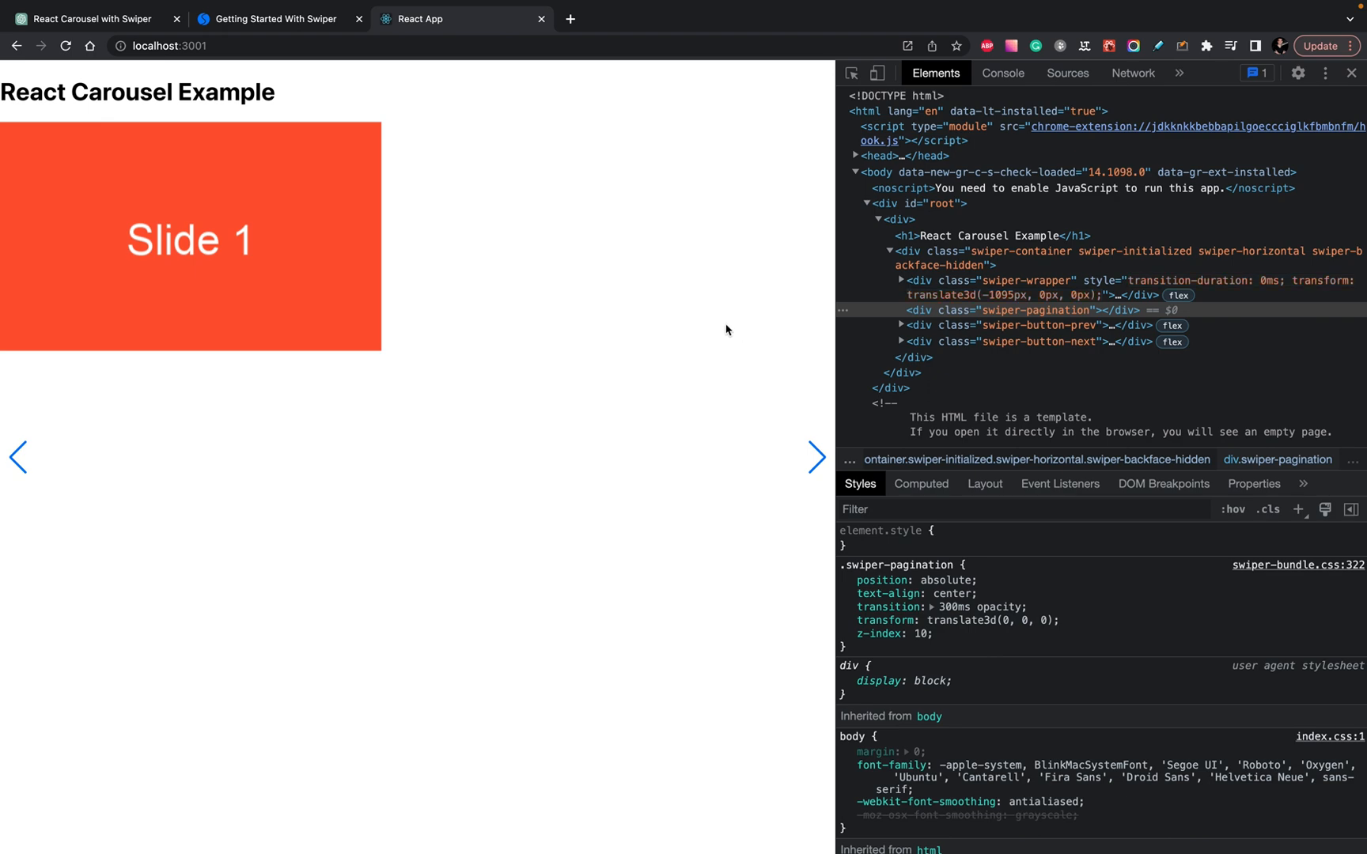
{"action": "left_click", "coordinate": [274, 19]}
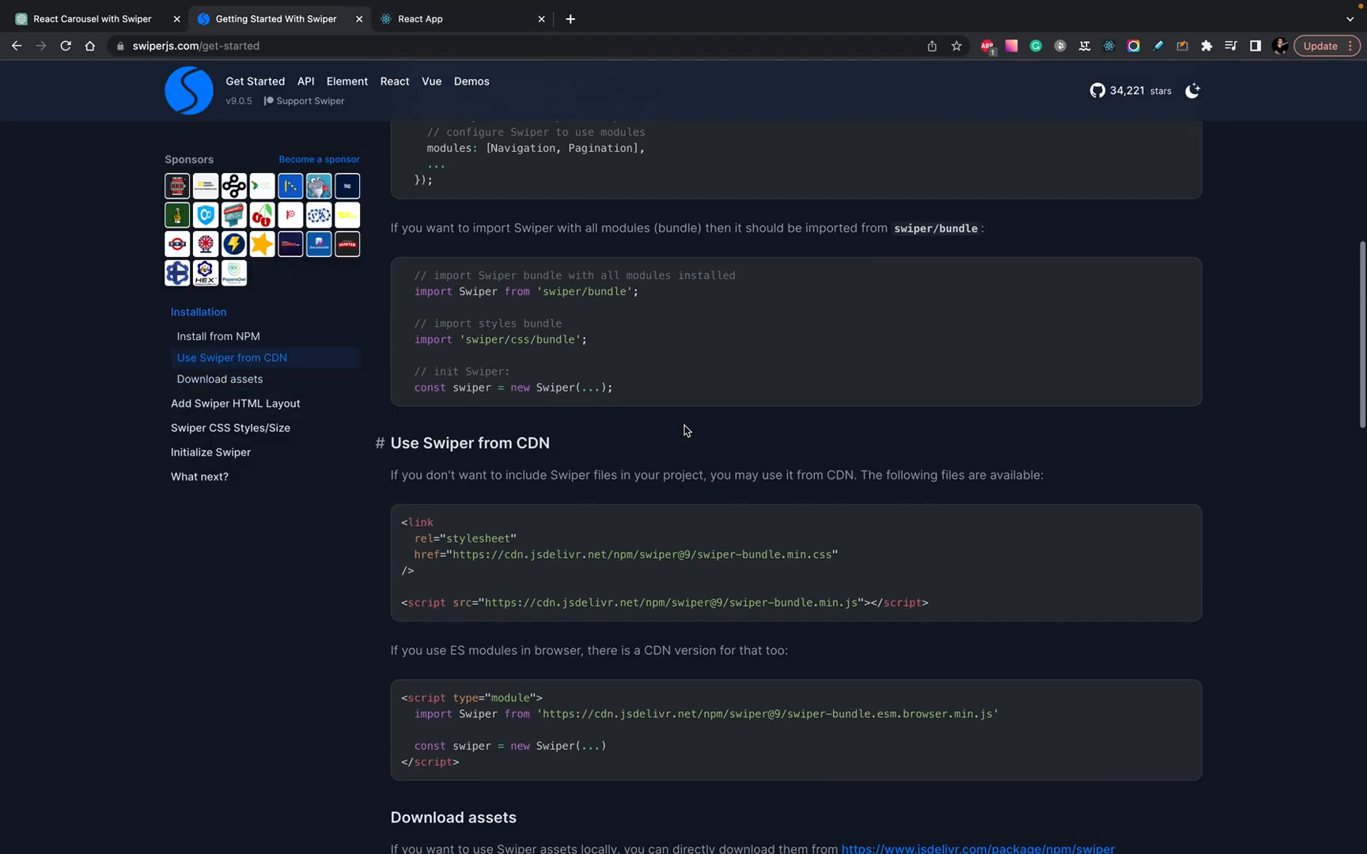
{"action": "mouse_move", "coordinate": [394, 81]}
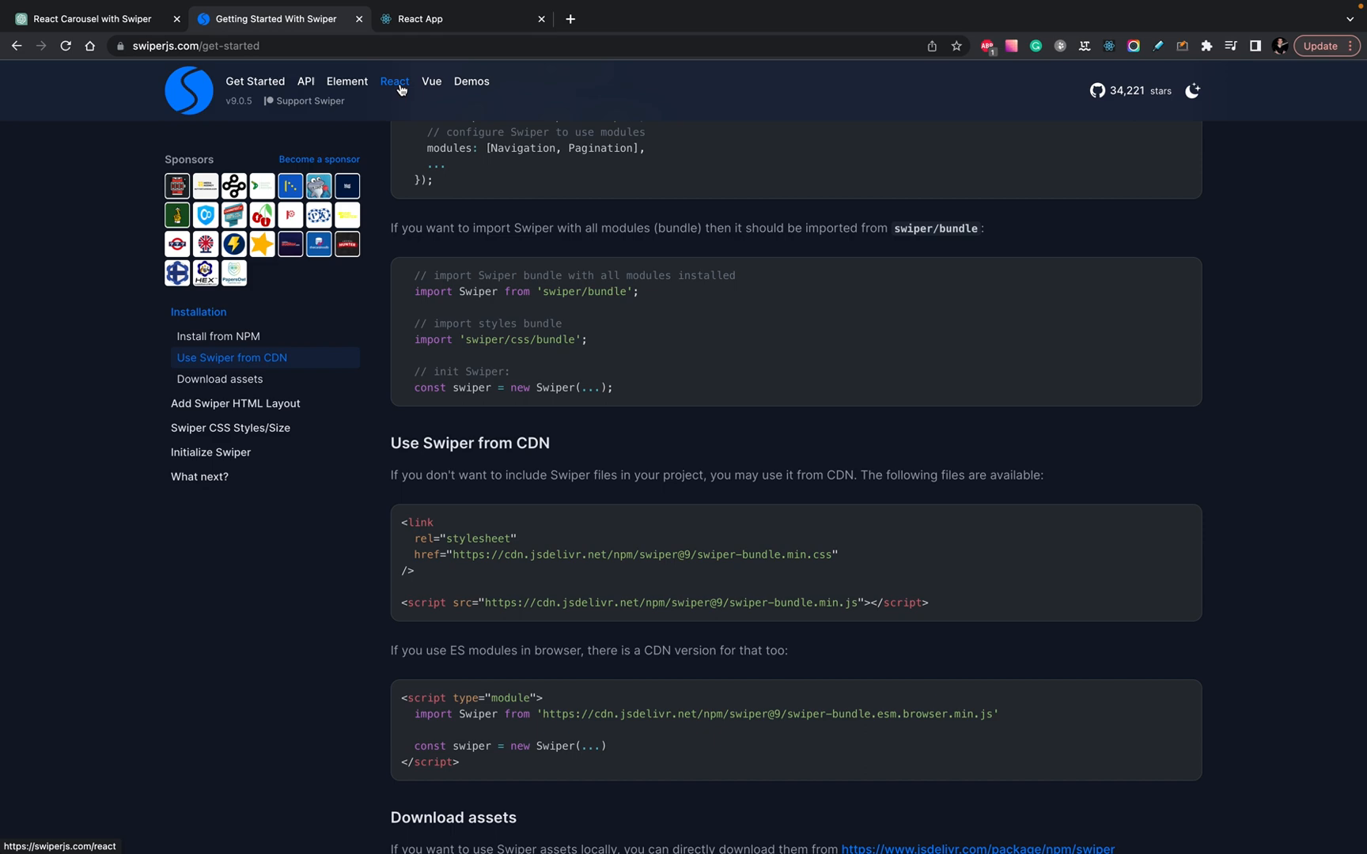
- Open Swiper's React components page, skim its usage example, then return to ChatGPT
{"action": "left_click", "coordinate": [394, 81]}
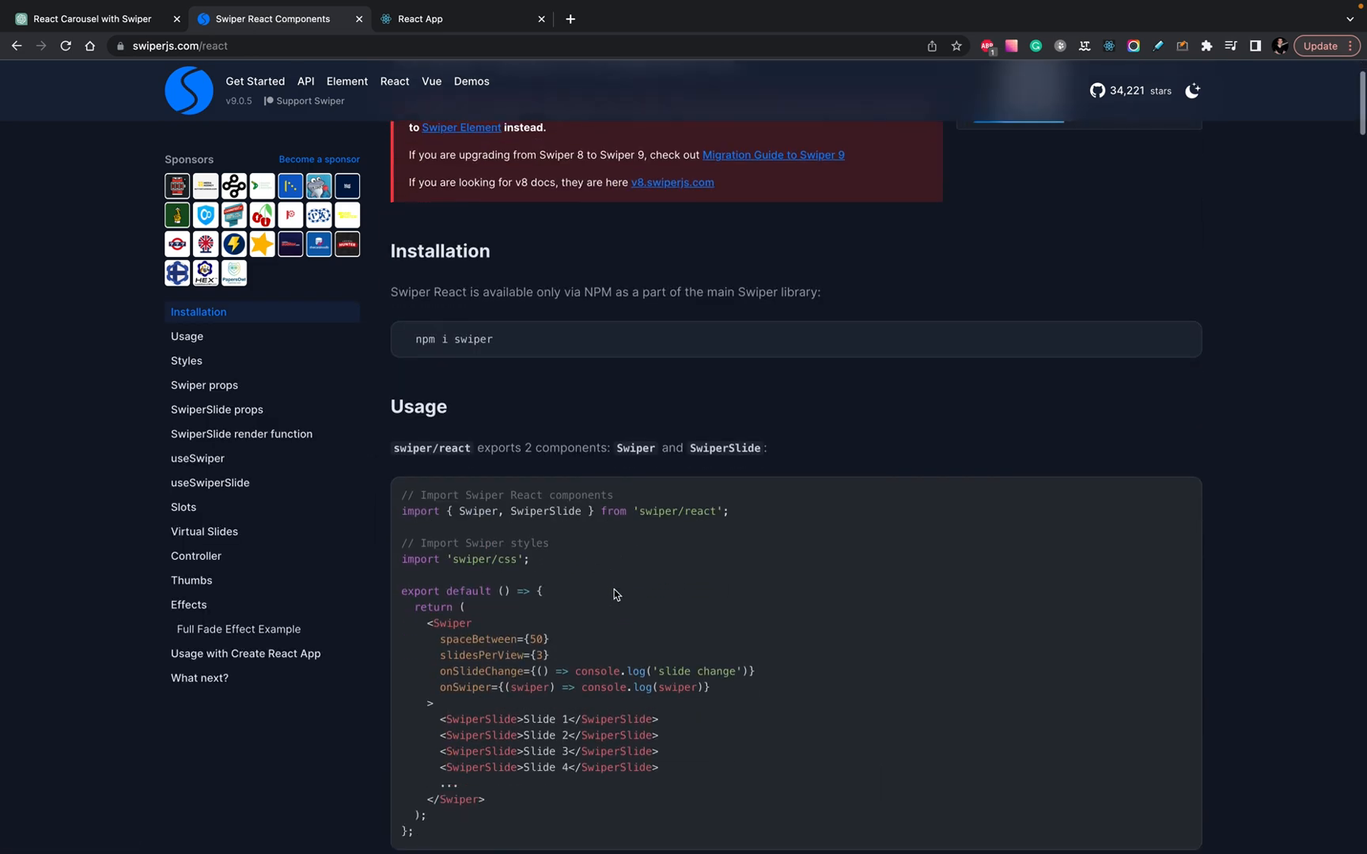
{"action": "mouse_move", "coordinate": [480, 525]}
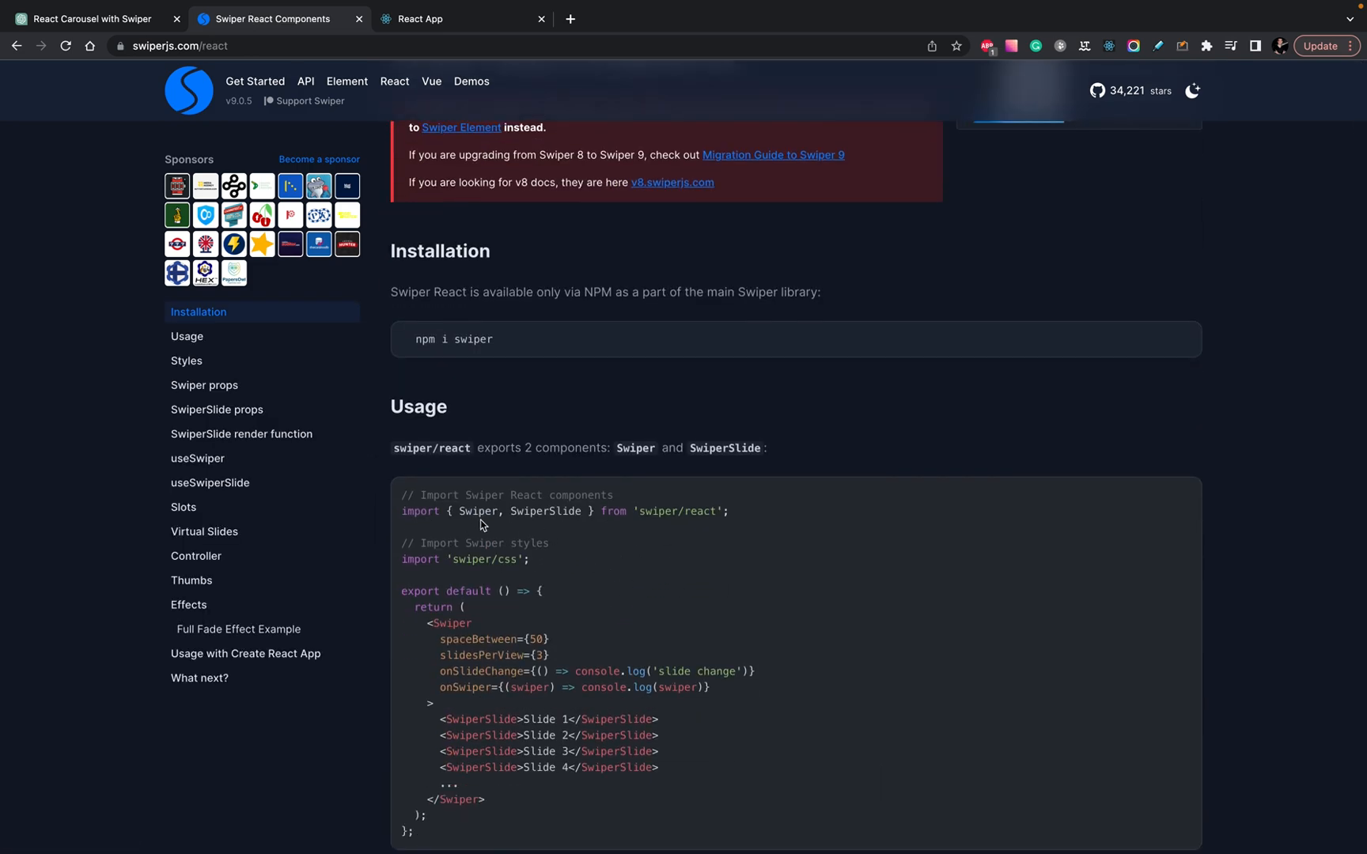
{"action": "scroll", "scroll_direction": "down", "scroll_amount": 3}
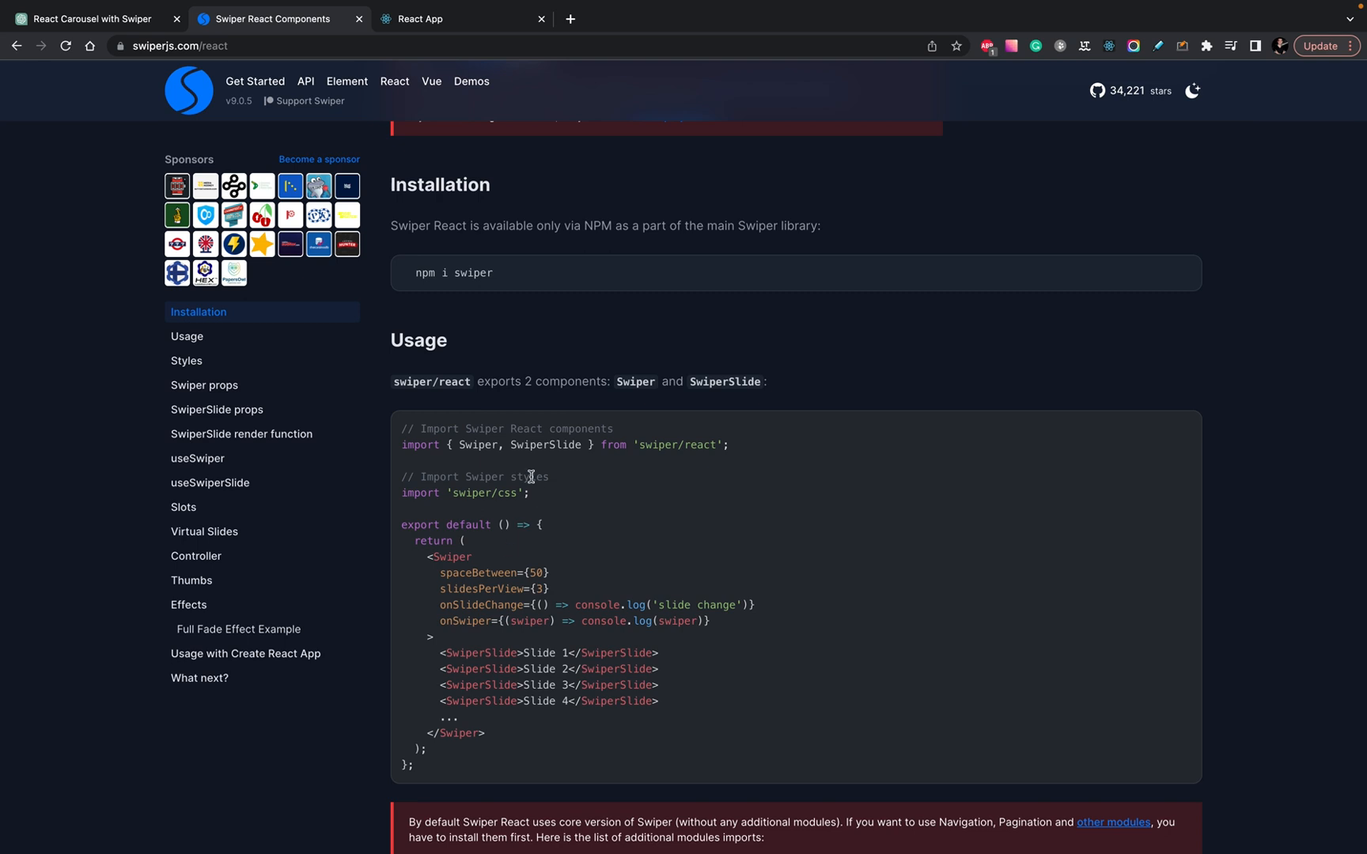
{"action": "mouse_move", "coordinate": [104, 38]}
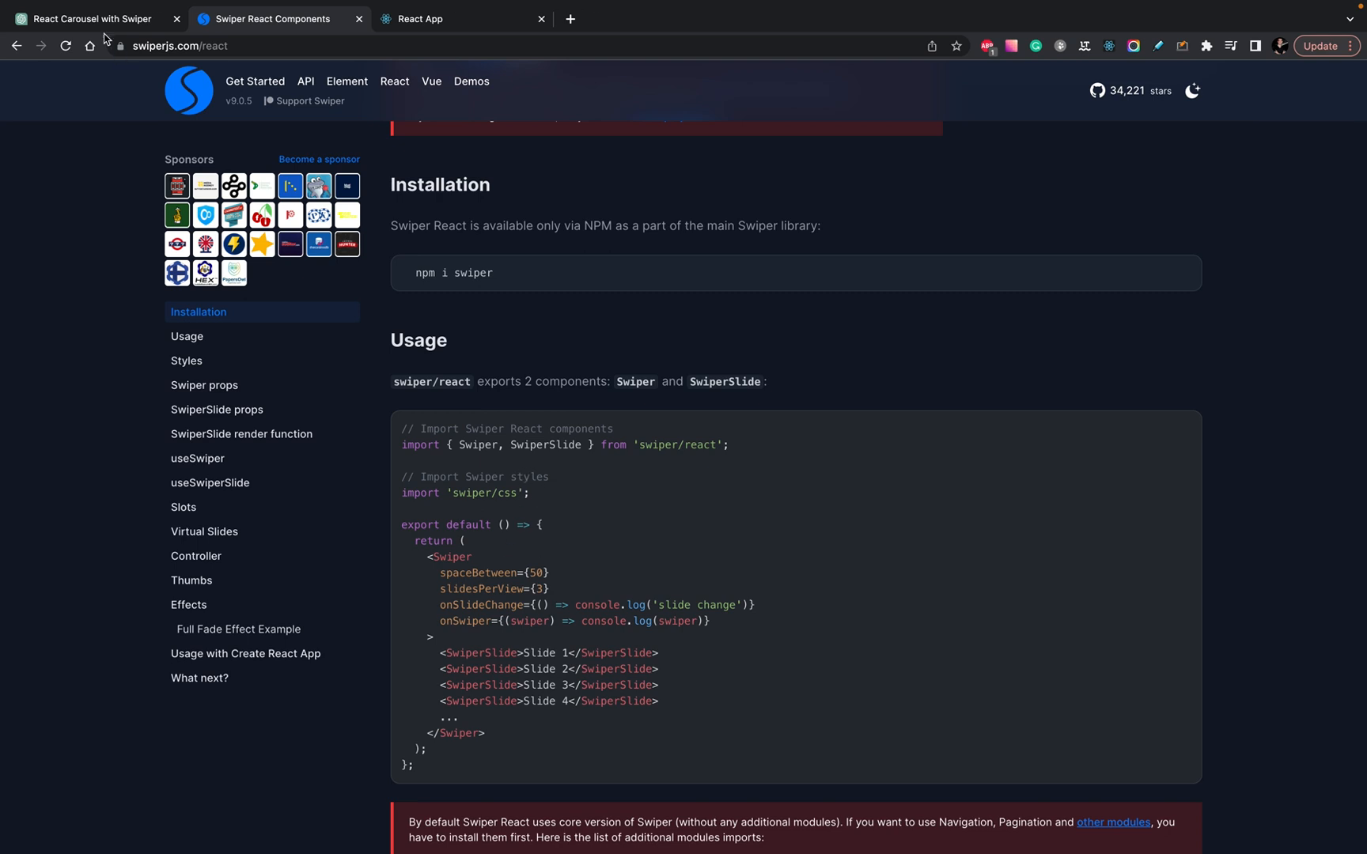
{"action": "left_click", "coordinate": [87, 18]}
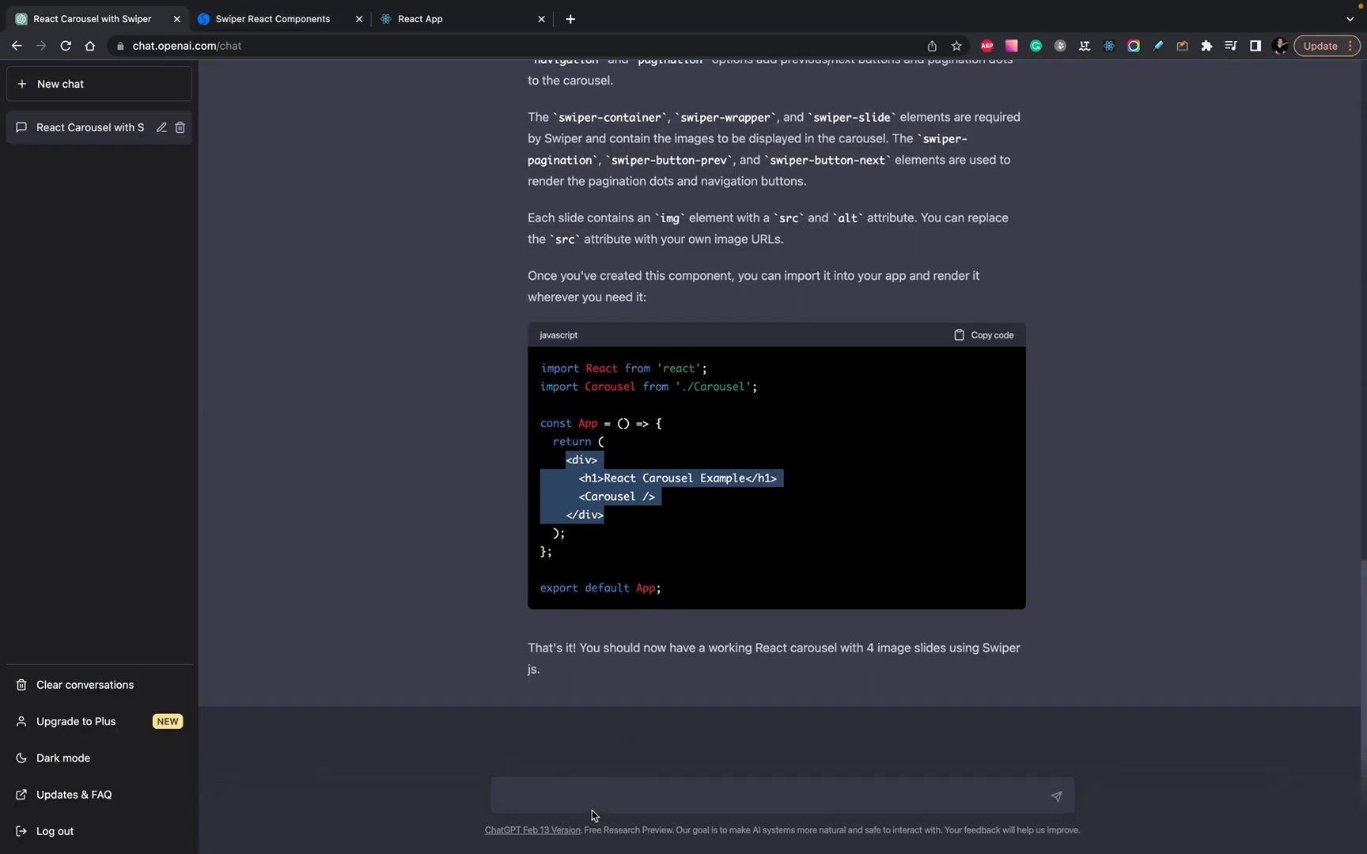
- Ask ChatGPT: 'We need React swiper JS version.'
{"action": "type", "text": "We need"}
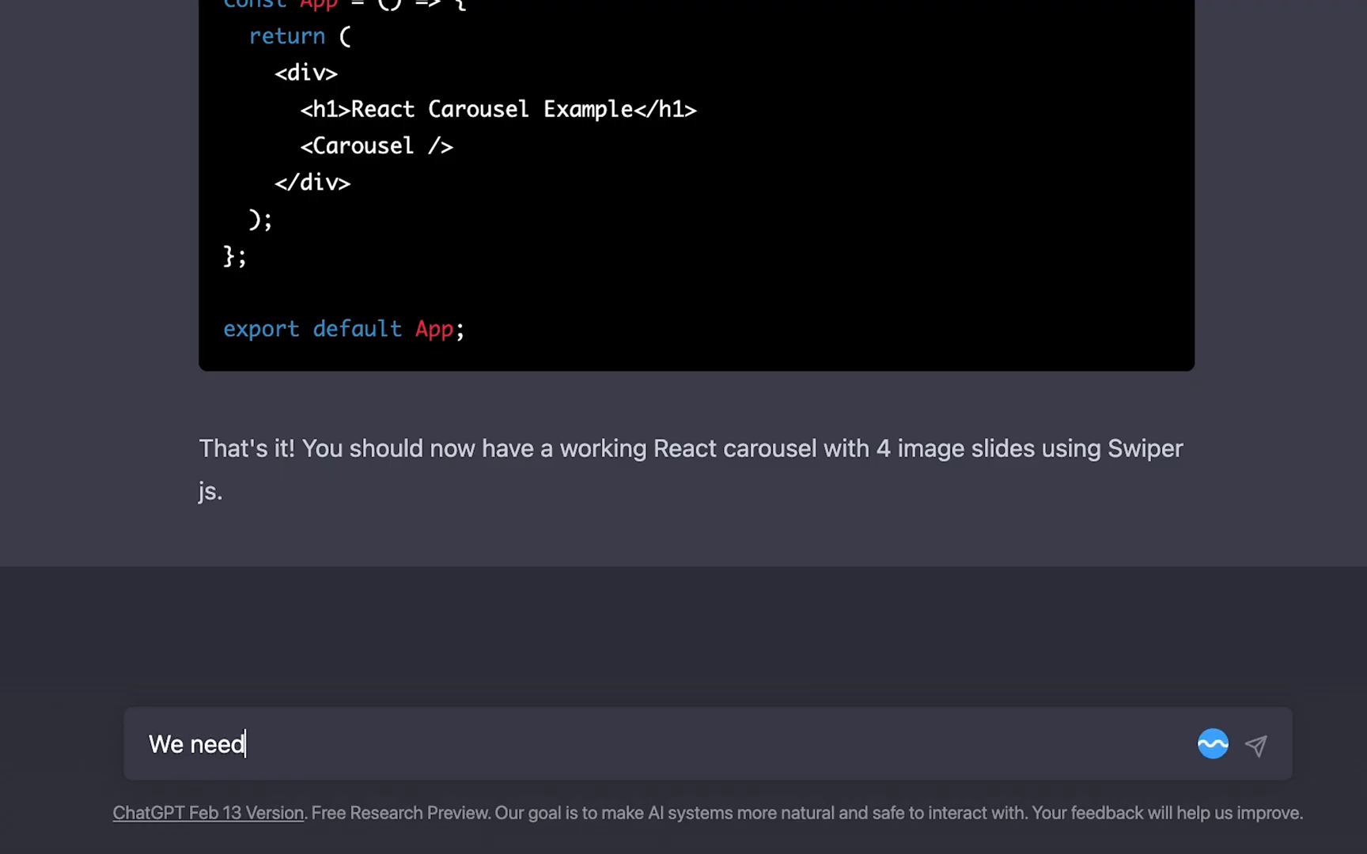
{"action": "type", "text": "React swiper"}
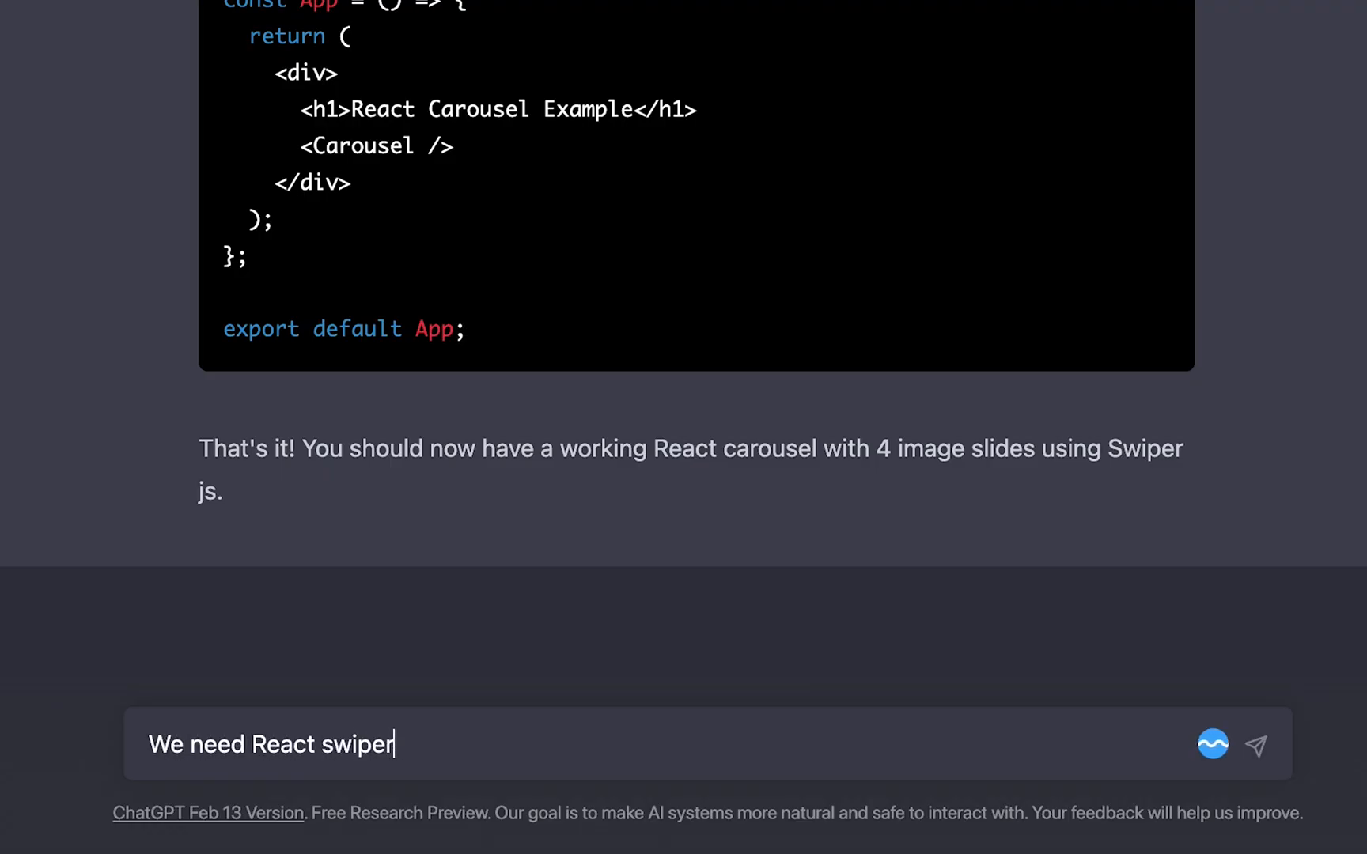
{"action": "type", "text": "JS version."}
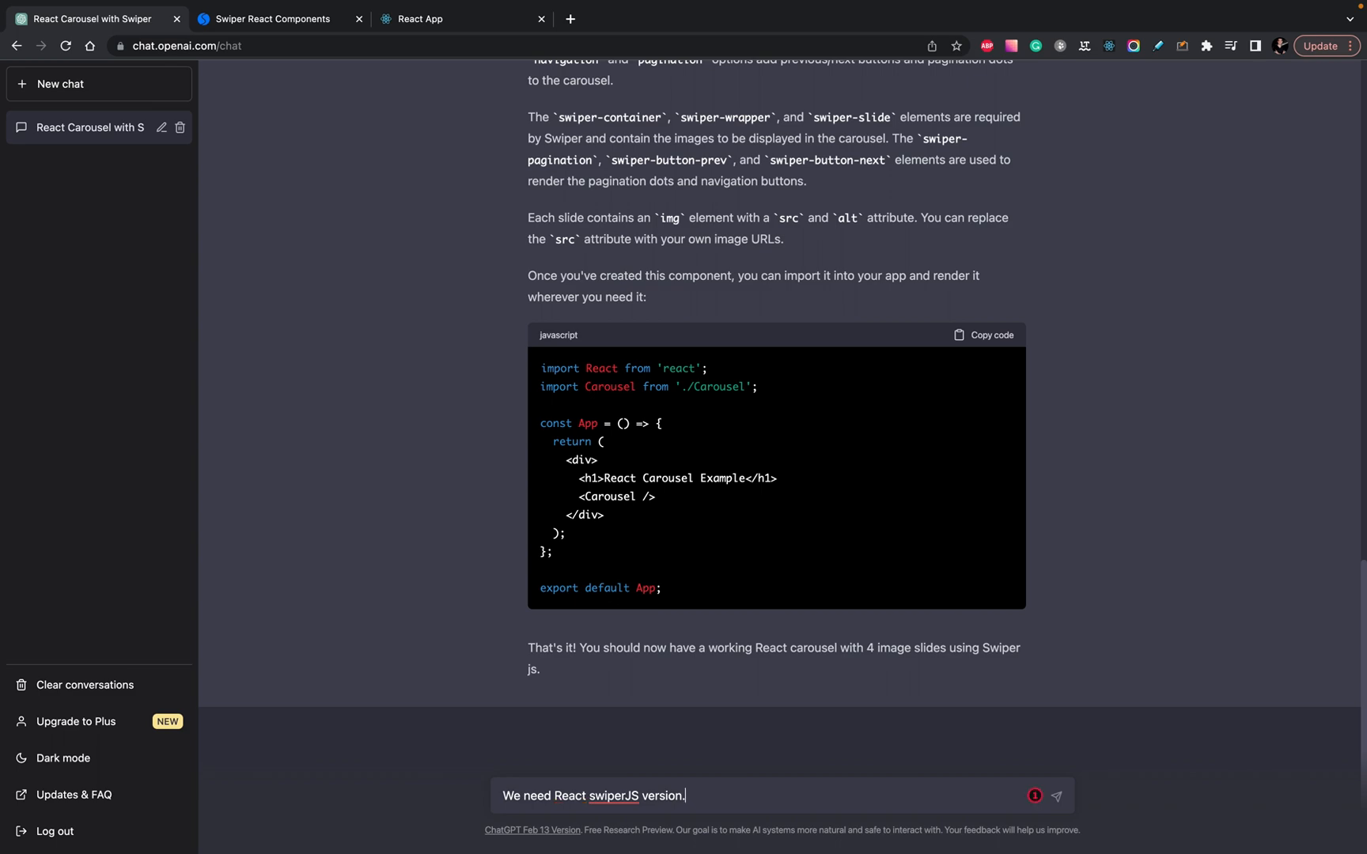
{"action": "left_click", "coordinate": [1056, 795]}
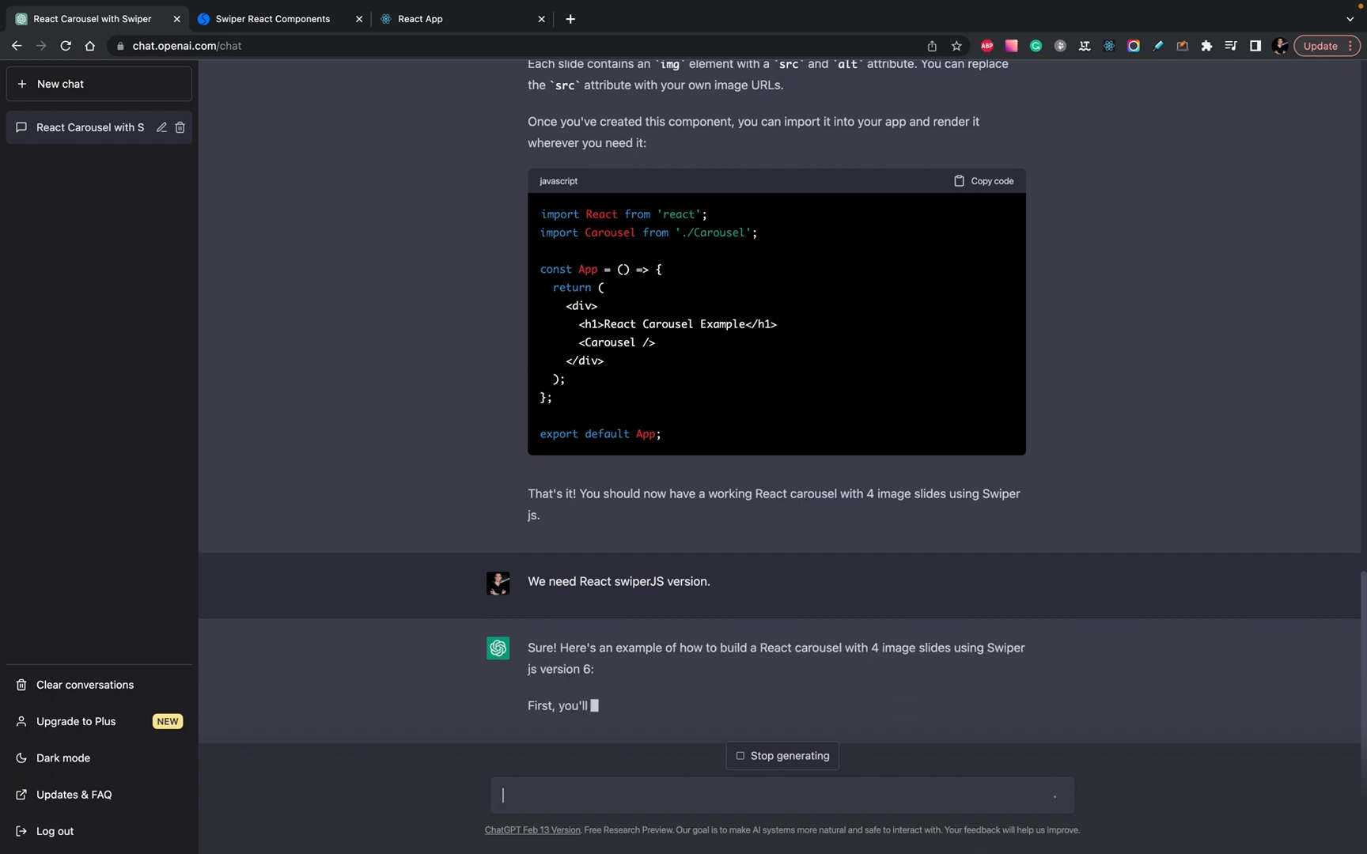
- Scroll through ChatGPT's Swiper 6 answer with install and Swiper/SwiperSlide code
{"action": "scroll", "scroll_direction": "down", "scroll_amount": 3}
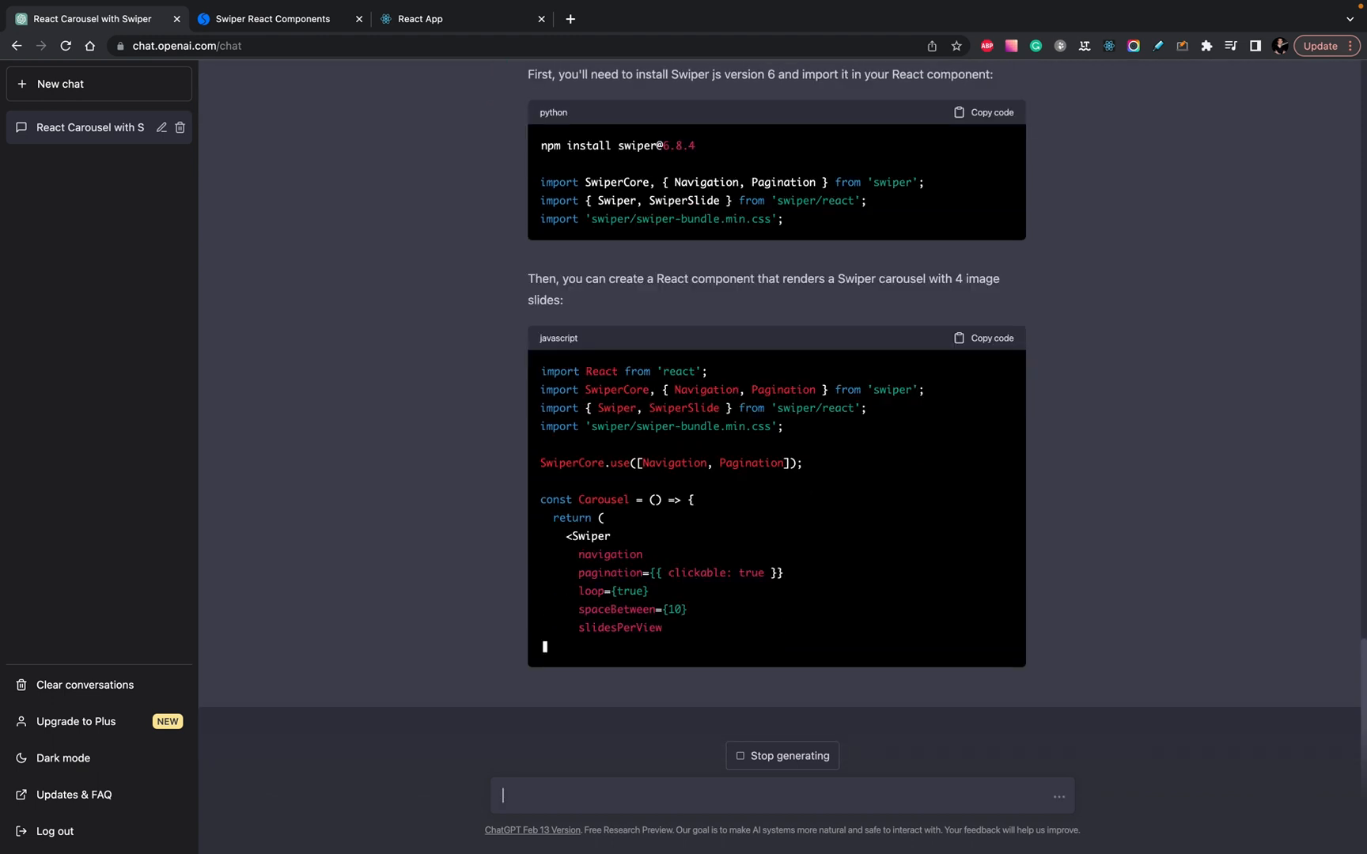
{"action": "scroll", "scroll_direction": "down", "scroll_amount": 3}
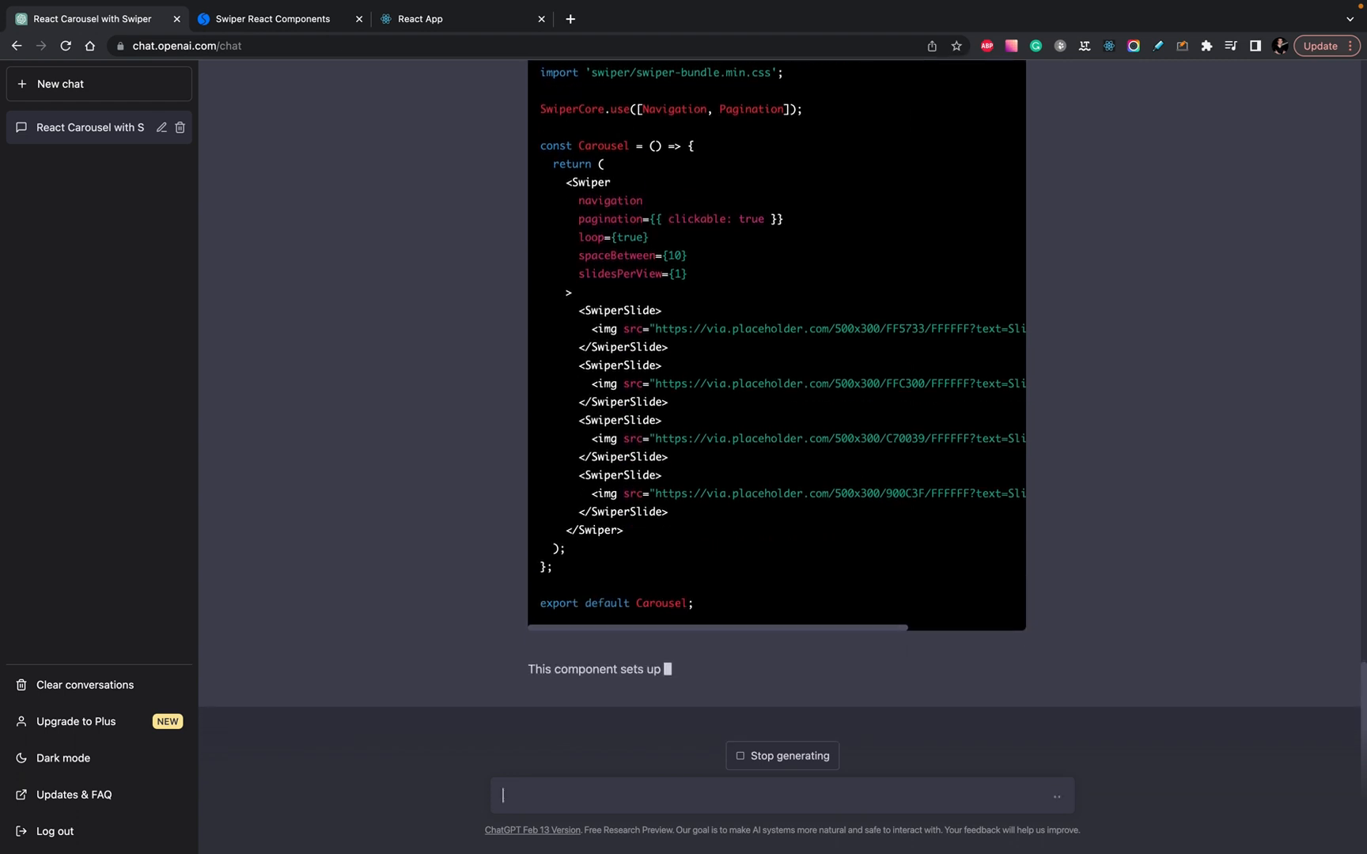
{"action": "scroll", "scroll_direction": "down", "scroll_amount": 3}
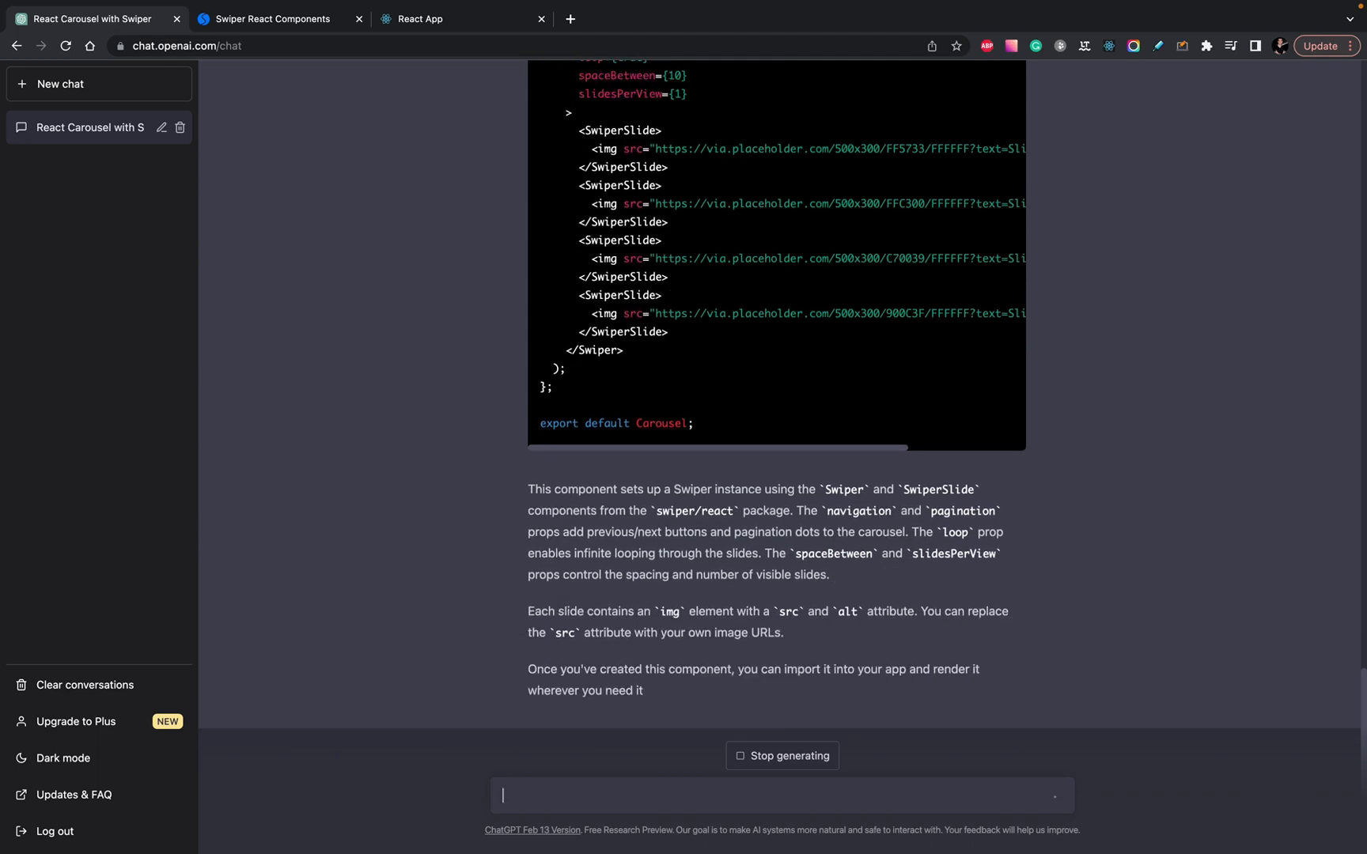
{"action": "scroll", "scroll_direction": "down", "scroll_amount": 3}
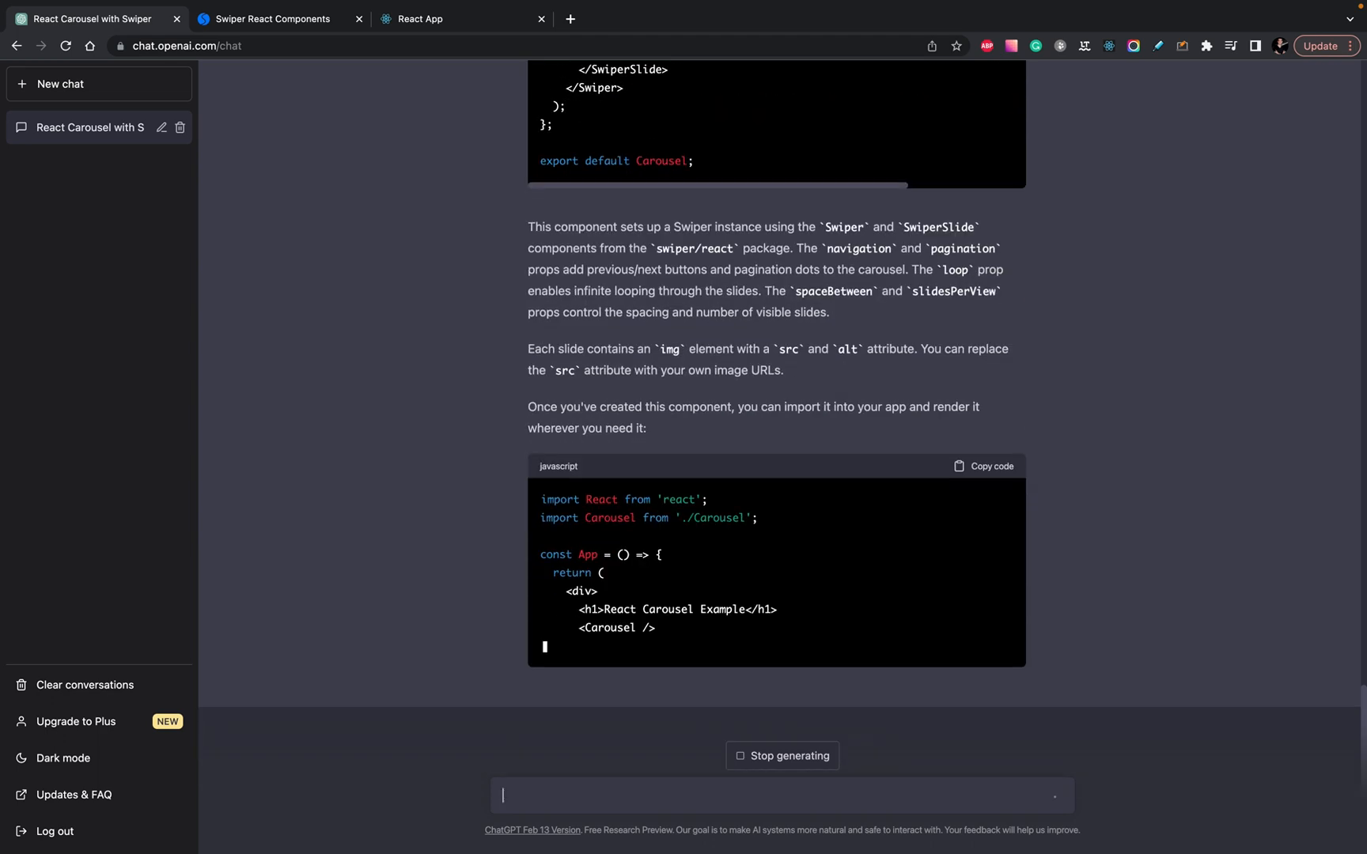
{"action": "scroll", "scroll_direction": "down", "scroll_amount": 3}
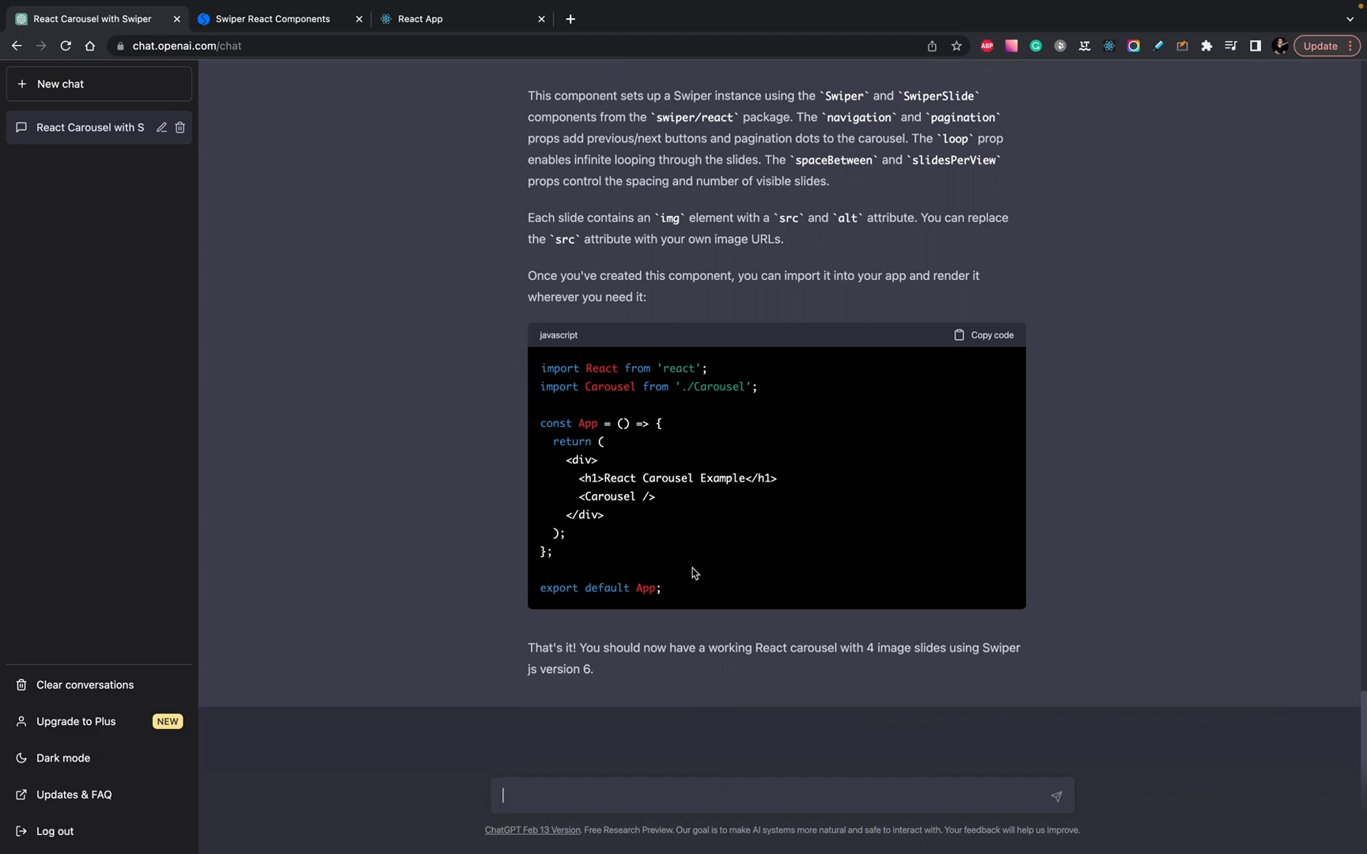
{"action": "scroll", "scroll_direction": "up", "scroll_amount": 3}
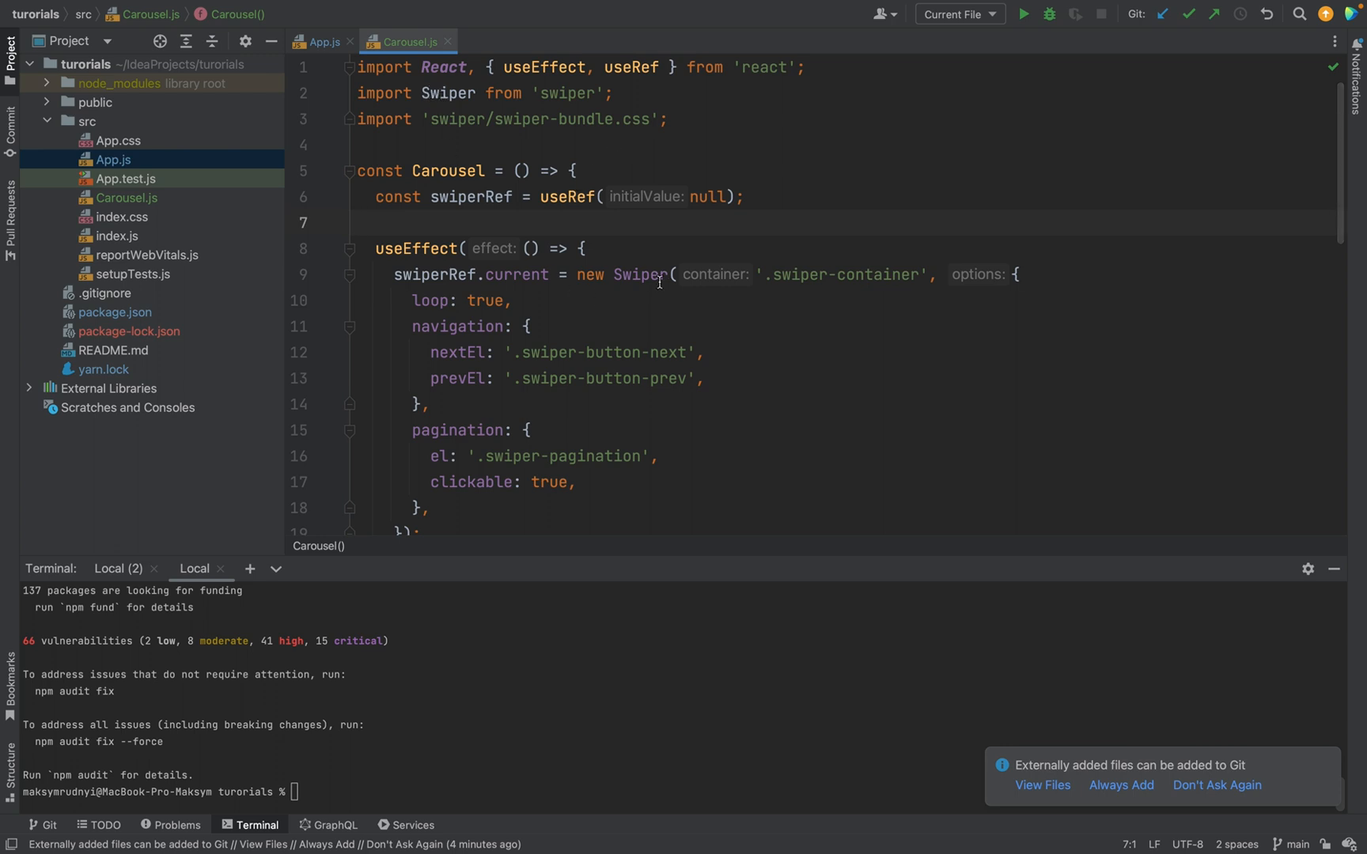
{"action": "mouse_move", "coordinate": [667, 277]}
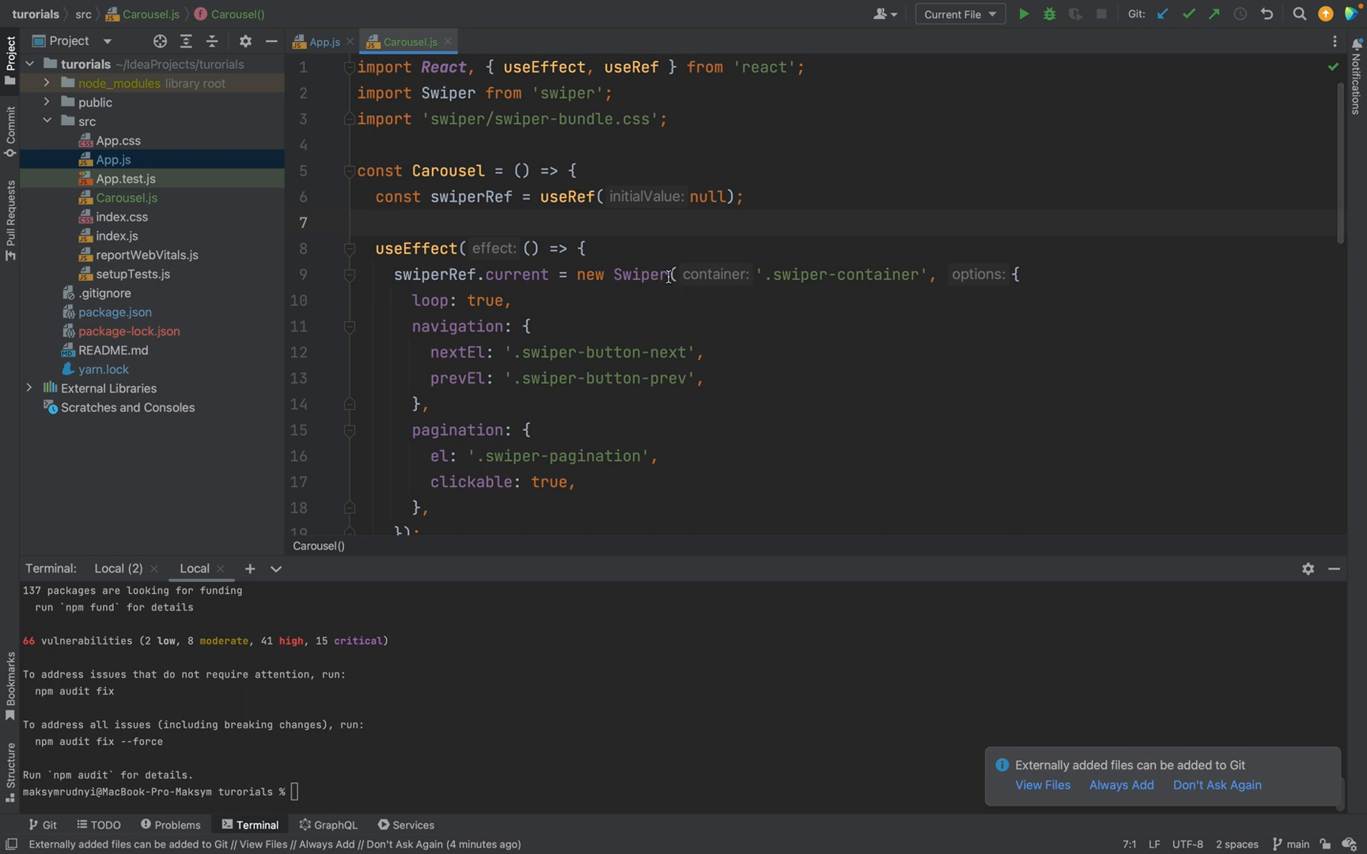
{"action": "mouse_move", "coordinate": [642, 274]}
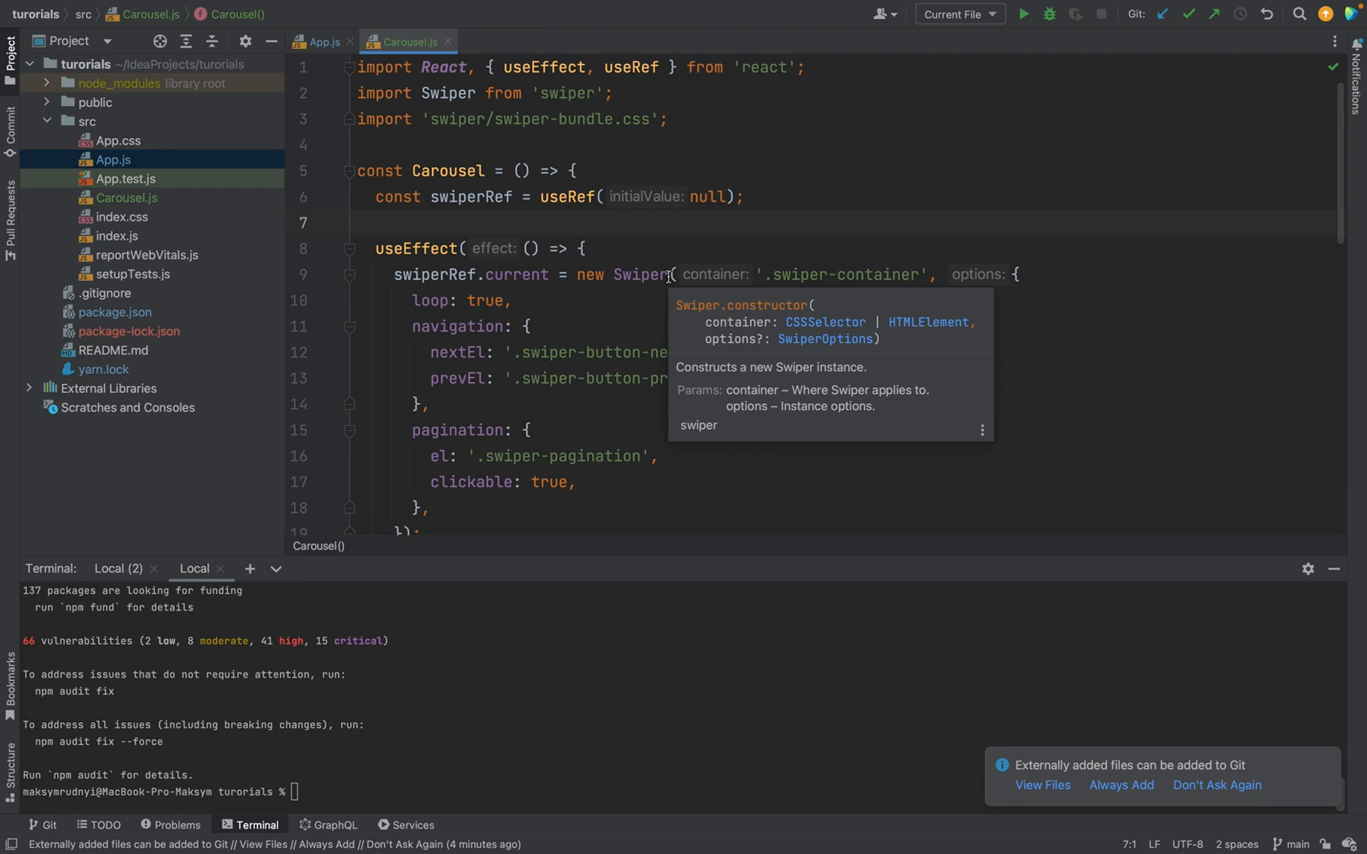
- Review the new SwiperCore-based Carousel.js with four SwiperSlide images
{"action": "scroll", "scroll_direction": "down", "scroll_amount": 3}
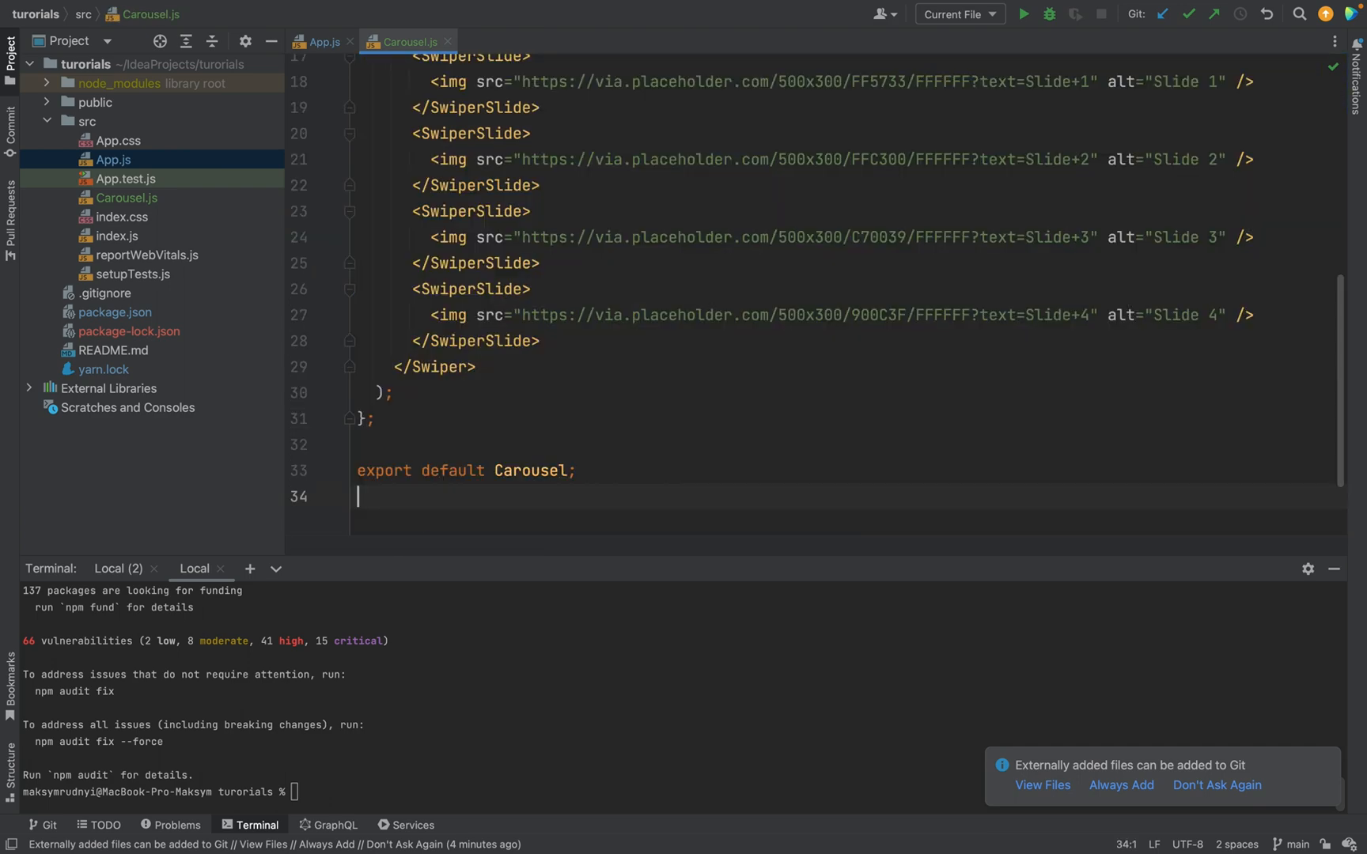
{"action": "scroll", "scroll_direction": "up", "scroll_amount": 3}
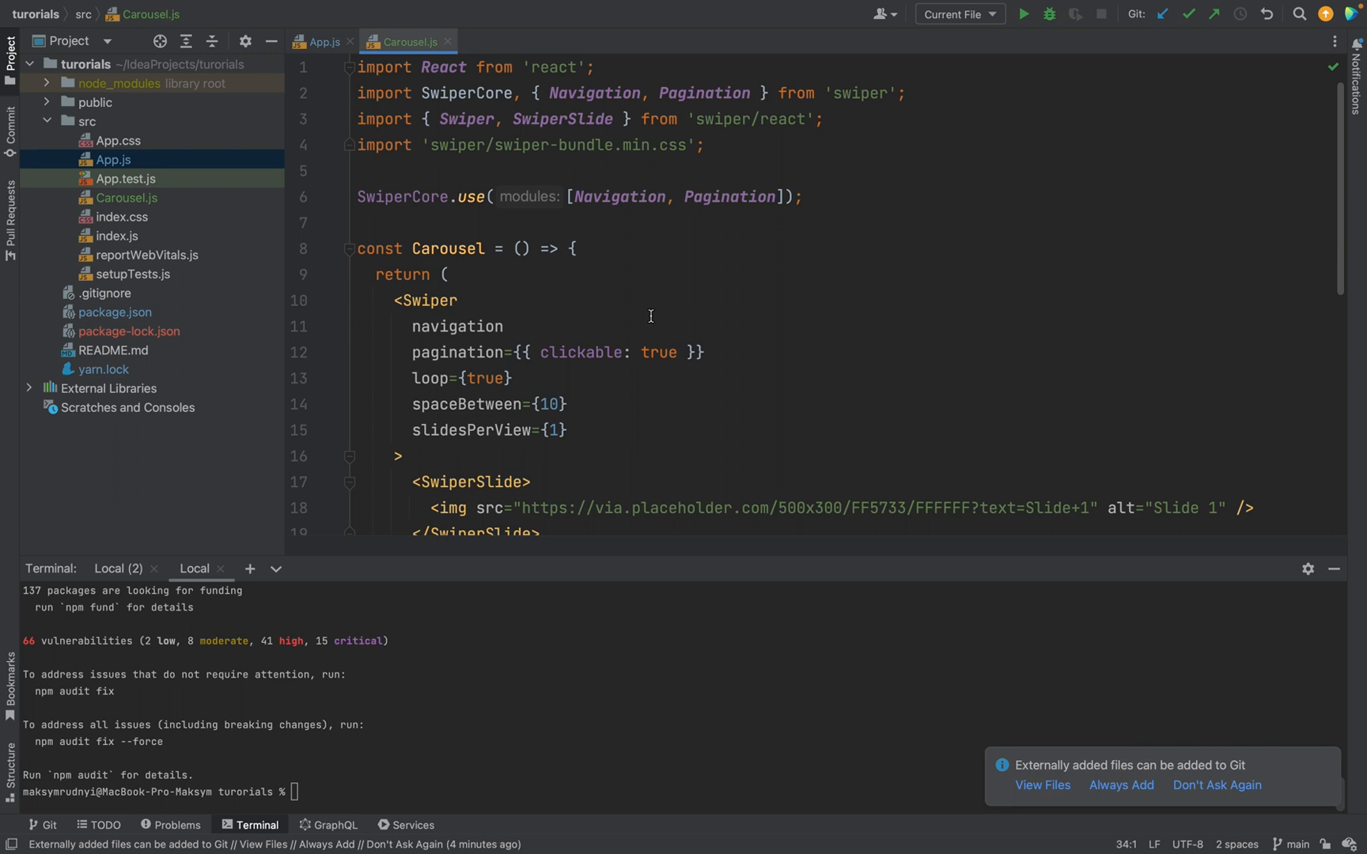
{"action": "left_click", "coordinate": [429, 197]}
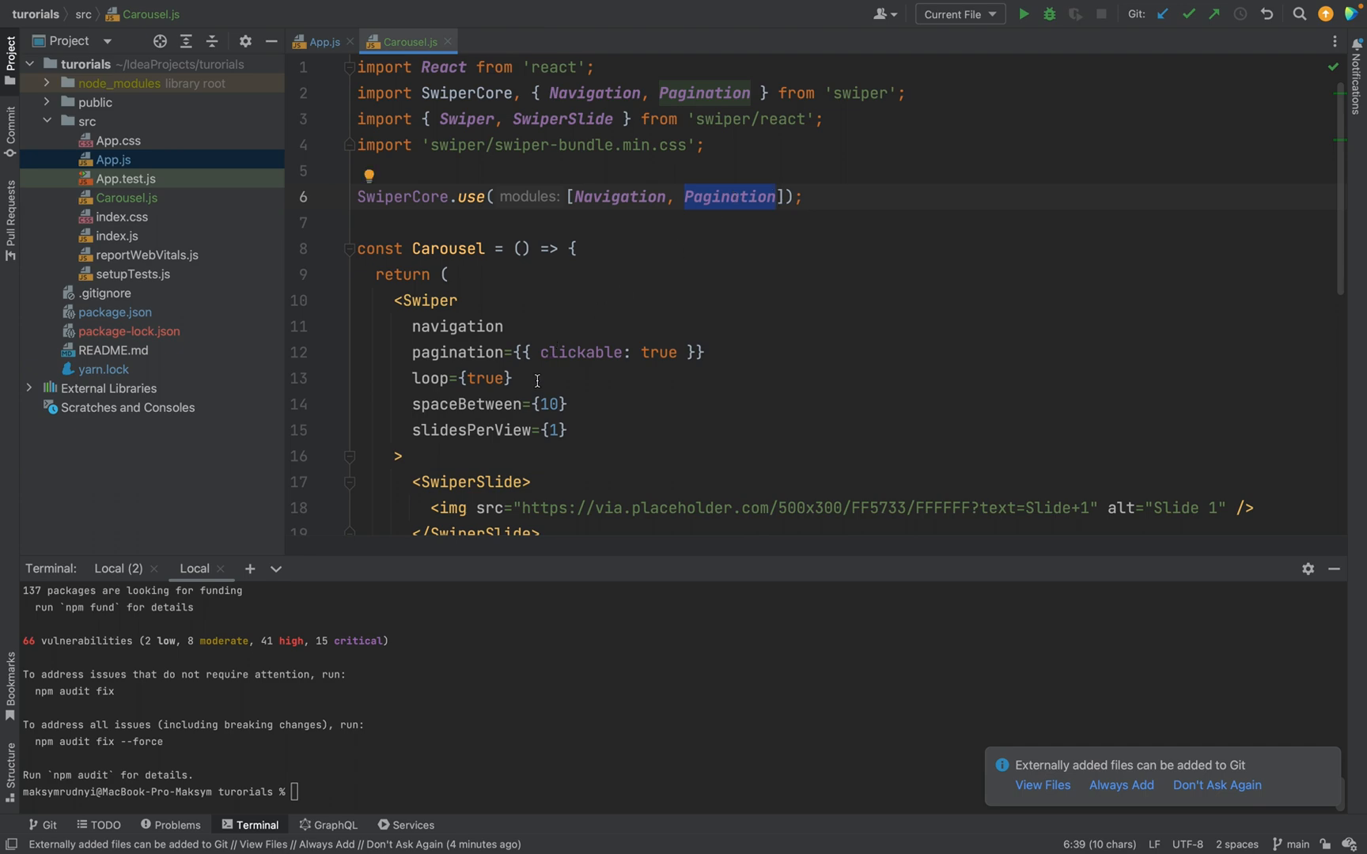
{"action": "left_click", "coordinate": [539, 352]}
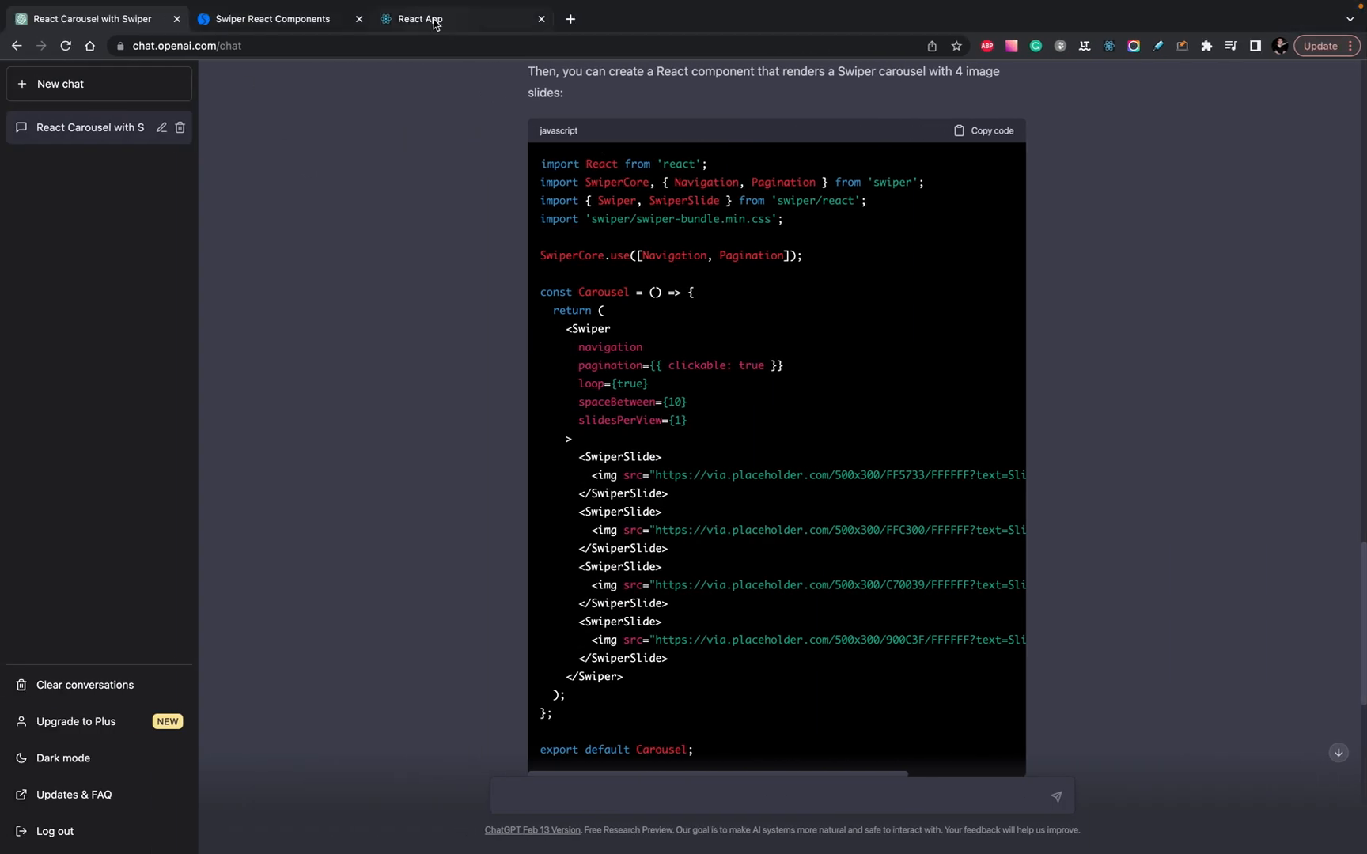
- Reload the React App tab and advance the image carousel with the next arrow
{"action": "left_click", "coordinate": [412, 18]}
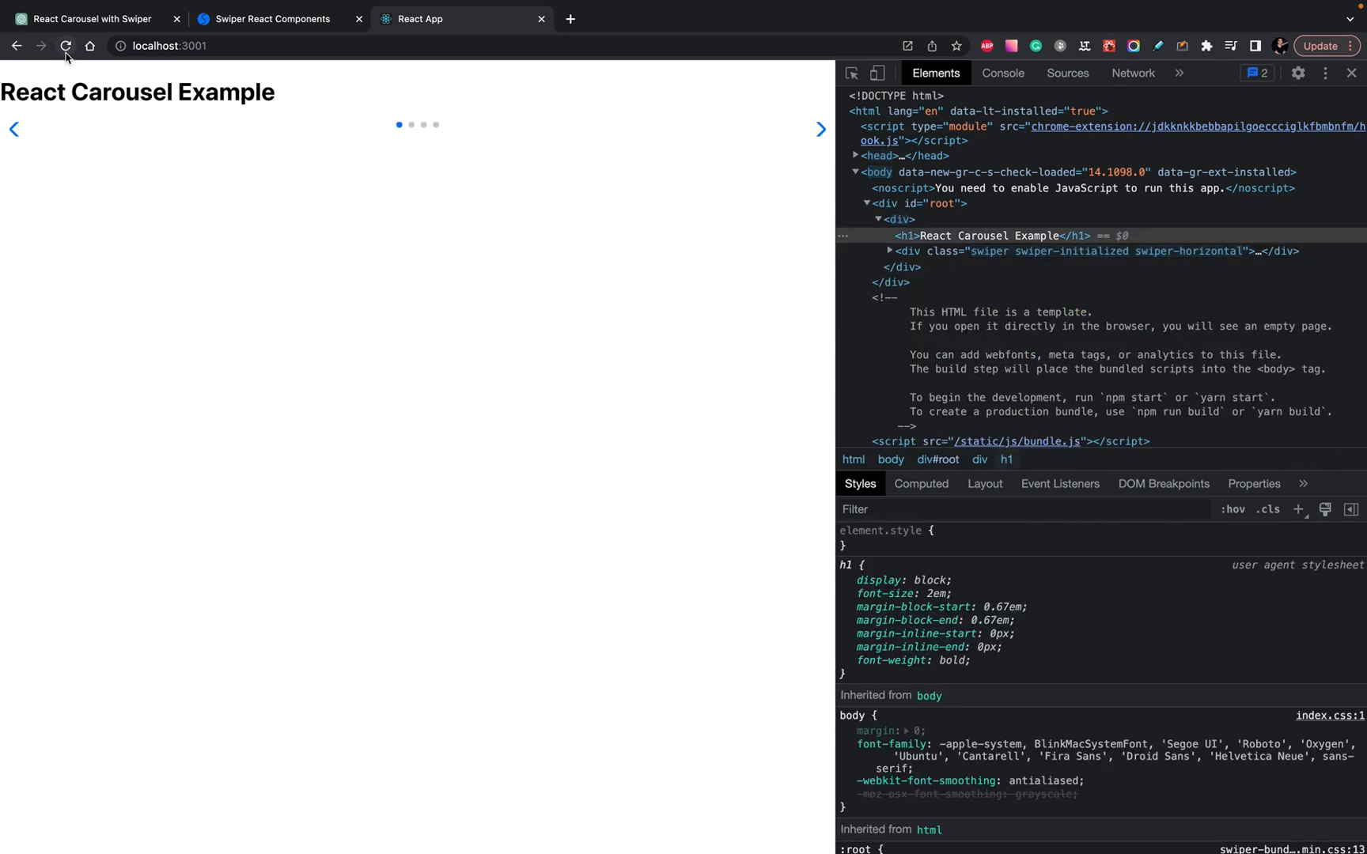
{"action": "left_click", "coordinate": [65, 45]}
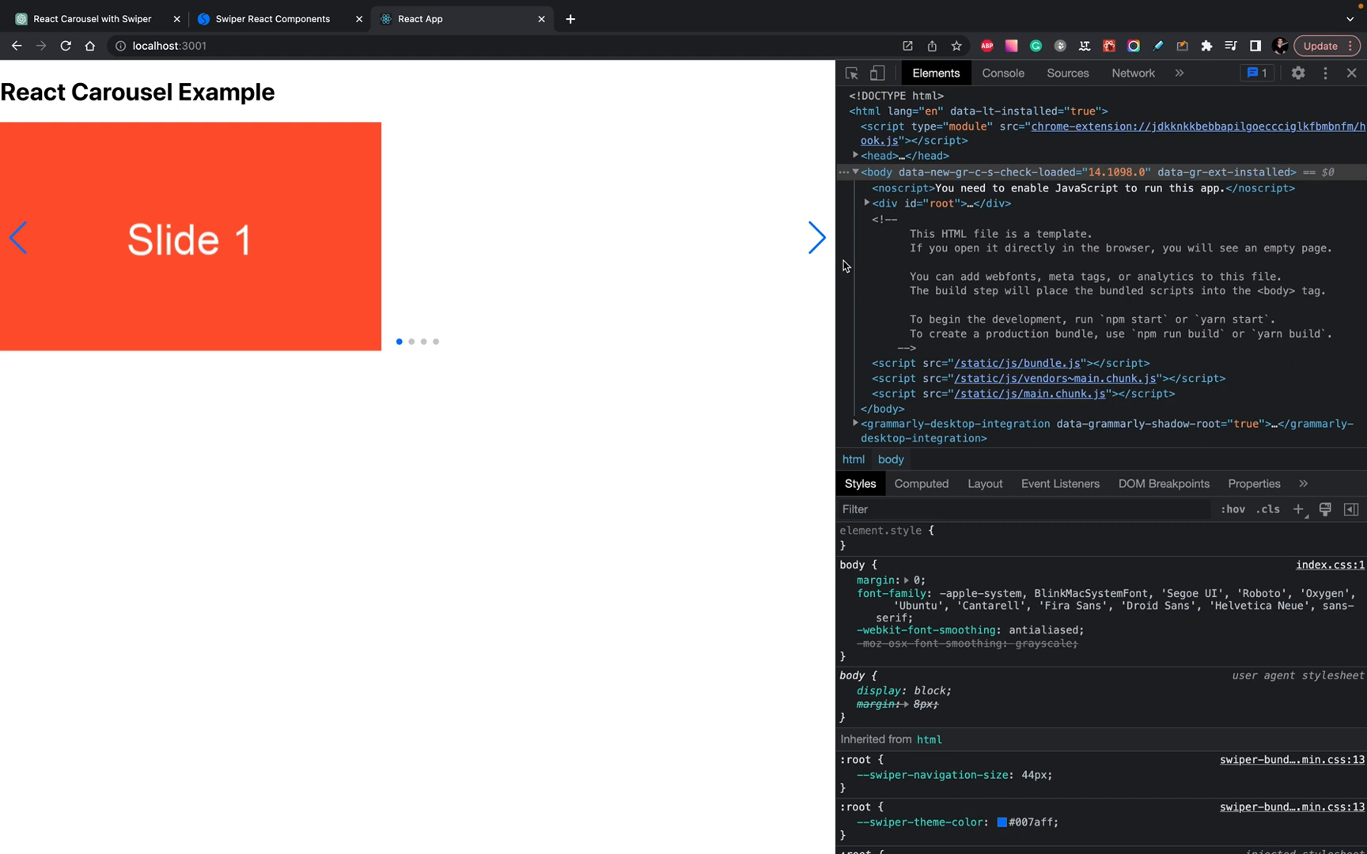
{"action": "left_click", "coordinate": [815, 238]}
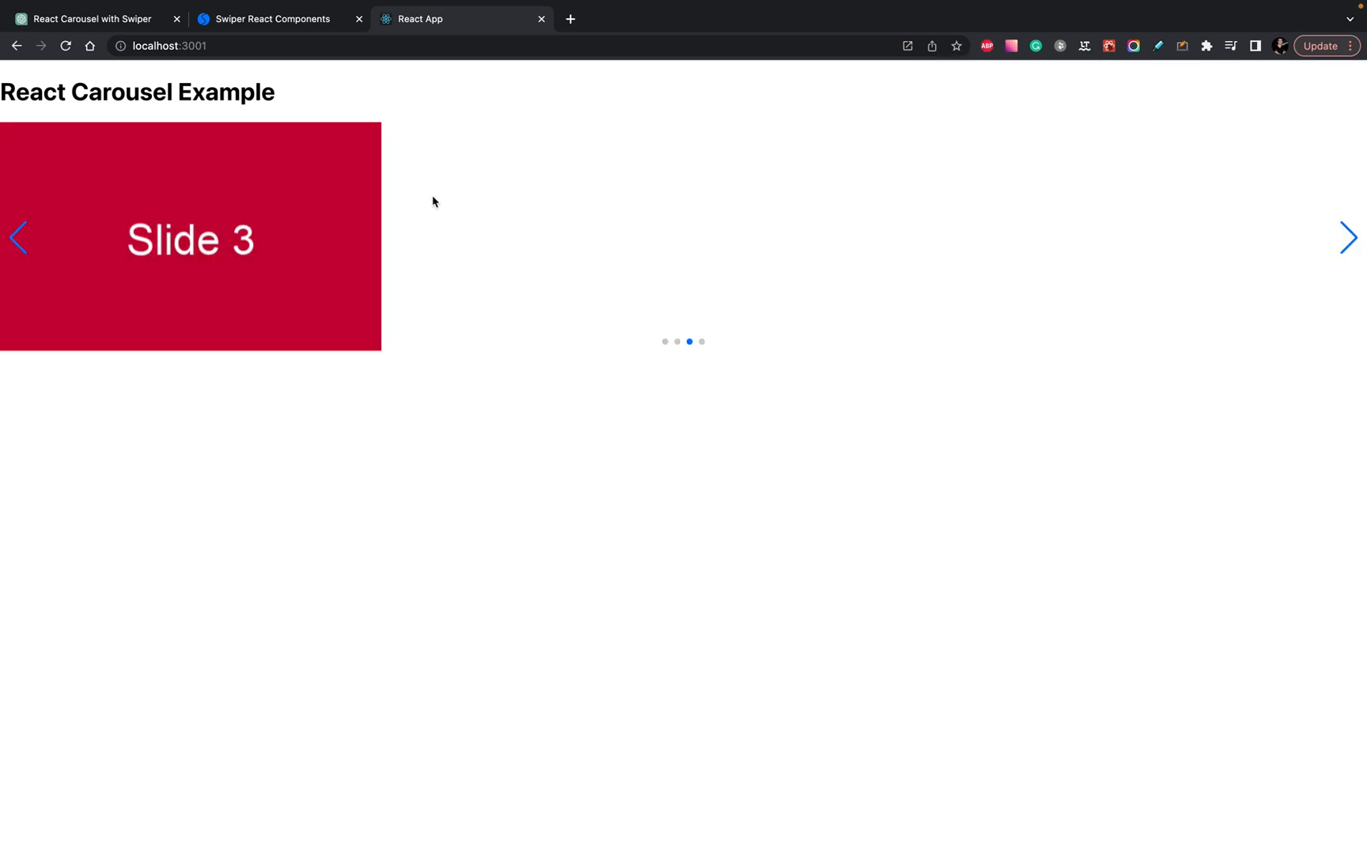
{"action": "mouse_move", "coordinate": [647, 308]}
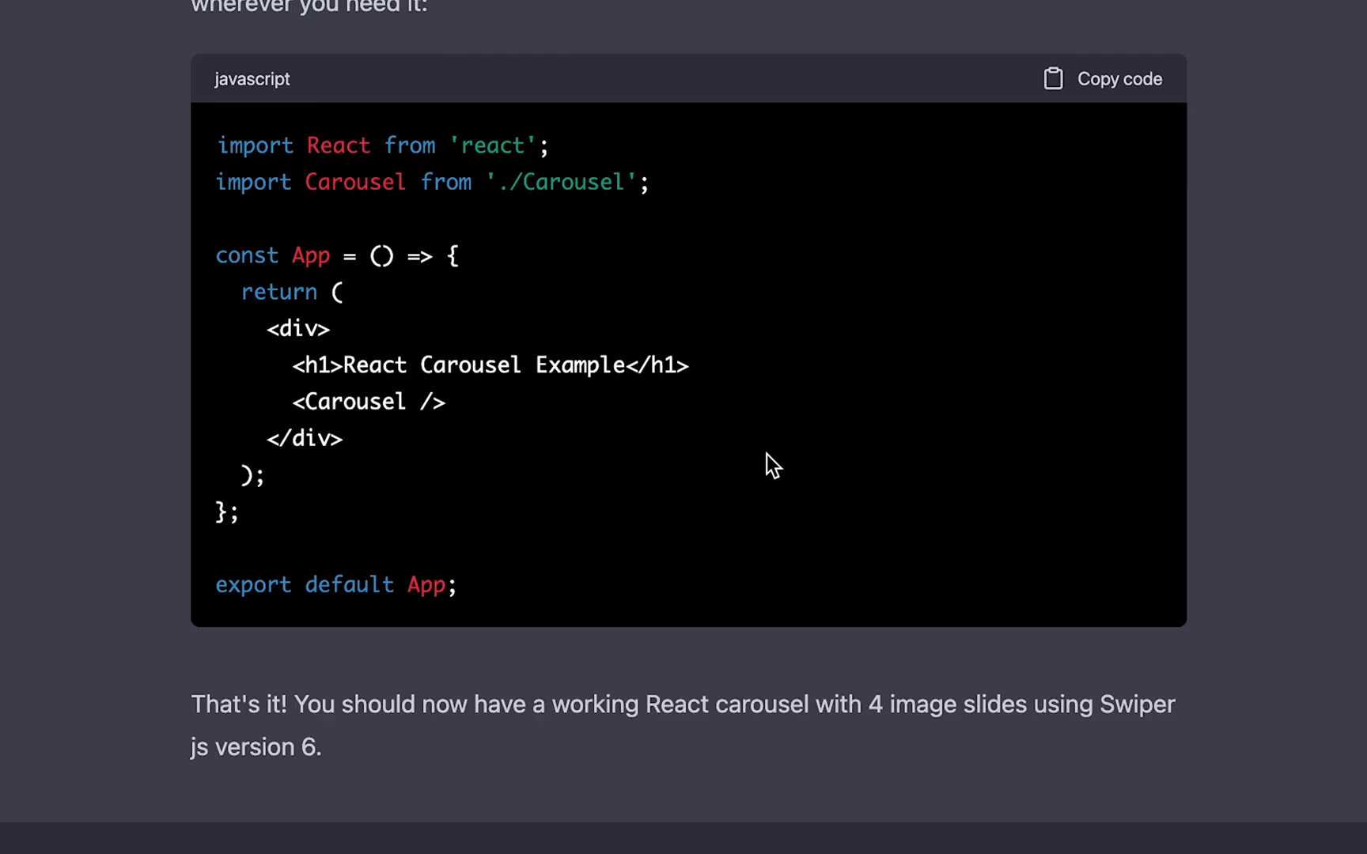
{"action": "mouse_move", "coordinate": [928, 708]}
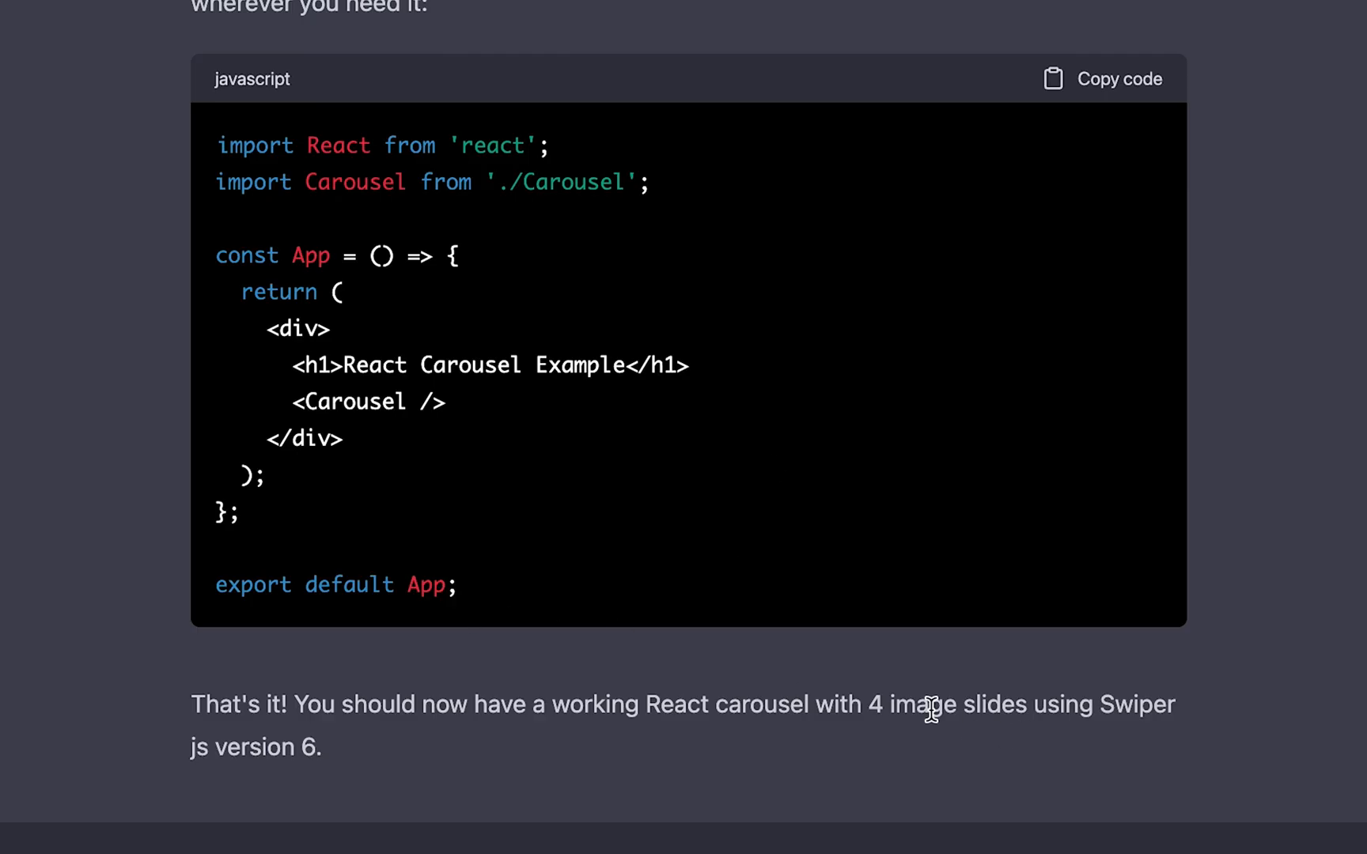
{"action": "mouse_move", "coordinate": [757, 702]}
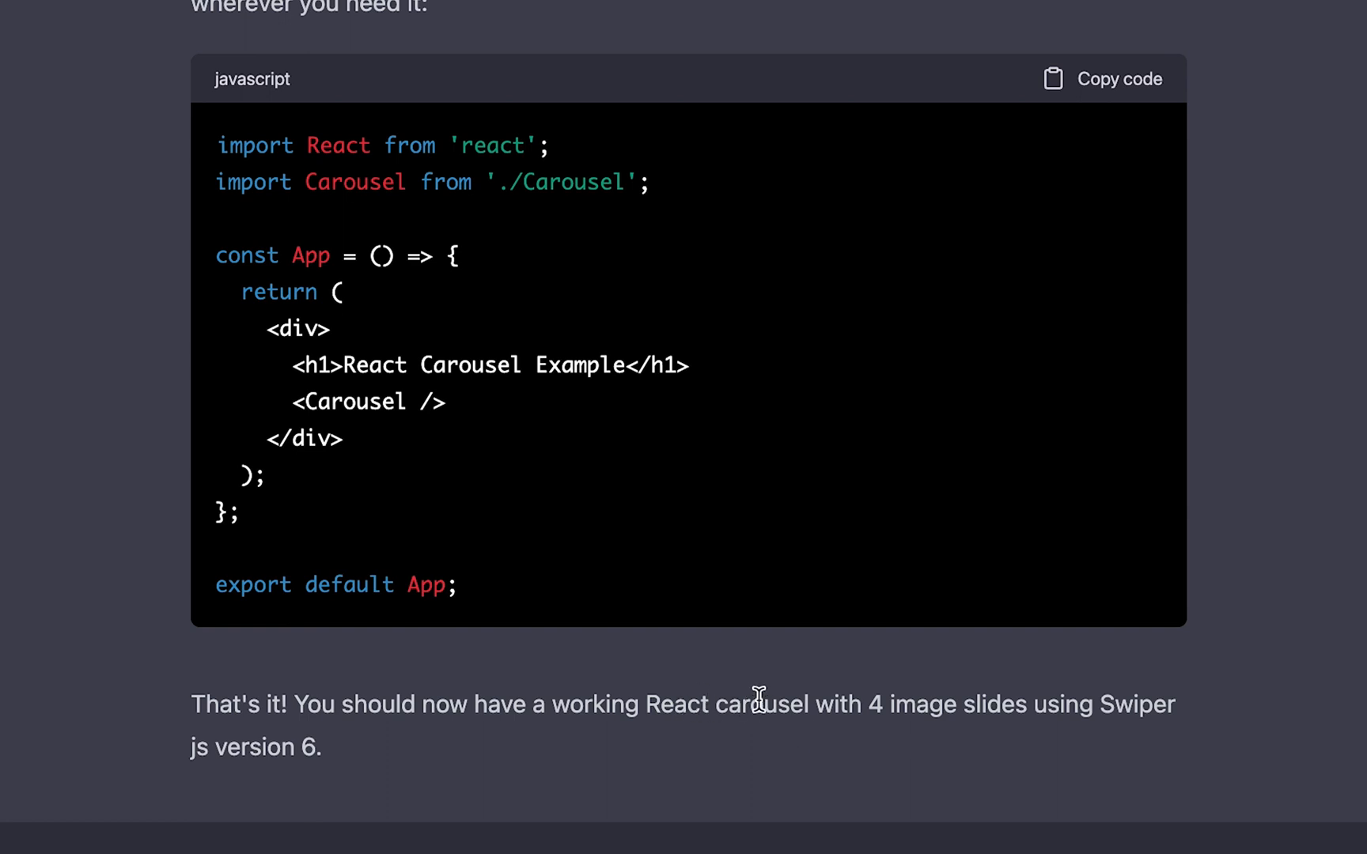
{"action": "mouse_move", "coordinate": [1077, 704]}
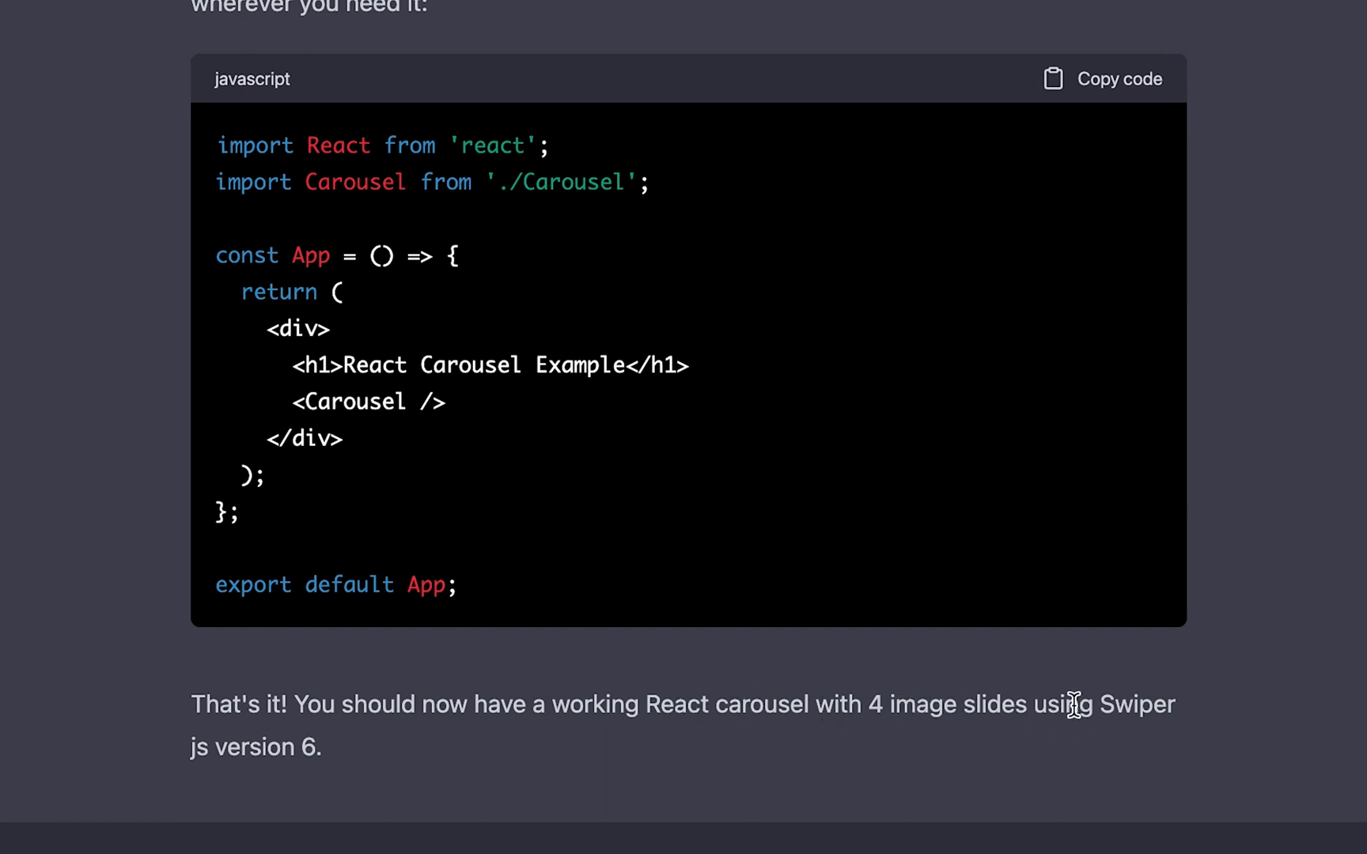
{"action": "double_click", "coordinate": [1135, 704]}
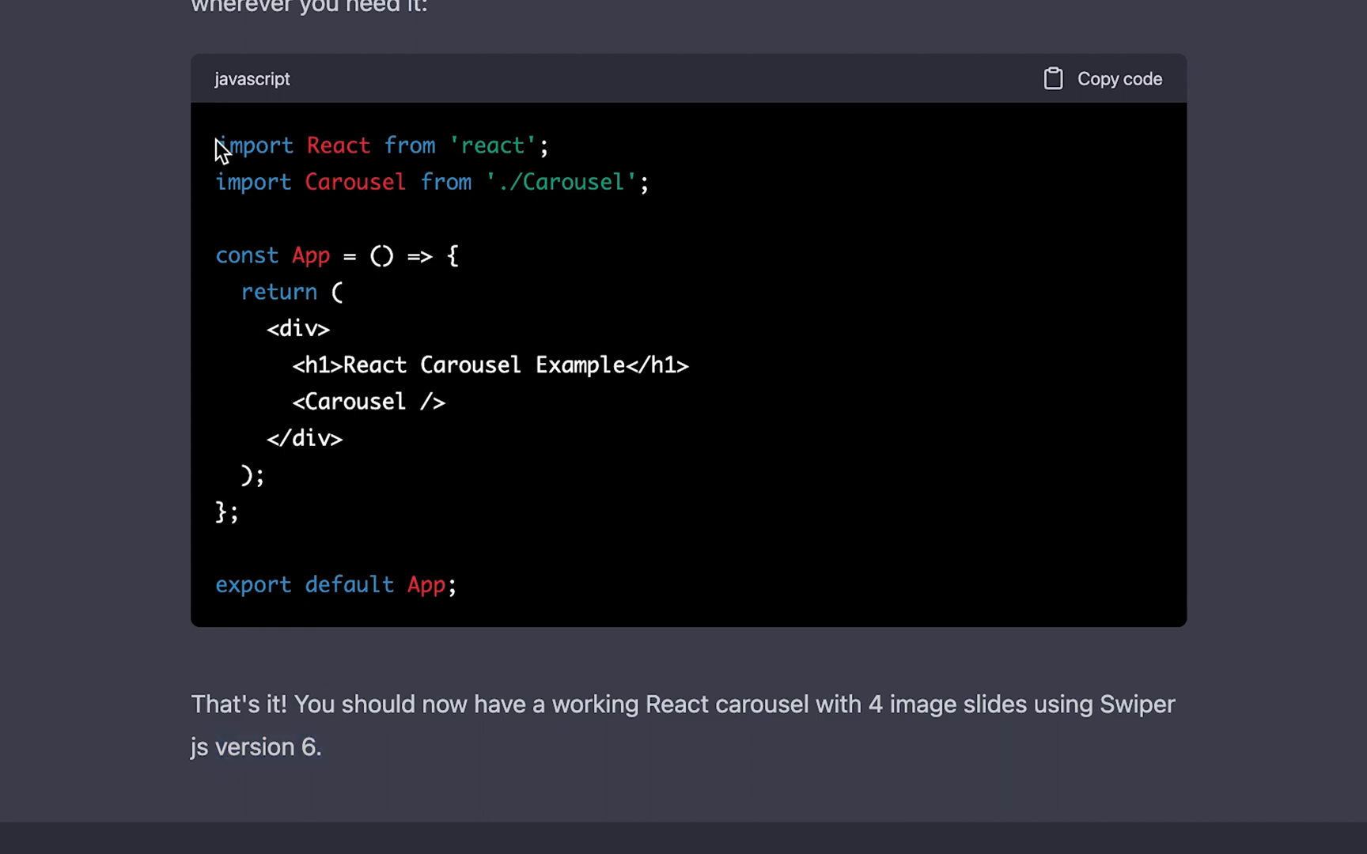
{"action": "left_click", "coordinate": [272, 18]}
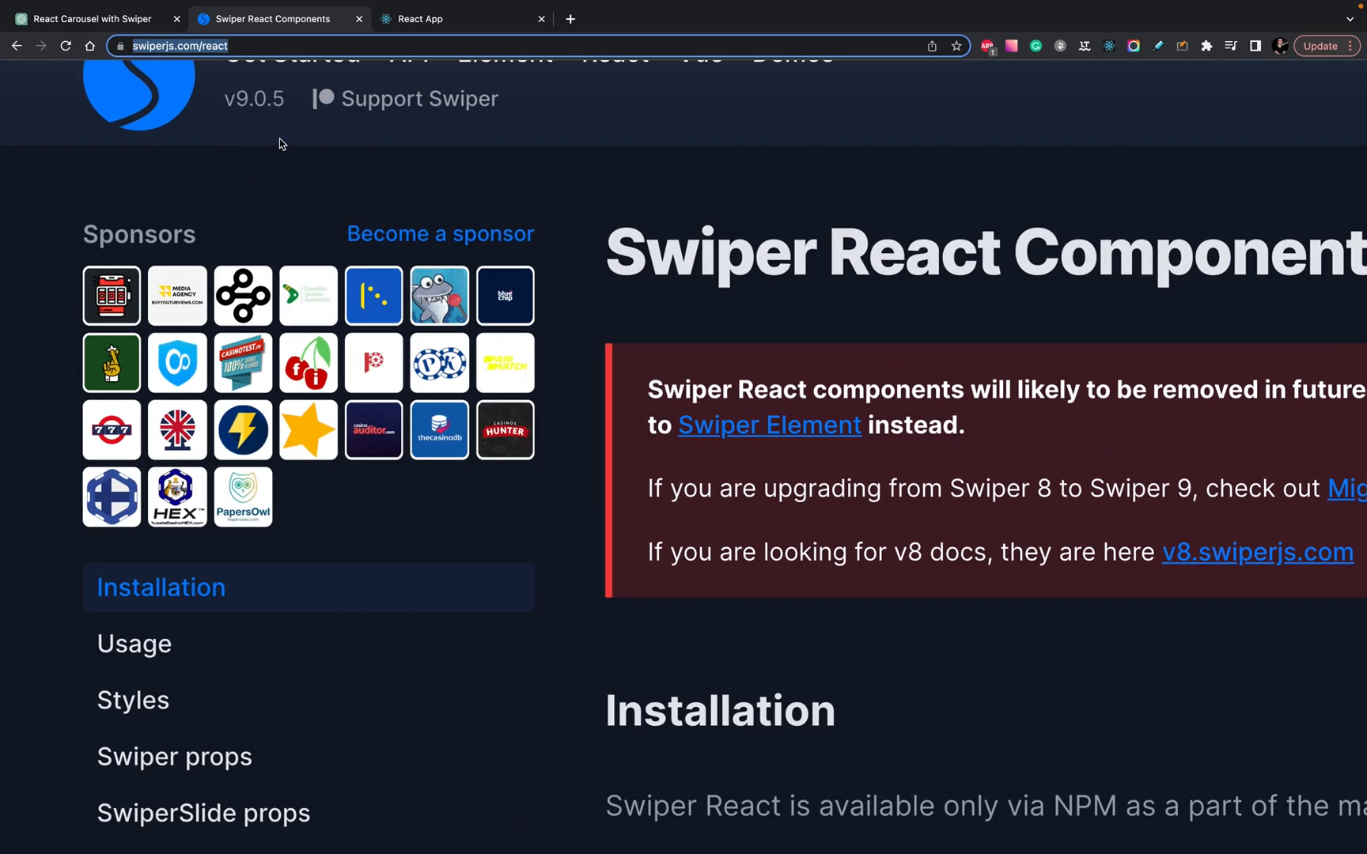
- Scroll through Swiper's React Installation and Usage sections, then return to the React App
{"action": "scroll", "scroll_direction": "up", "scroll_amount": 3}
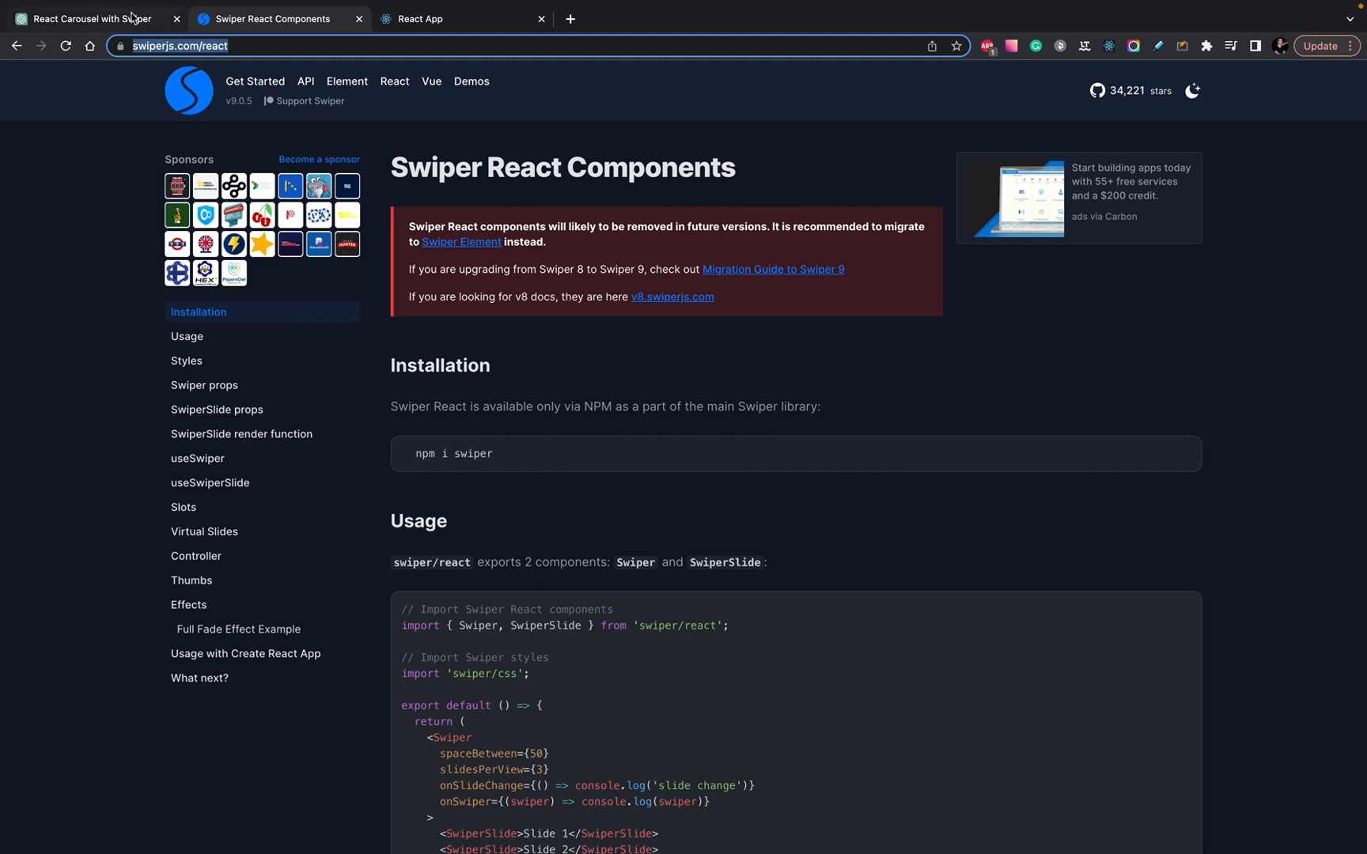
{"action": "mouse_move", "coordinate": [86, 18]}
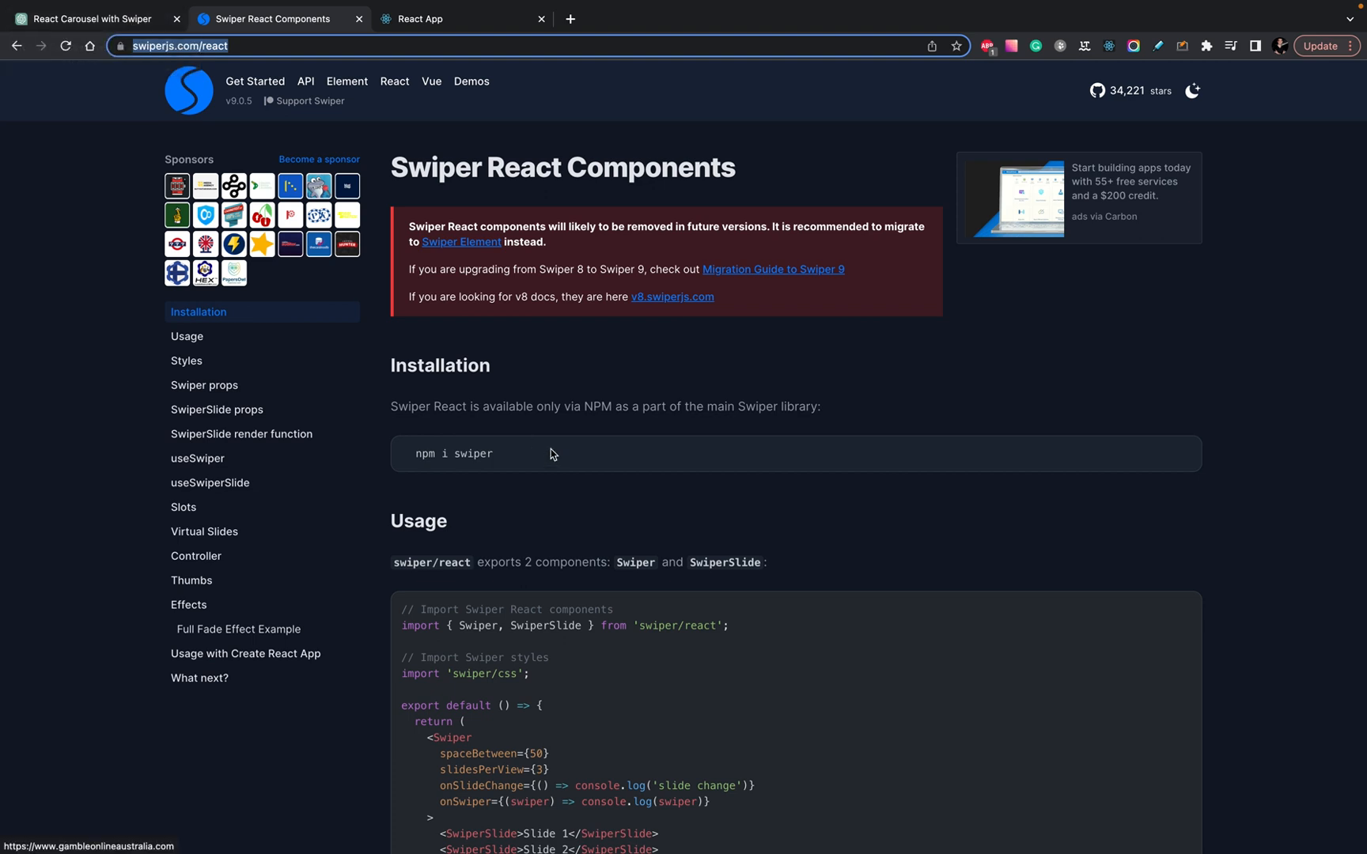
{"action": "scroll", "scroll_direction": "down", "scroll_amount": 3}
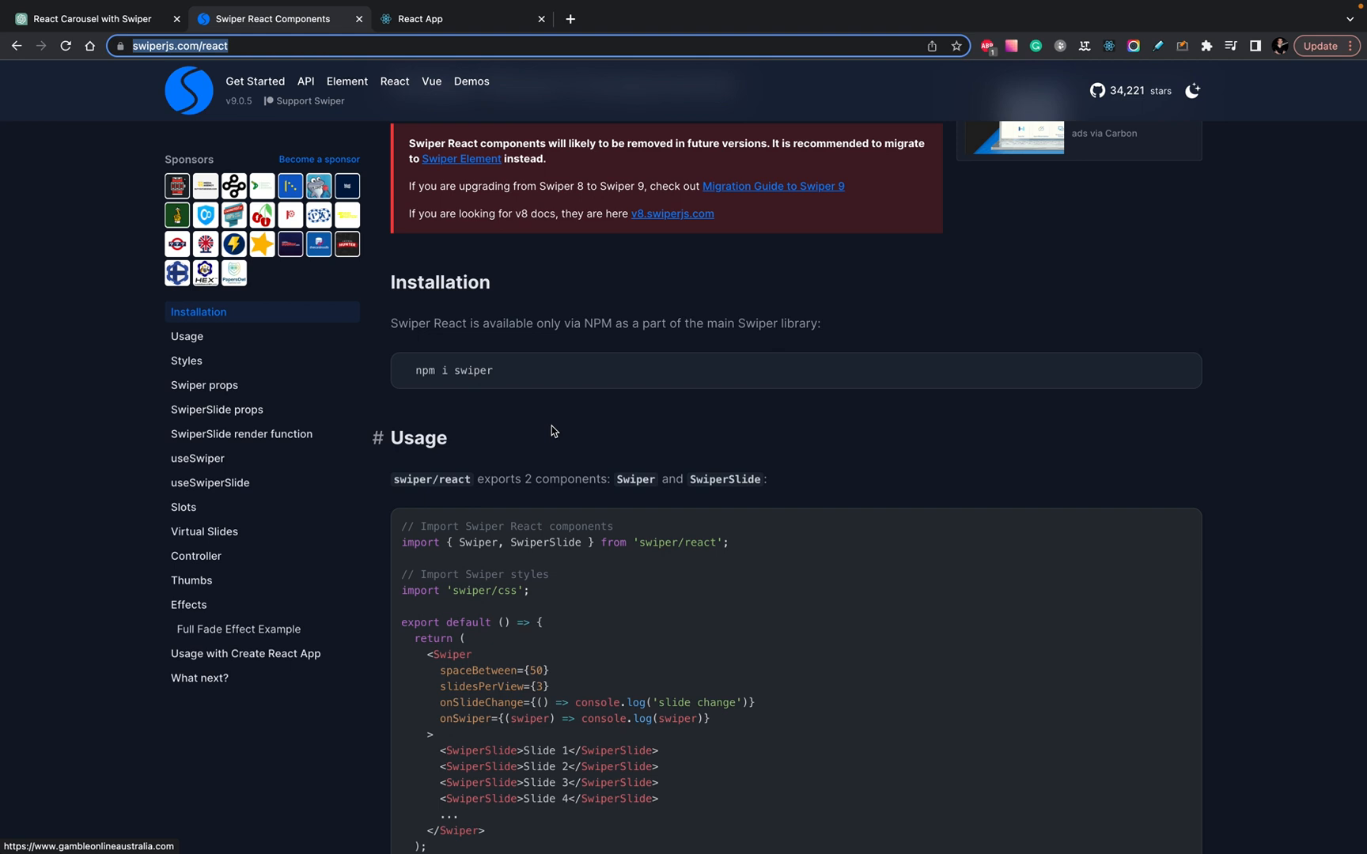
{"action": "mouse_move", "coordinate": [700, 659]}
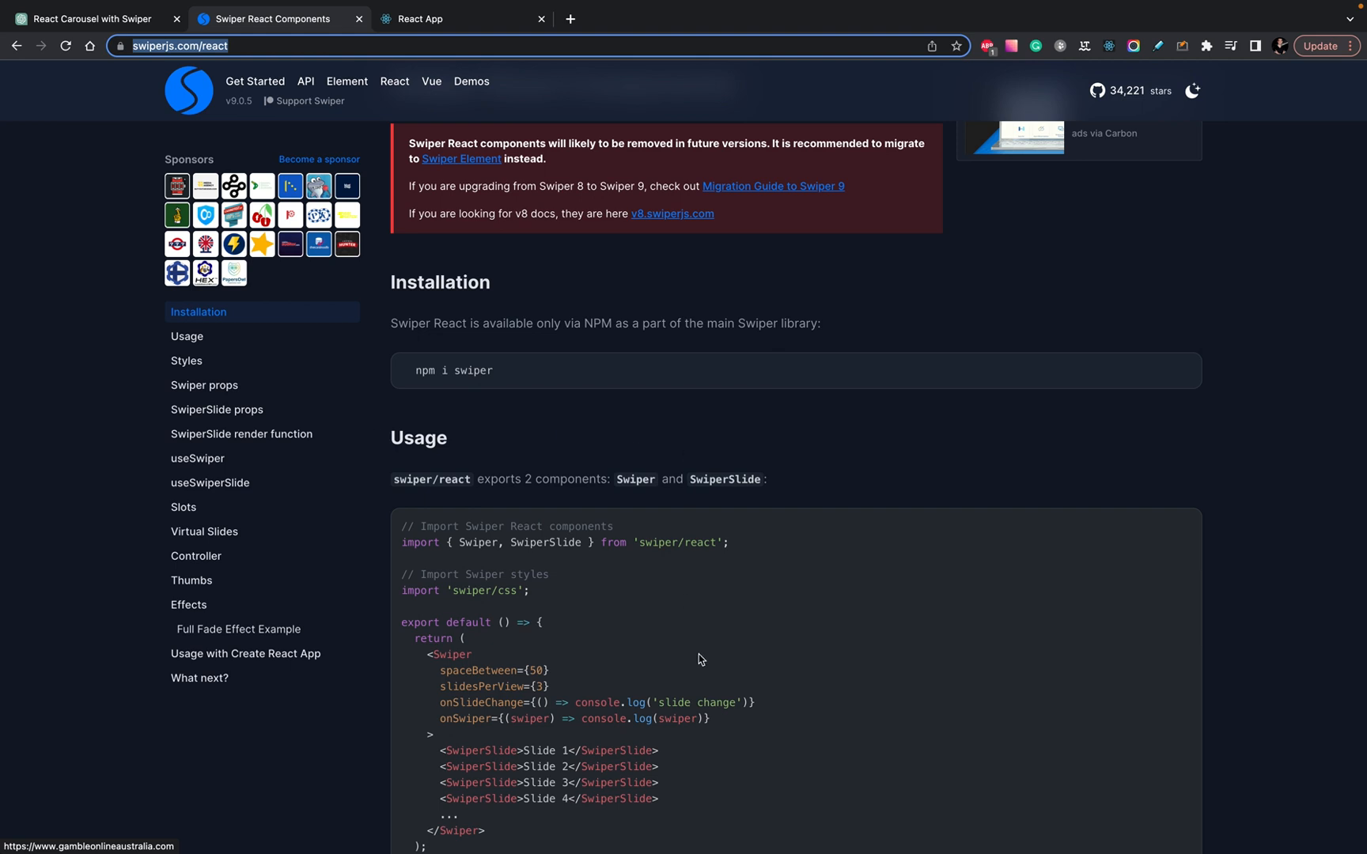
{"action": "mouse_move", "coordinate": [582, 368]}
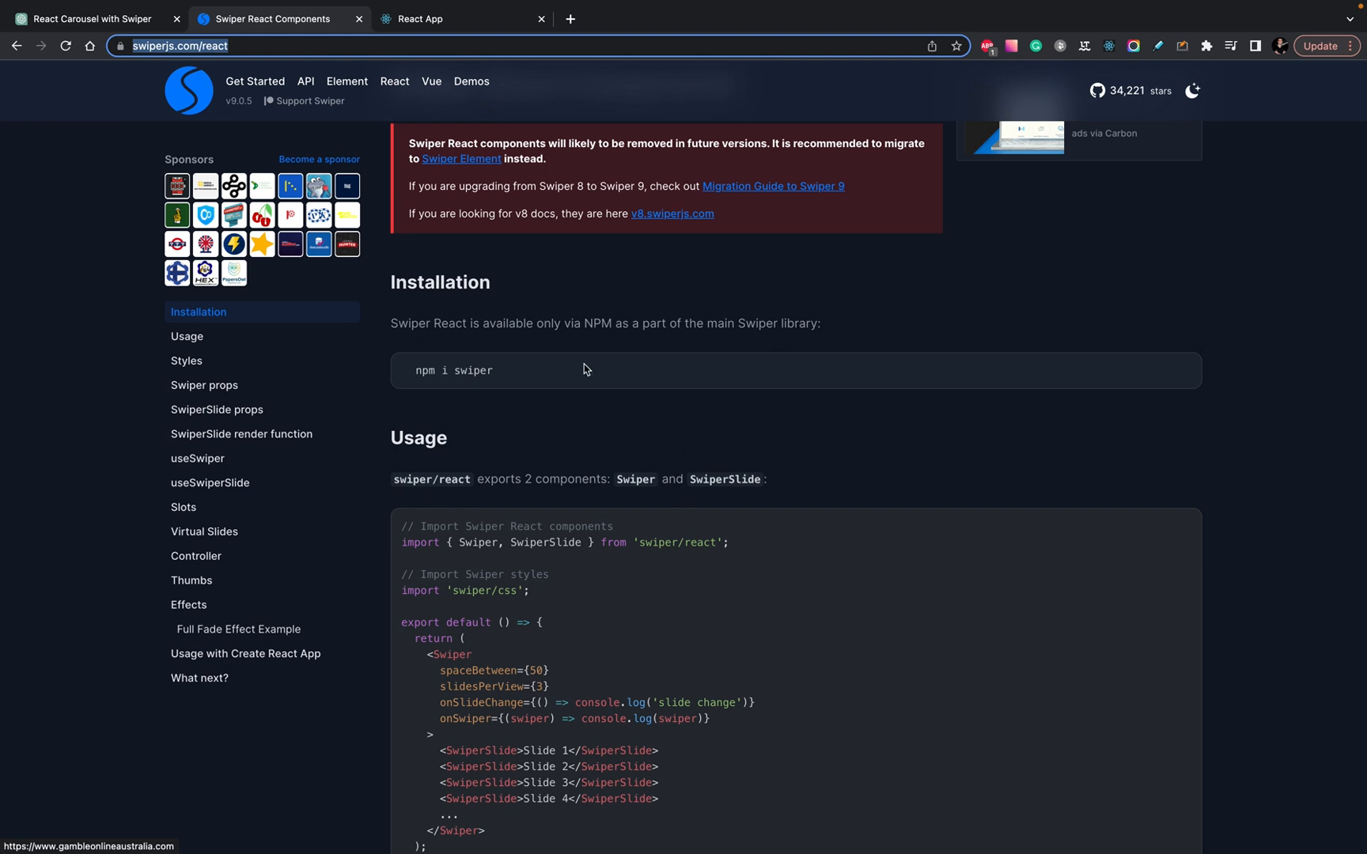
{"action": "mouse_move", "coordinate": [427, 257]}
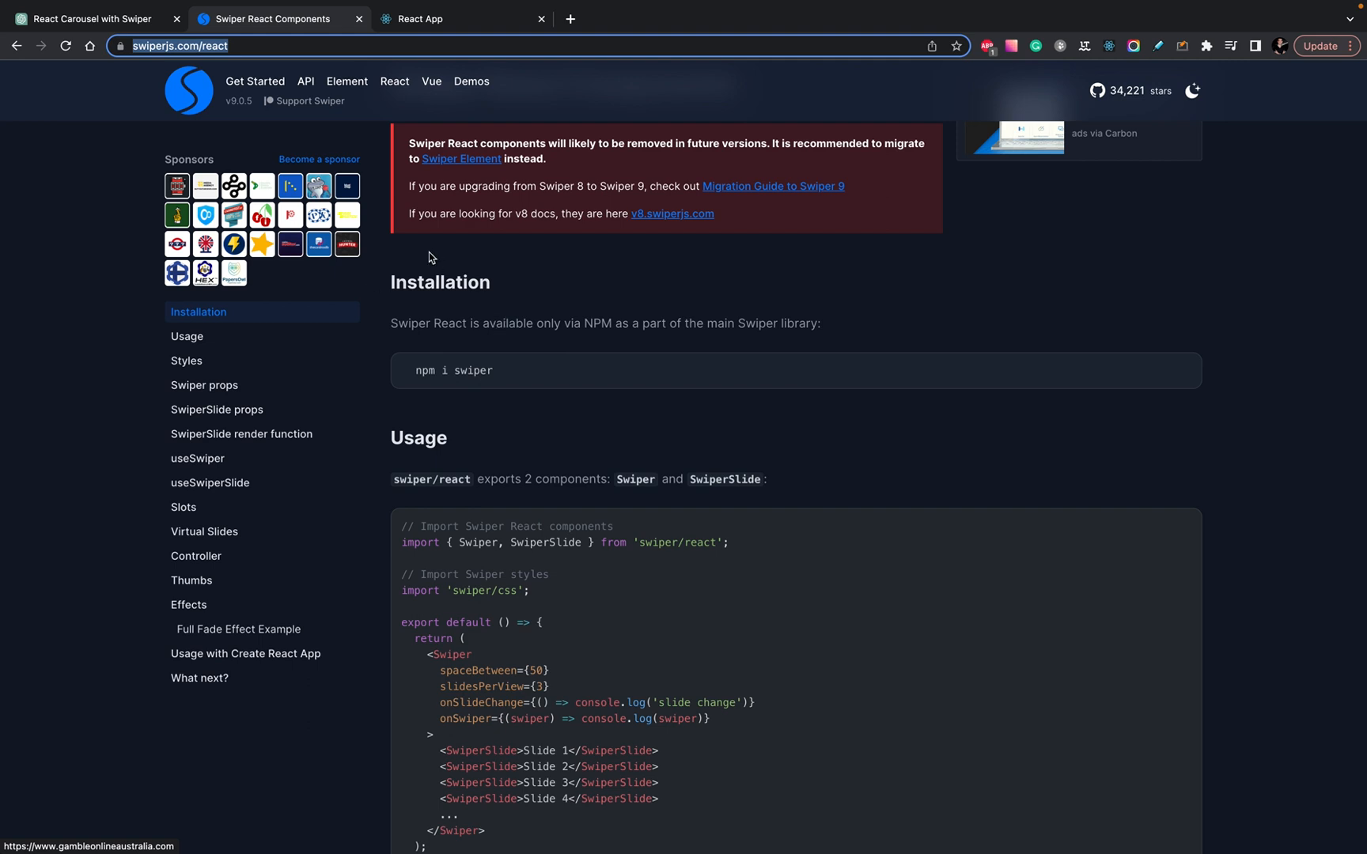
{"action": "scroll", "scroll_direction": "up", "scroll_amount": 3}
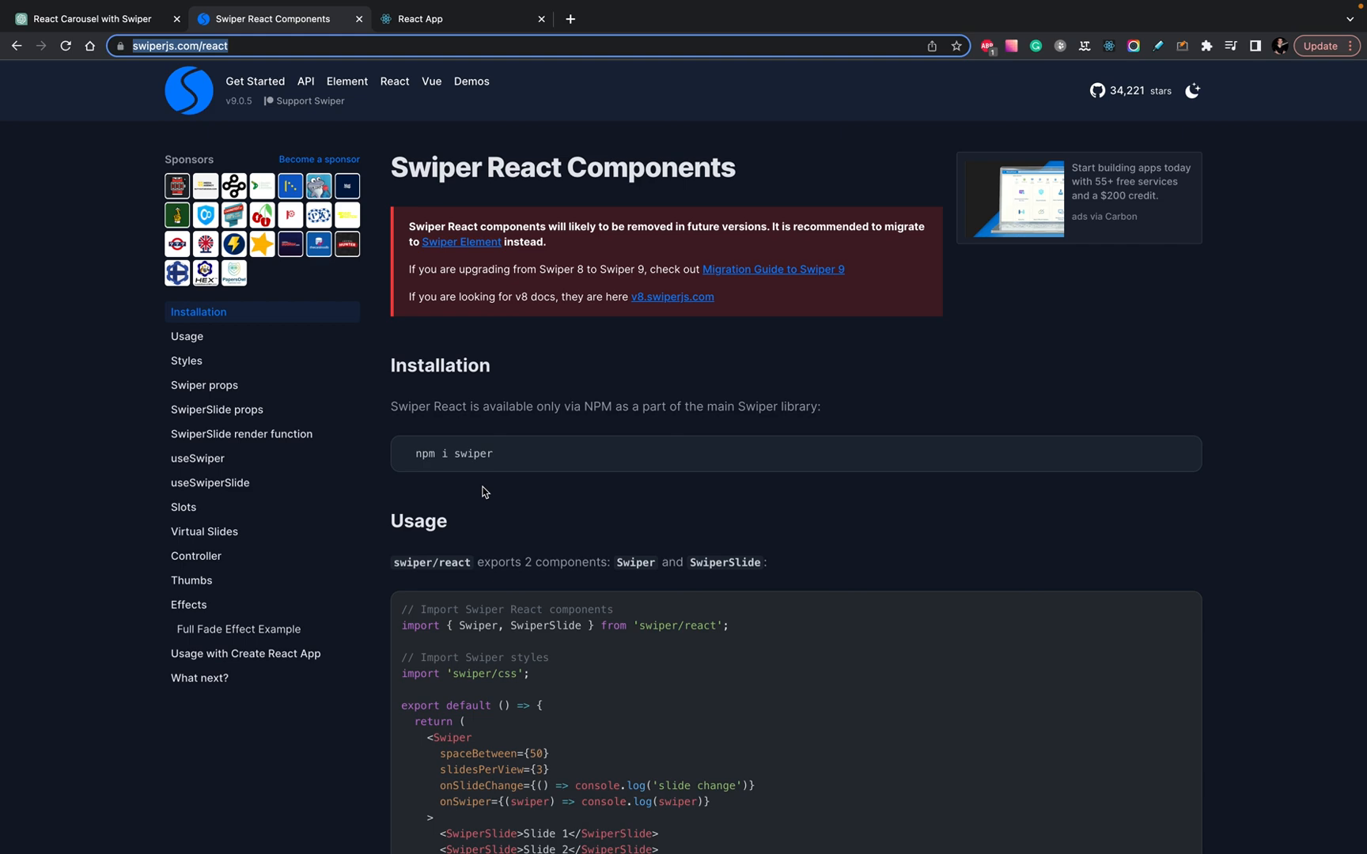
{"action": "mouse_move", "coordinate": [427, 75]}
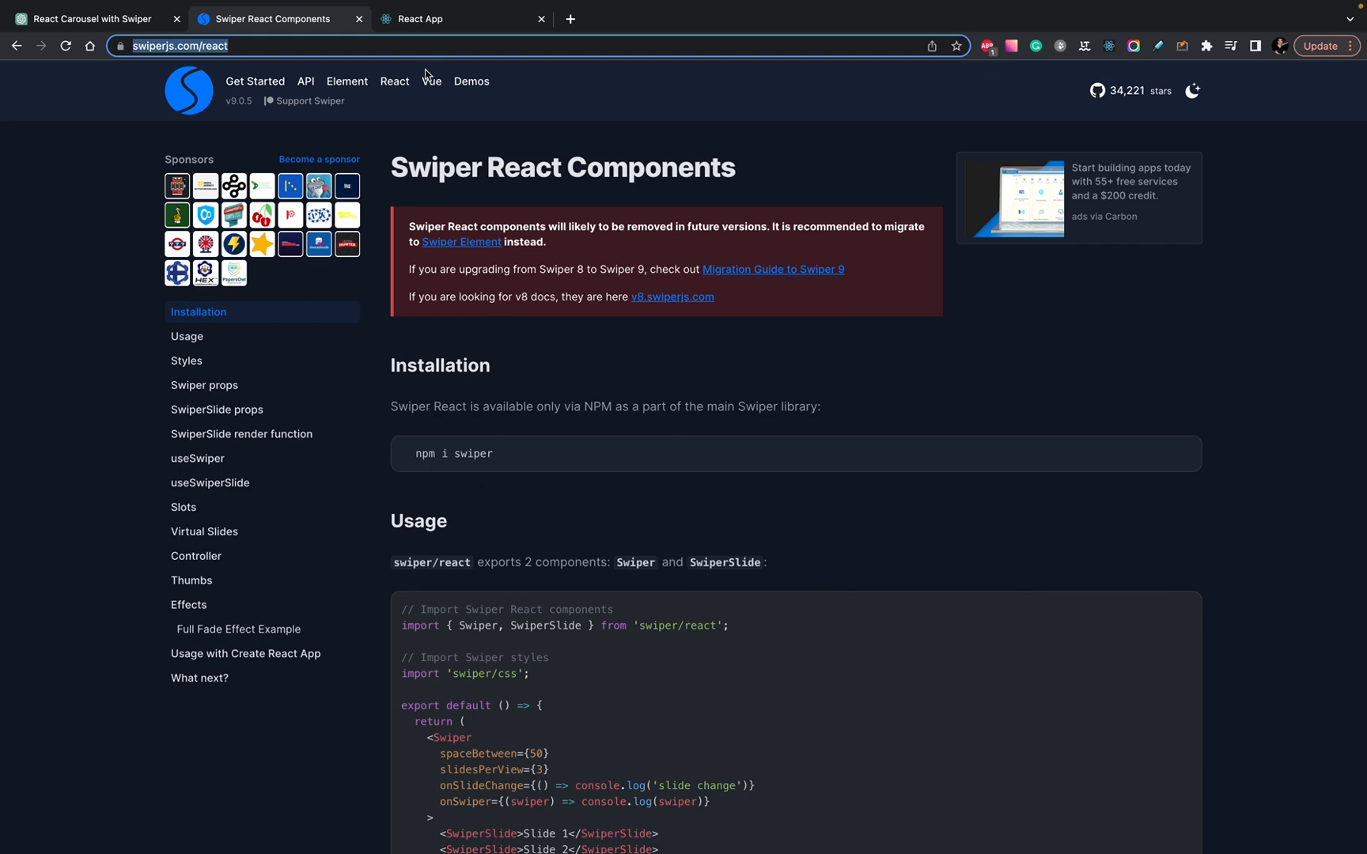
{"action": "left_click", "coordinate": [458, 18]}
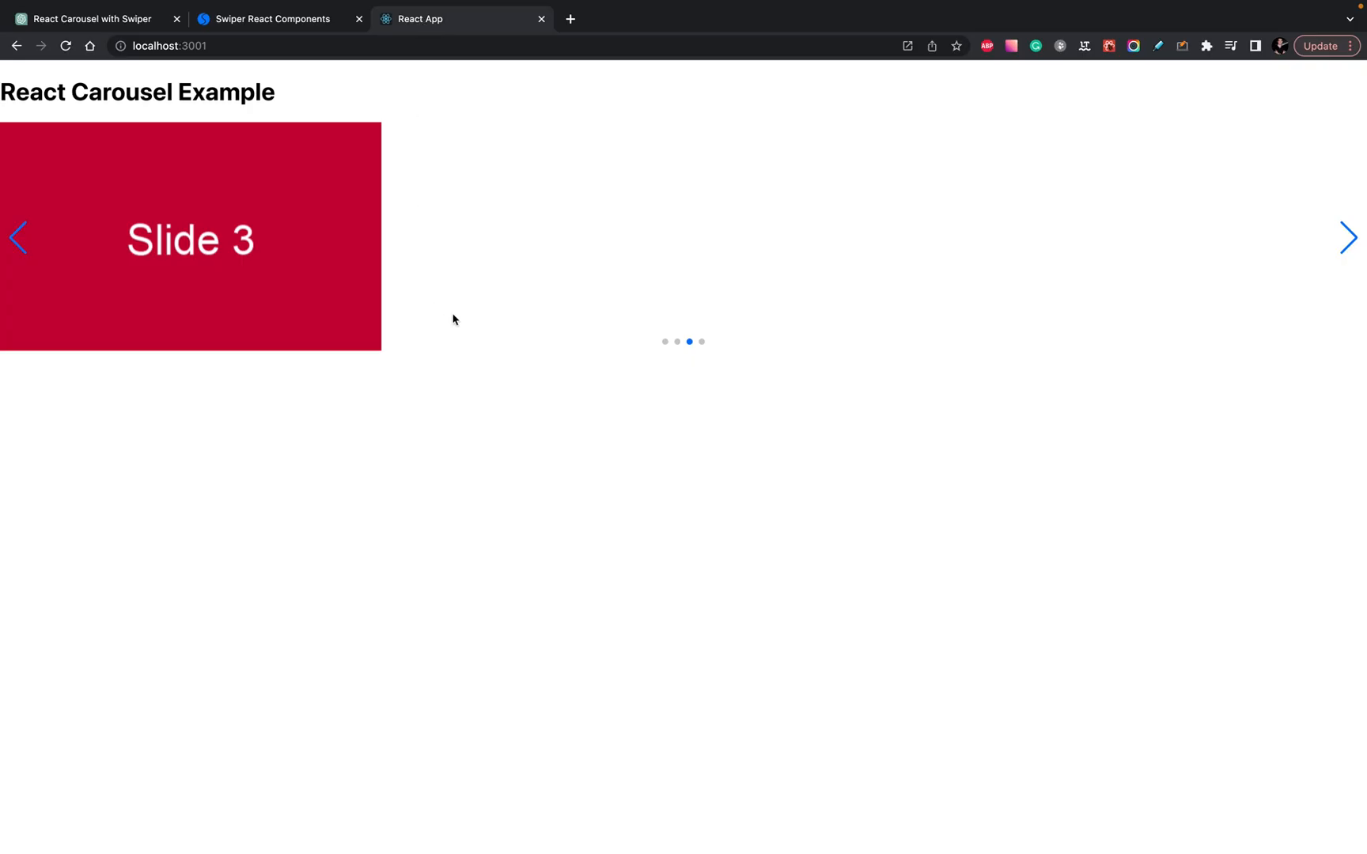